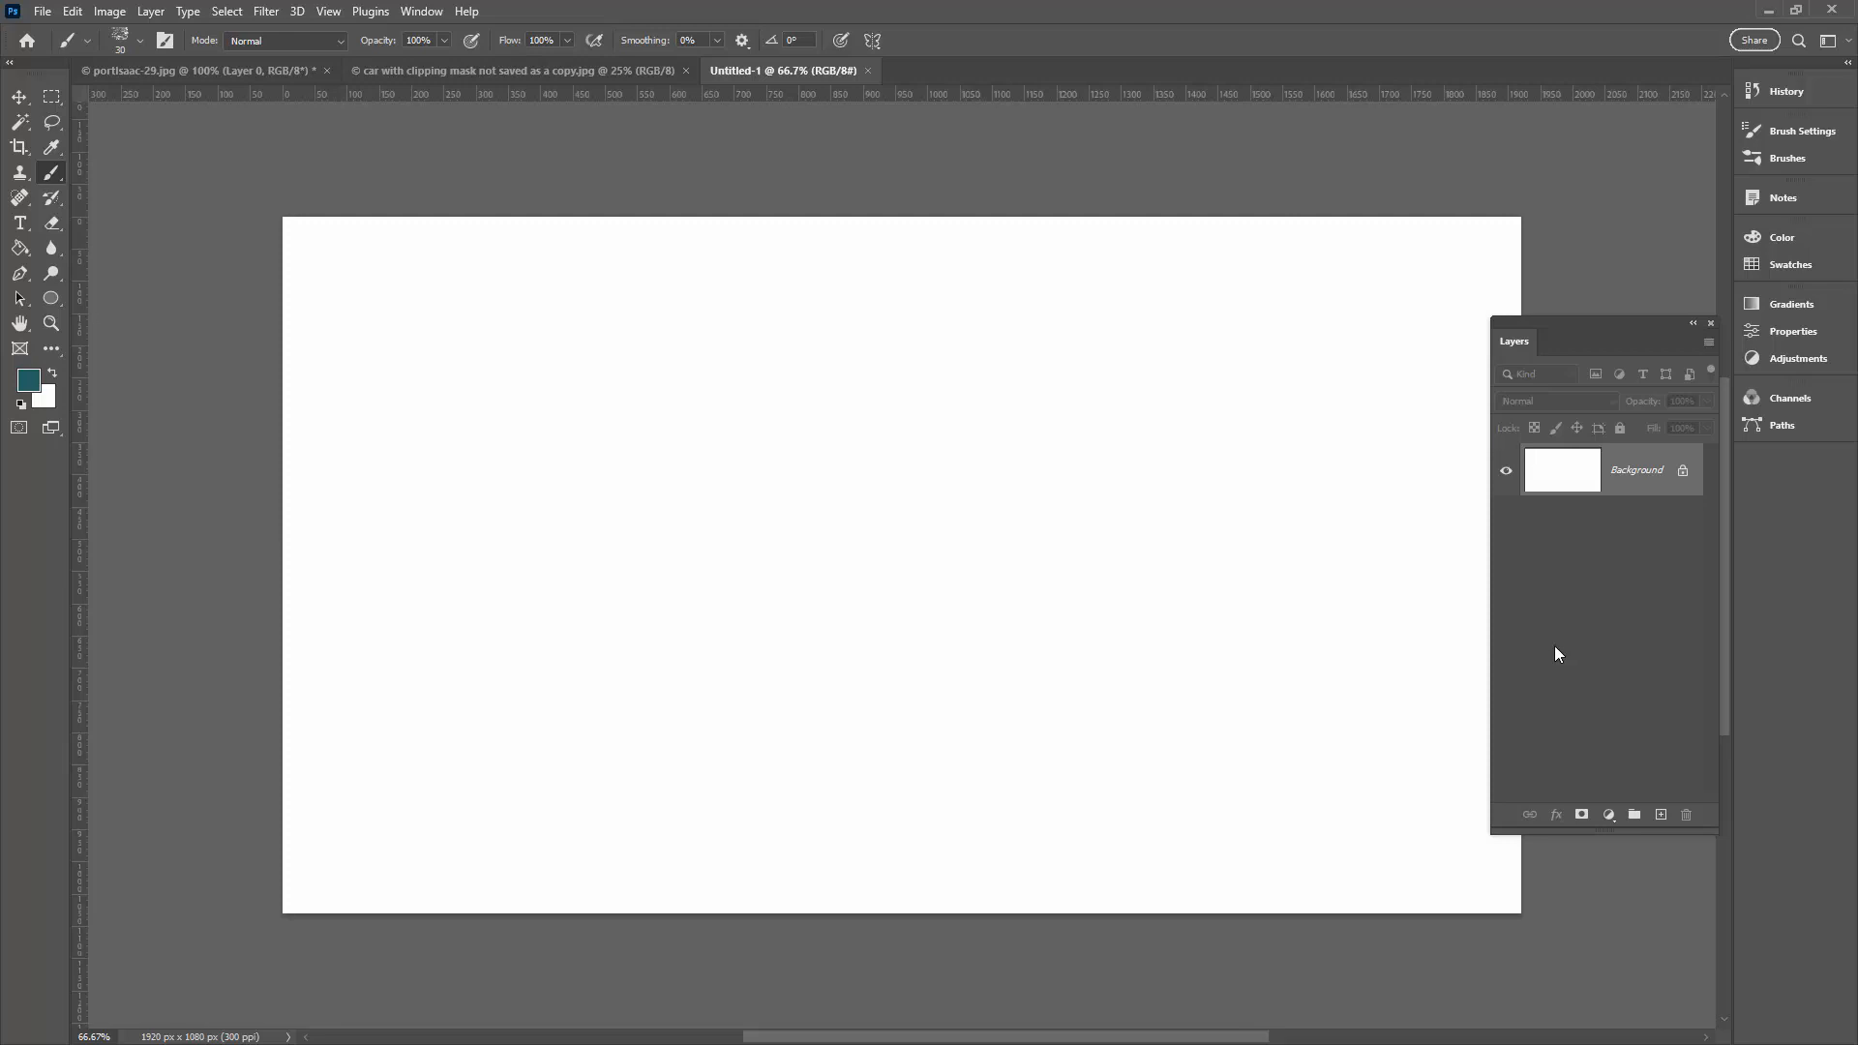
mouse_move(1523, 629)
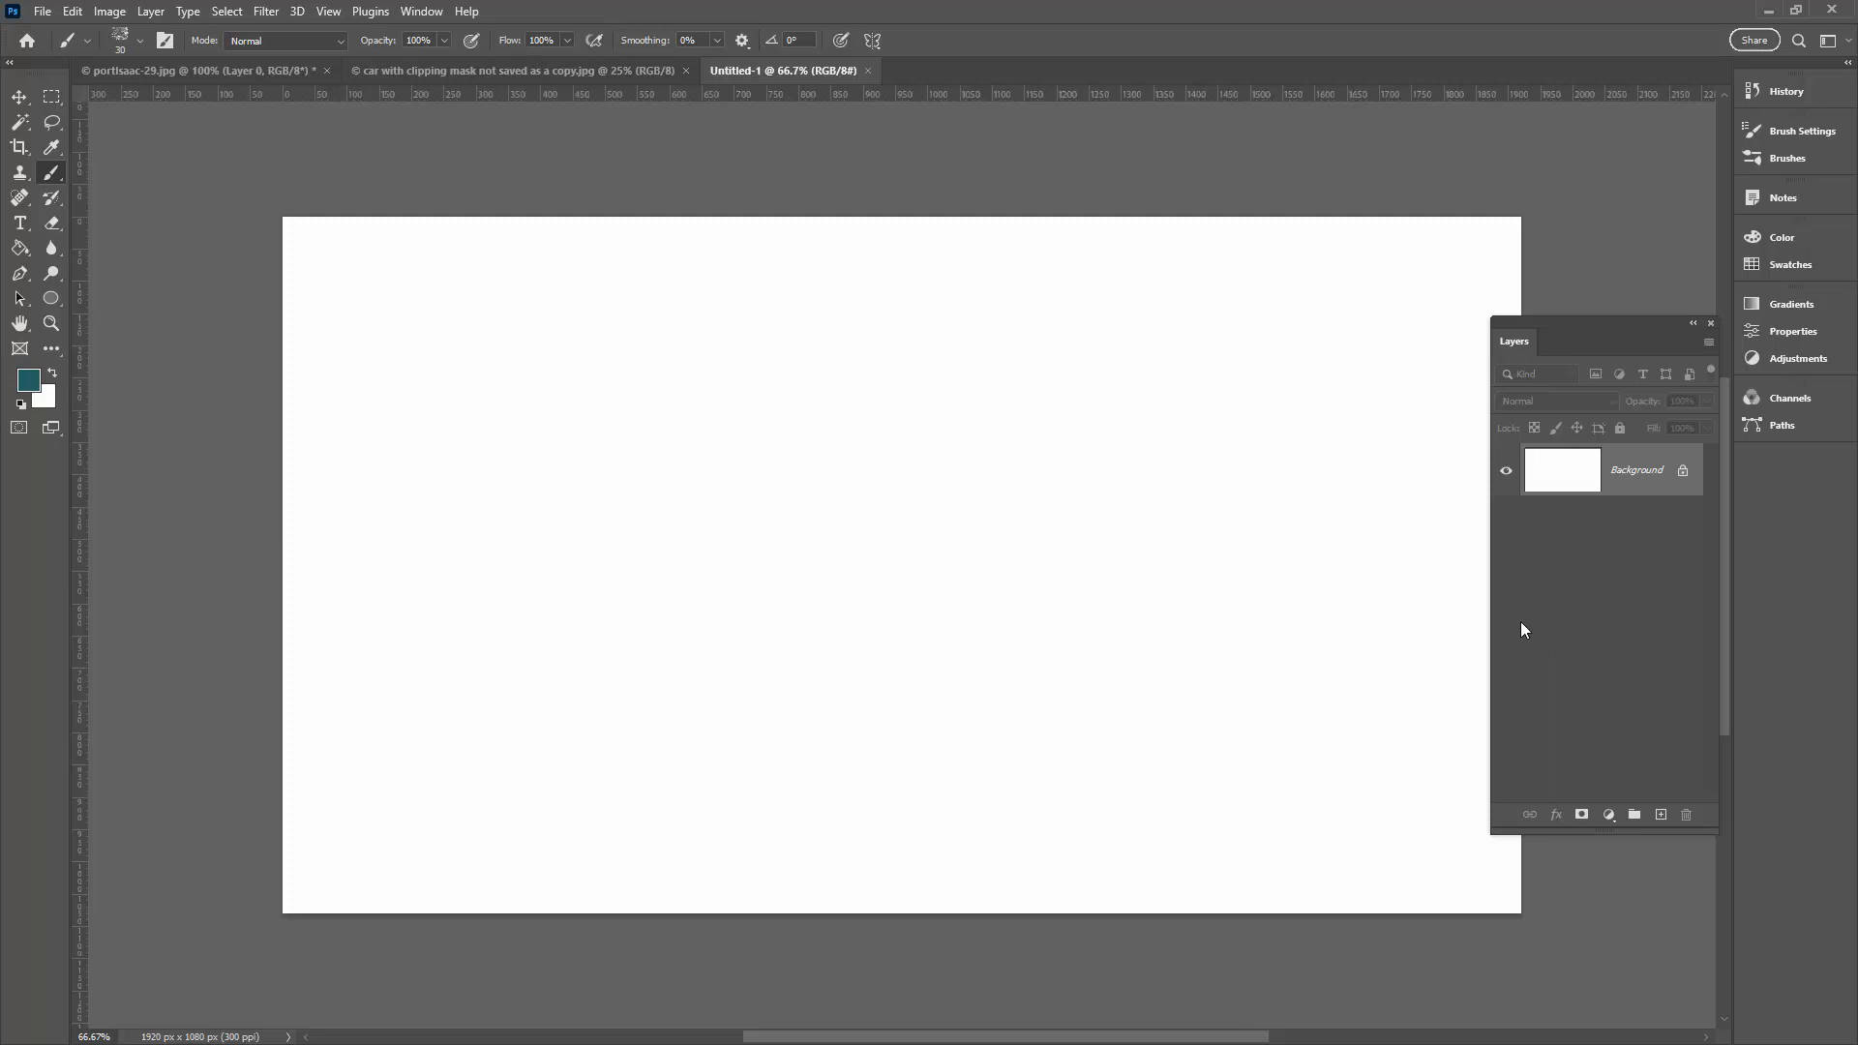
mouse_move(765, 494)
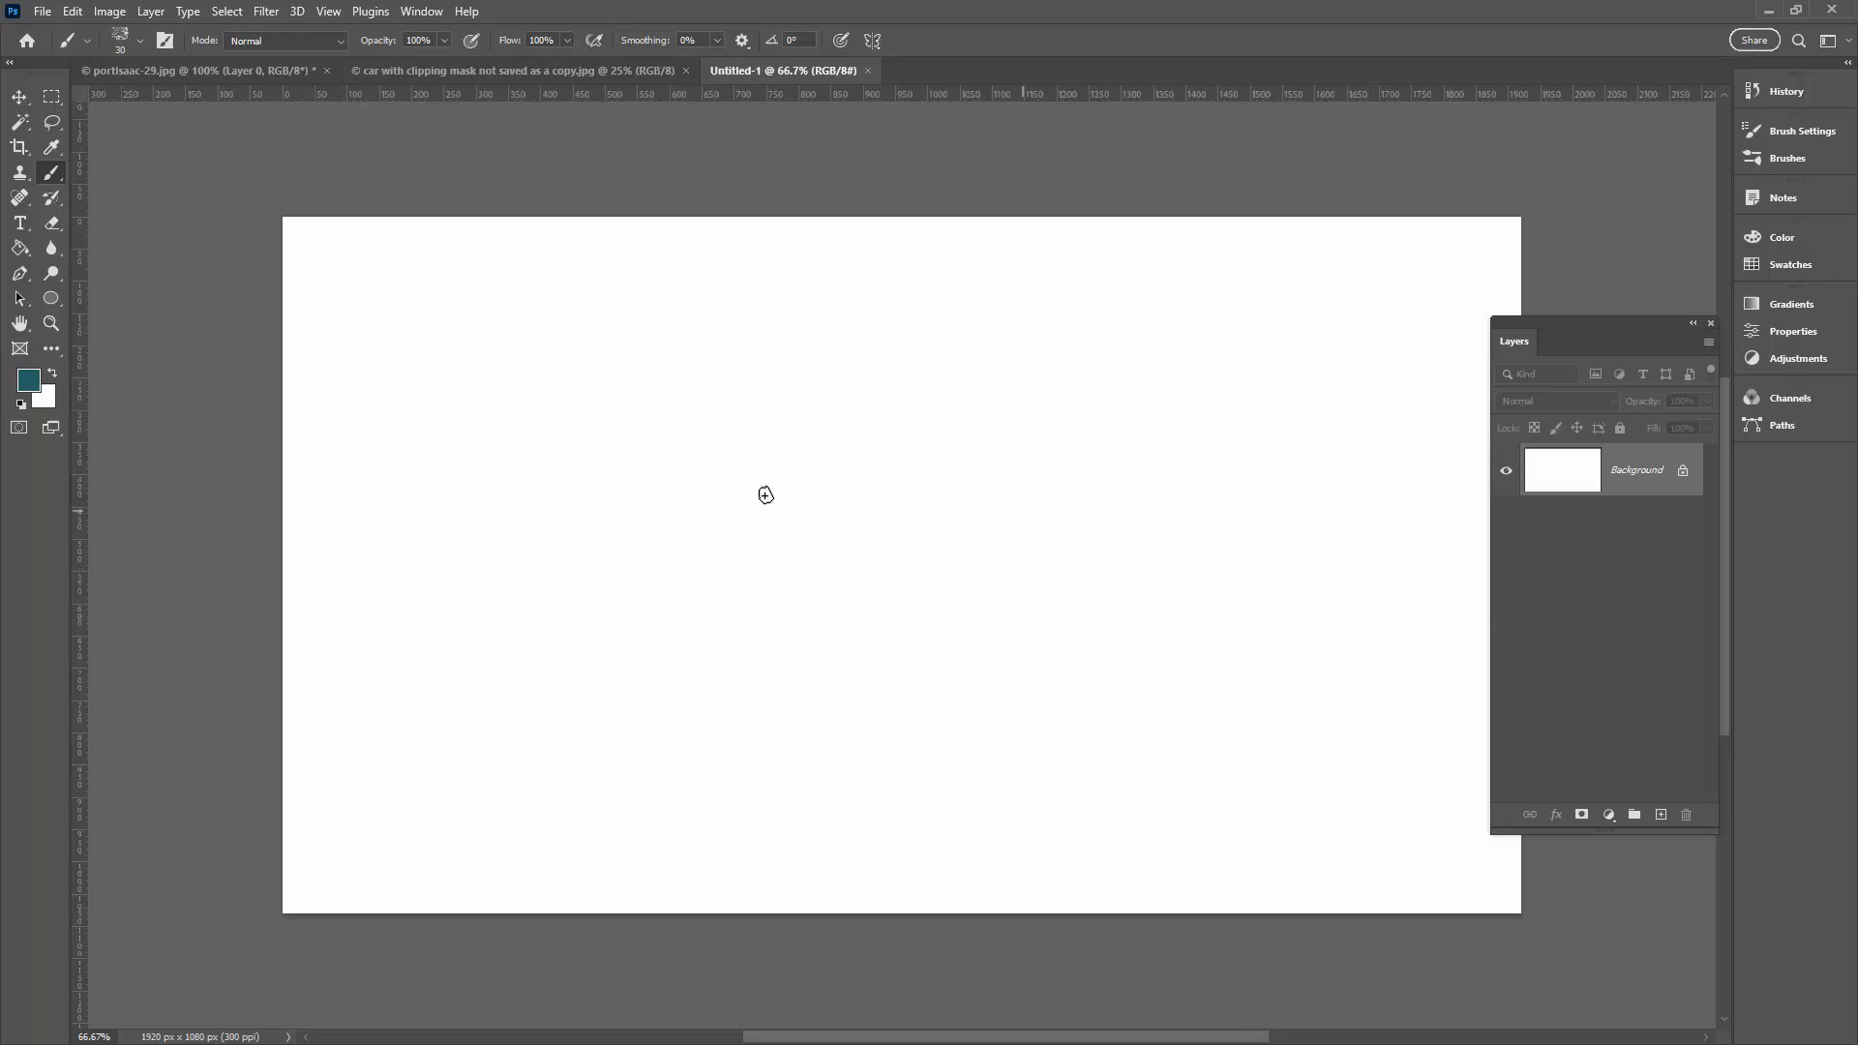
mouse_move(41, 302)
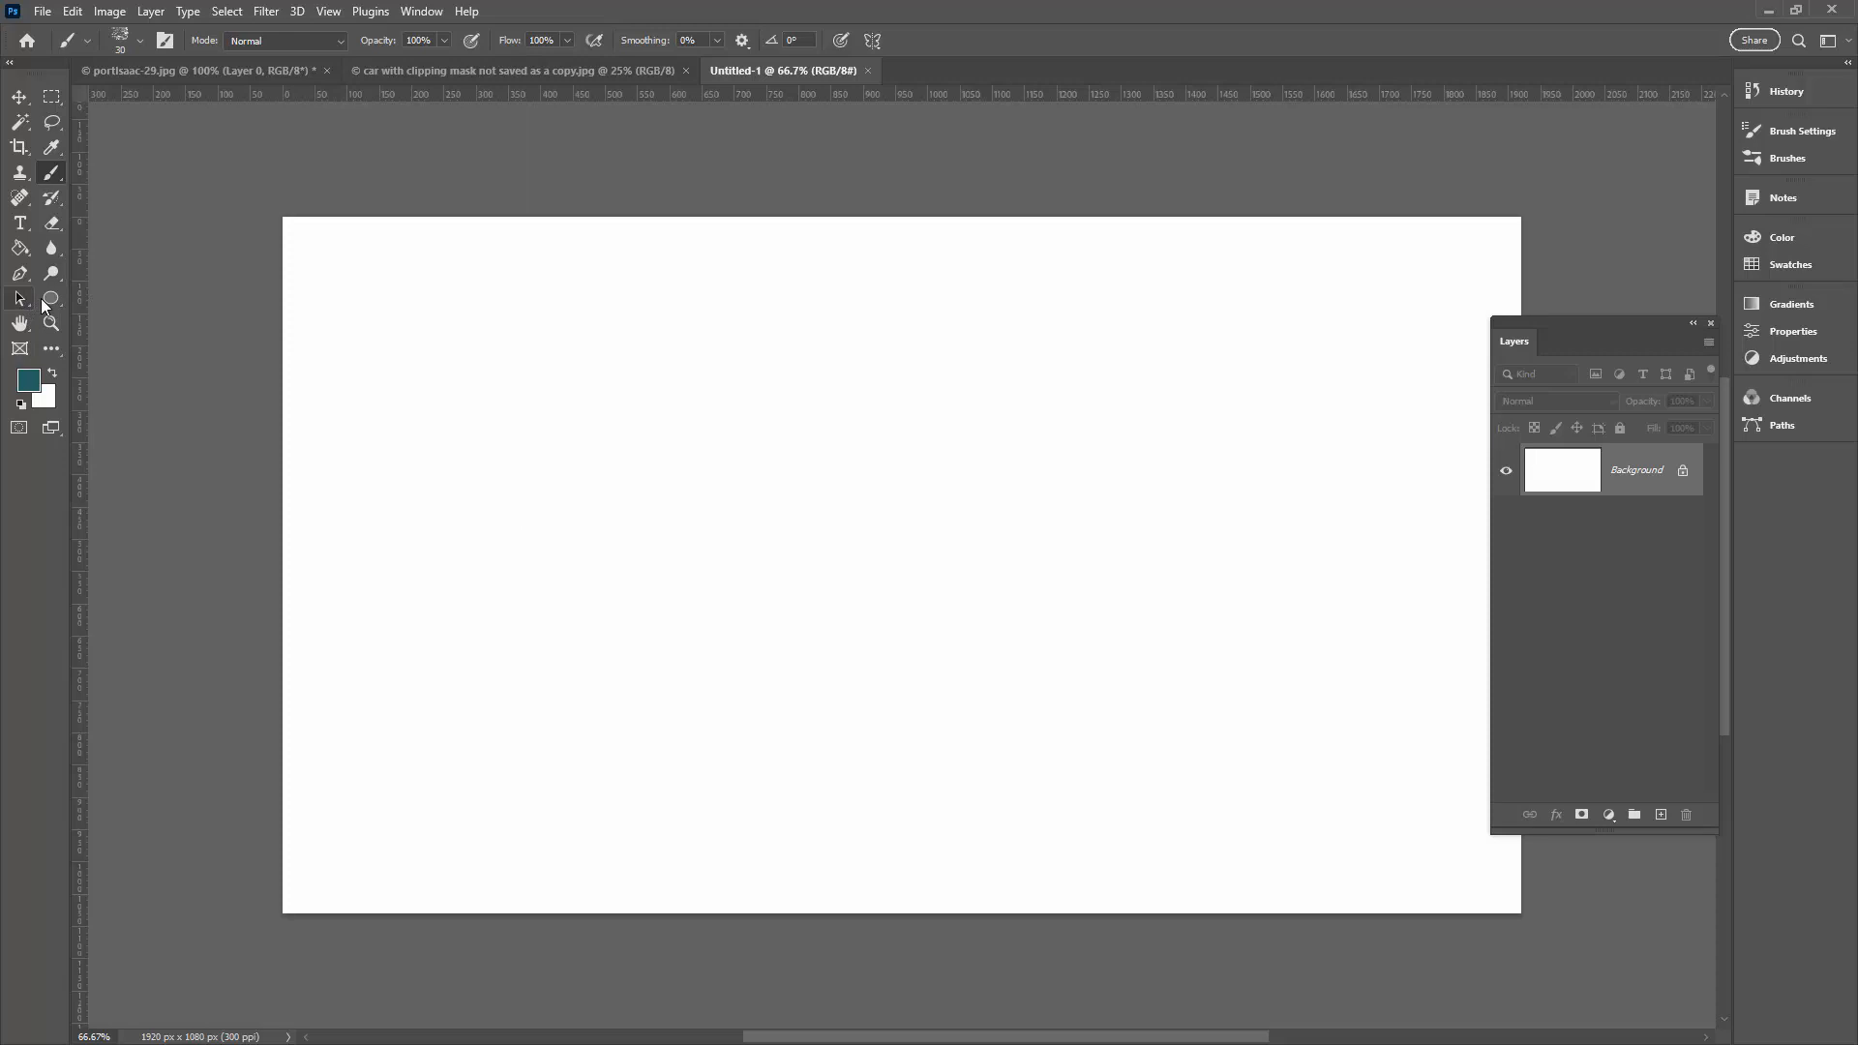
Switch to the Ellipse tool and set its mode to Path.
left_click(50, 298)
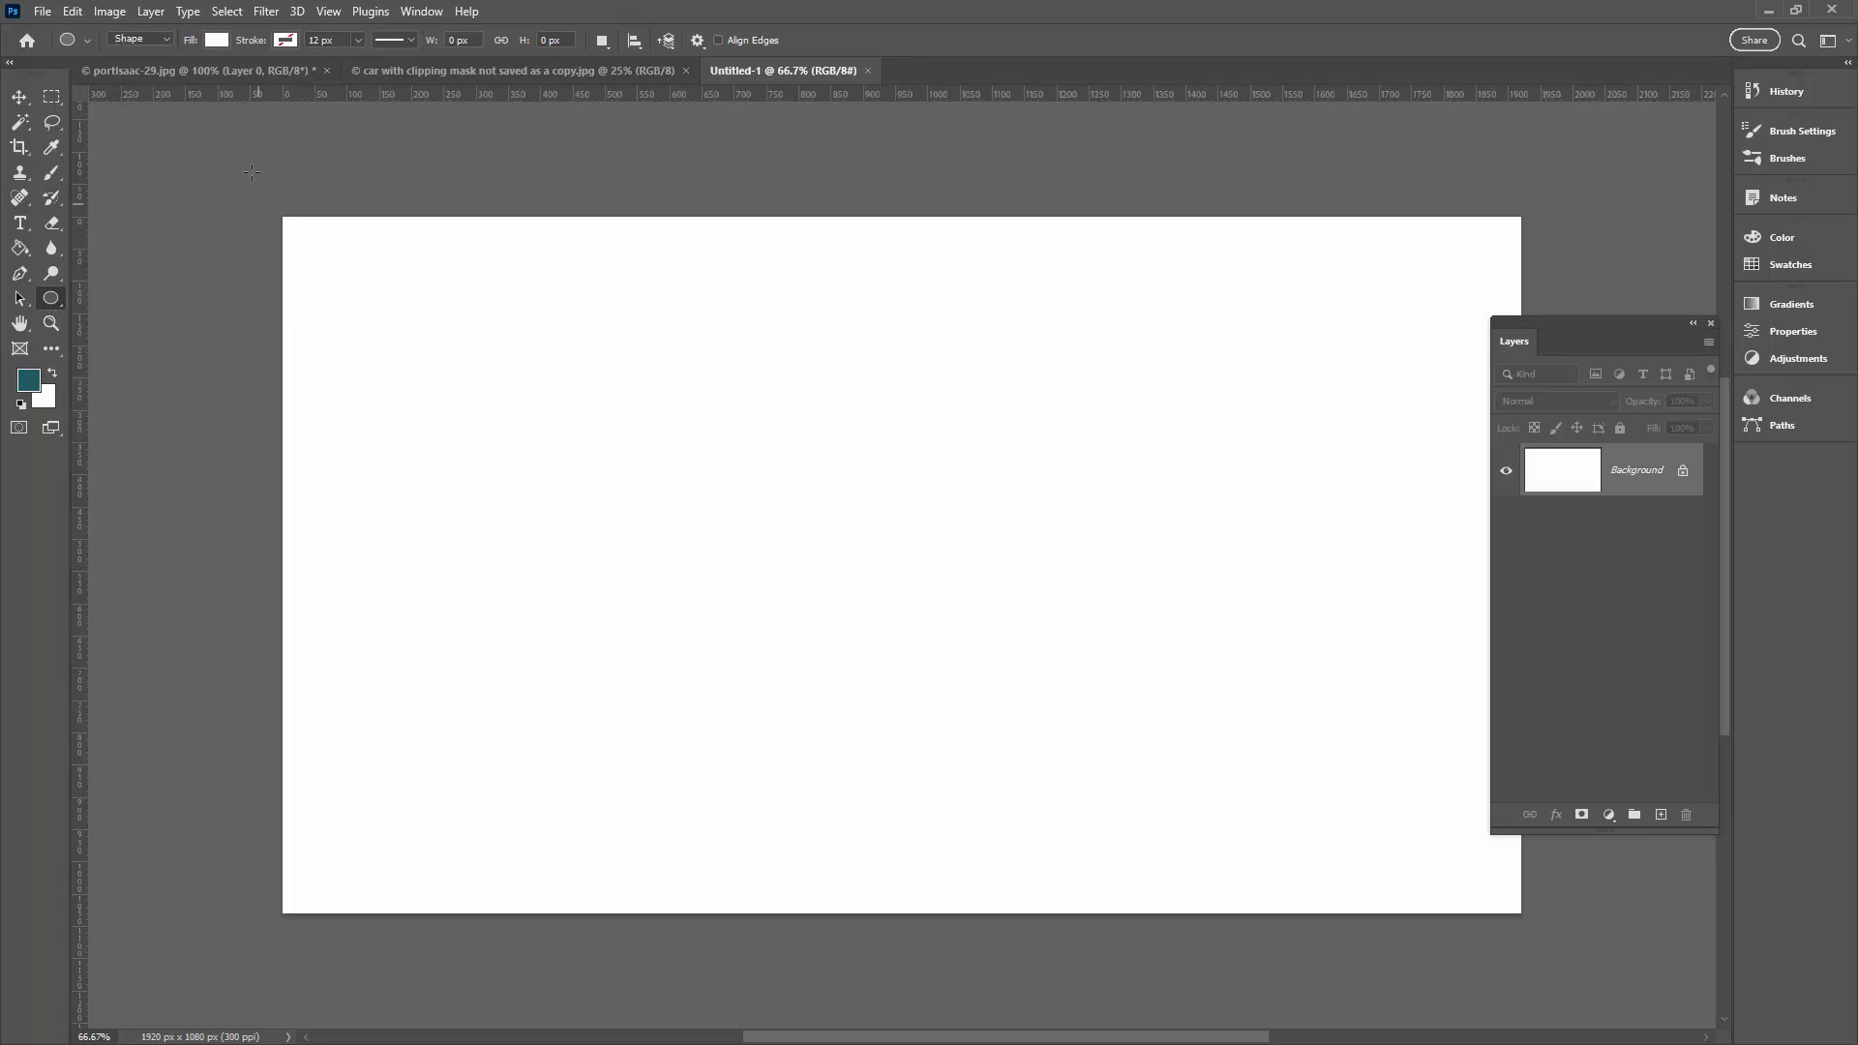
left_click(140, 39)
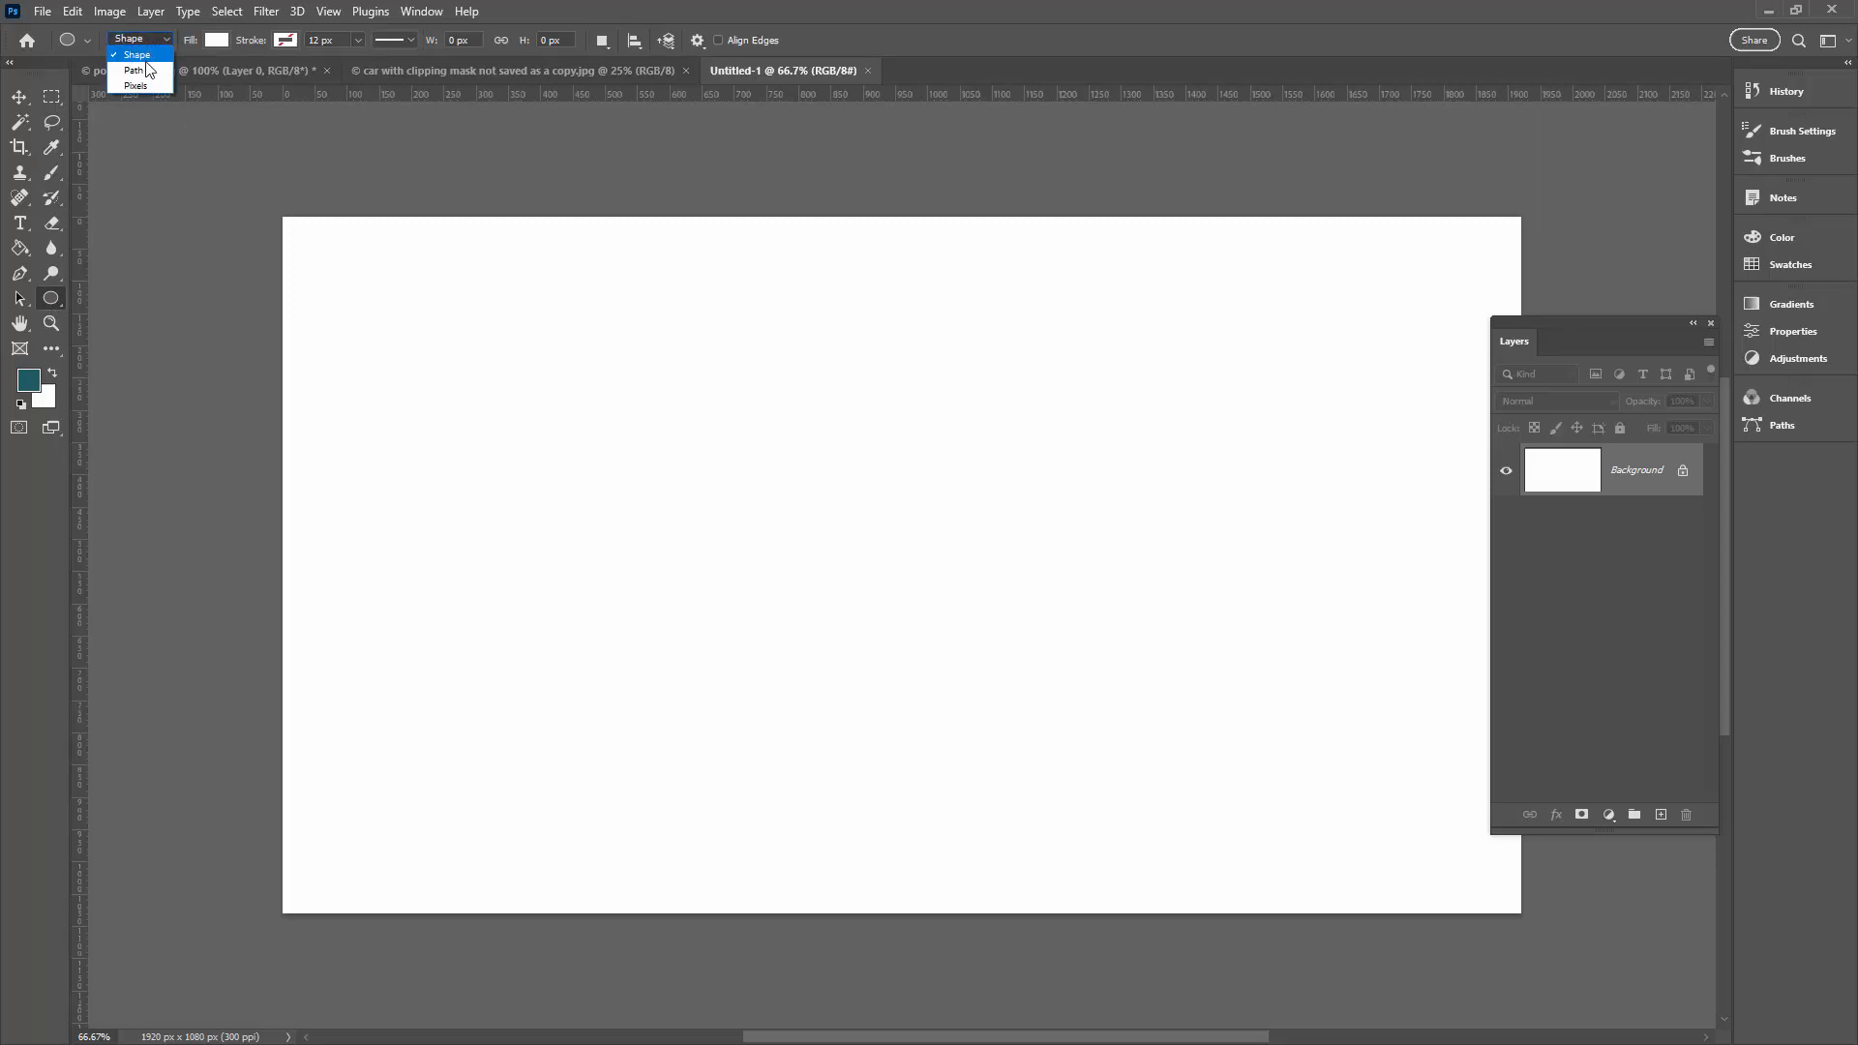
left_click(133, 69)
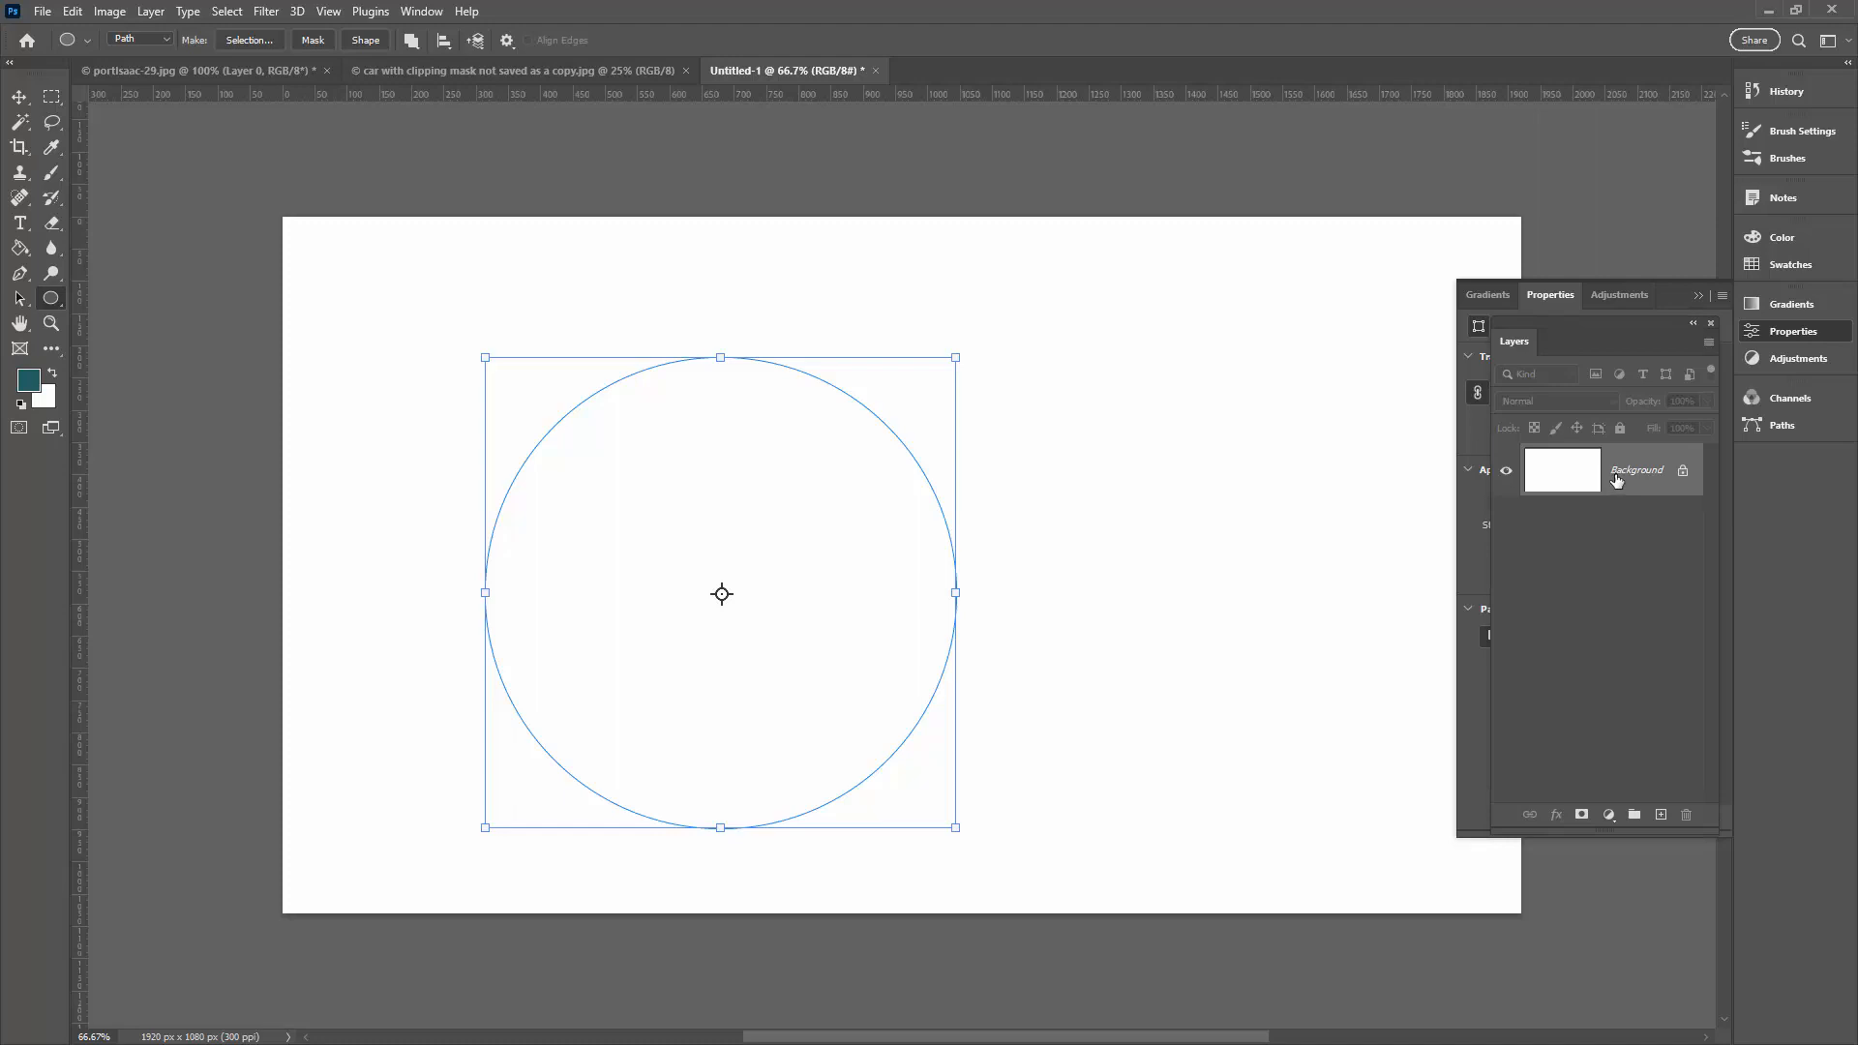
mouse_move(1463, 711)
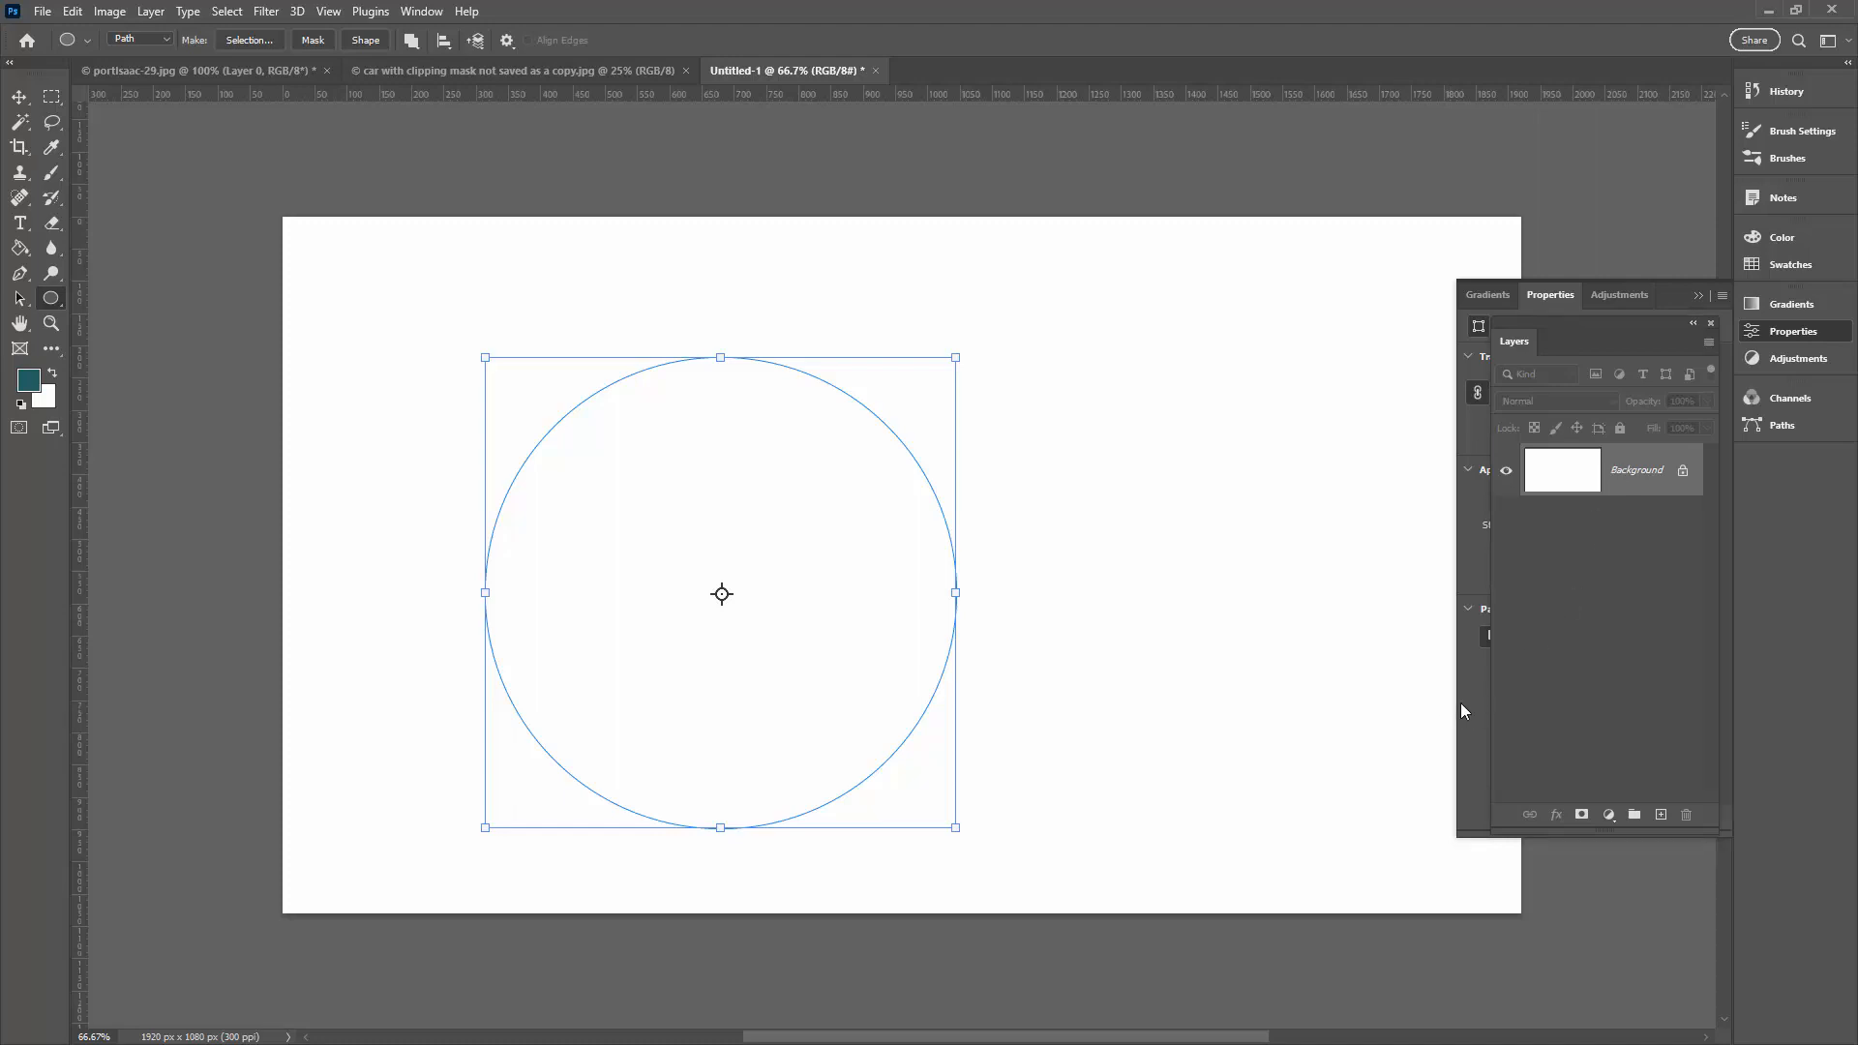
mouse_move(44, 174)
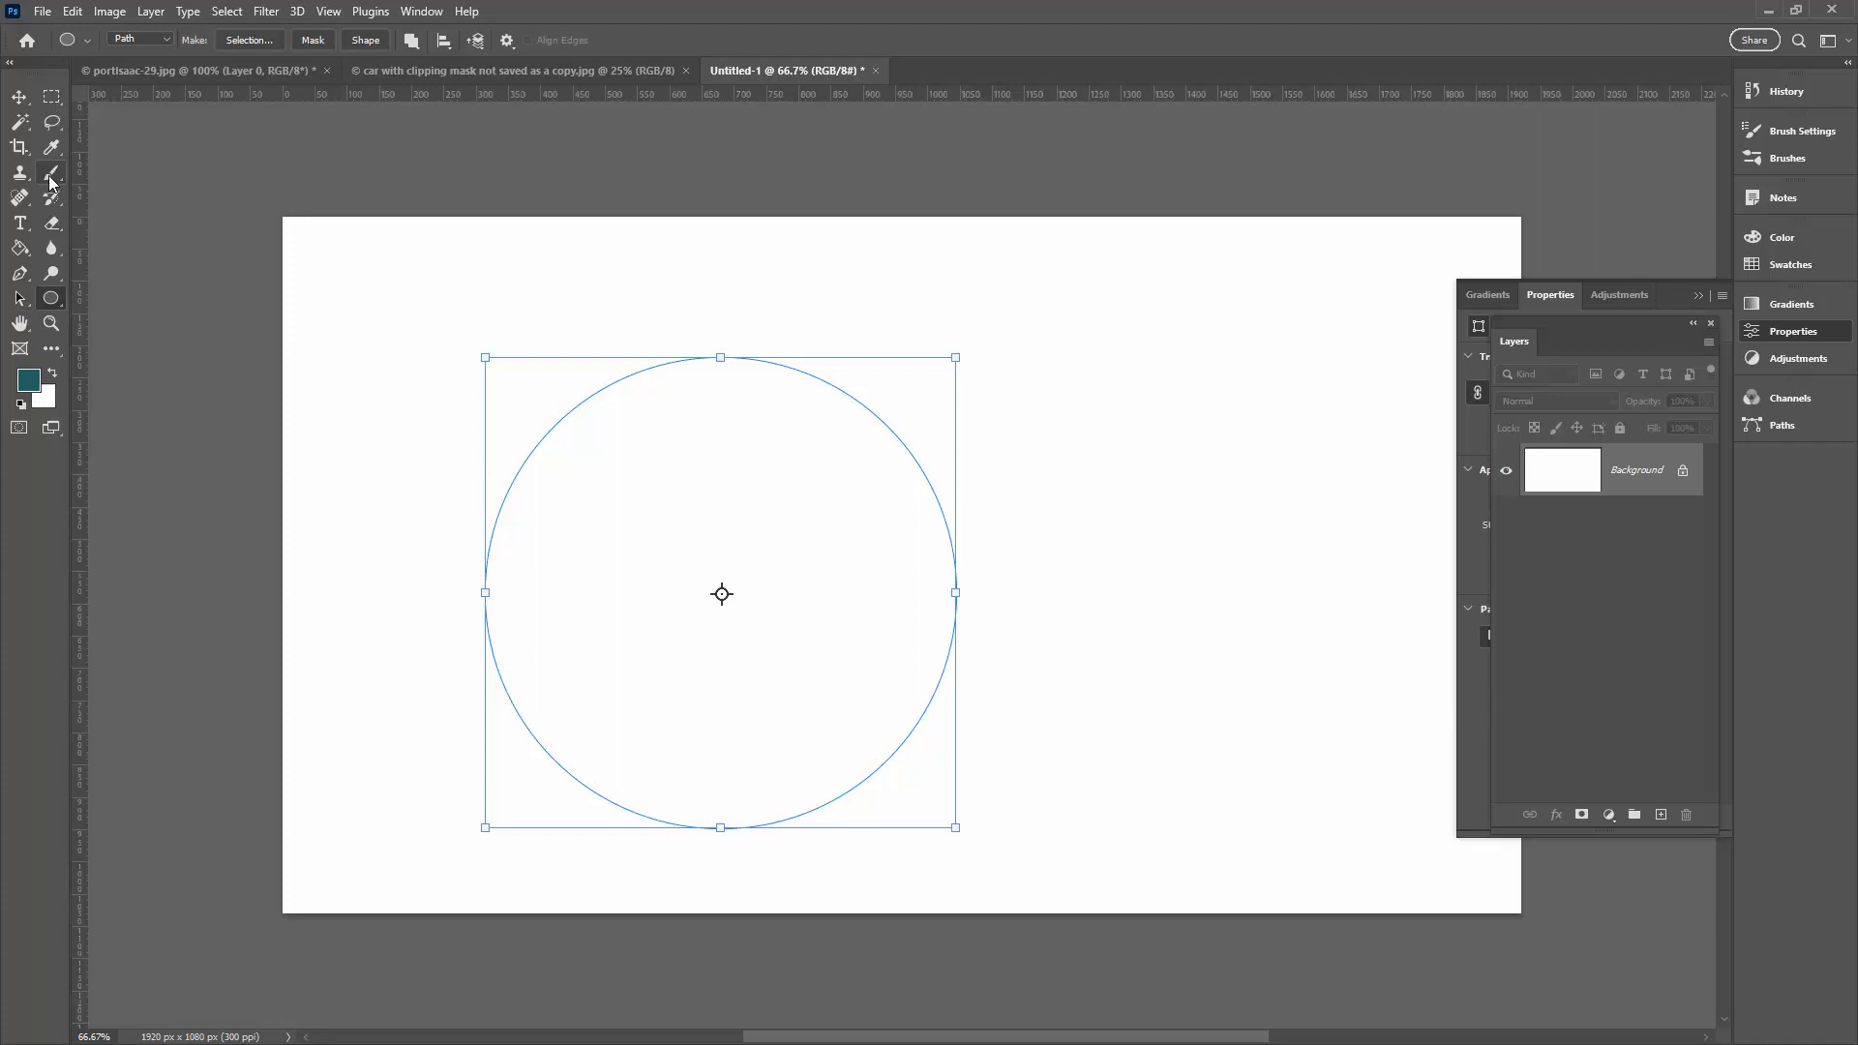
mouse_move(51, 174)
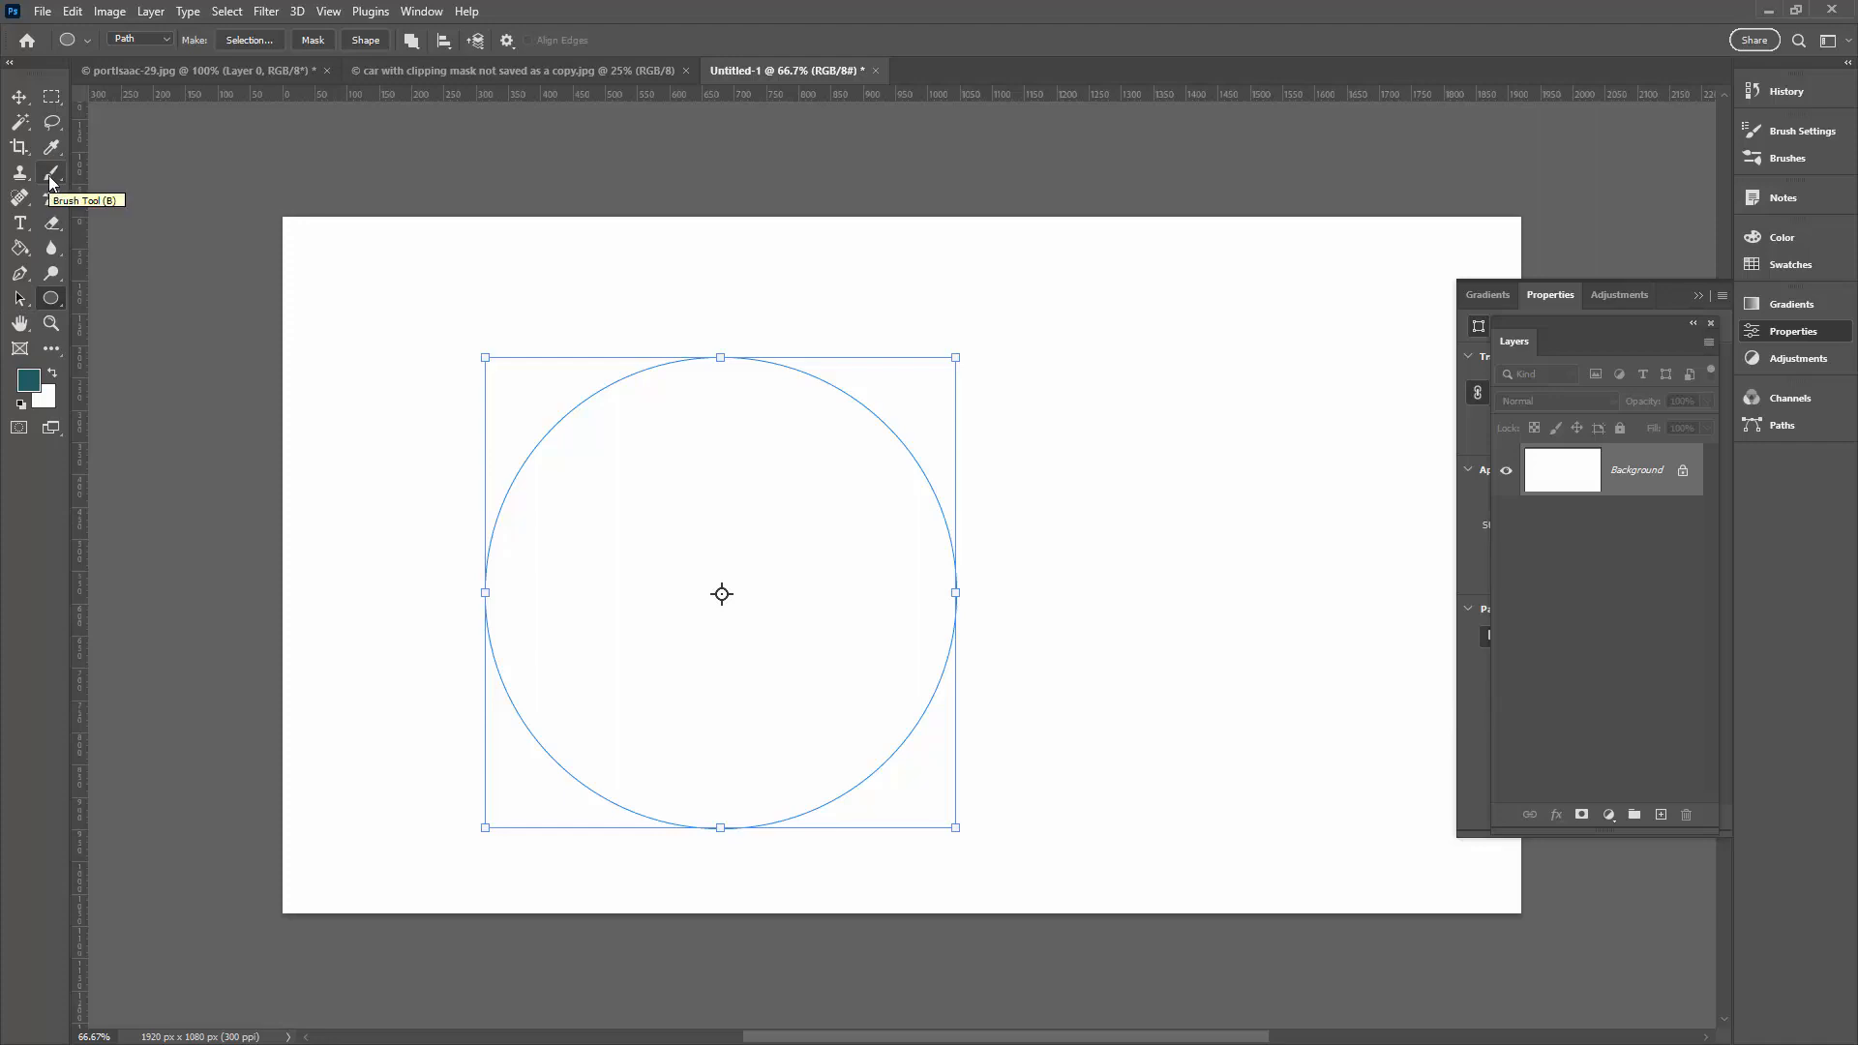
Select the Brush tool at 45 px and pick magenta #ed19cd as foreground colour.
left_click(19, 173)
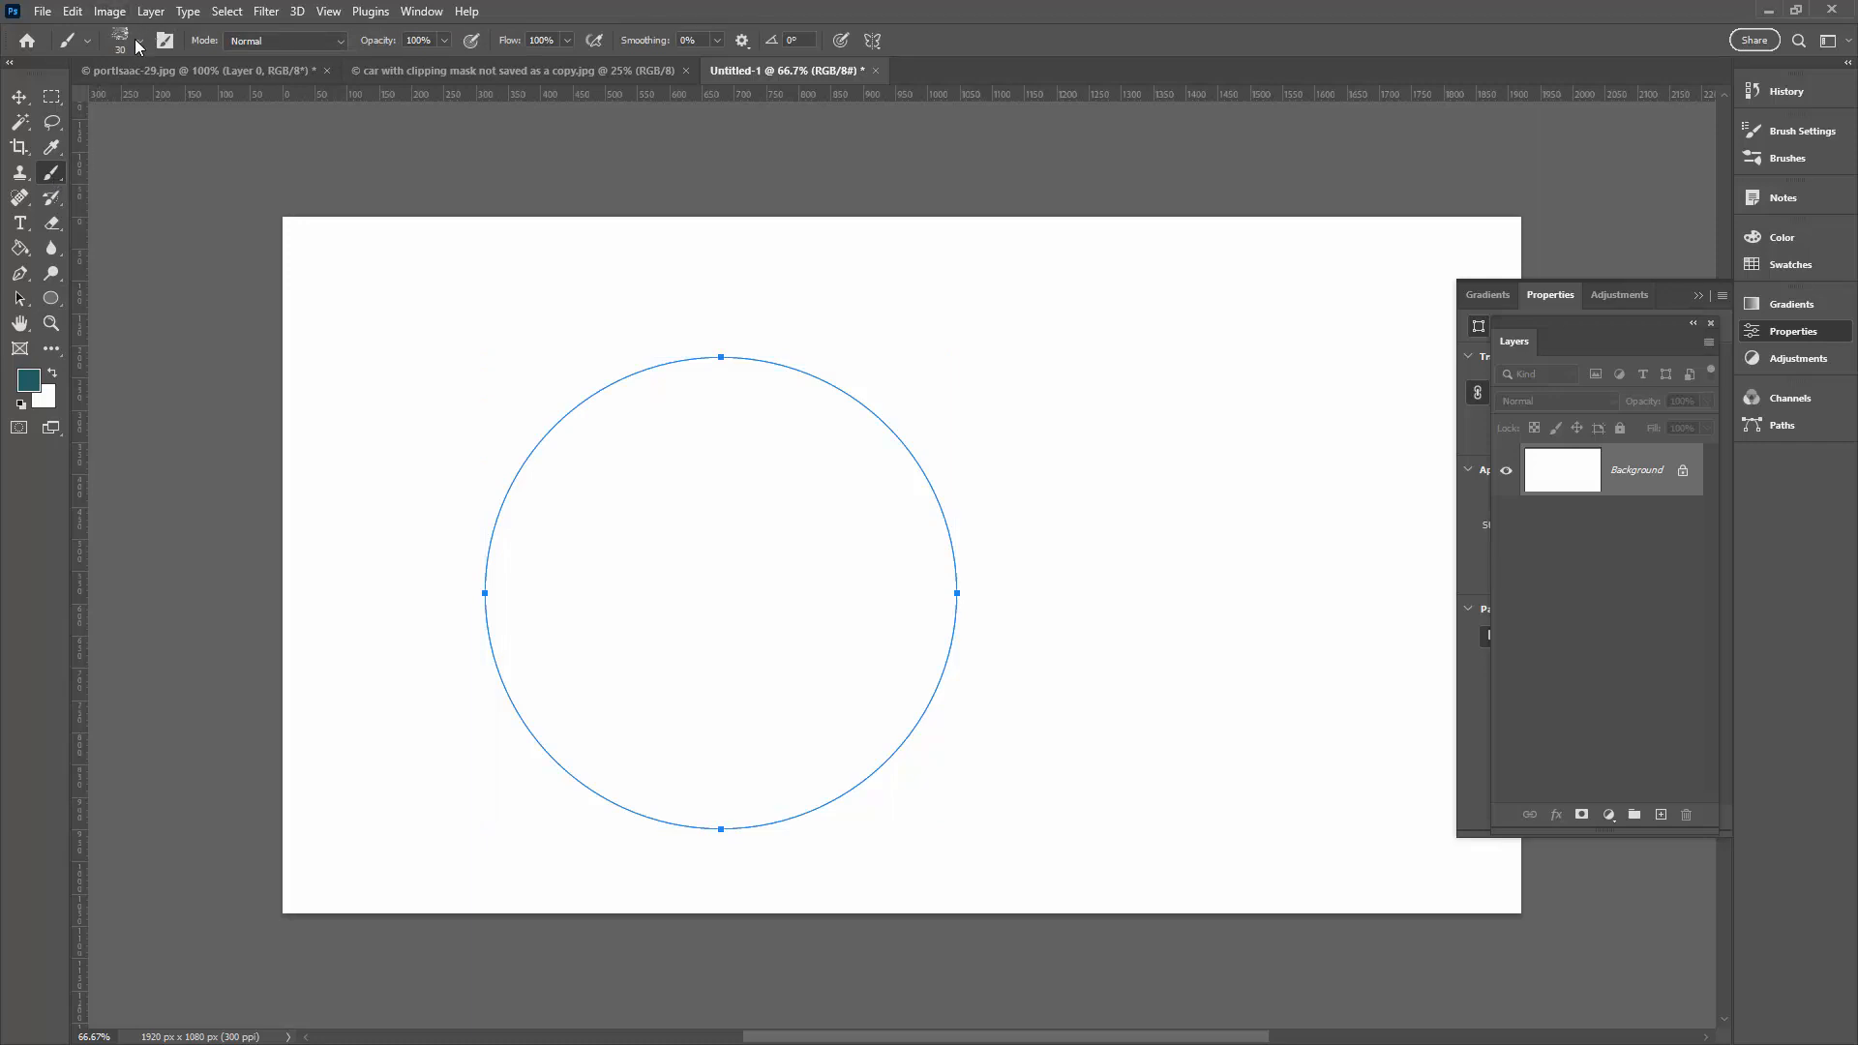
left_click(89, 39)
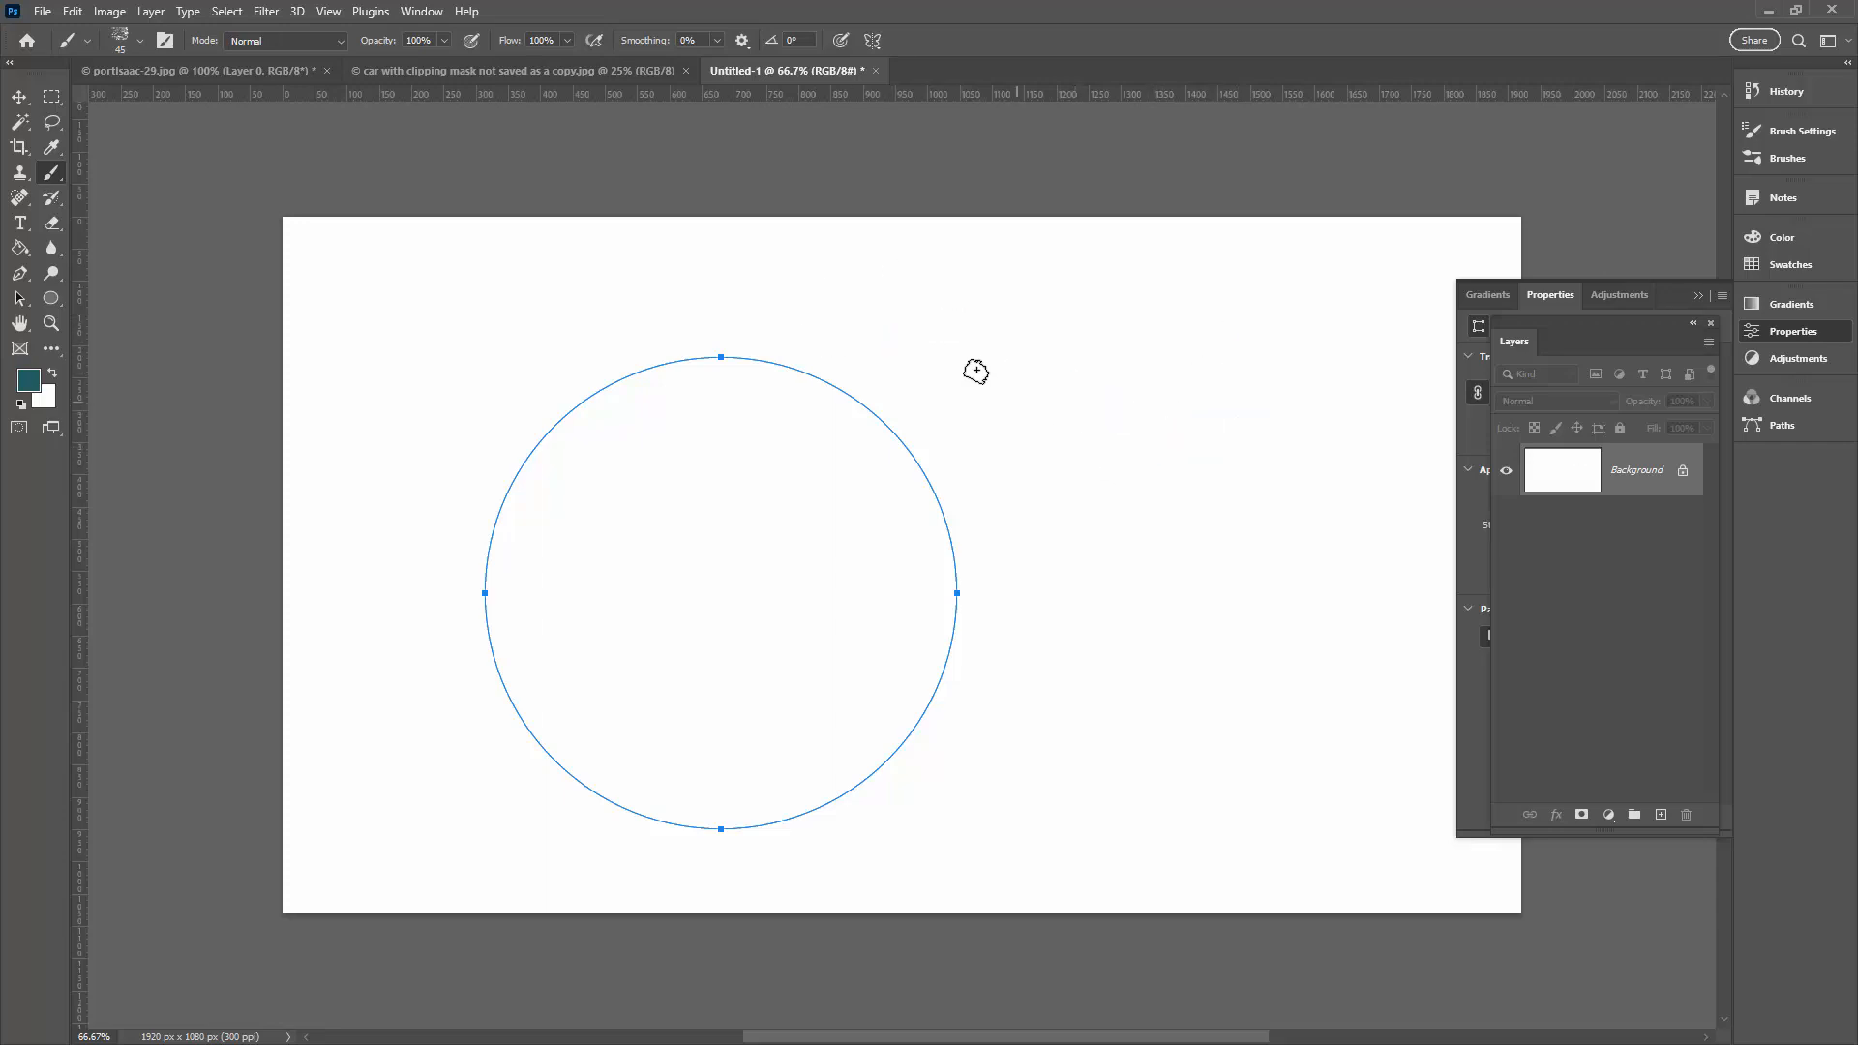
mouse_move(224, 341)
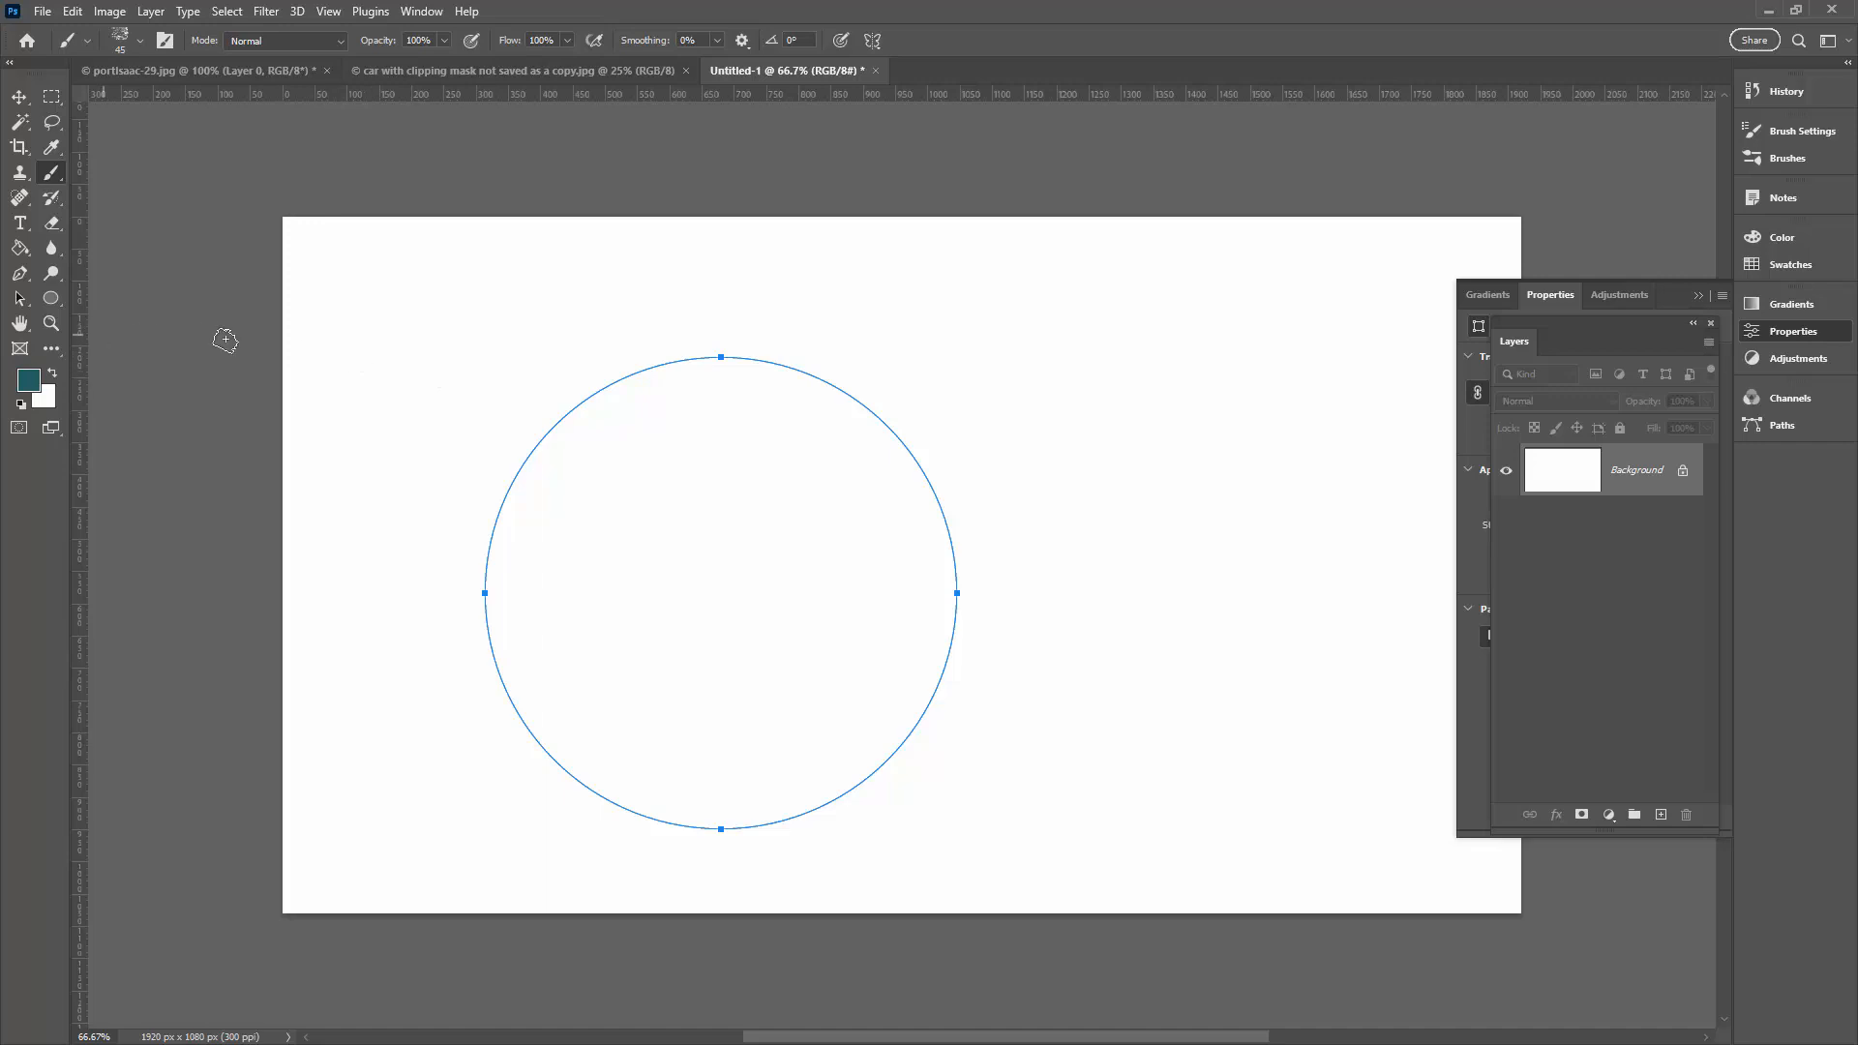
mouse_move(205, 303)
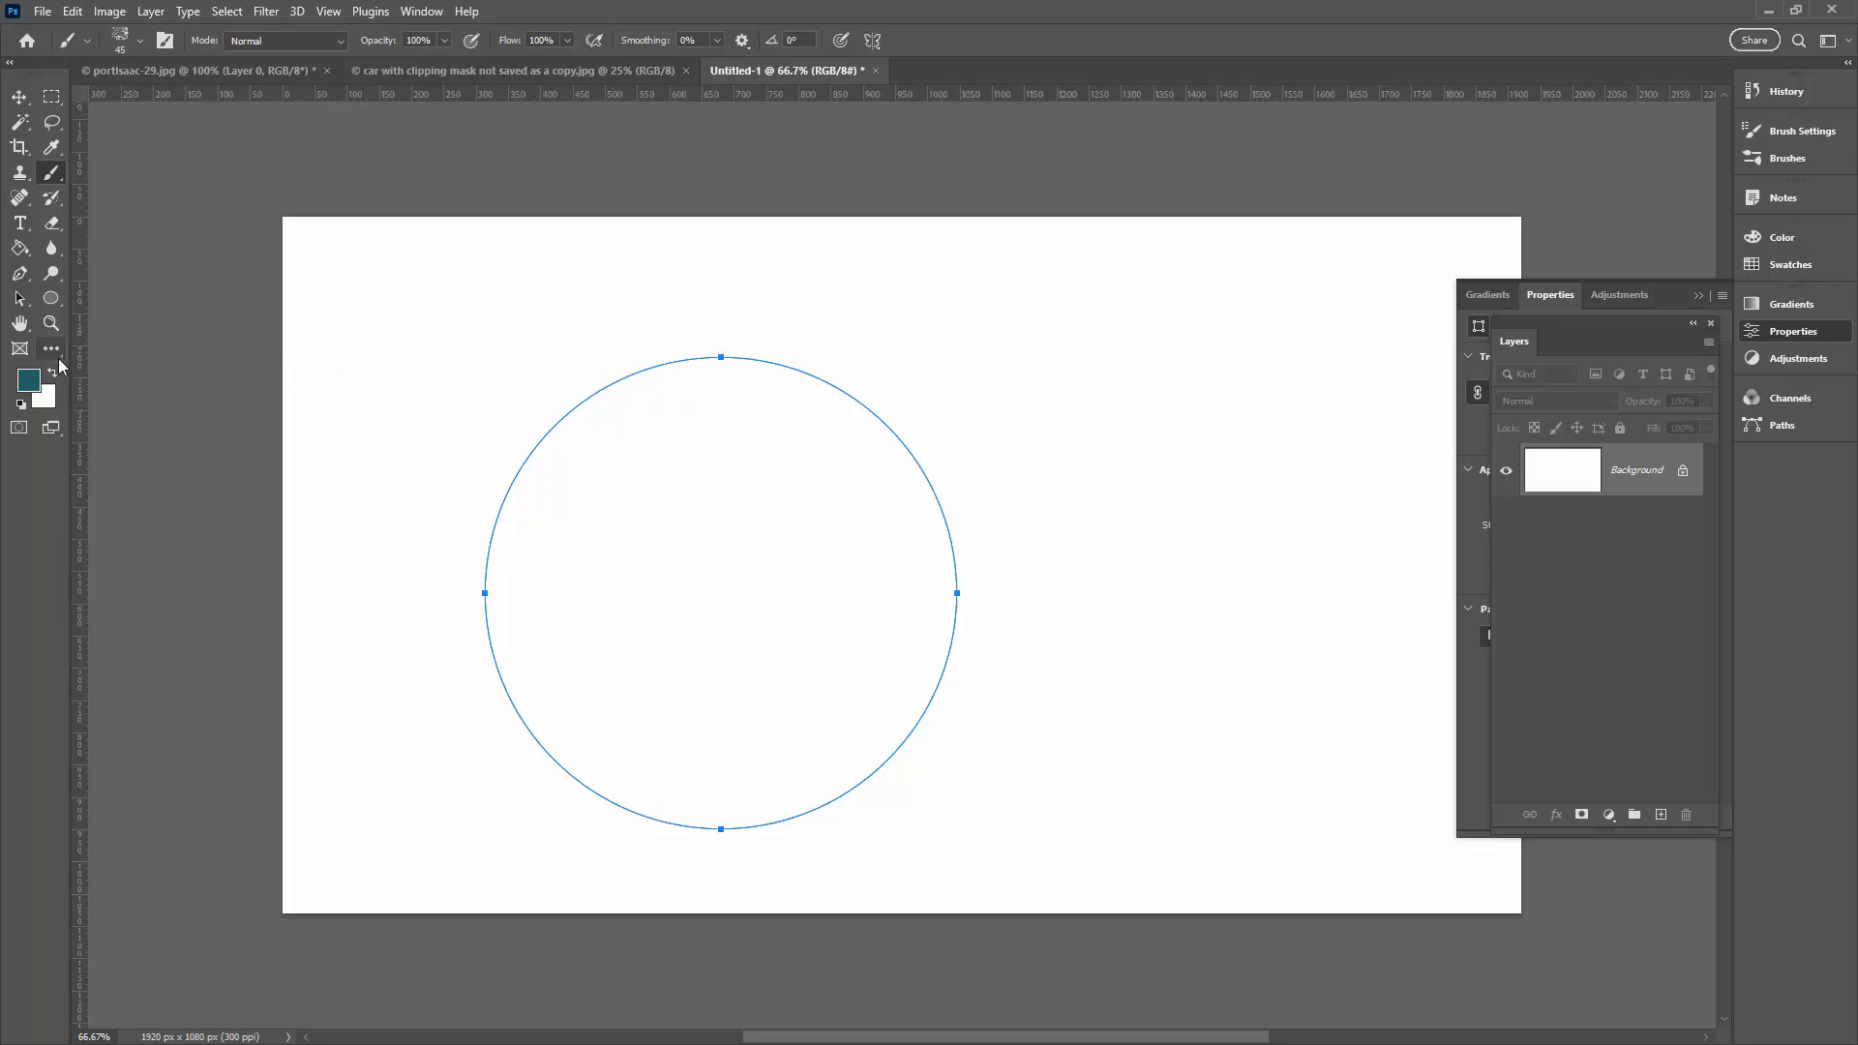
left_click(29, 377)
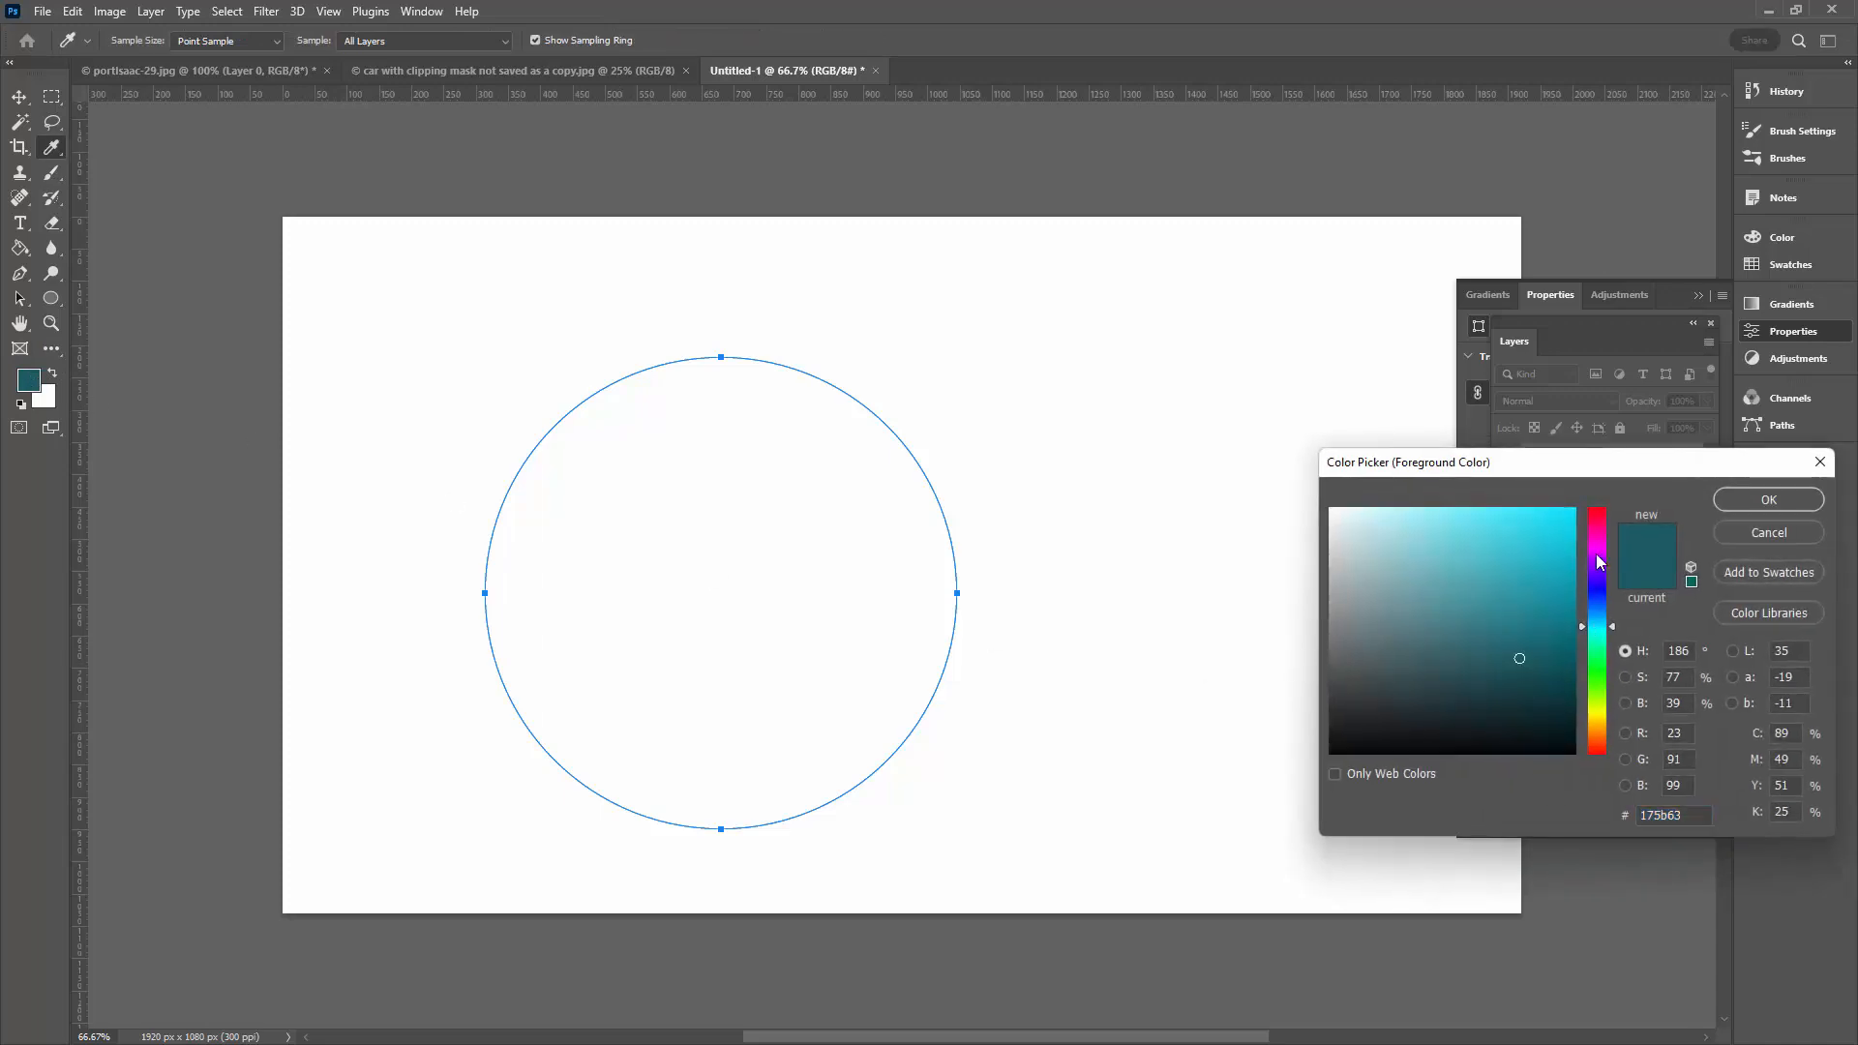
left_click(1549, 522)
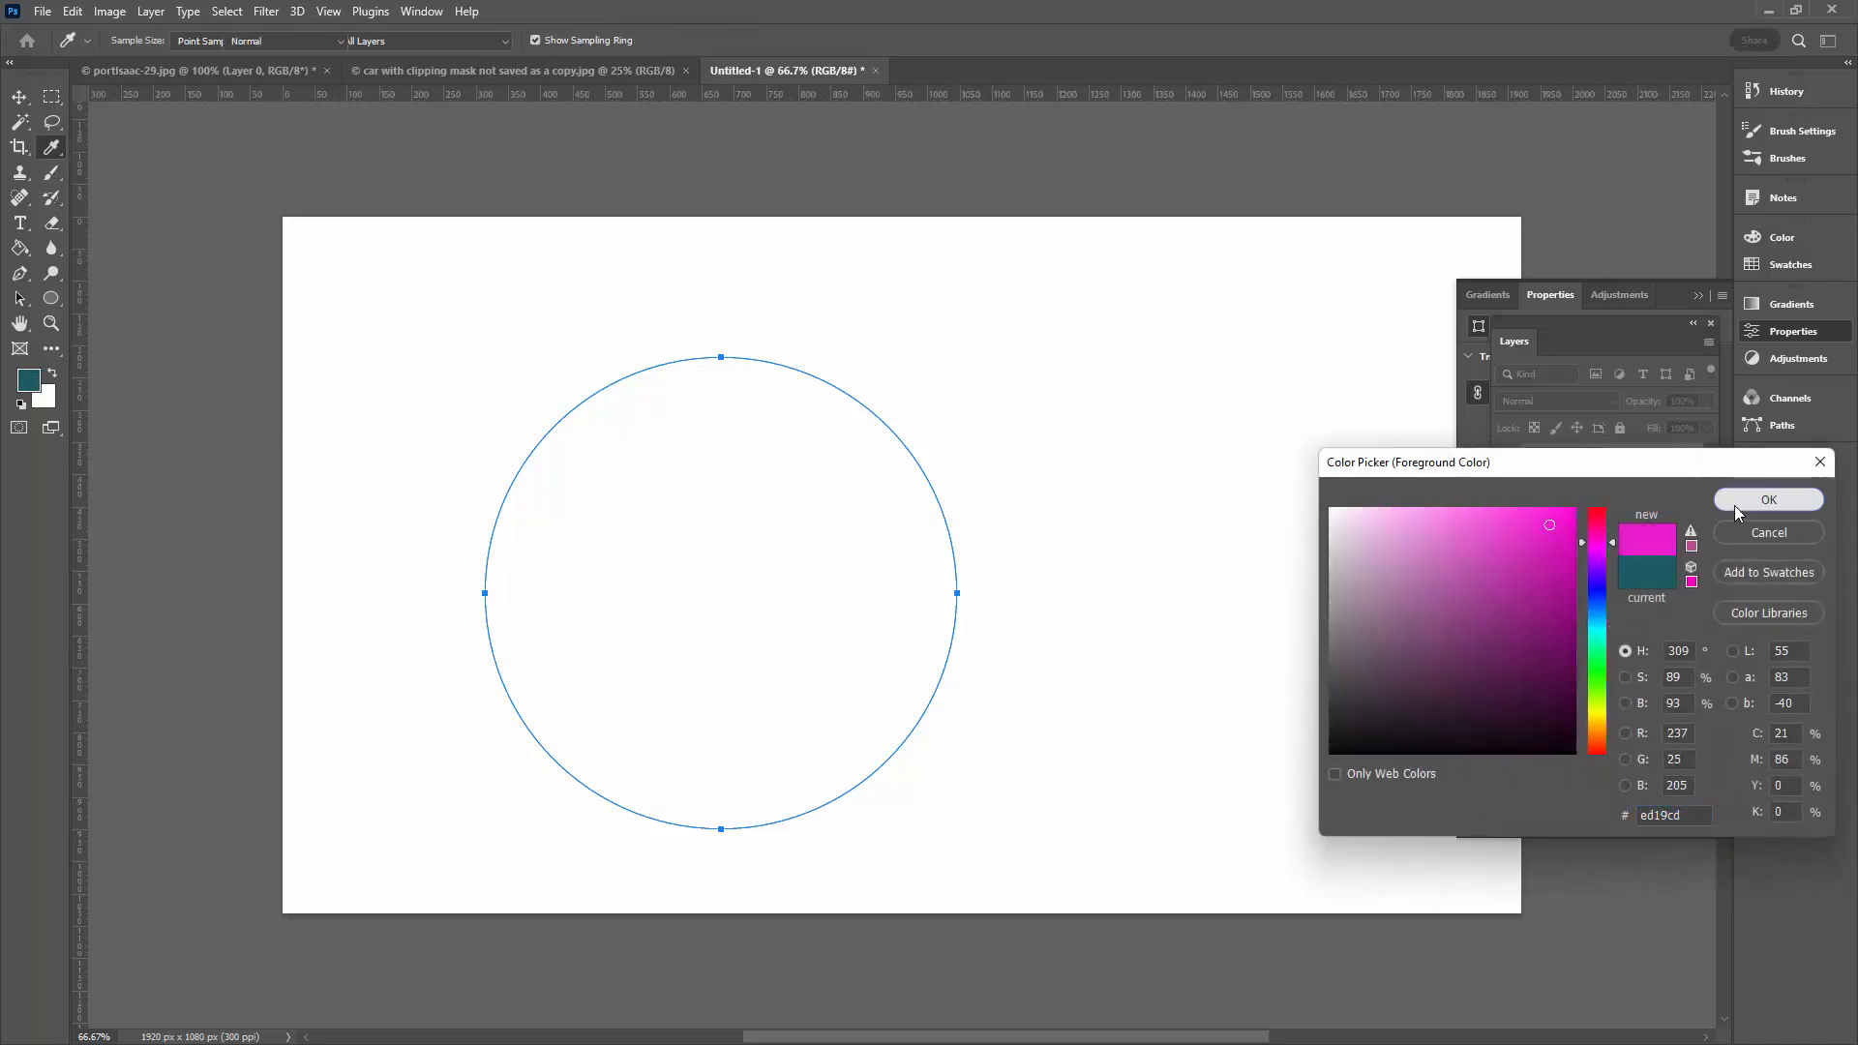
Confirm the magenta colour and stroke the circle path with the brush.
left_click(1767, 499)
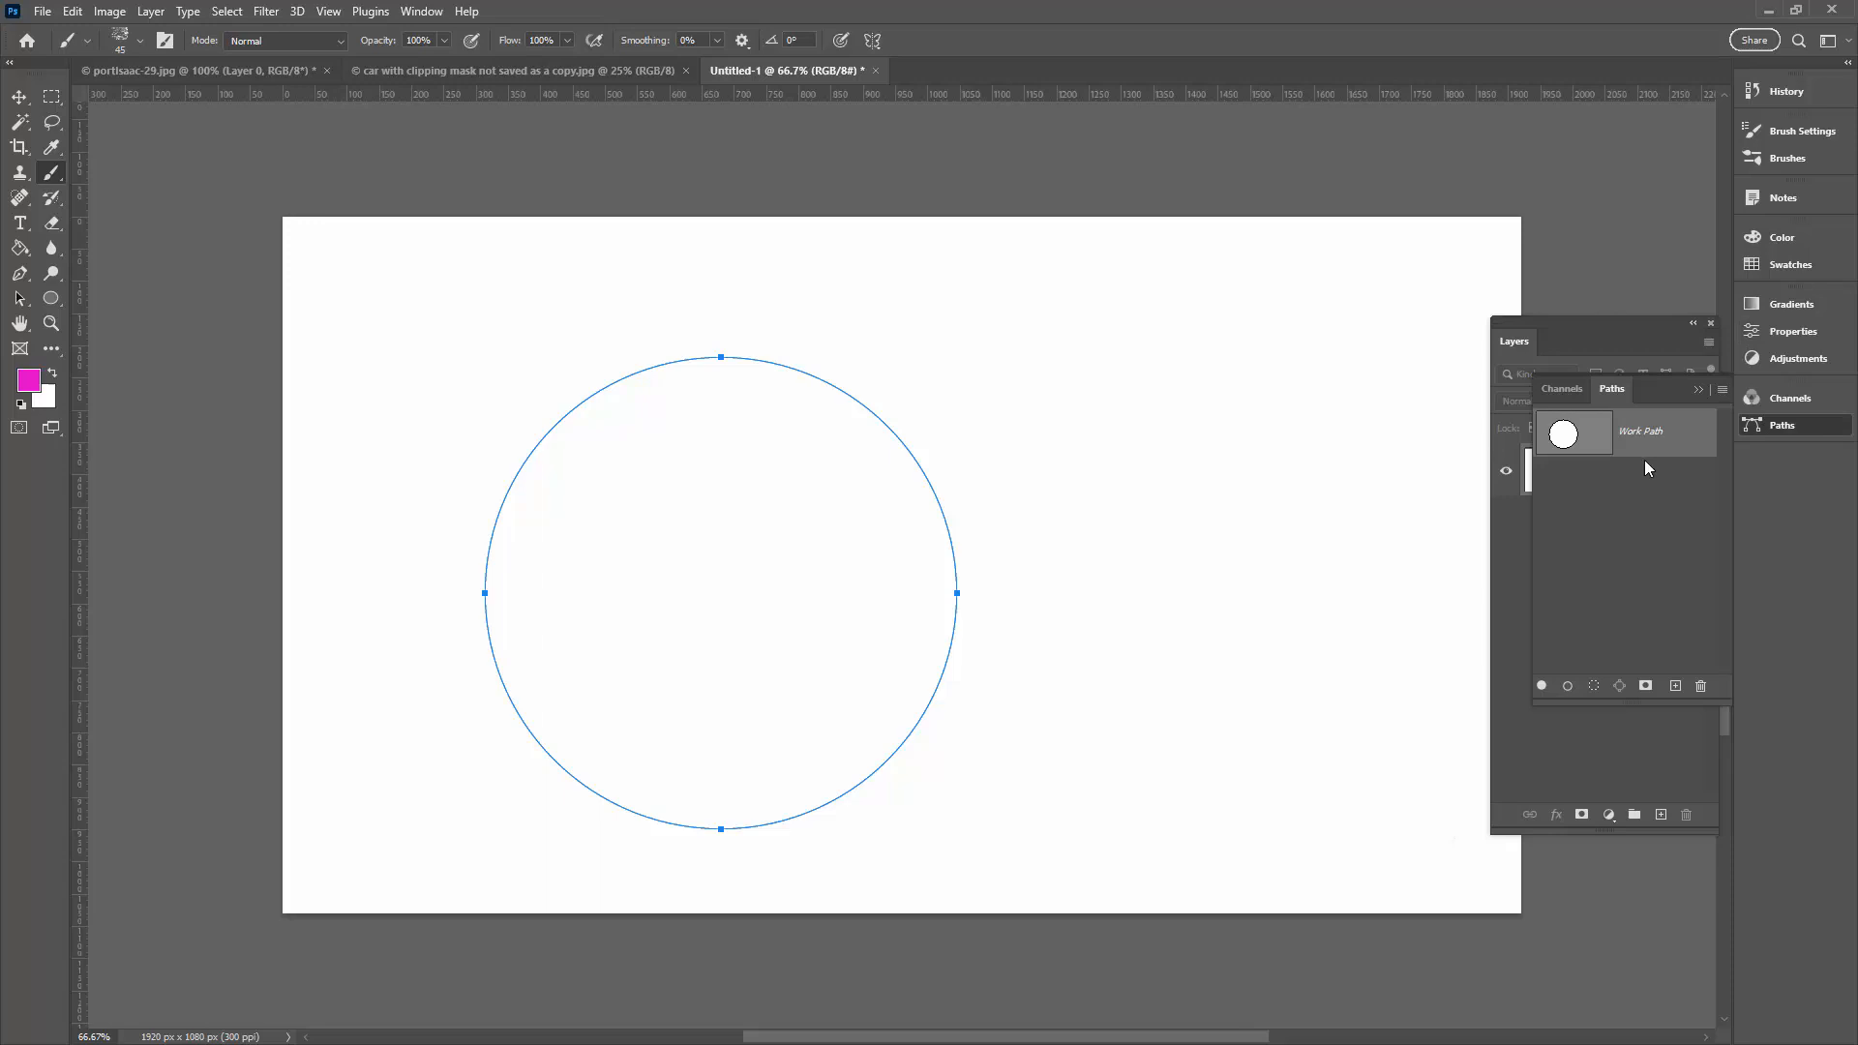
mouse_move(1541, 689)
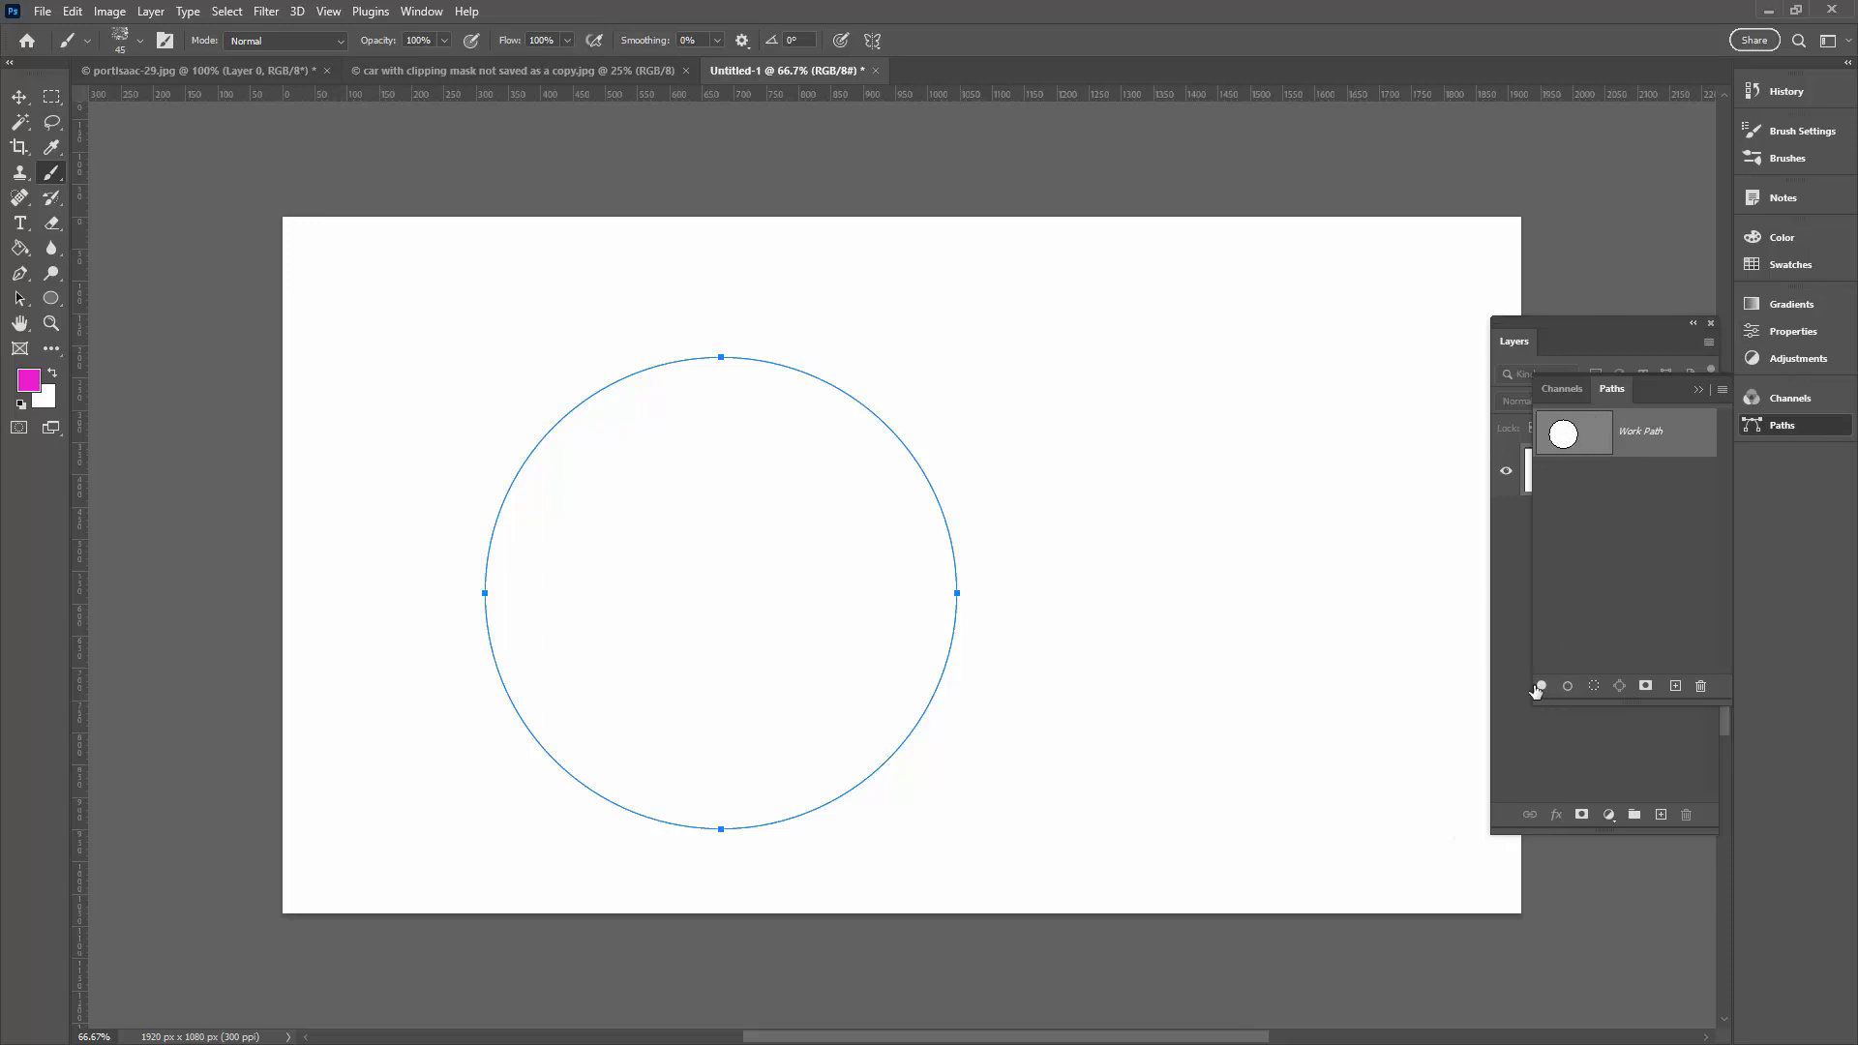
mouse_move(1541, 685)
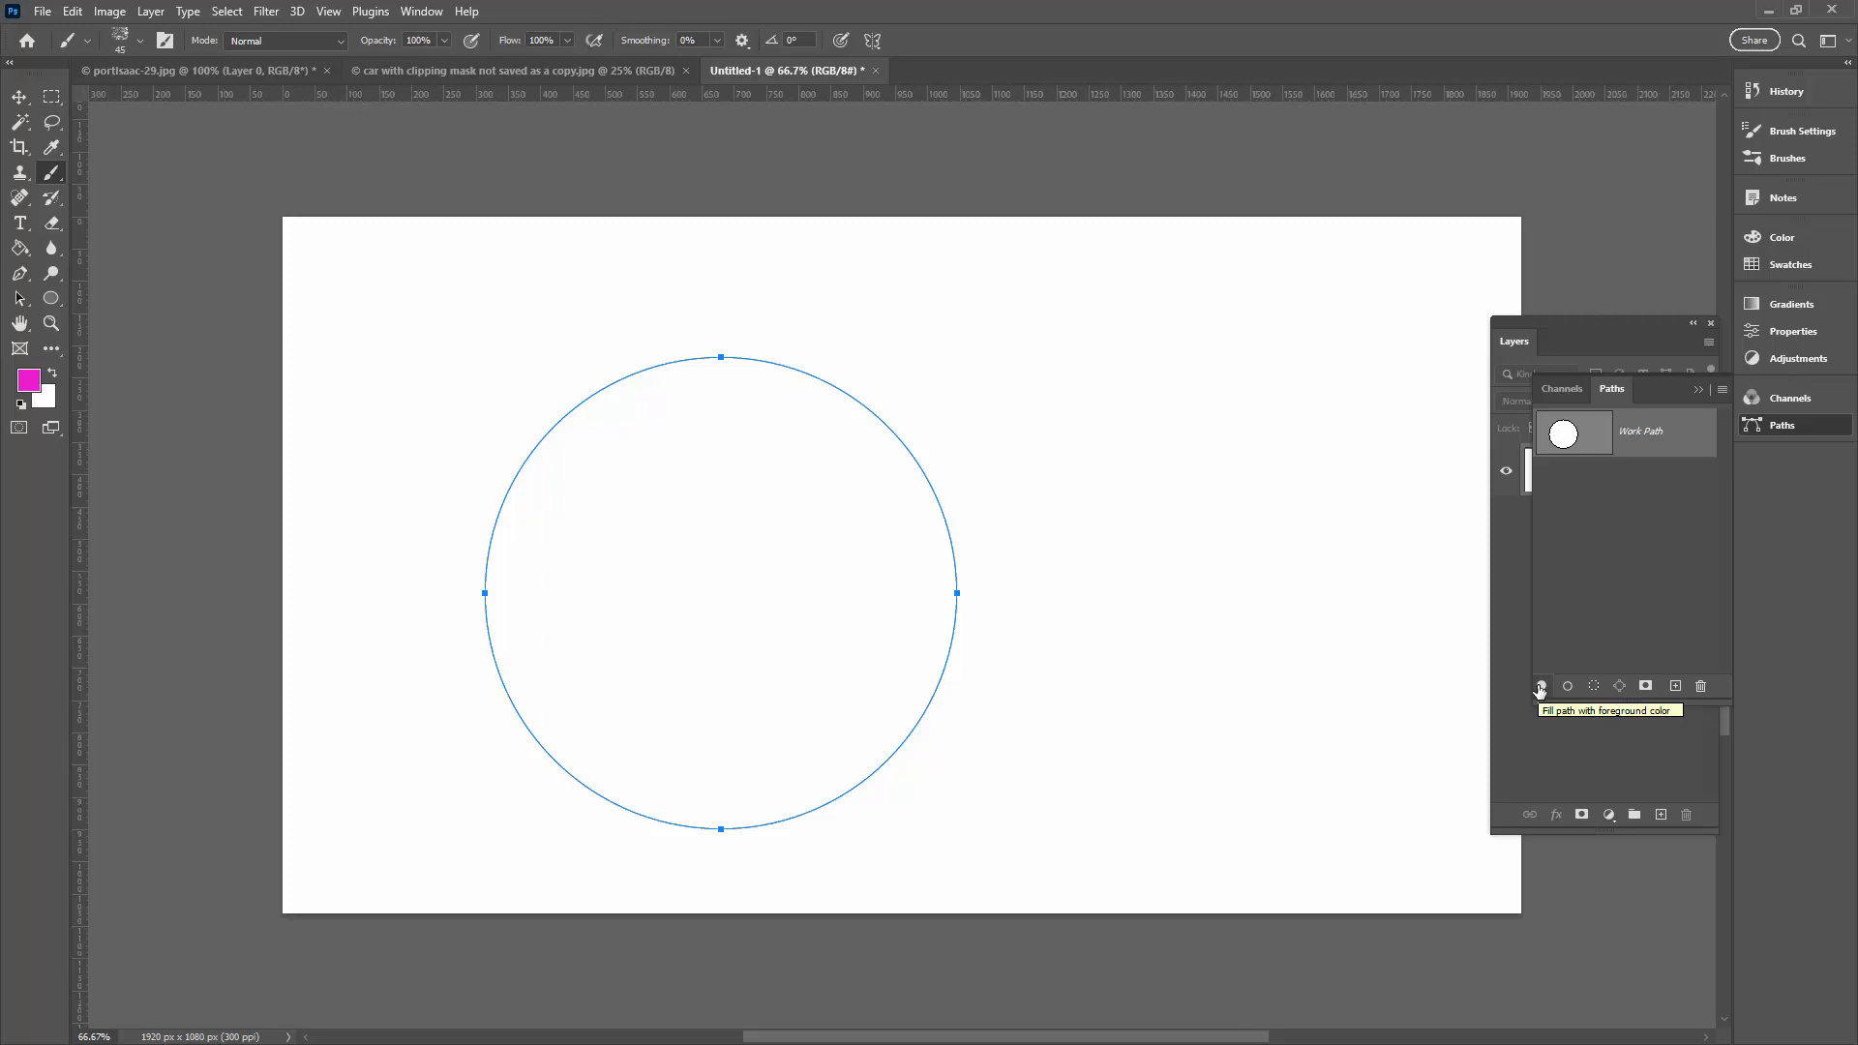
mouse_move(1566, 689)
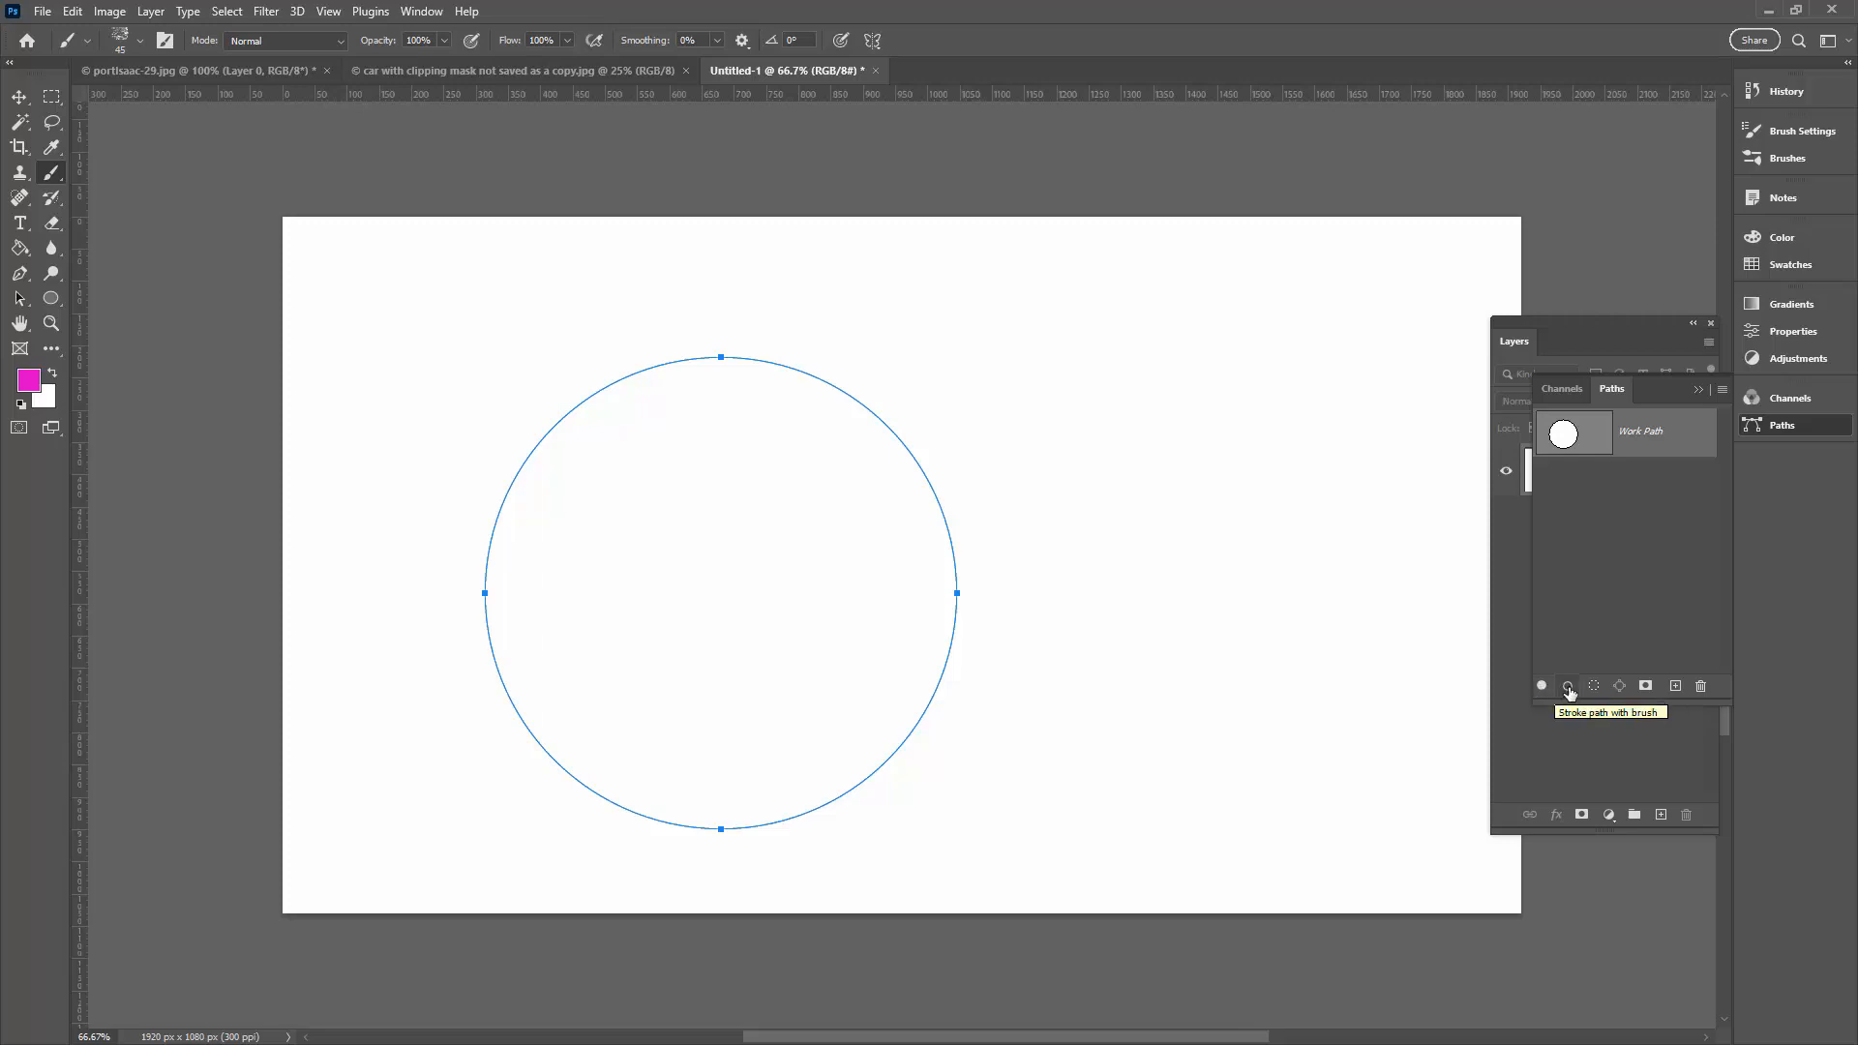
mouse_move(1569, 691)
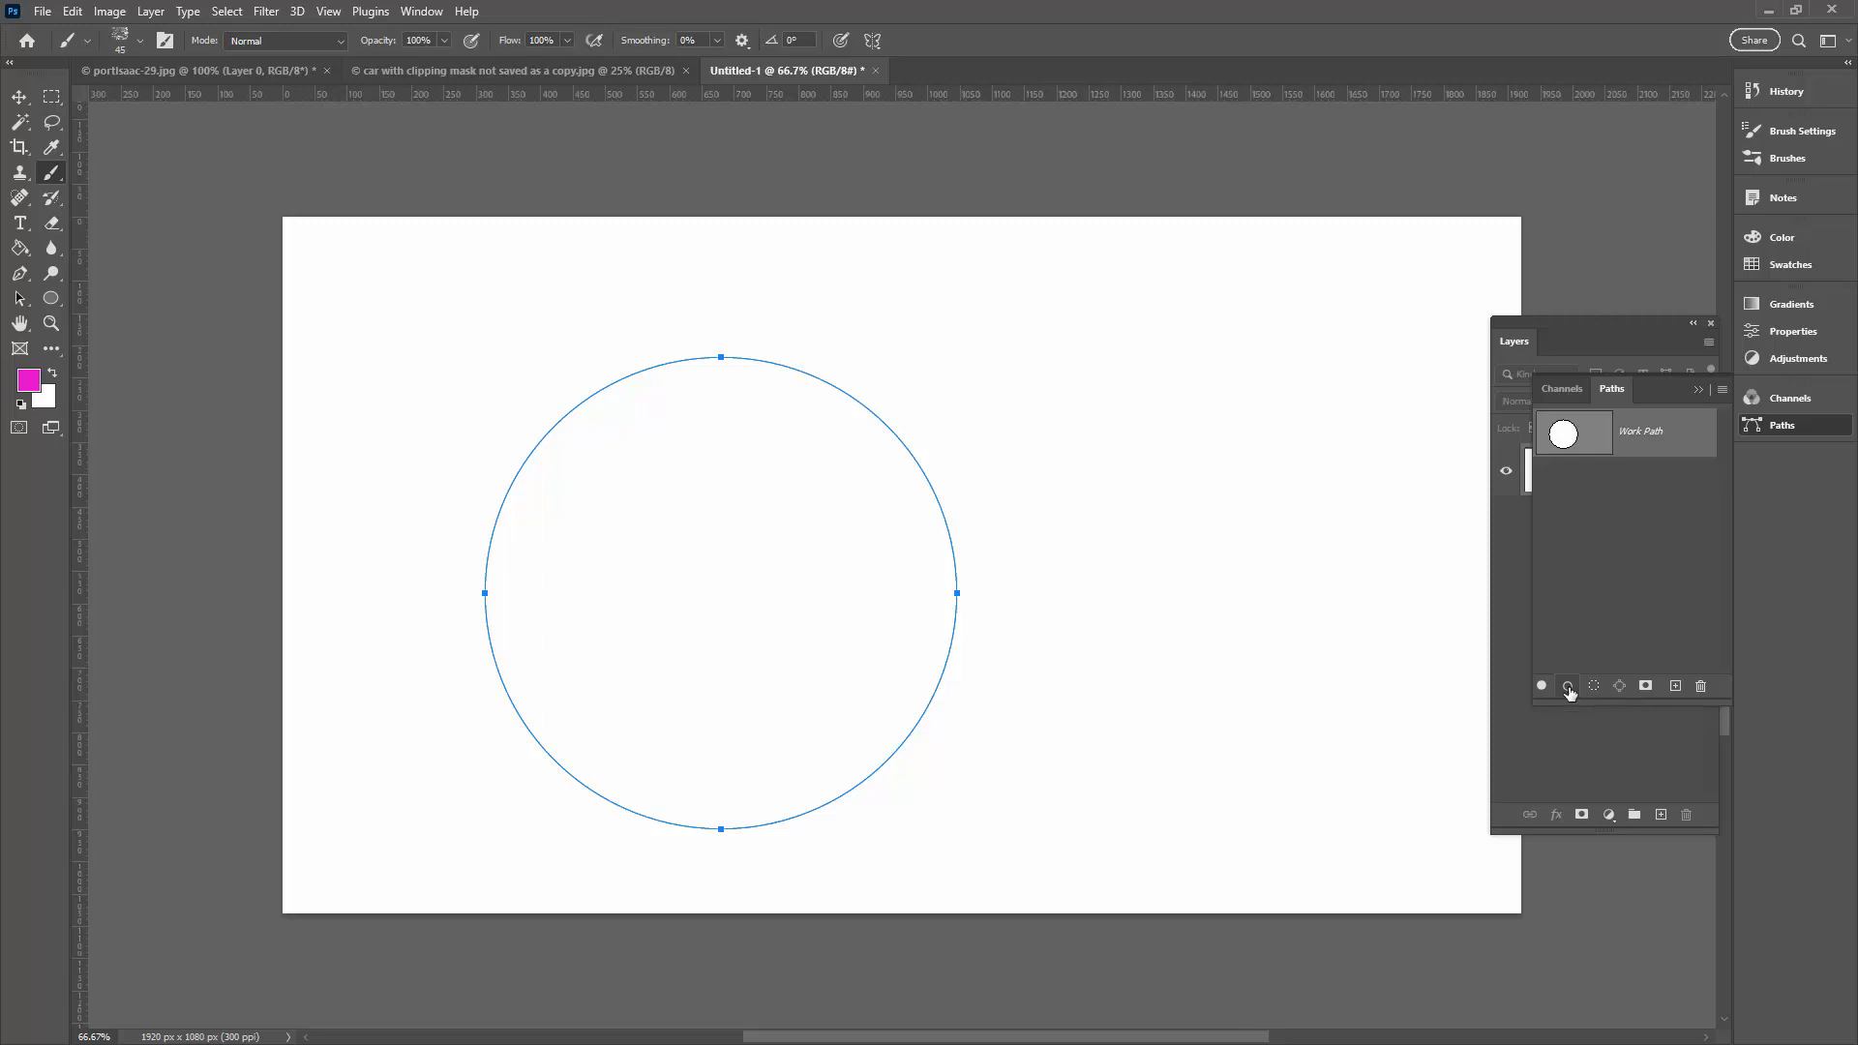
left_click(1566, 685)
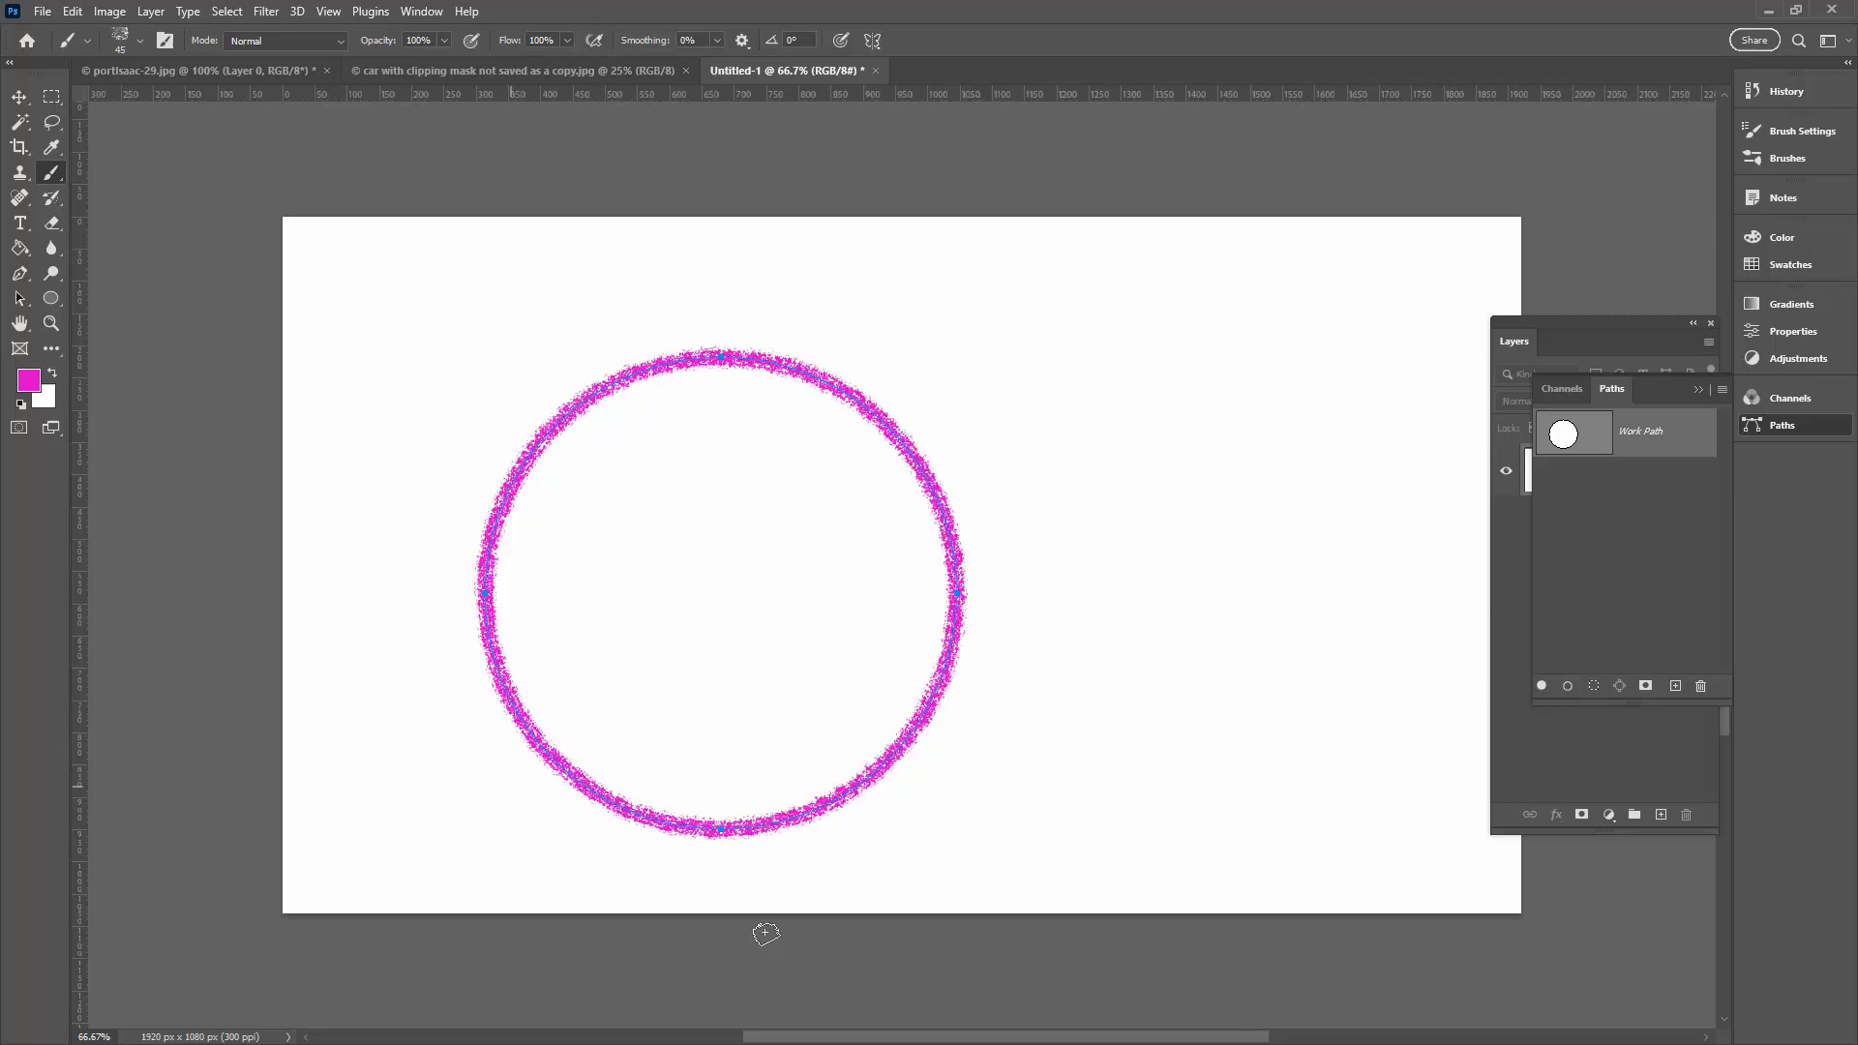
mouse_move(968, 701)
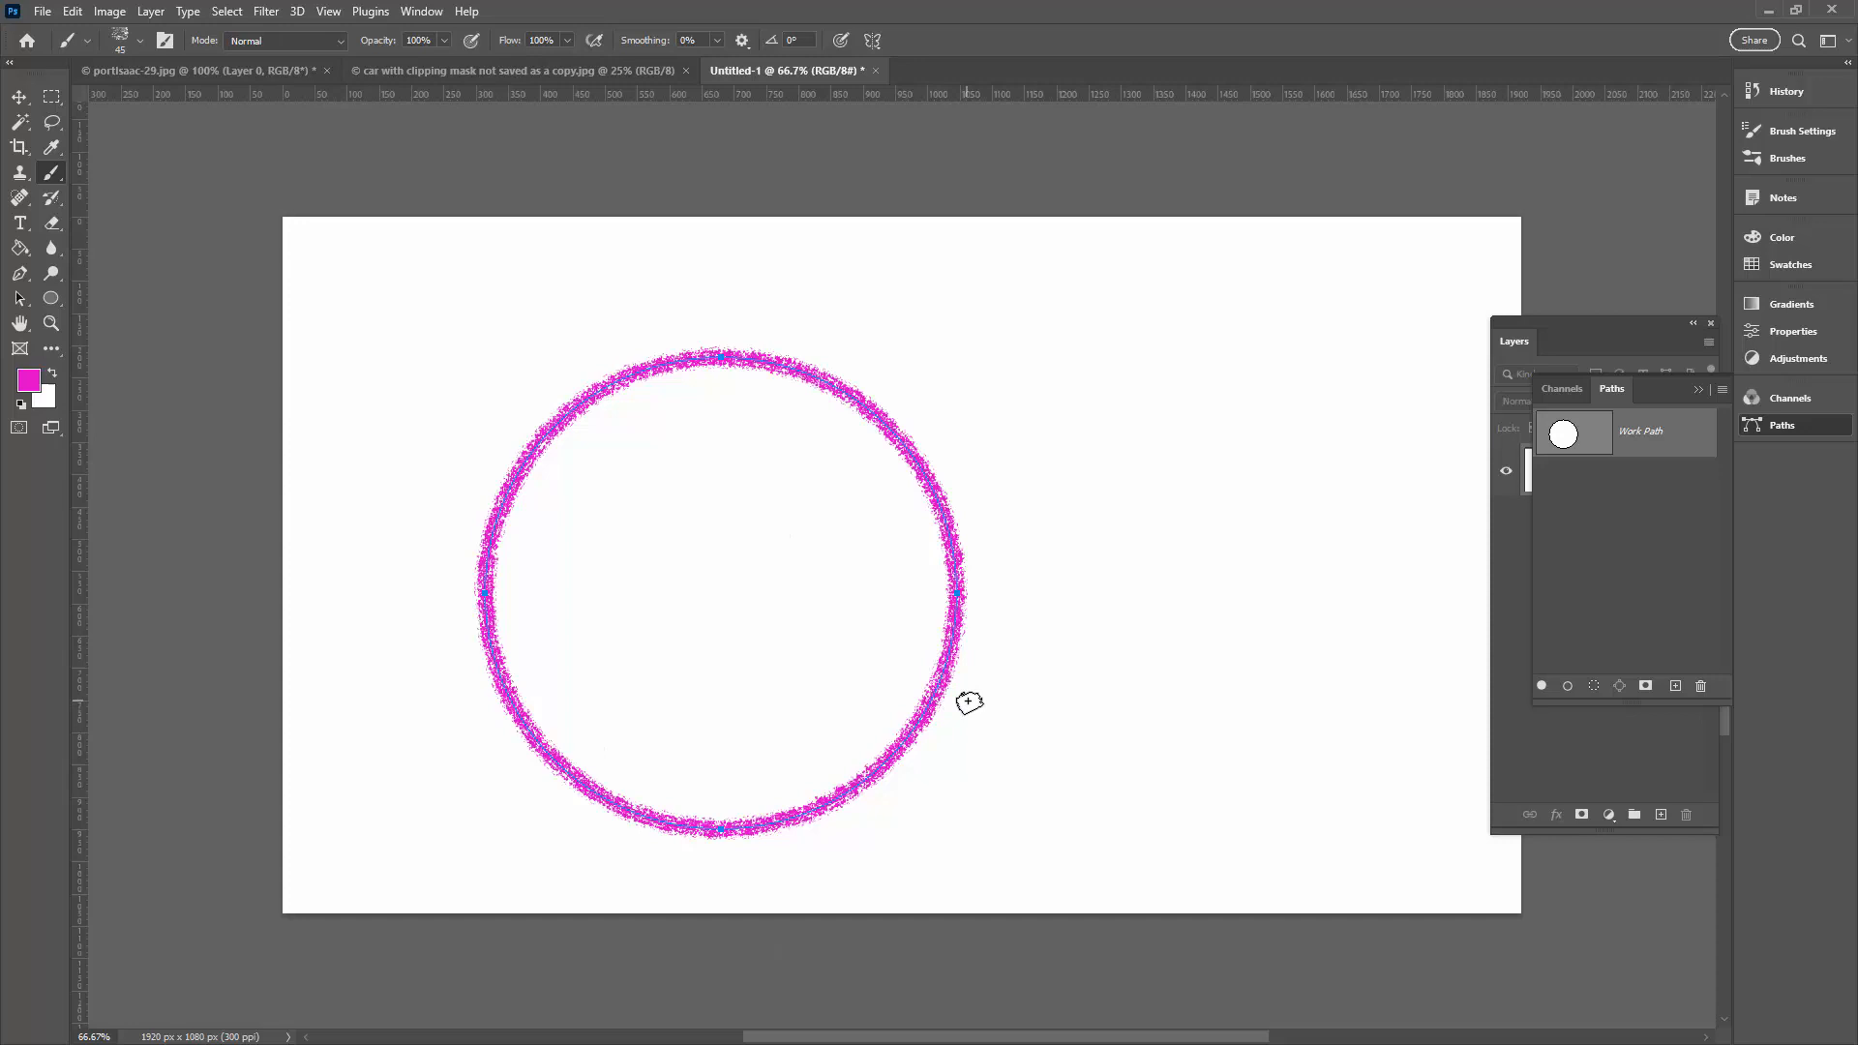
mouse_move(524, 352)
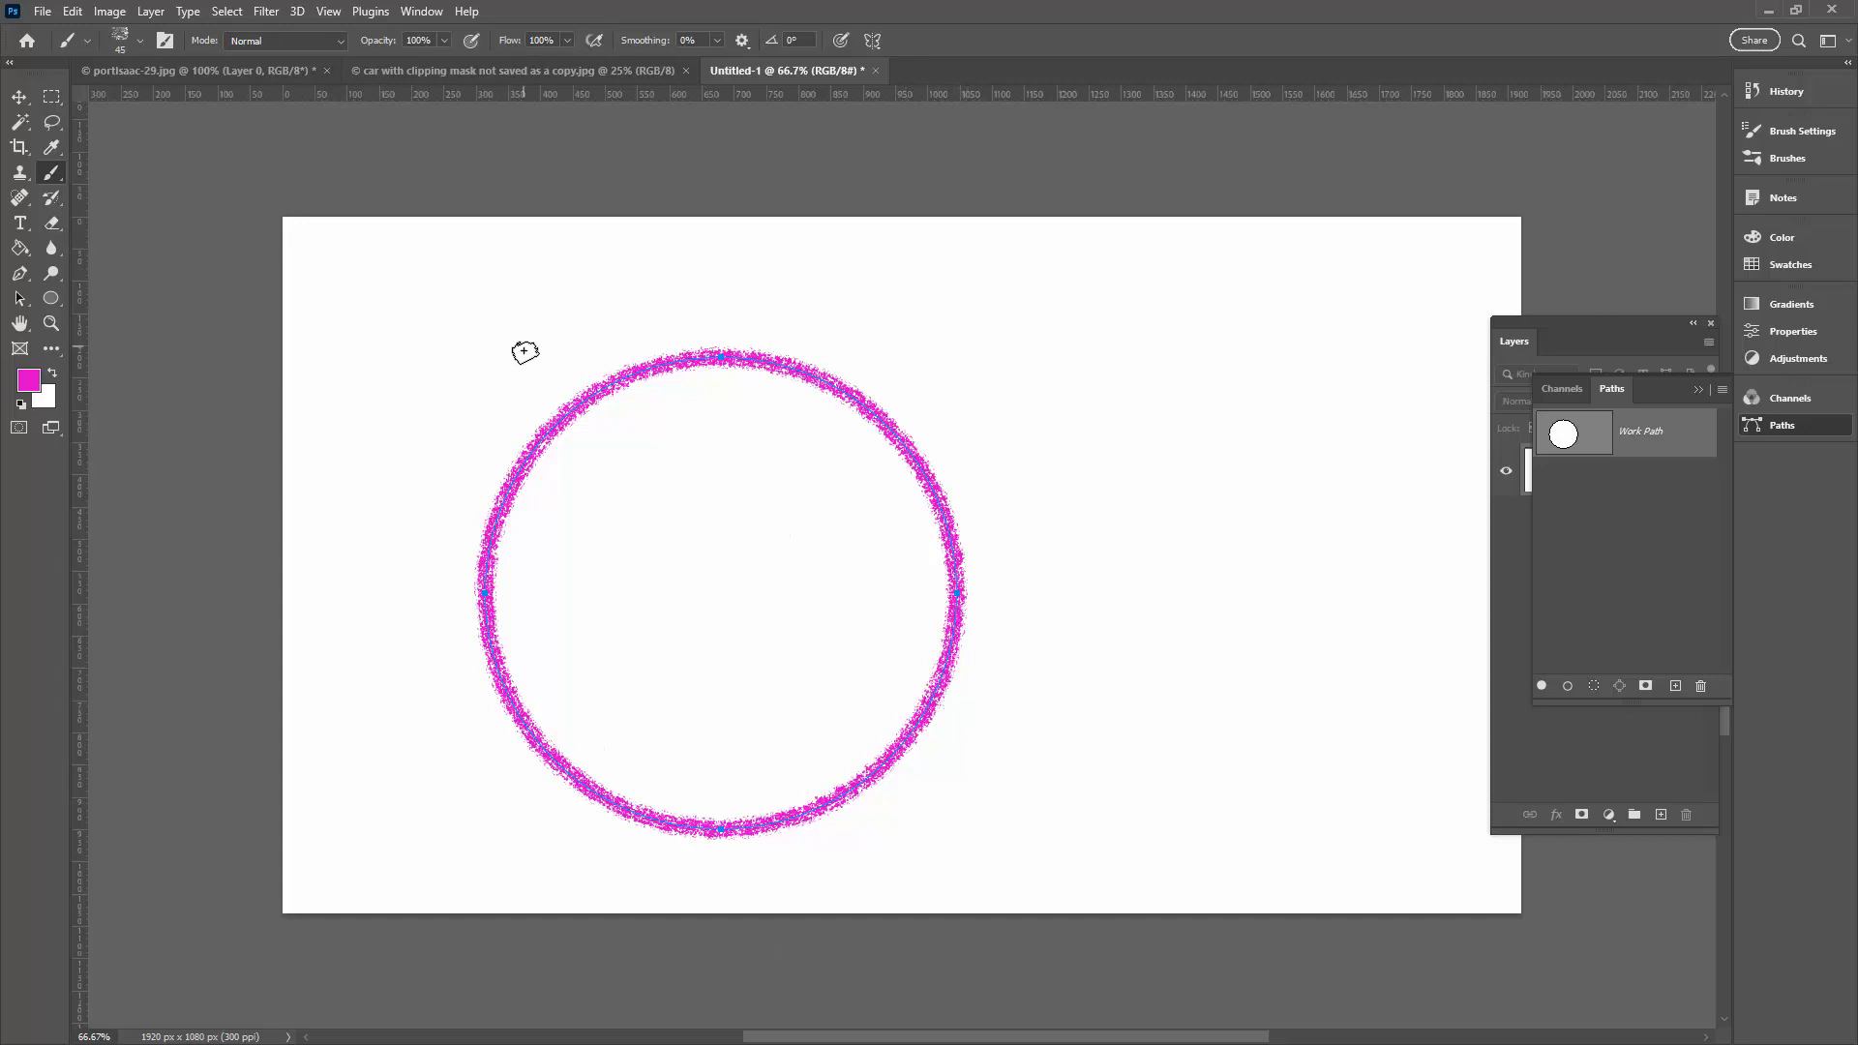
mouse_move(548, 432)
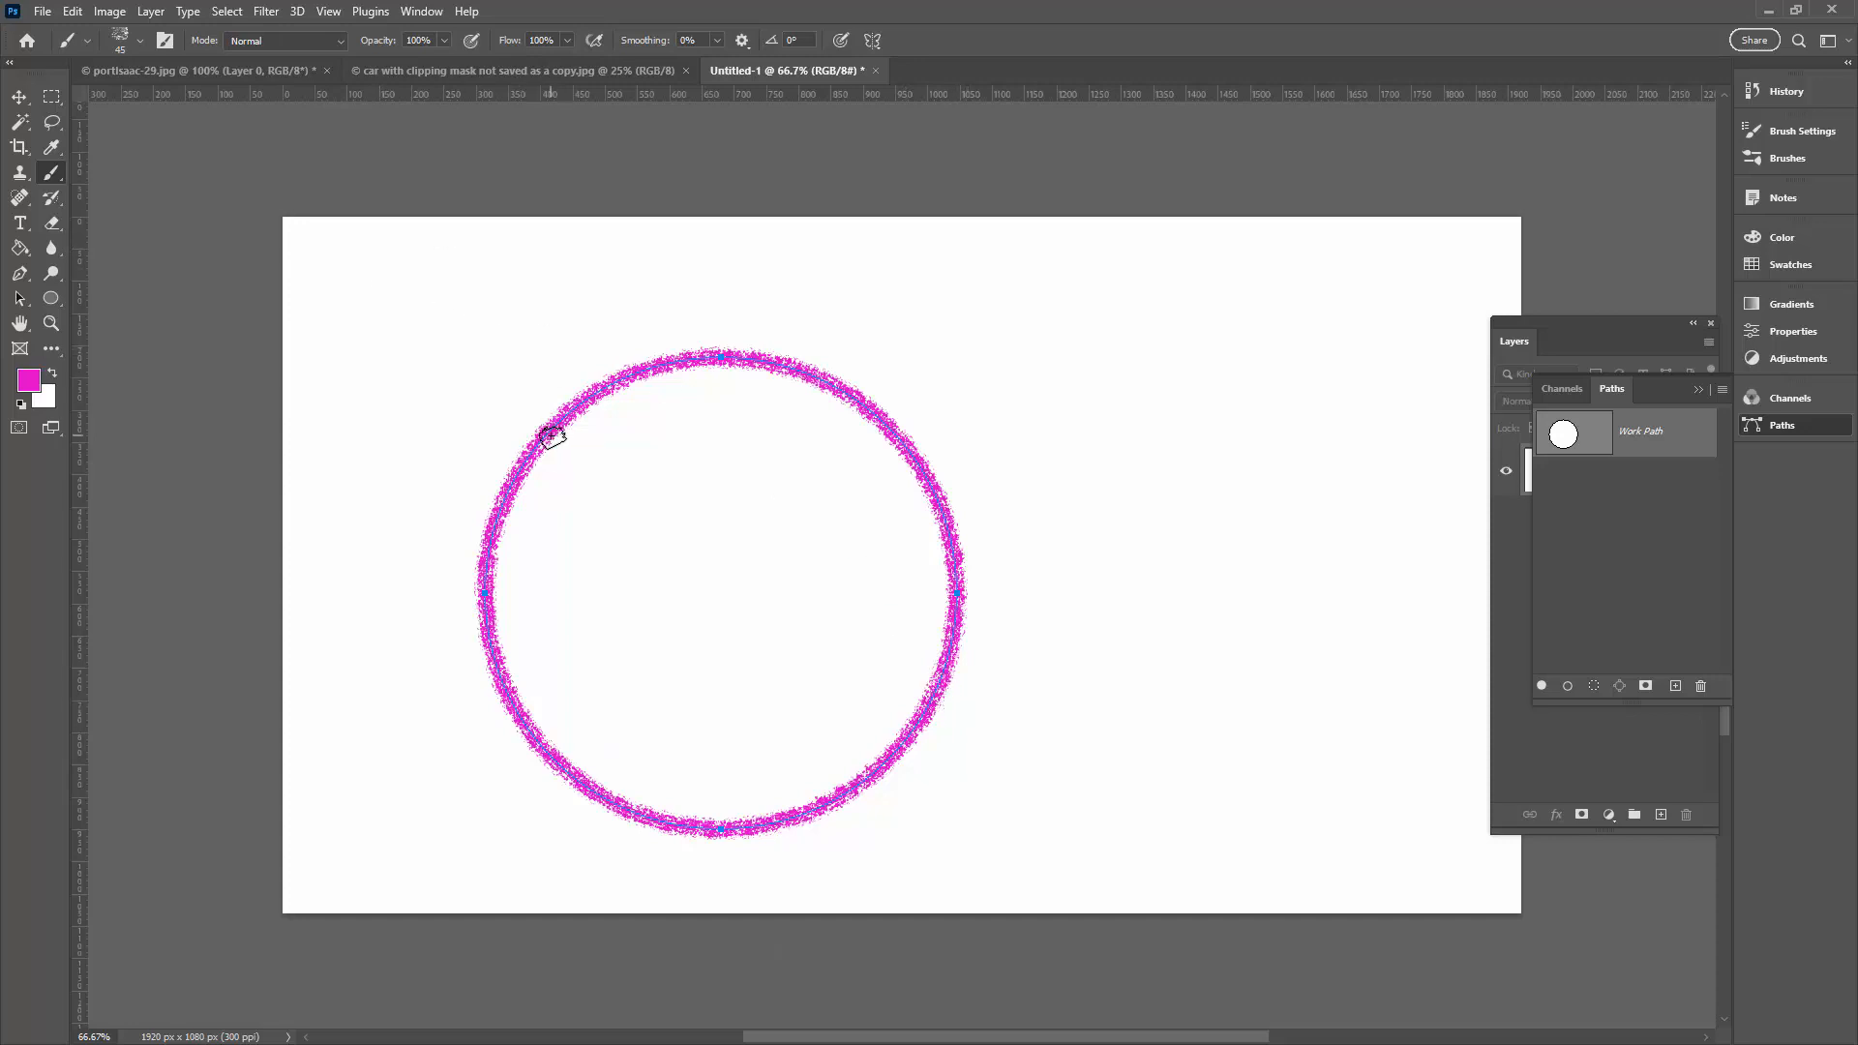
mouse_move(831, 652)
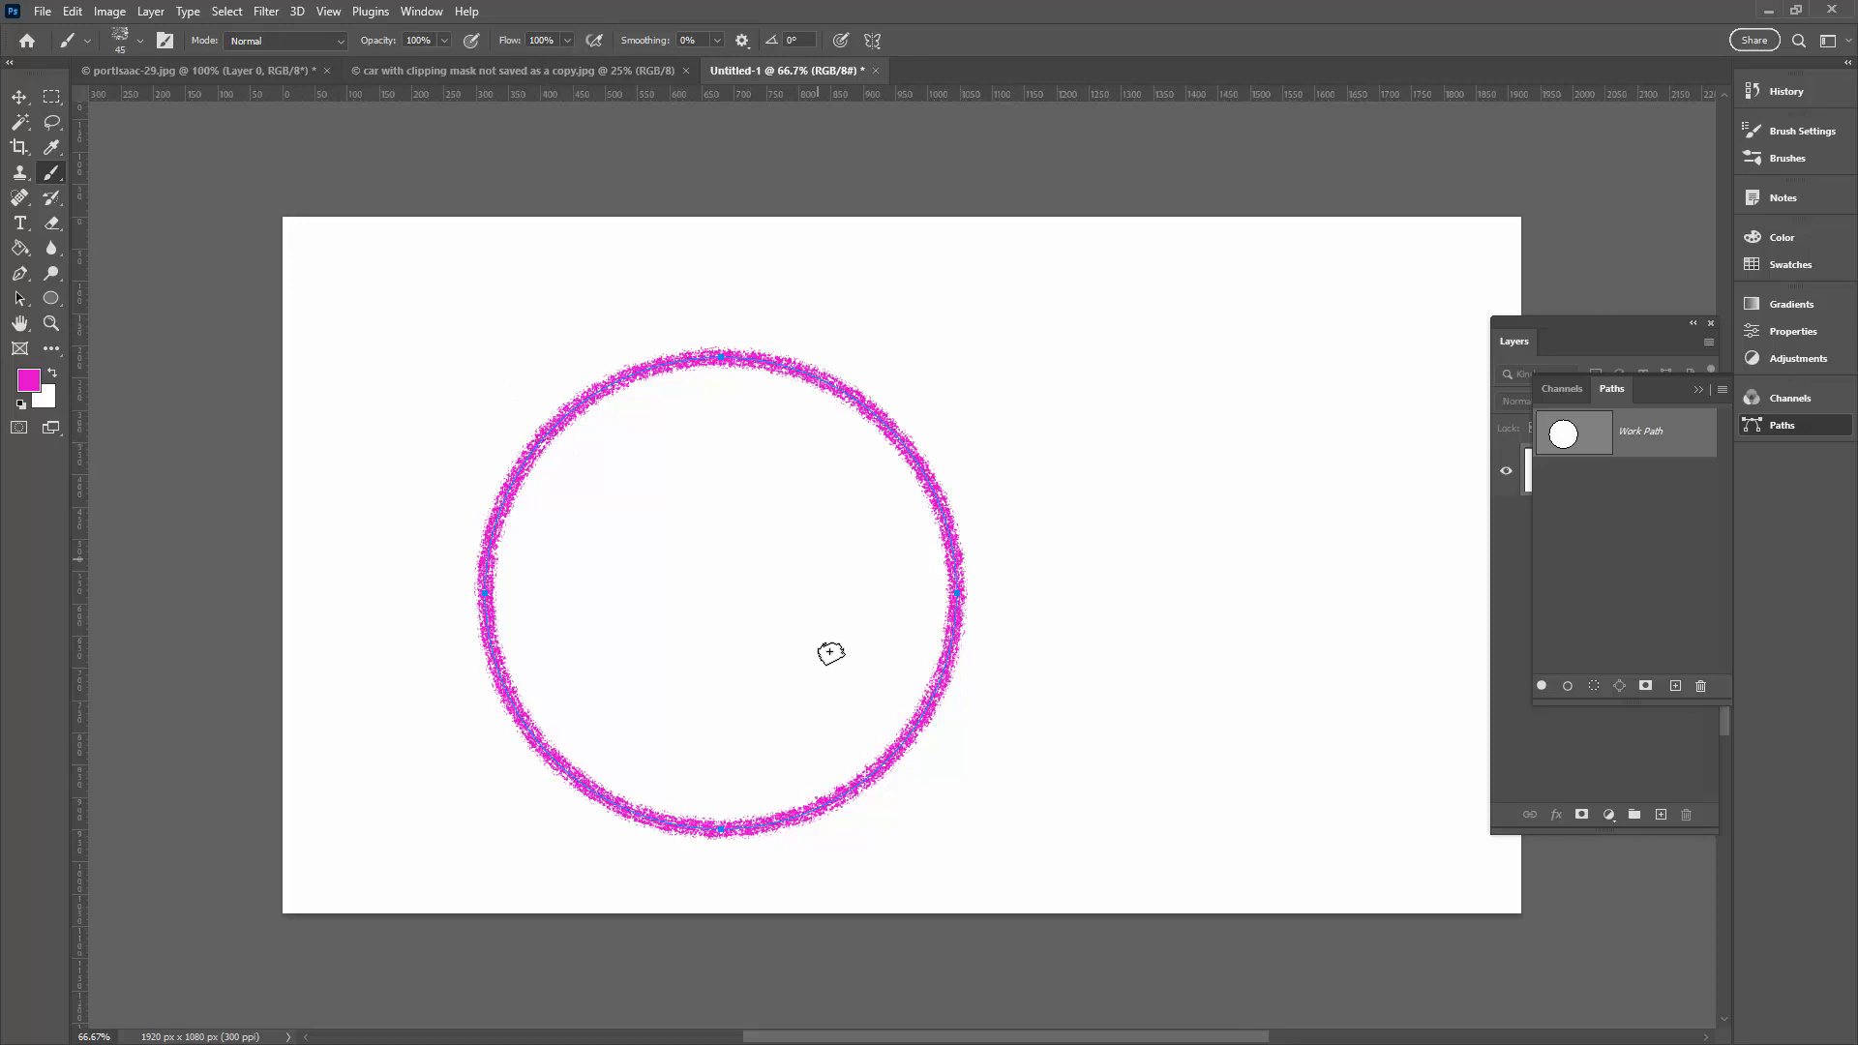
mouse_move(825, 563)
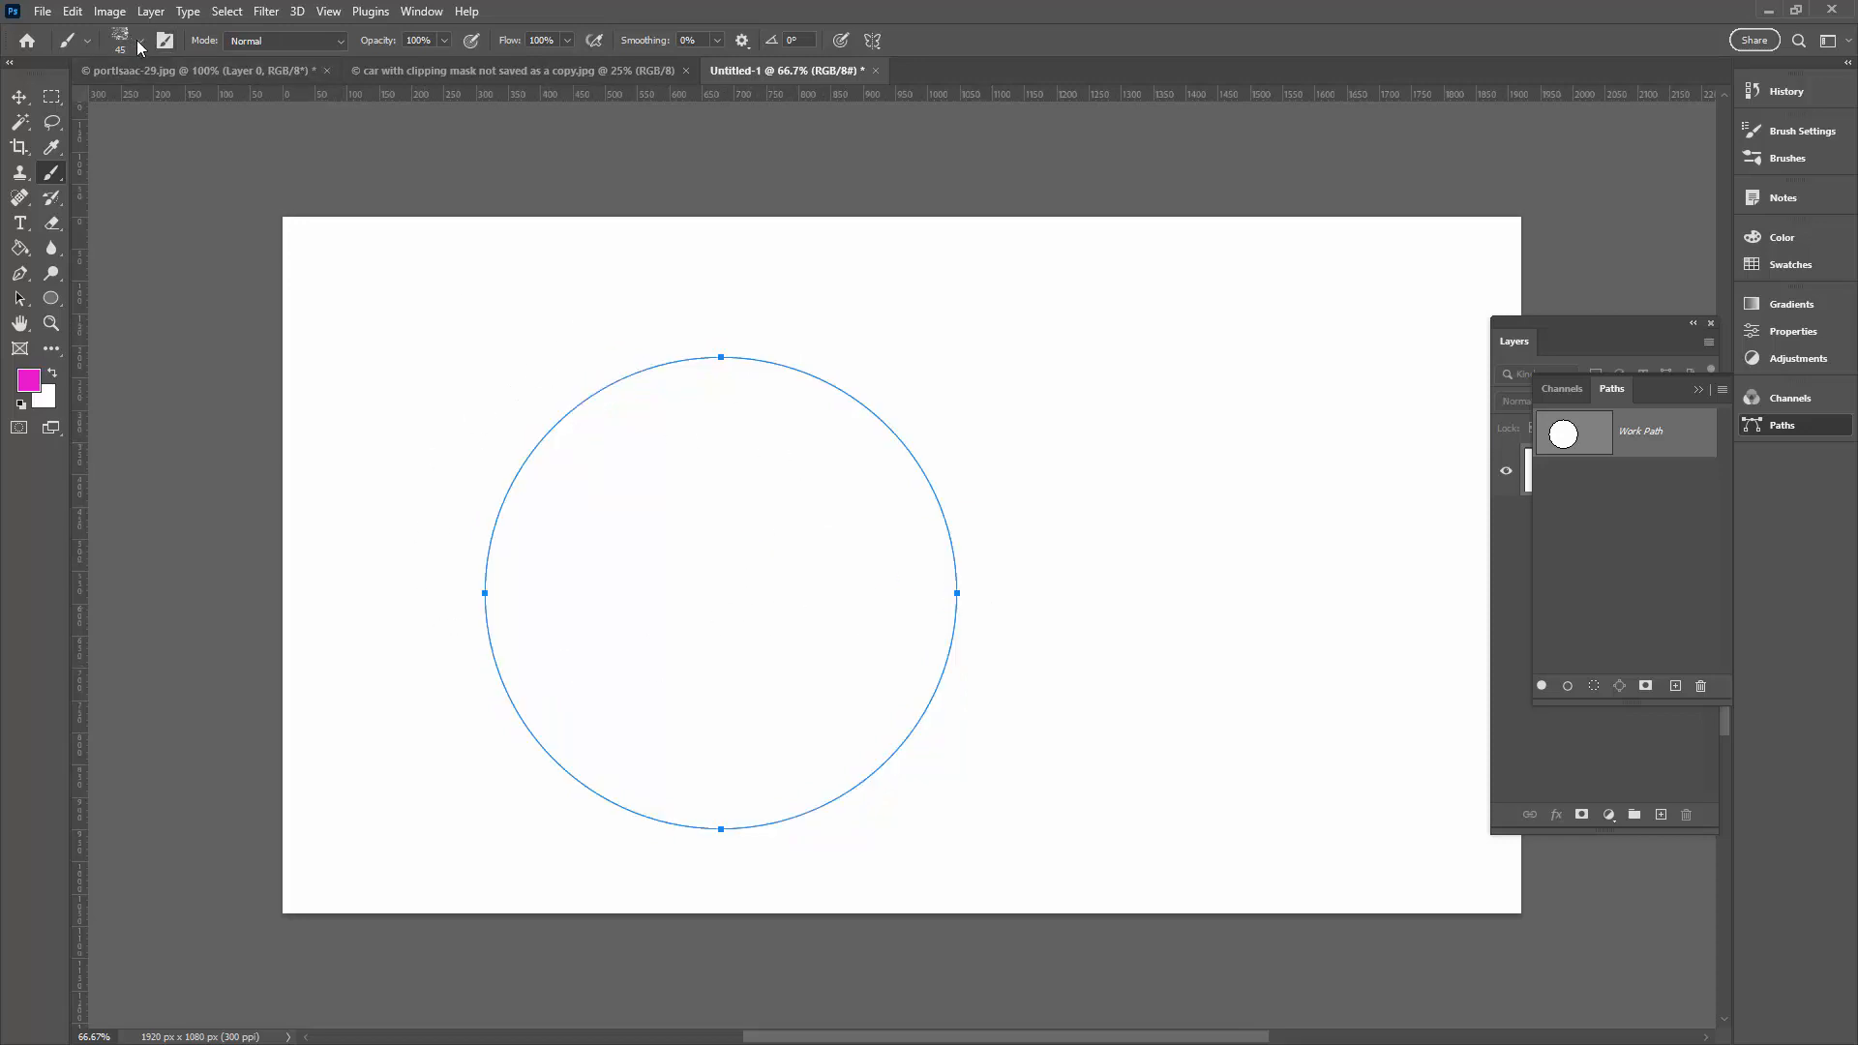
In Brush Settings Shape Dynamics, change the Size Jitter control from Pen Pressure.
left_click(1753, 129)
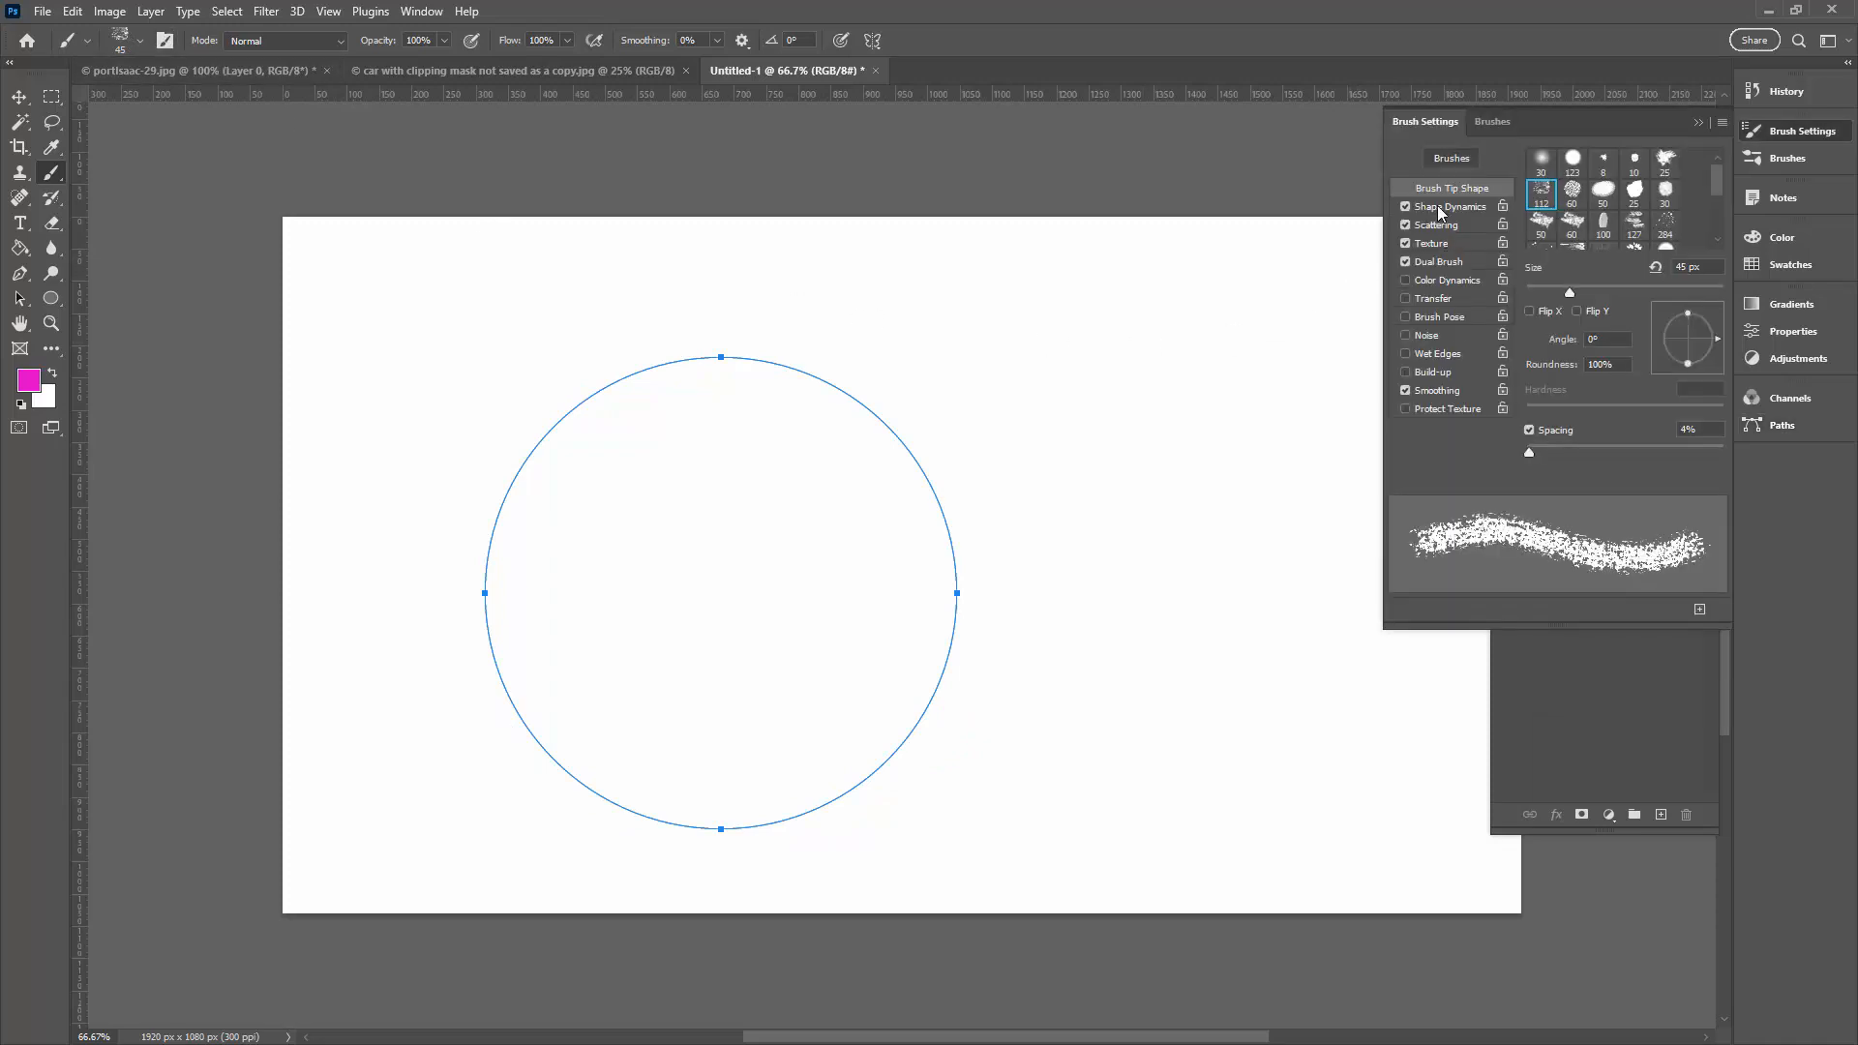
left_click(1448, 208)
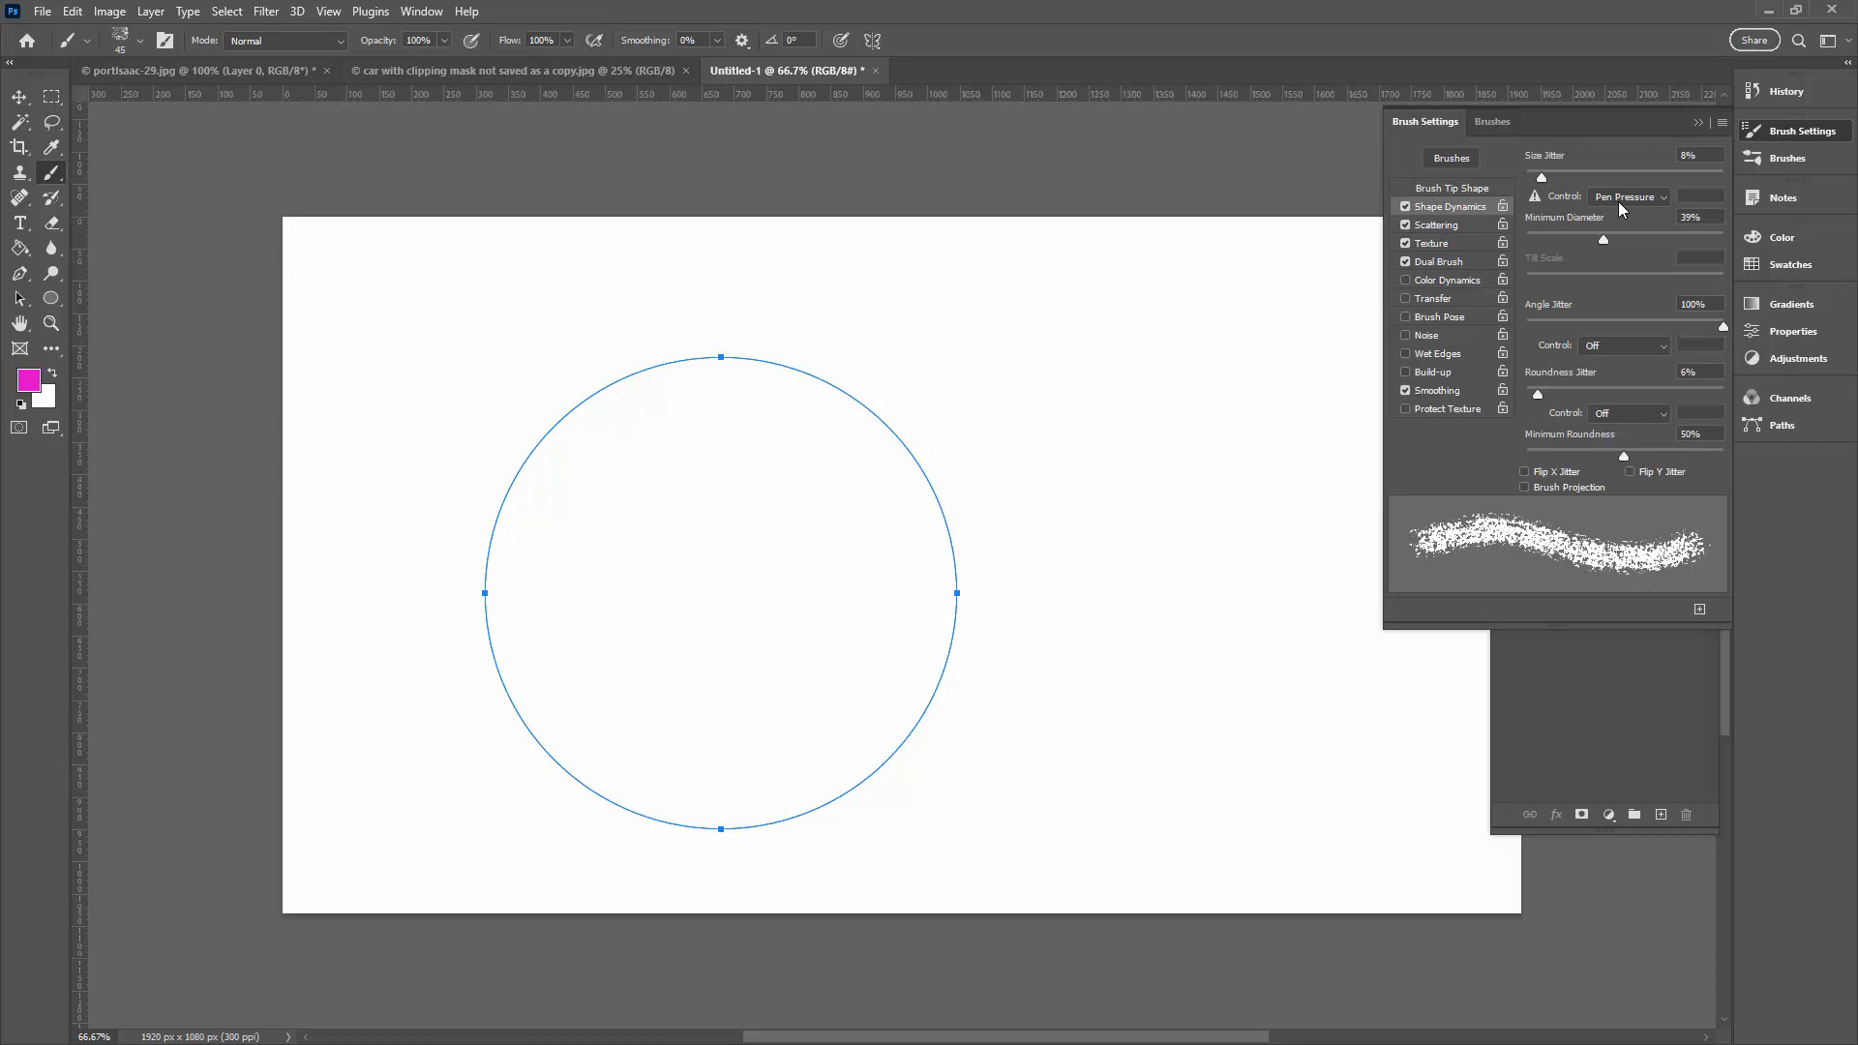
left_click(1628, 197)
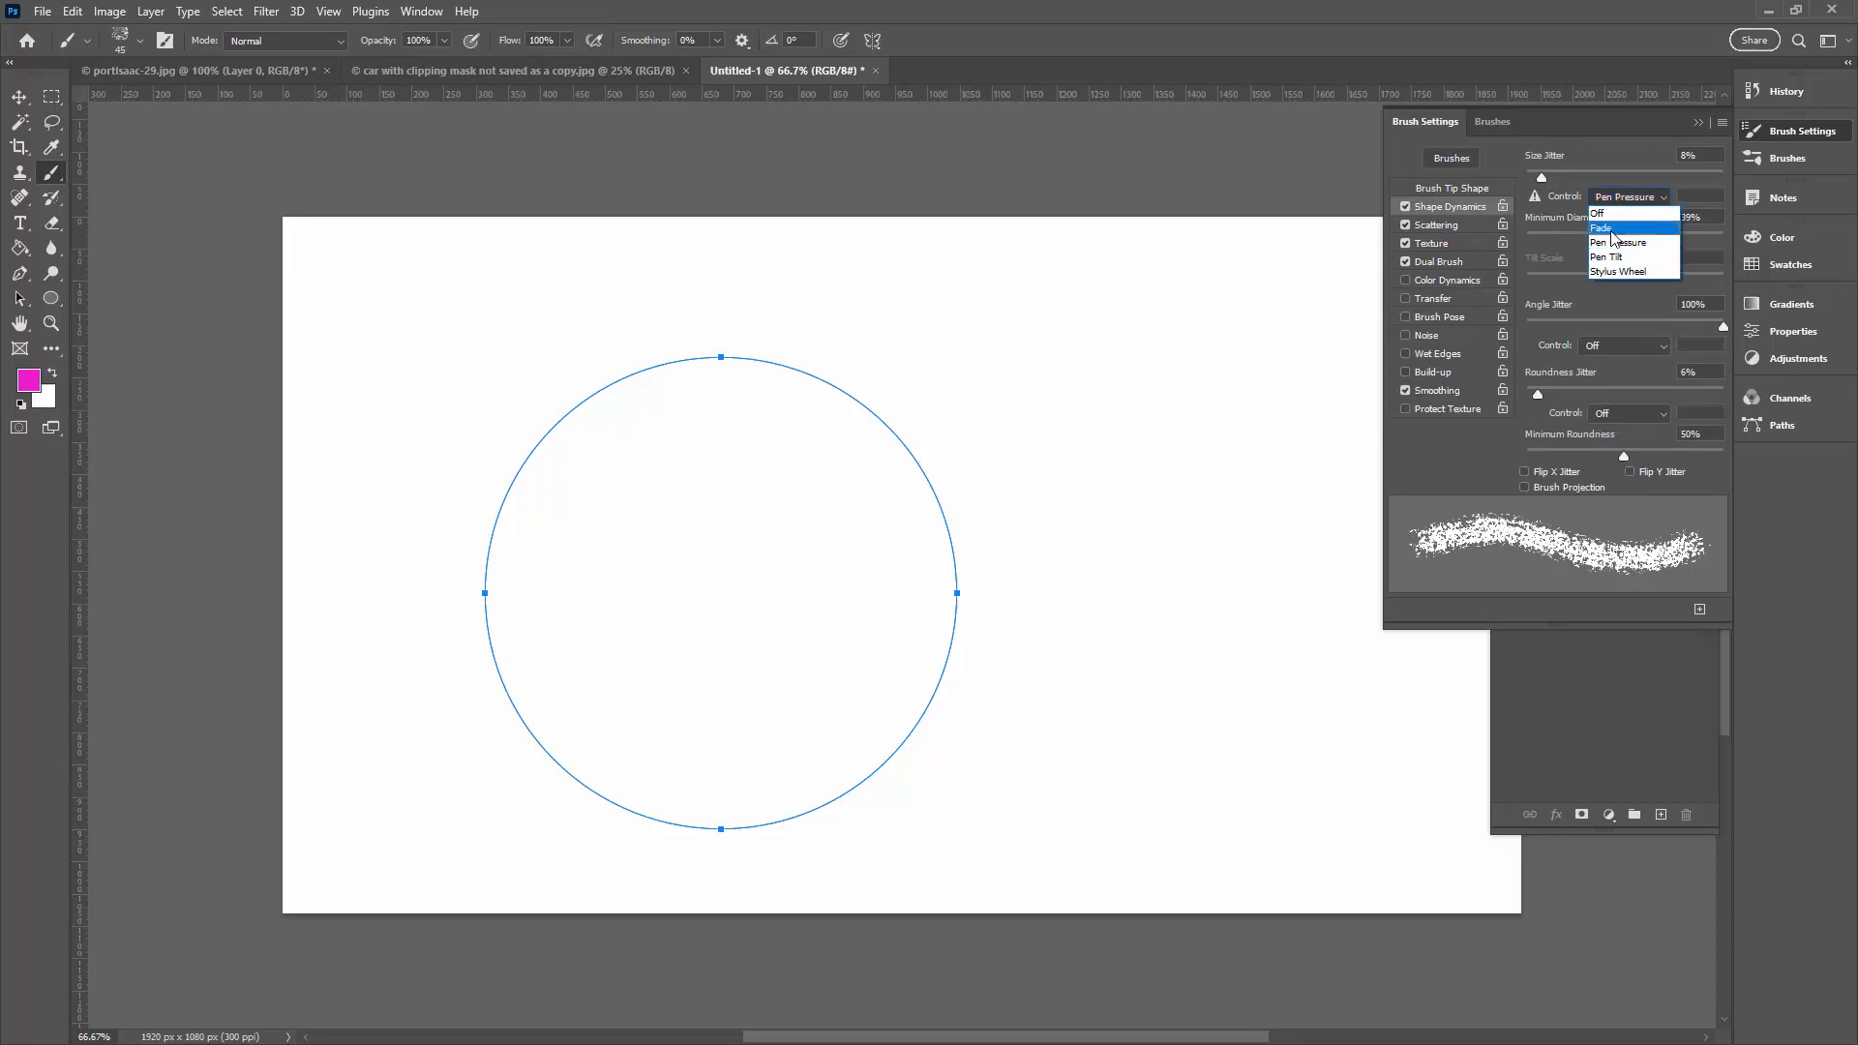
left_click(1603, 228)
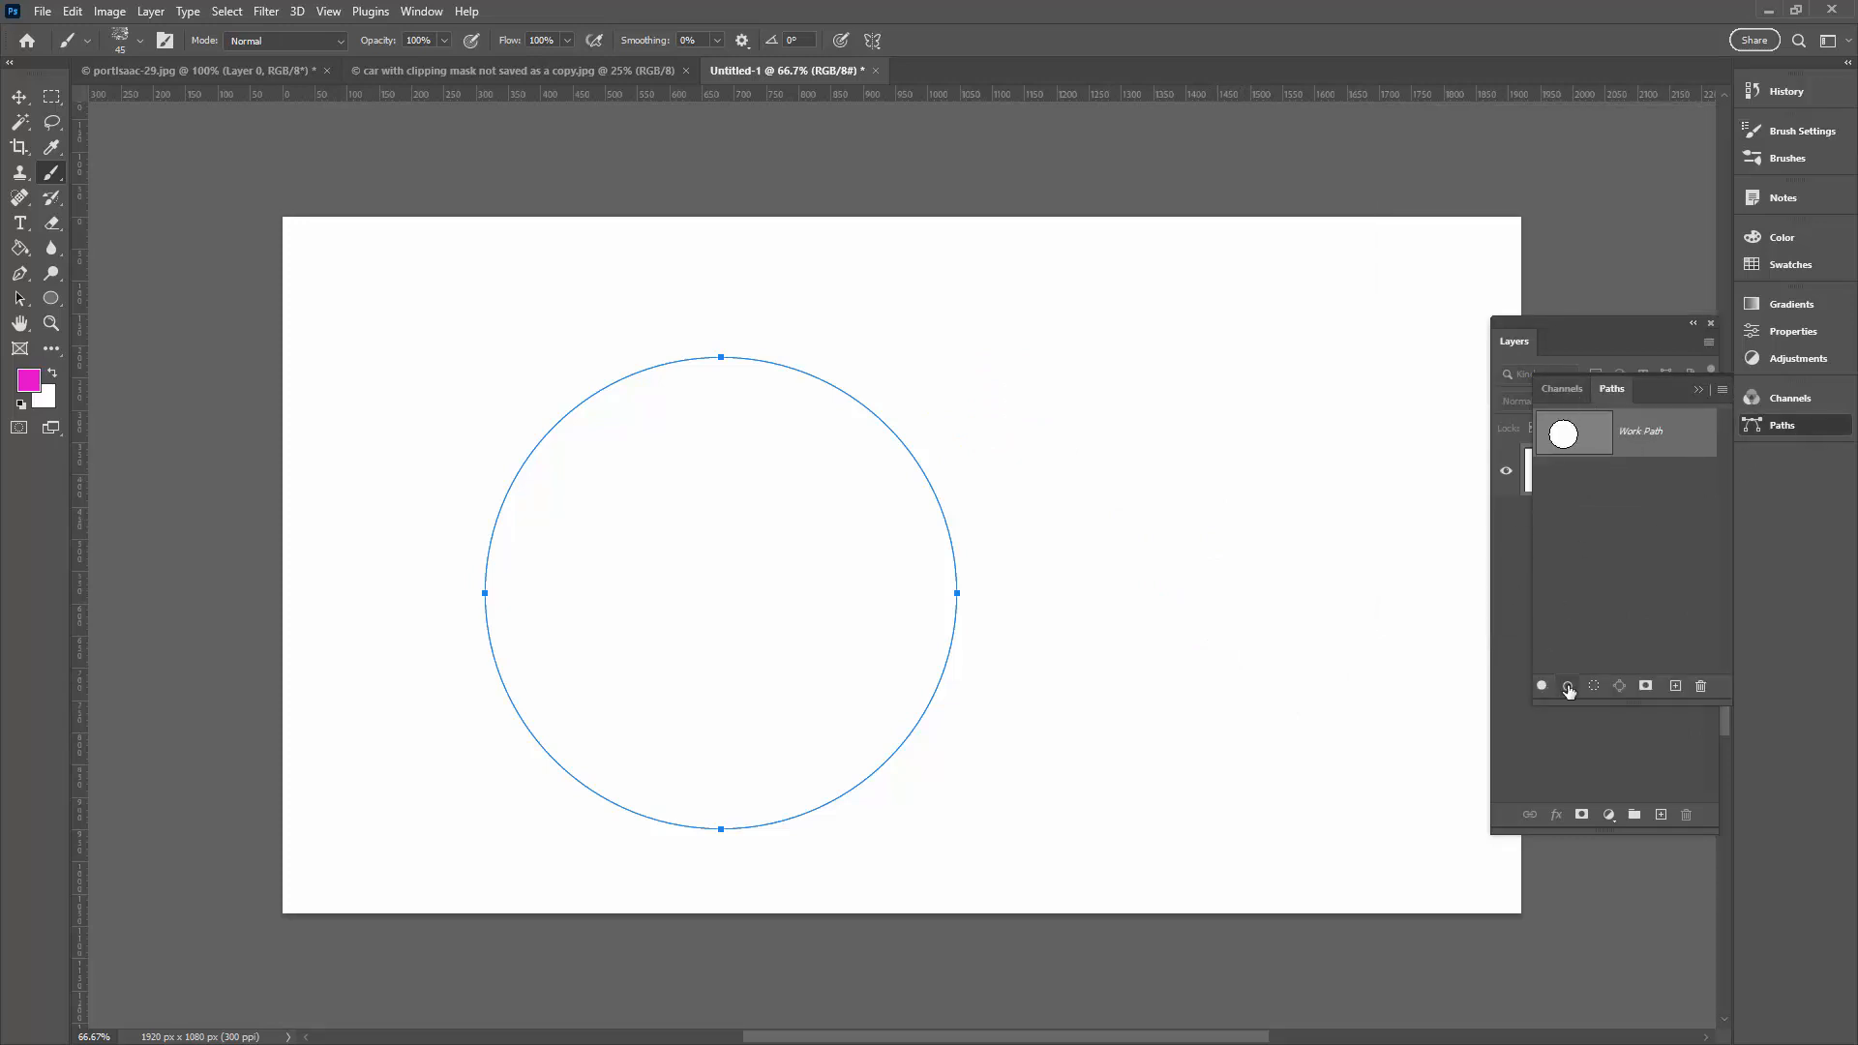
mouse_move(1566, 685)
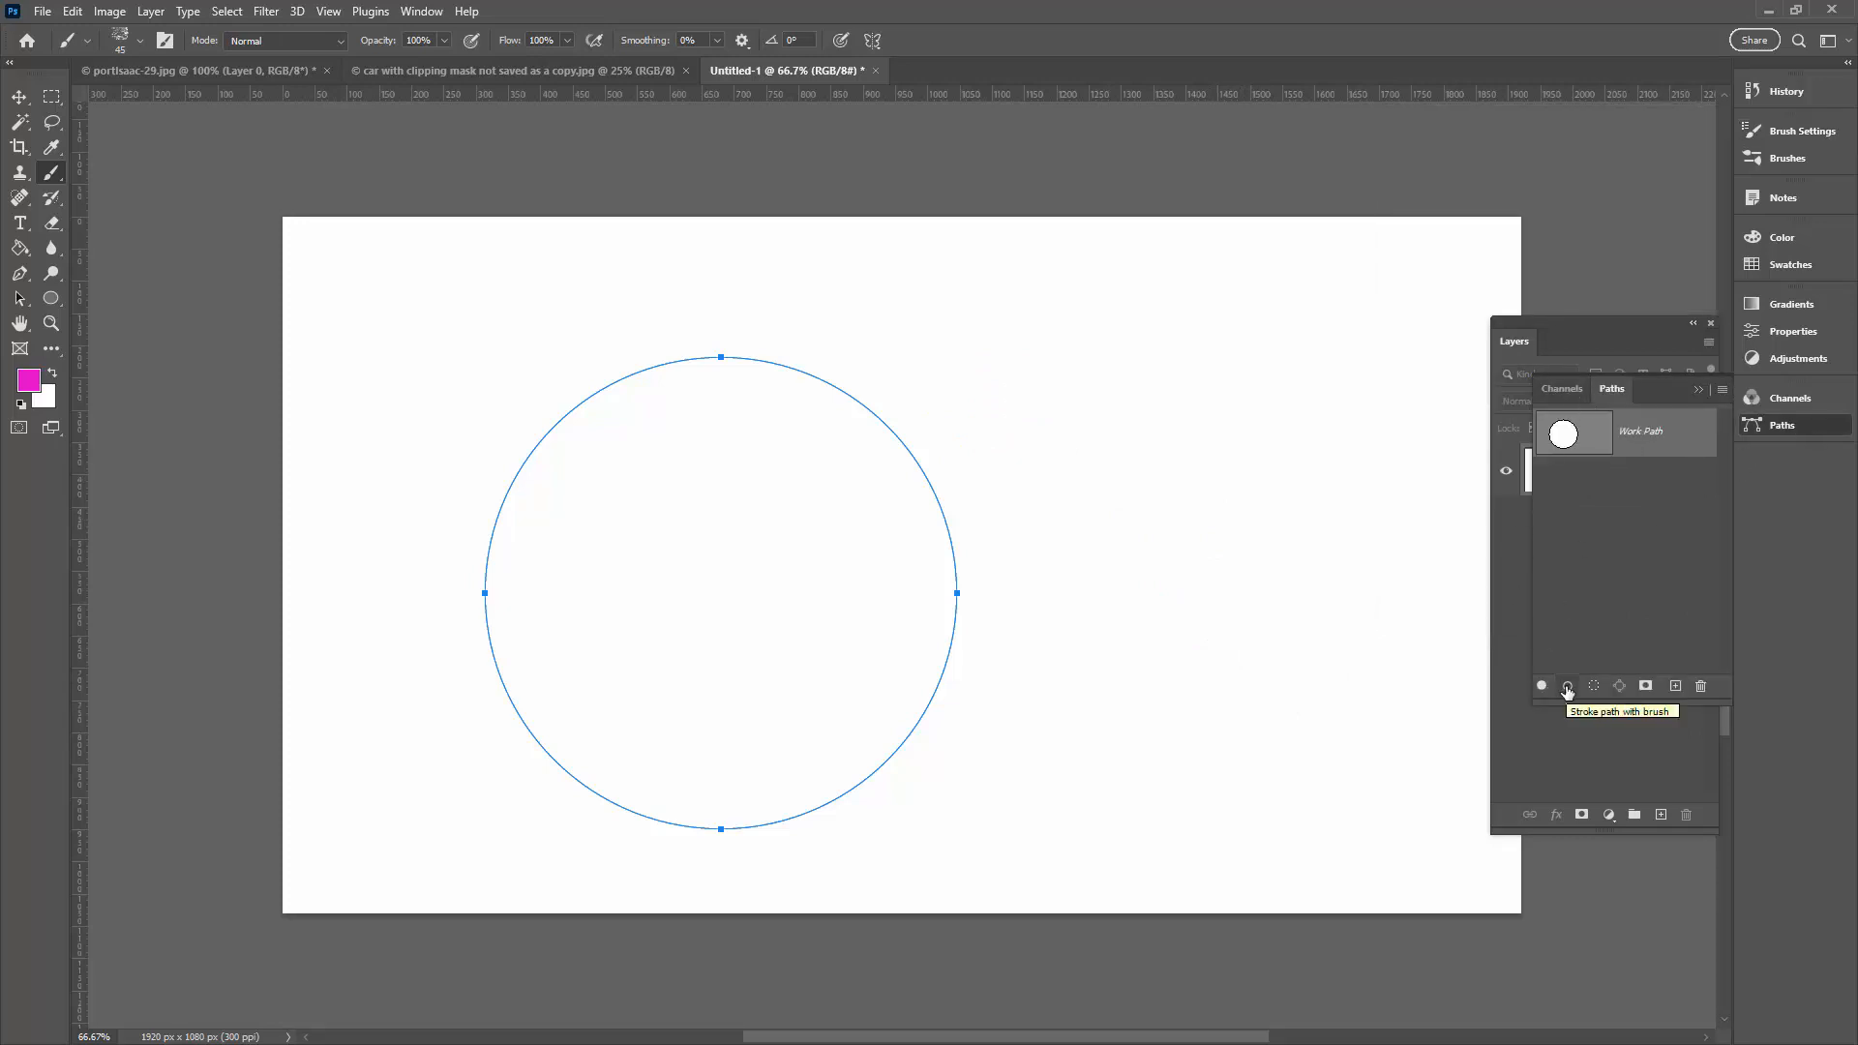
Re-stroke the circle path with the adjusted brush and hide the path to view the ring.
left_click(1566, 685)
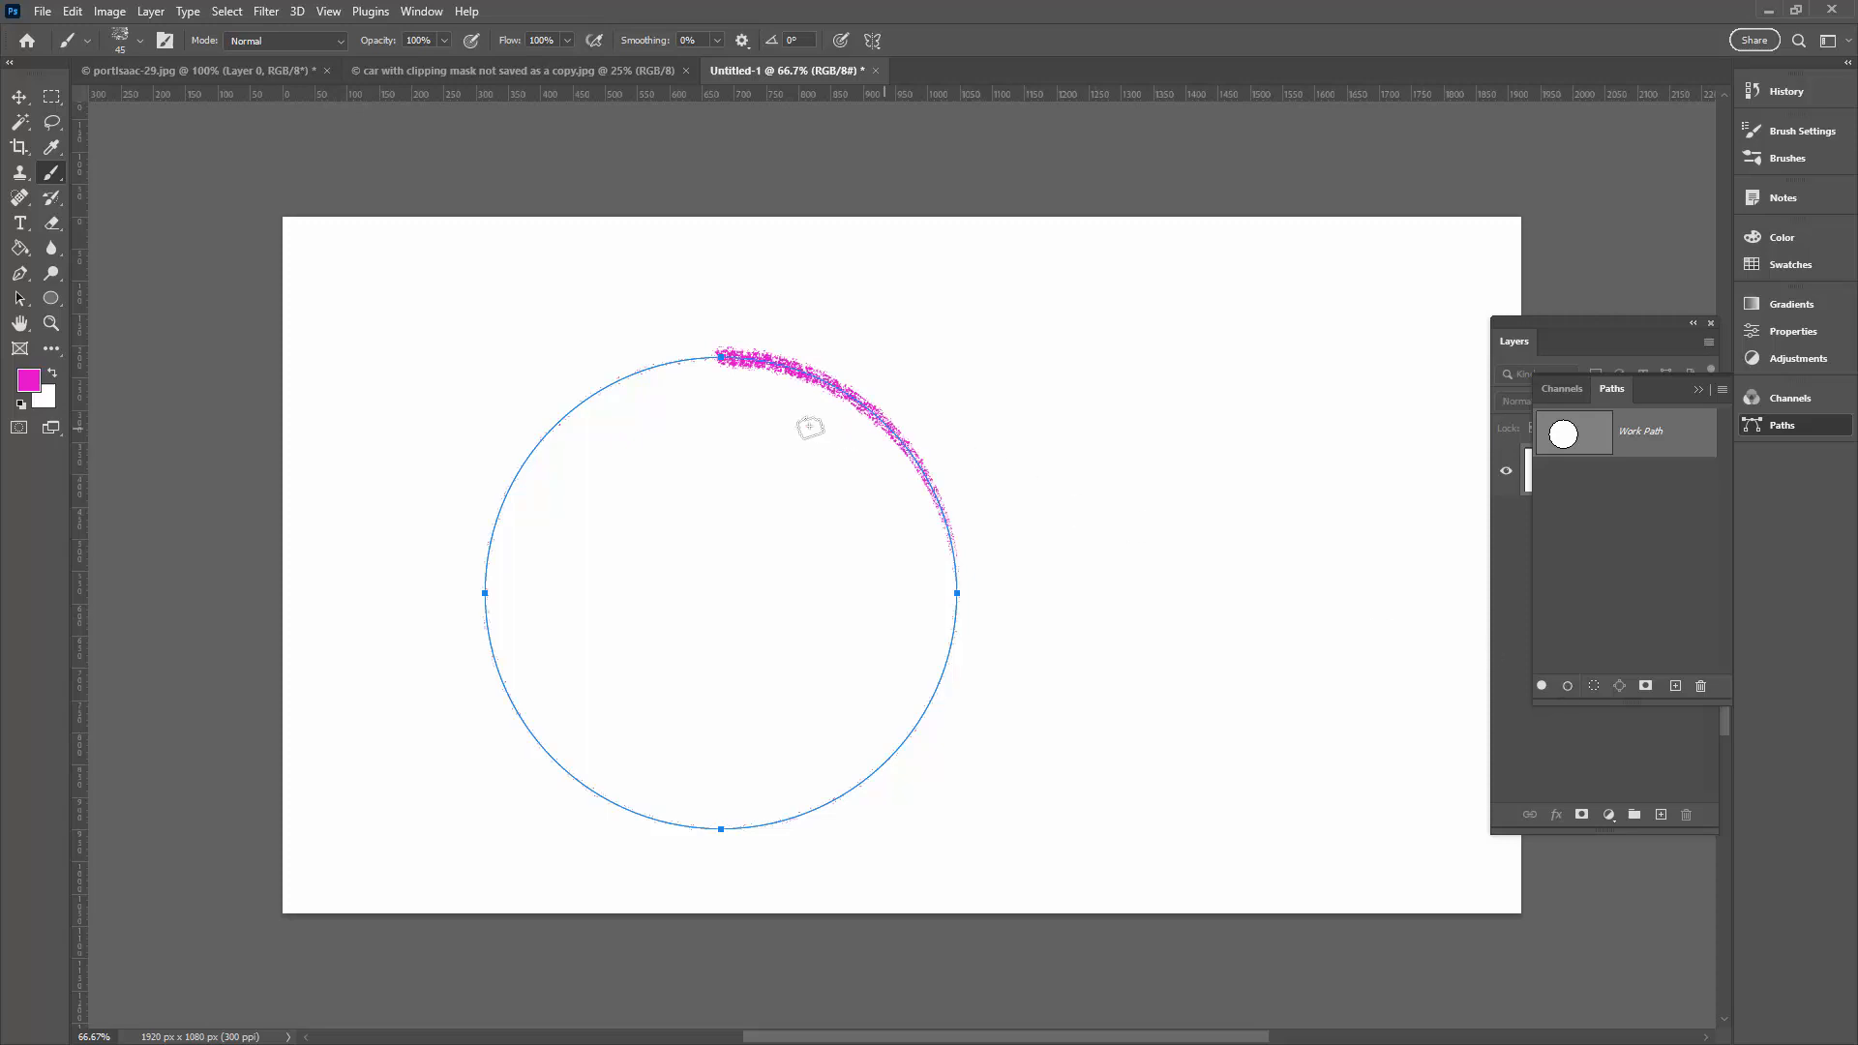
left_click(19, 97)
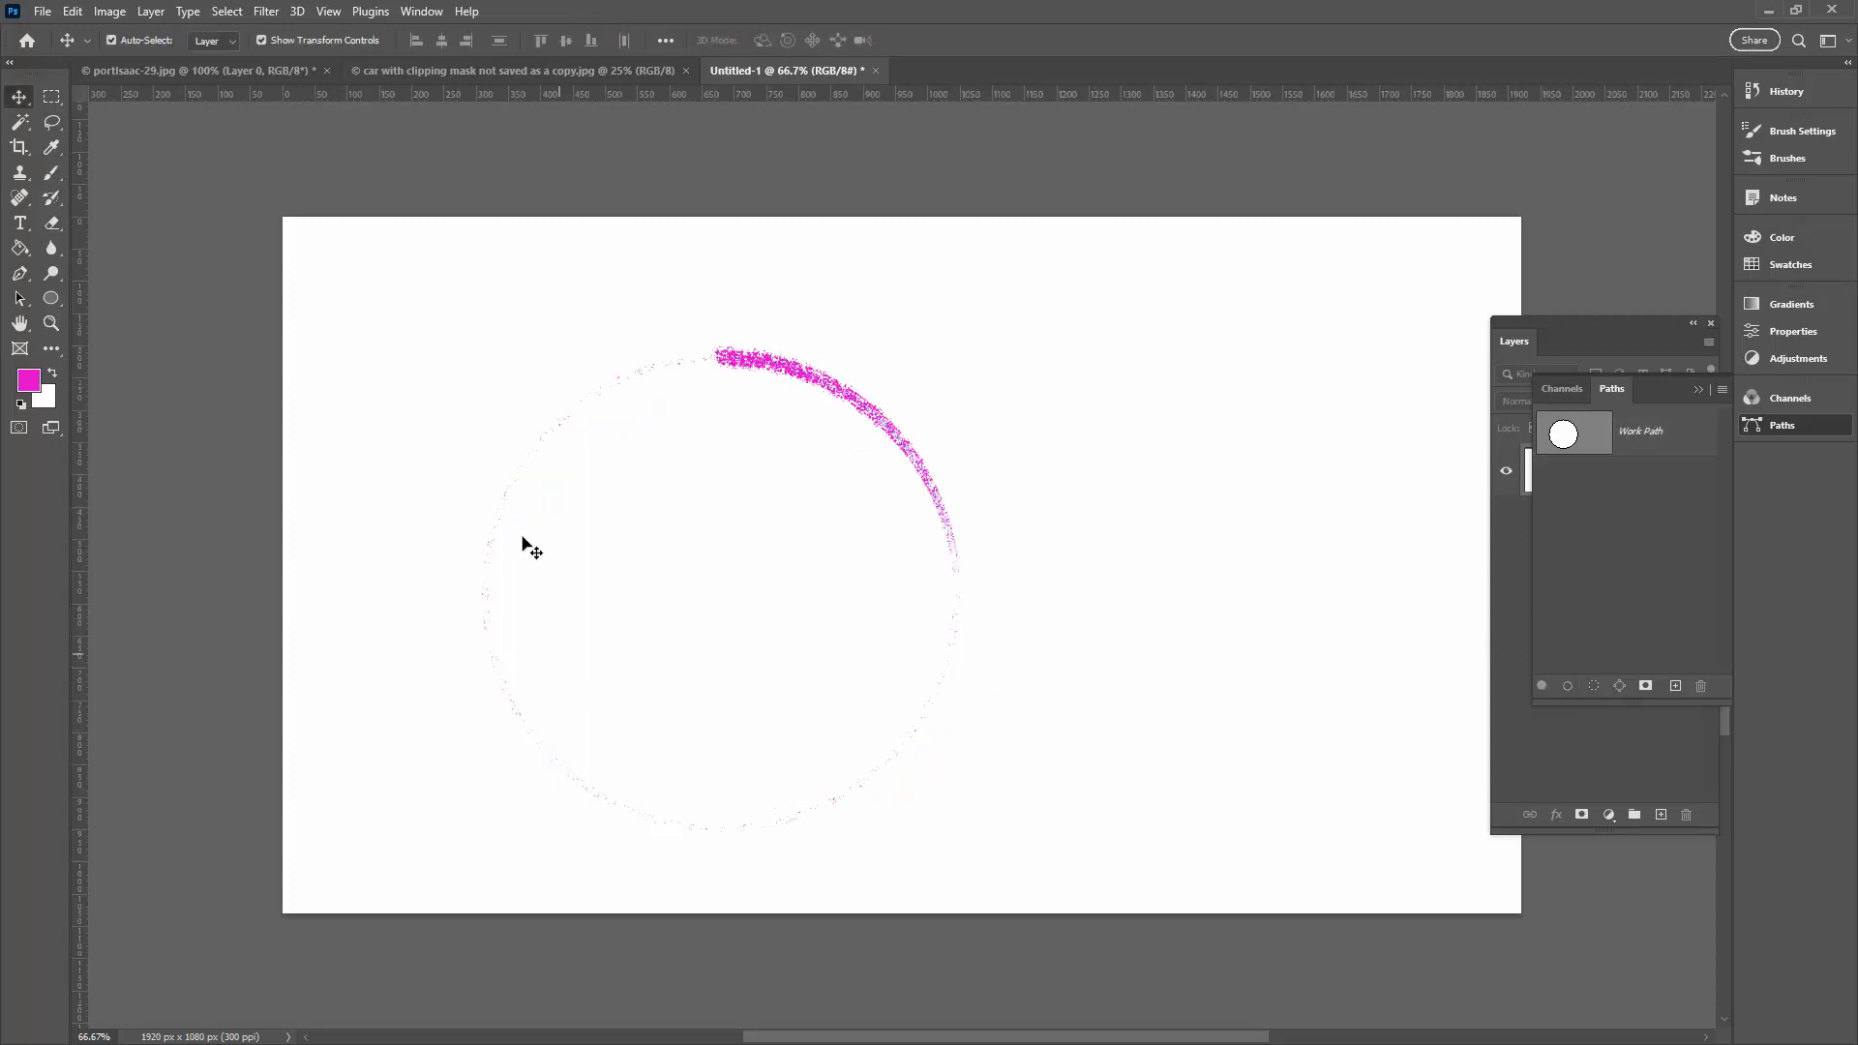
mouse_move(1606, 583)
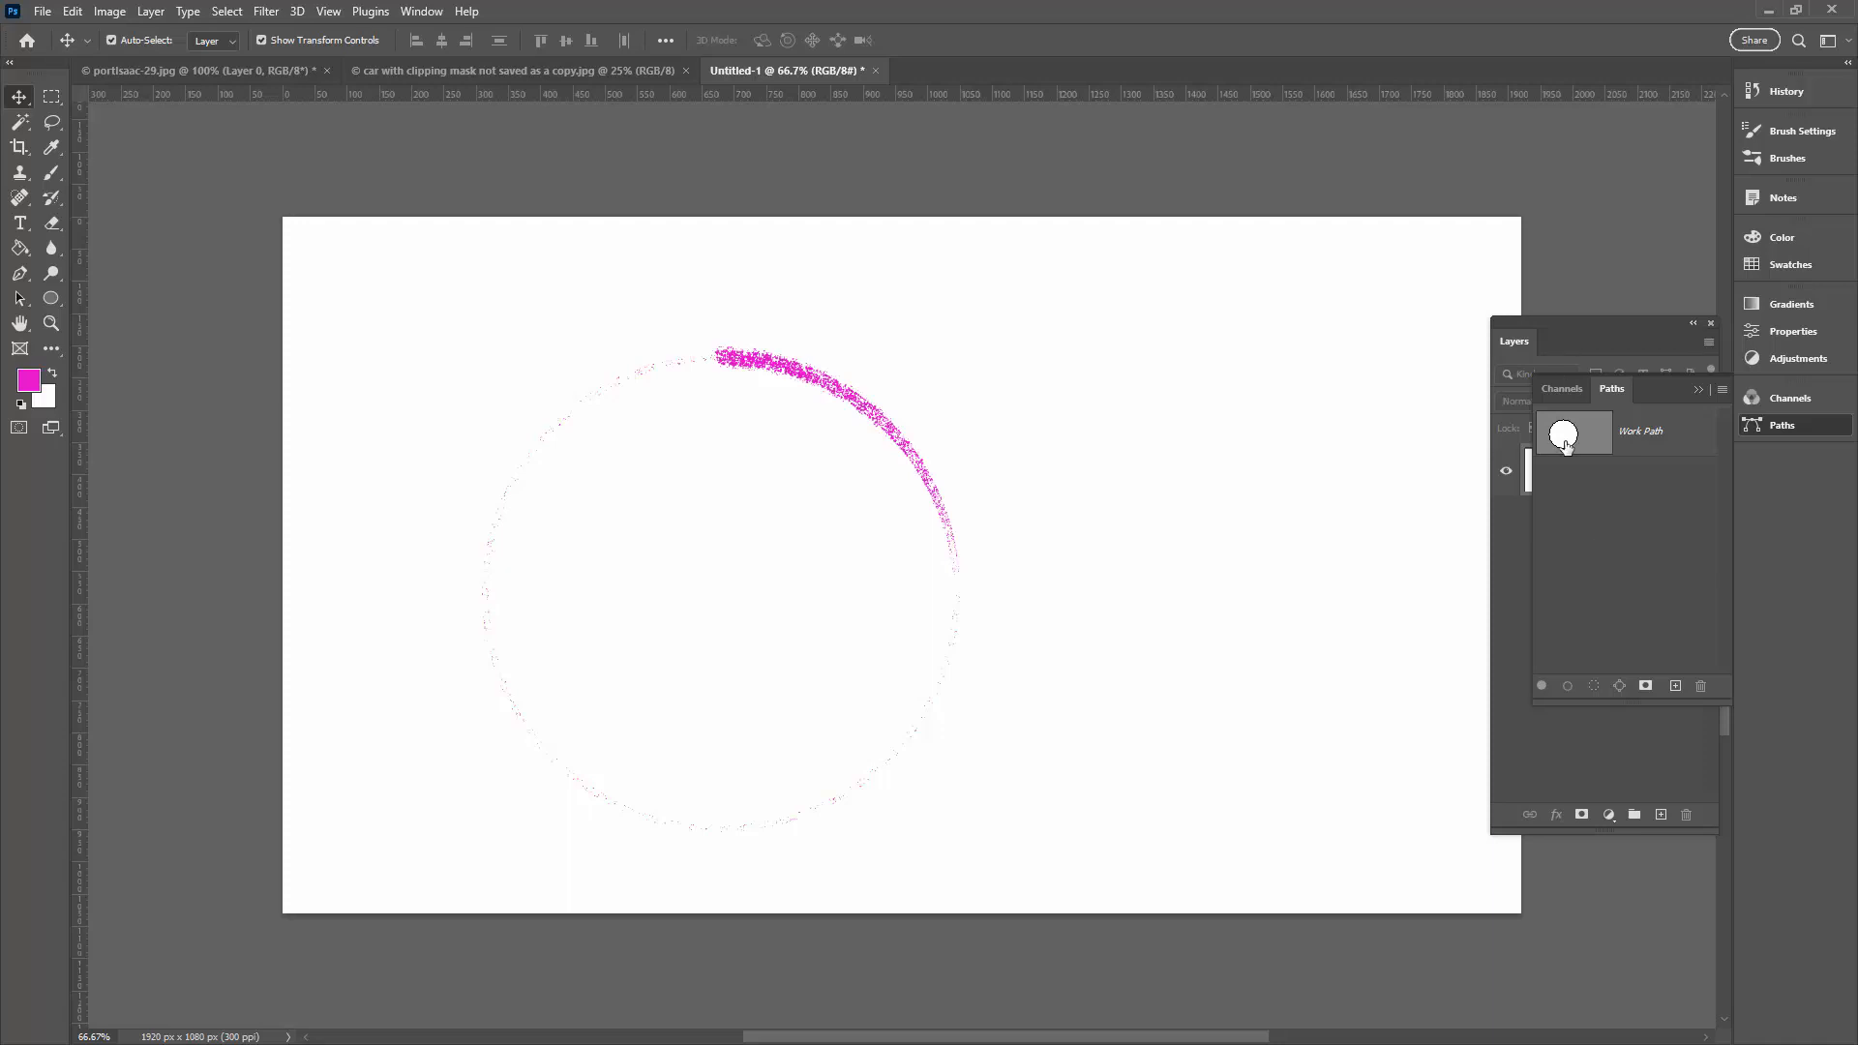
mouse_move(1564, 431)
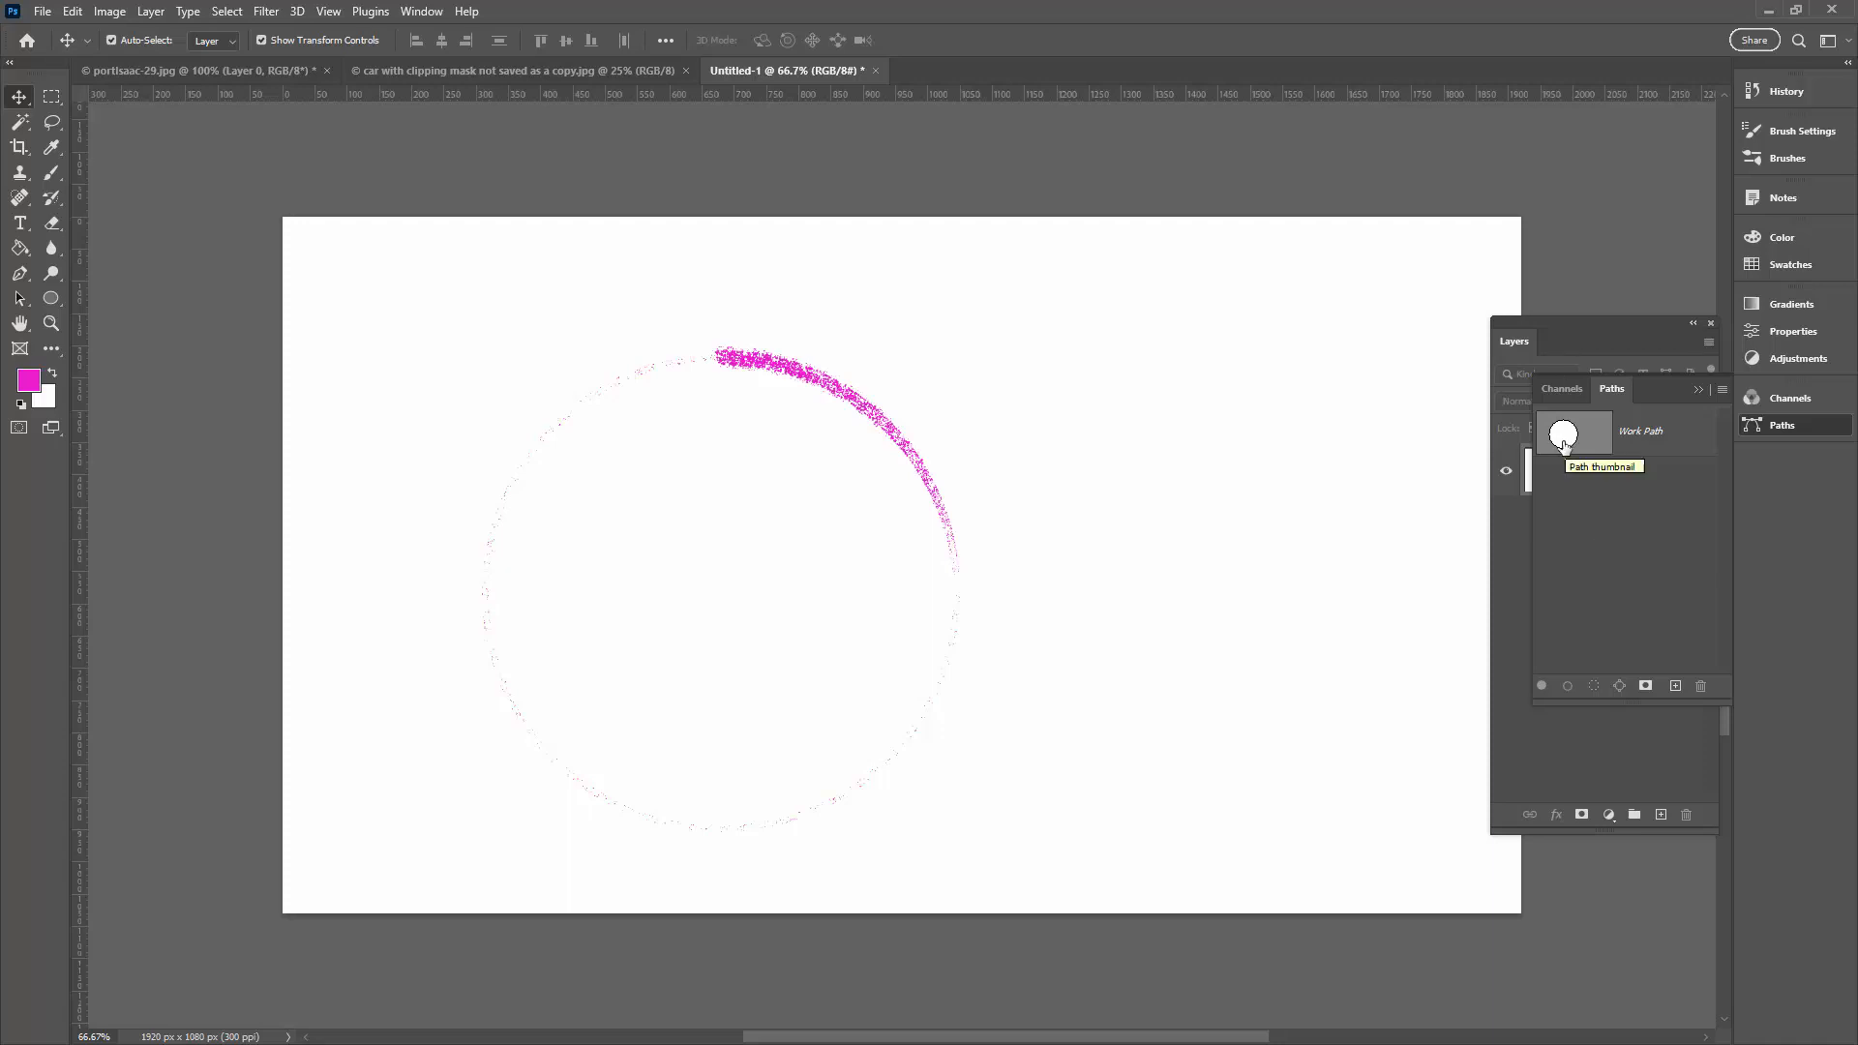
mouse_move(379, 78)
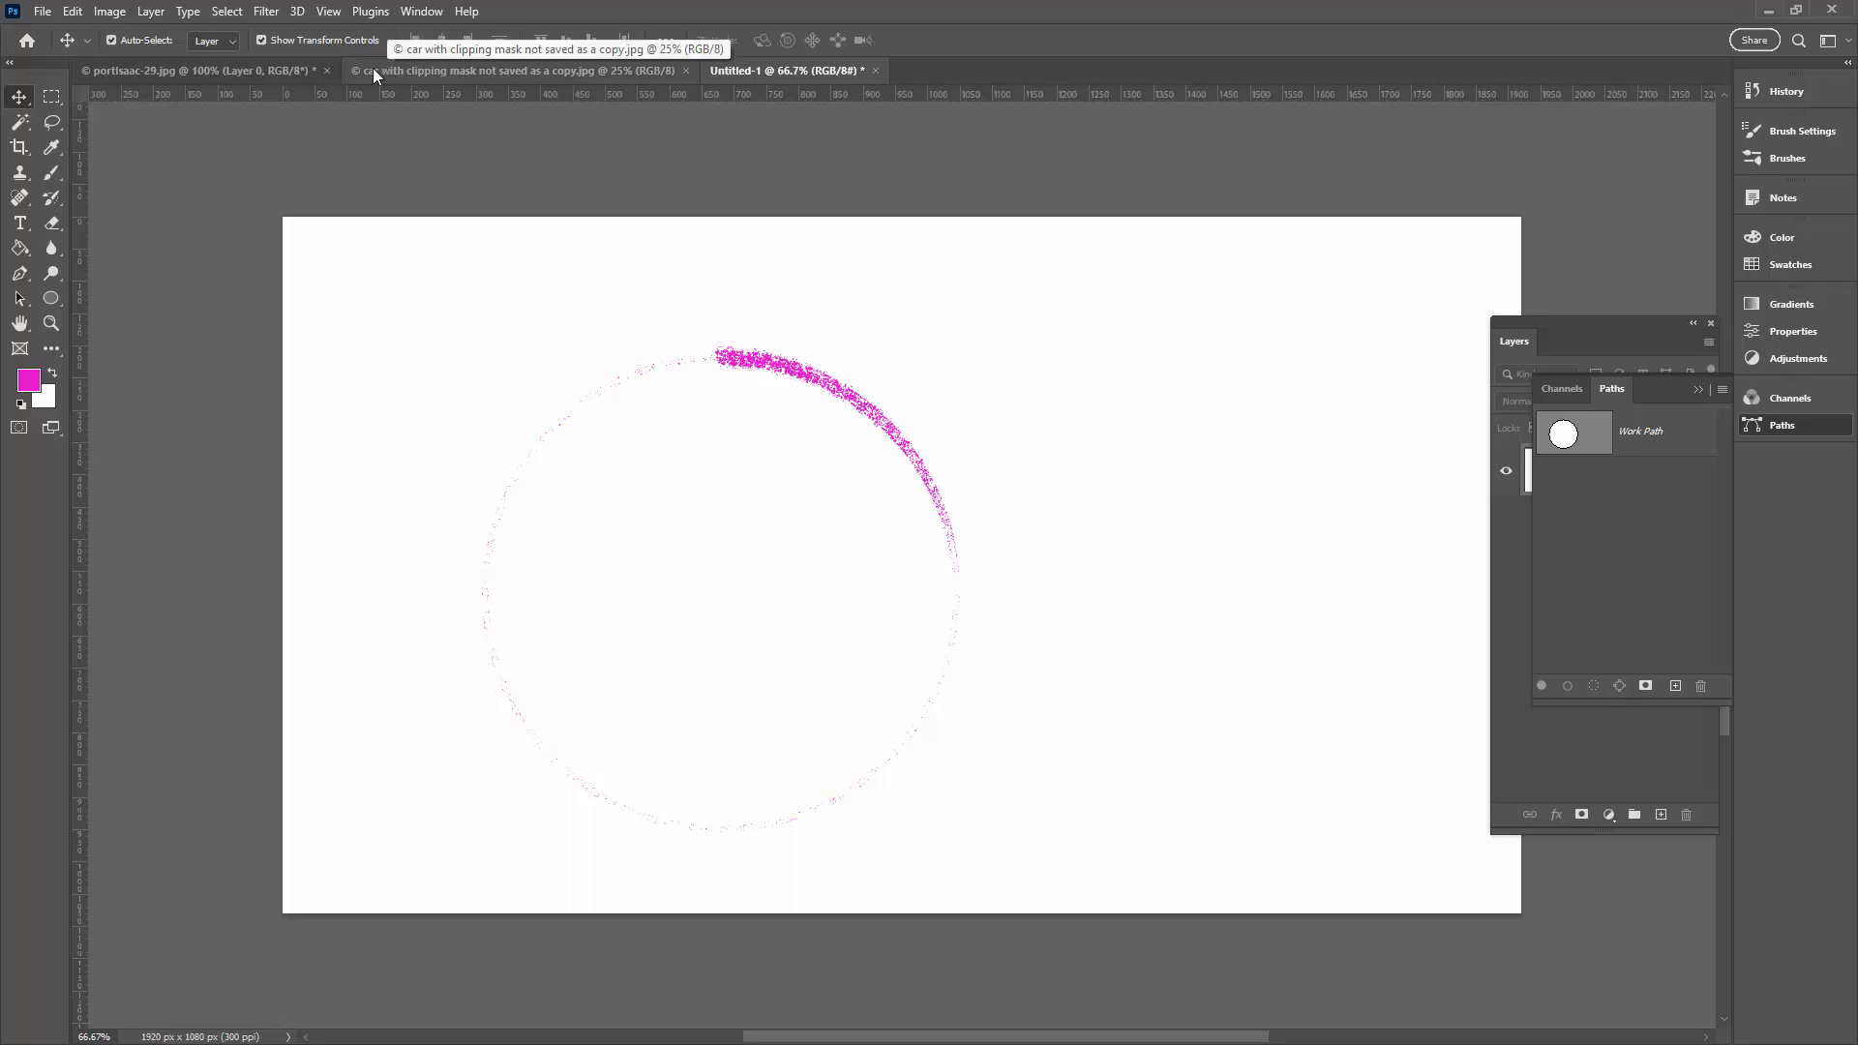
Switch to portIsaac-29.jpg, show Layers, and select the Custom Shape tool.
left_click(178, 70)
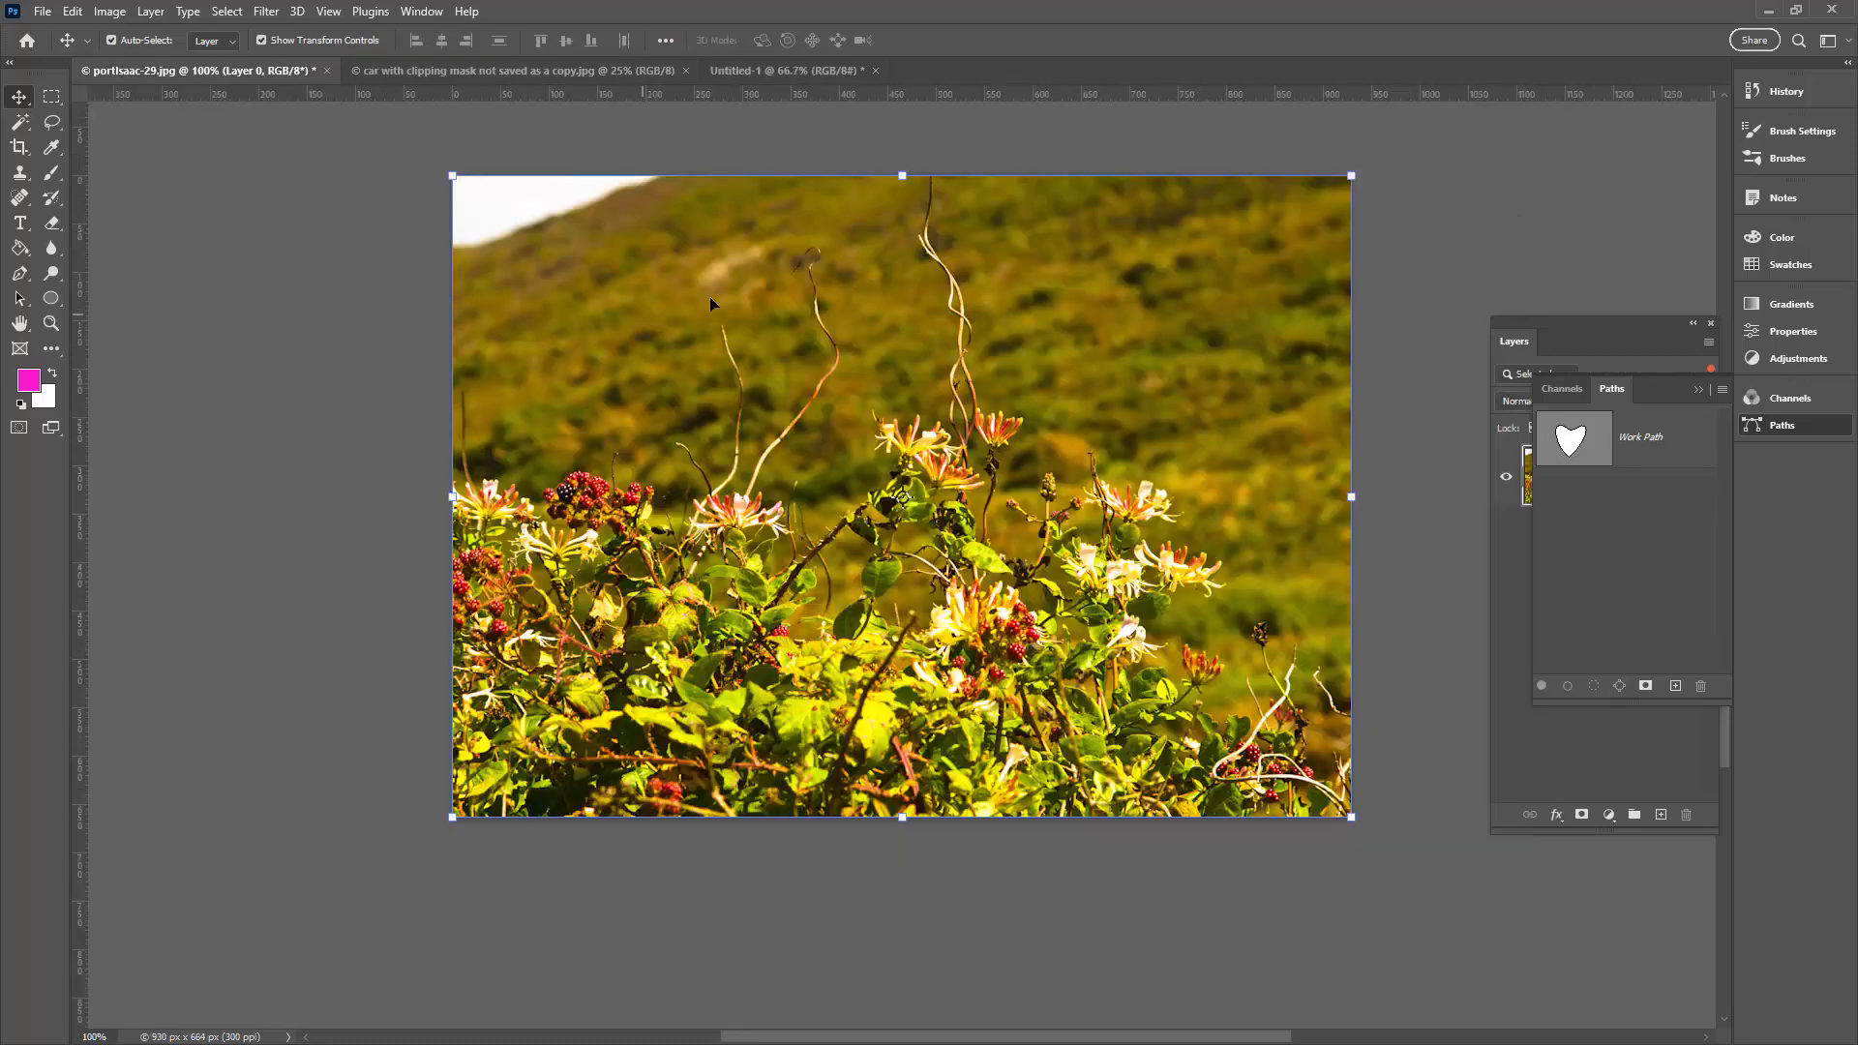
mouse_move(1576, 707)
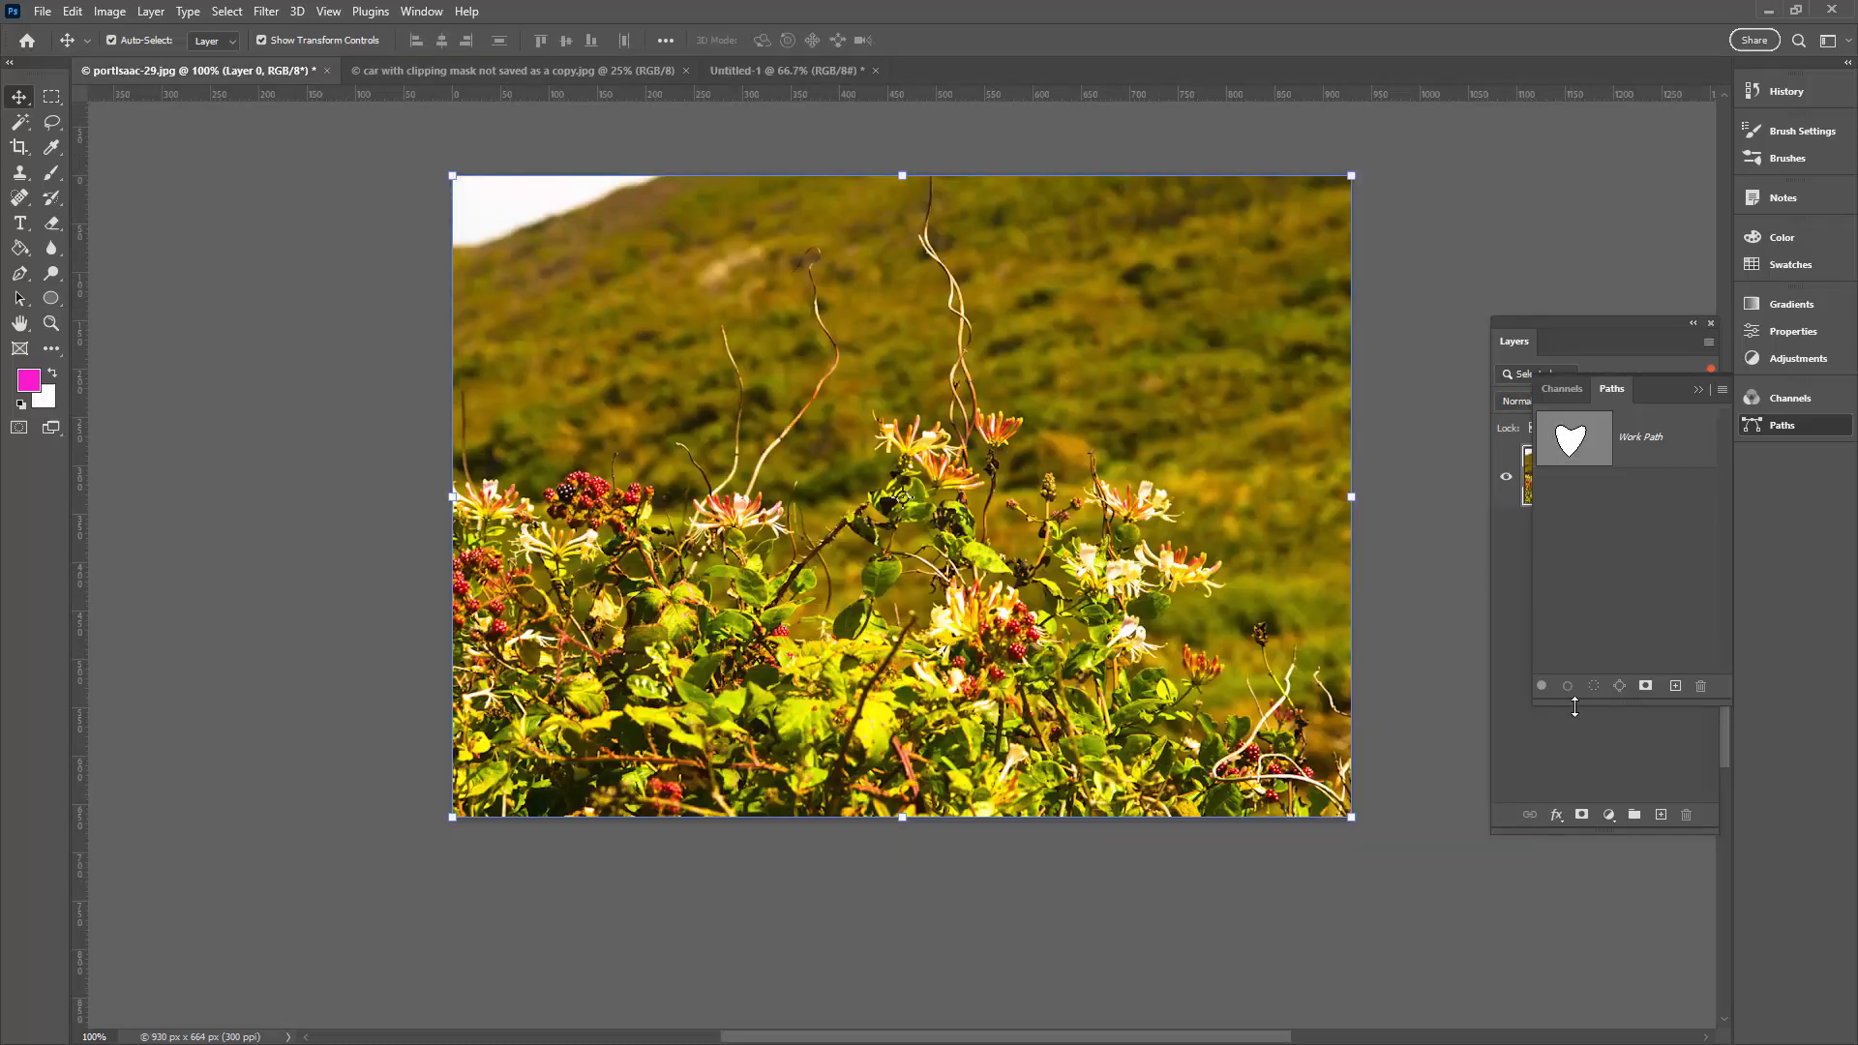
left_click(1517, 340)
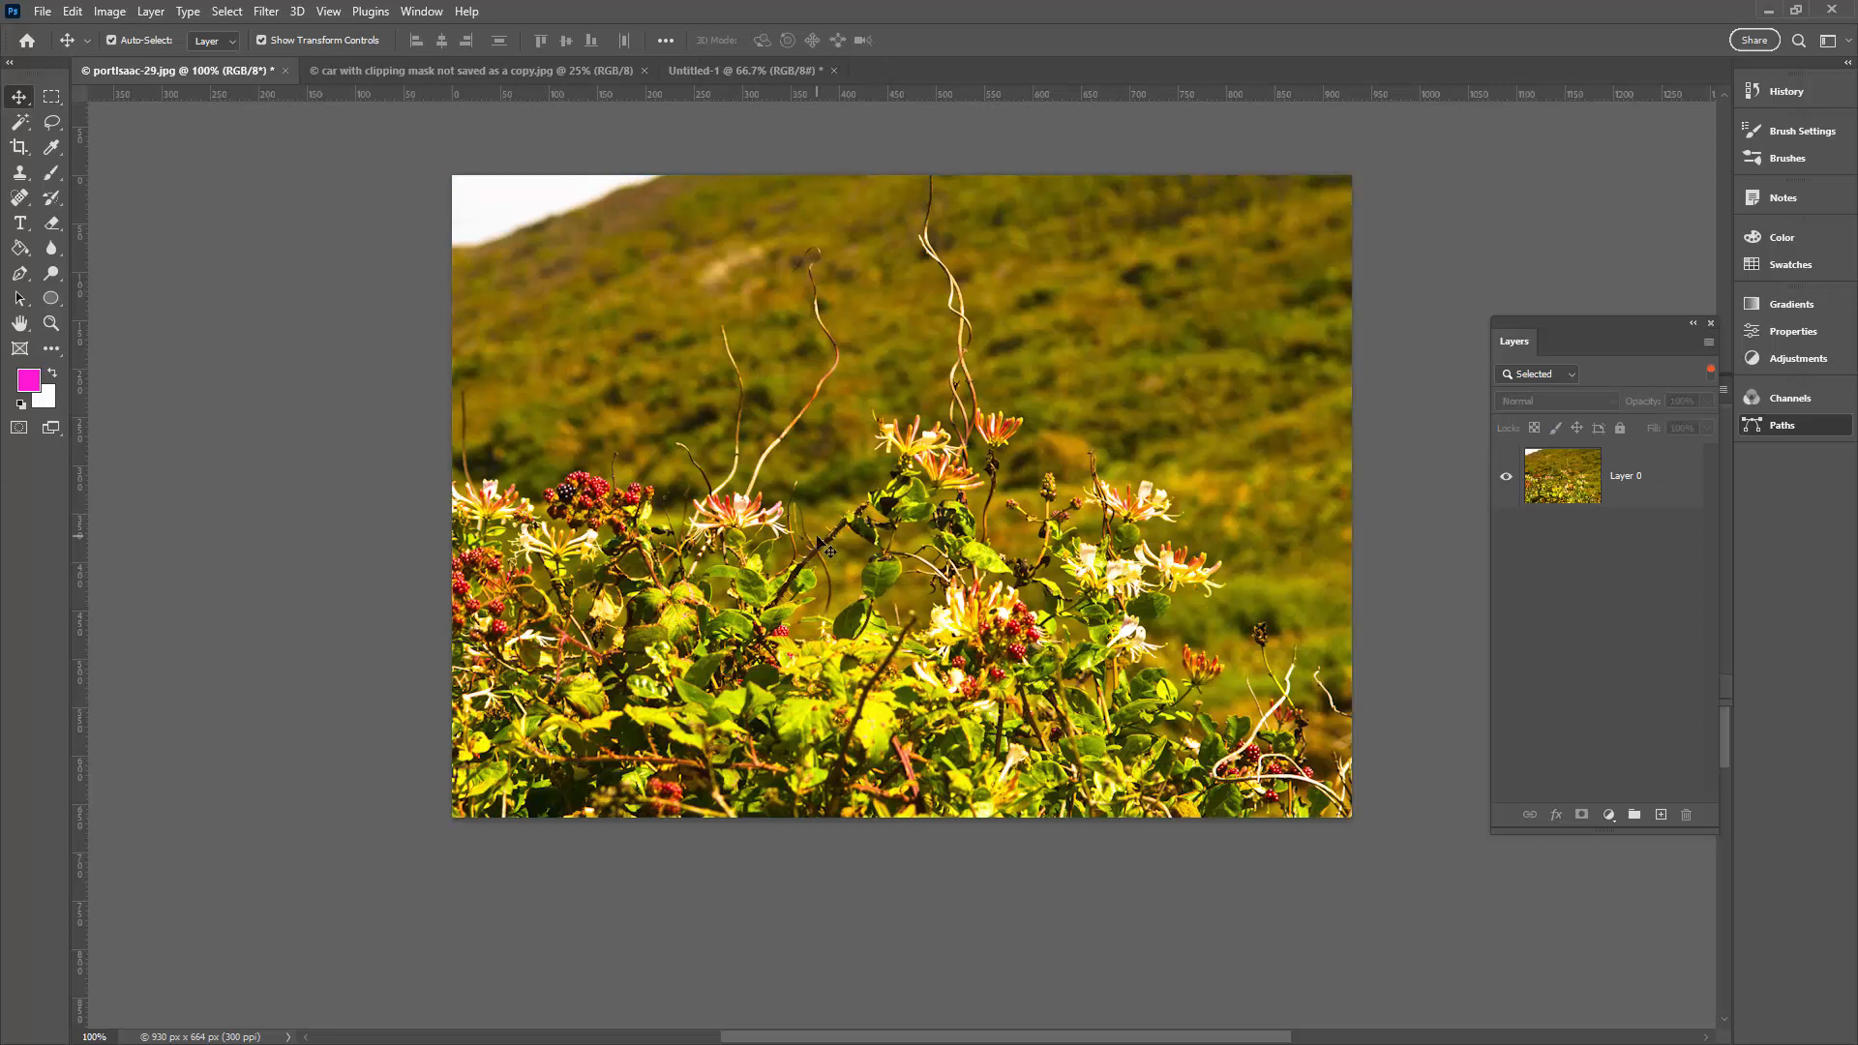
mouse_move(898, 675)
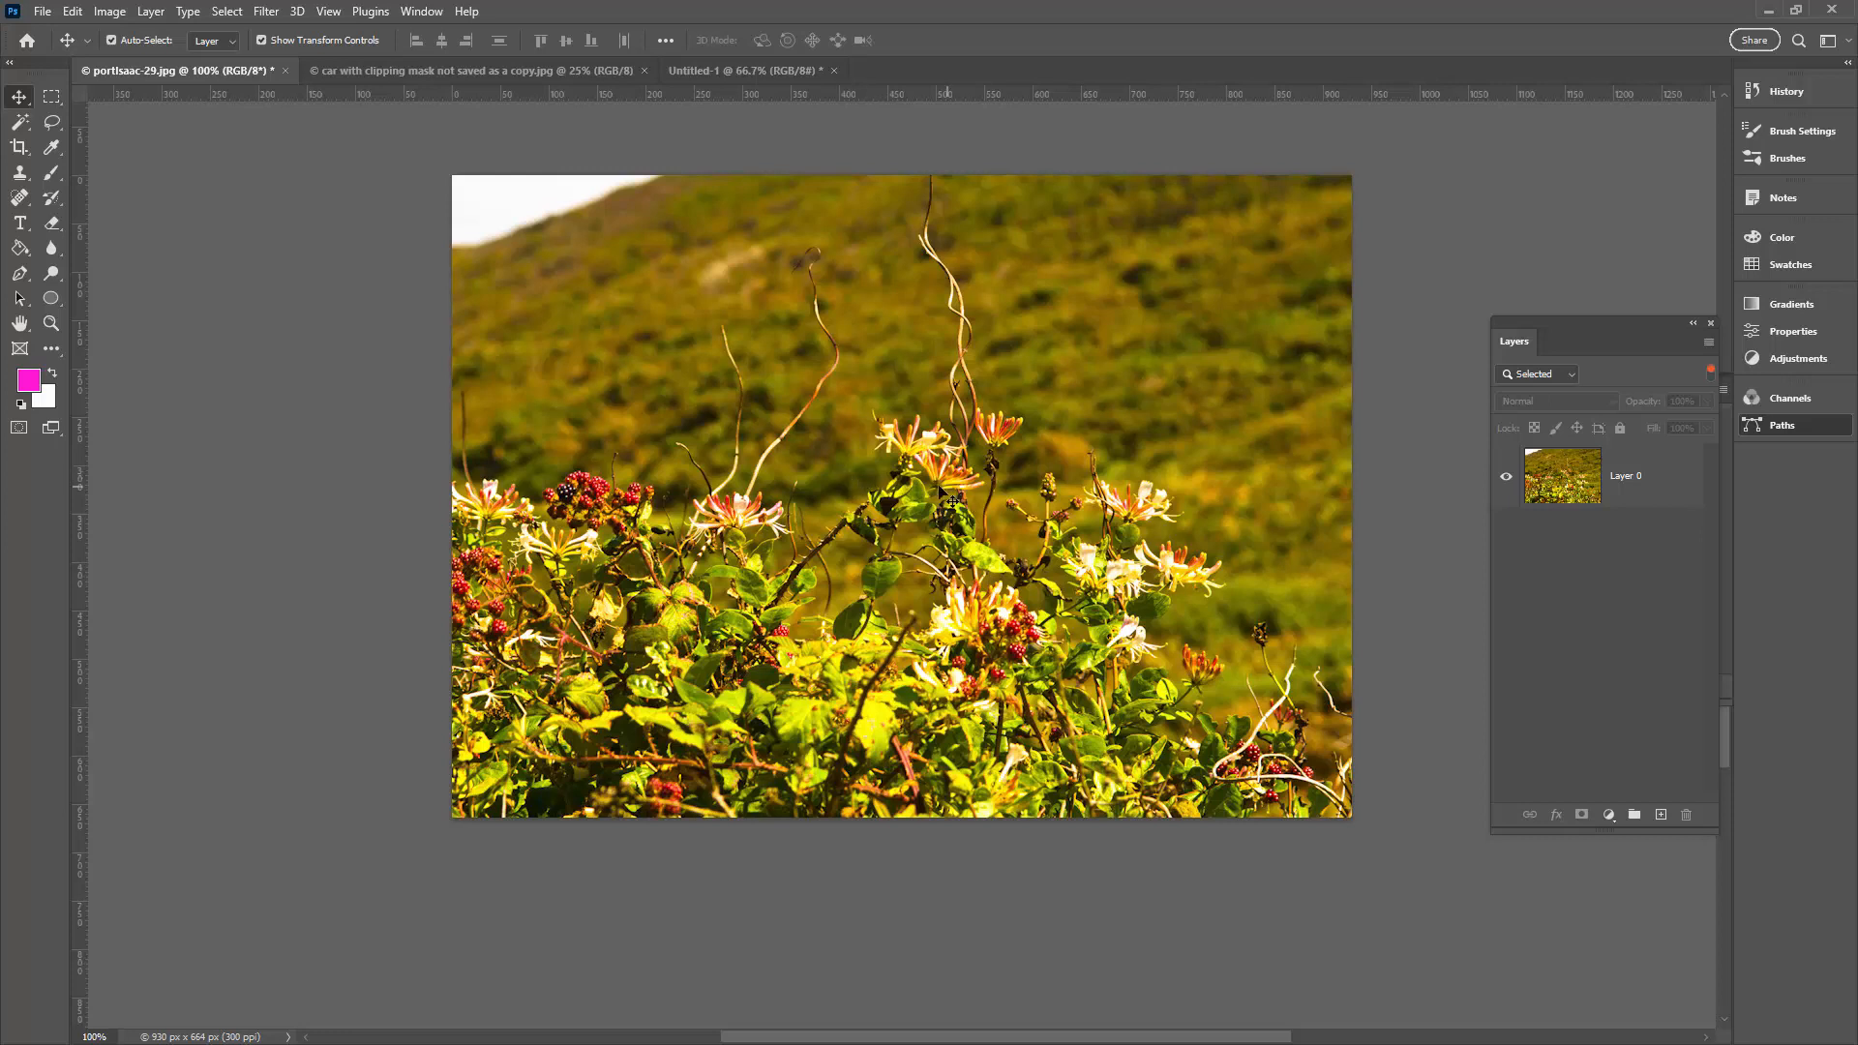
mouse_move(1028, 507)
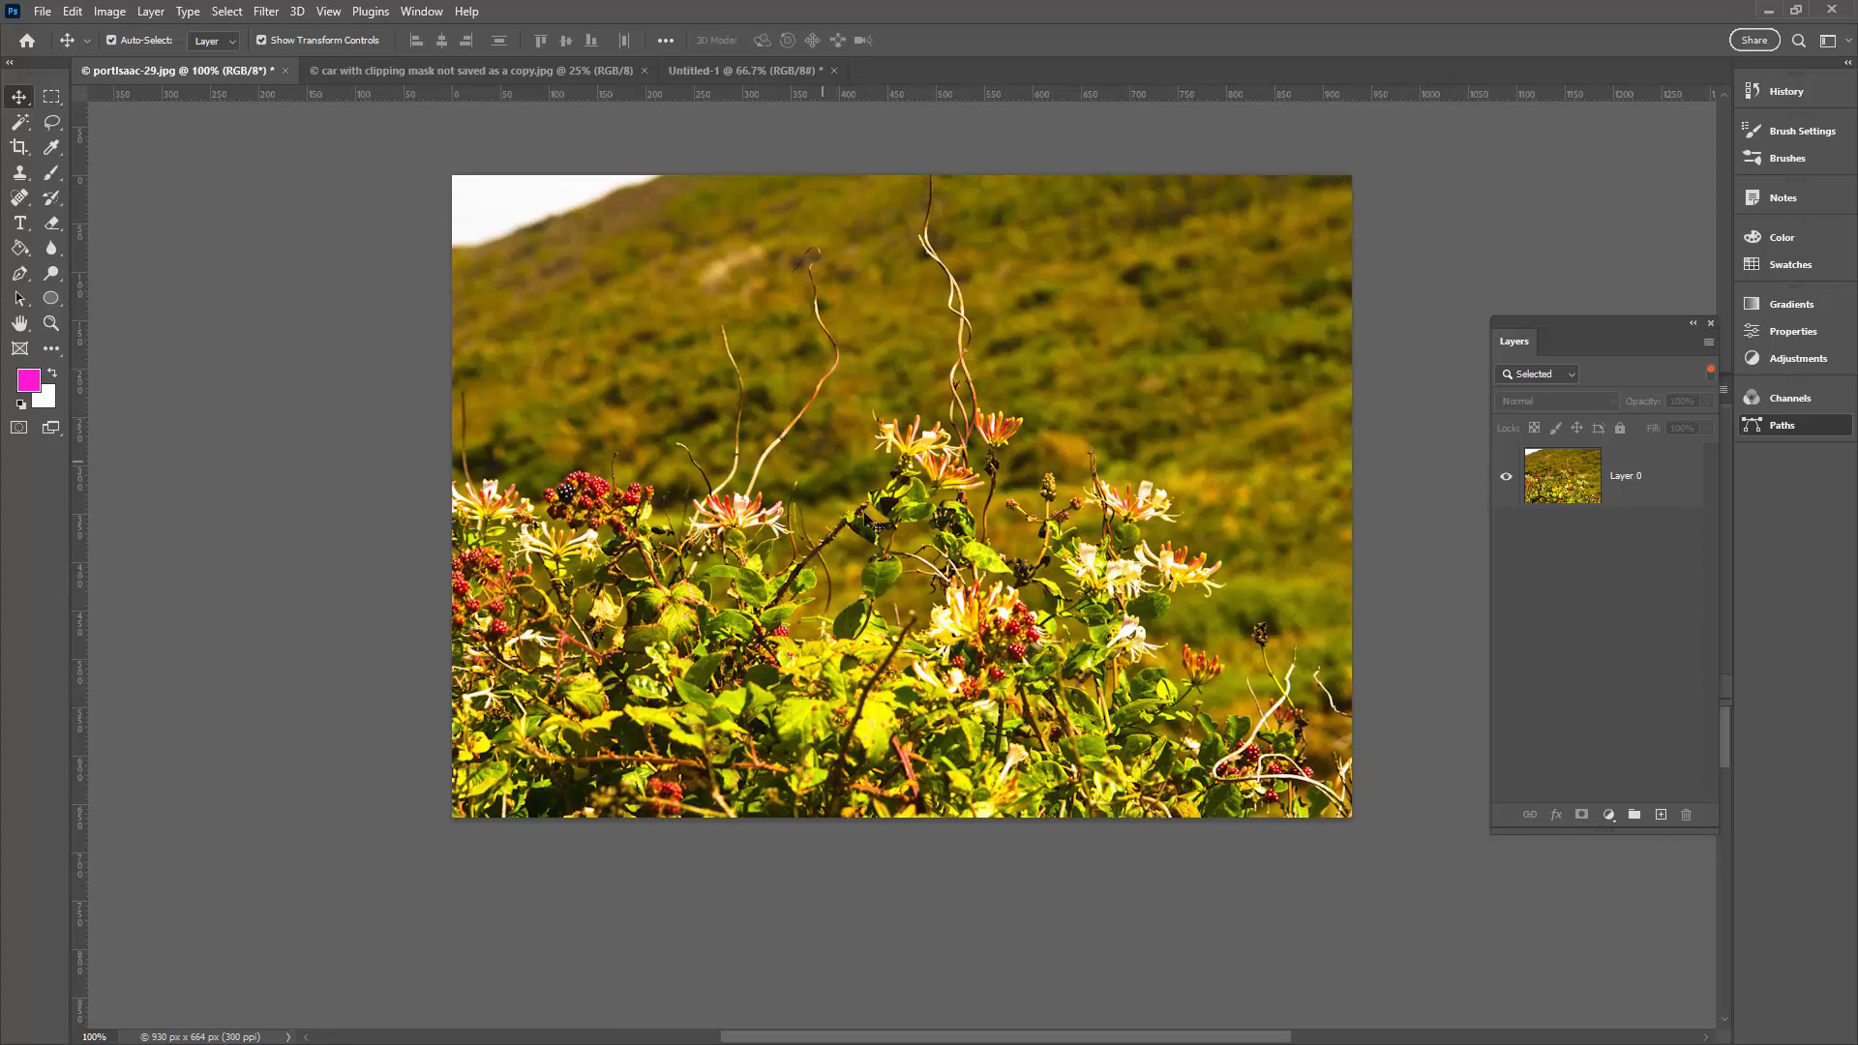
right_click(50, 298)
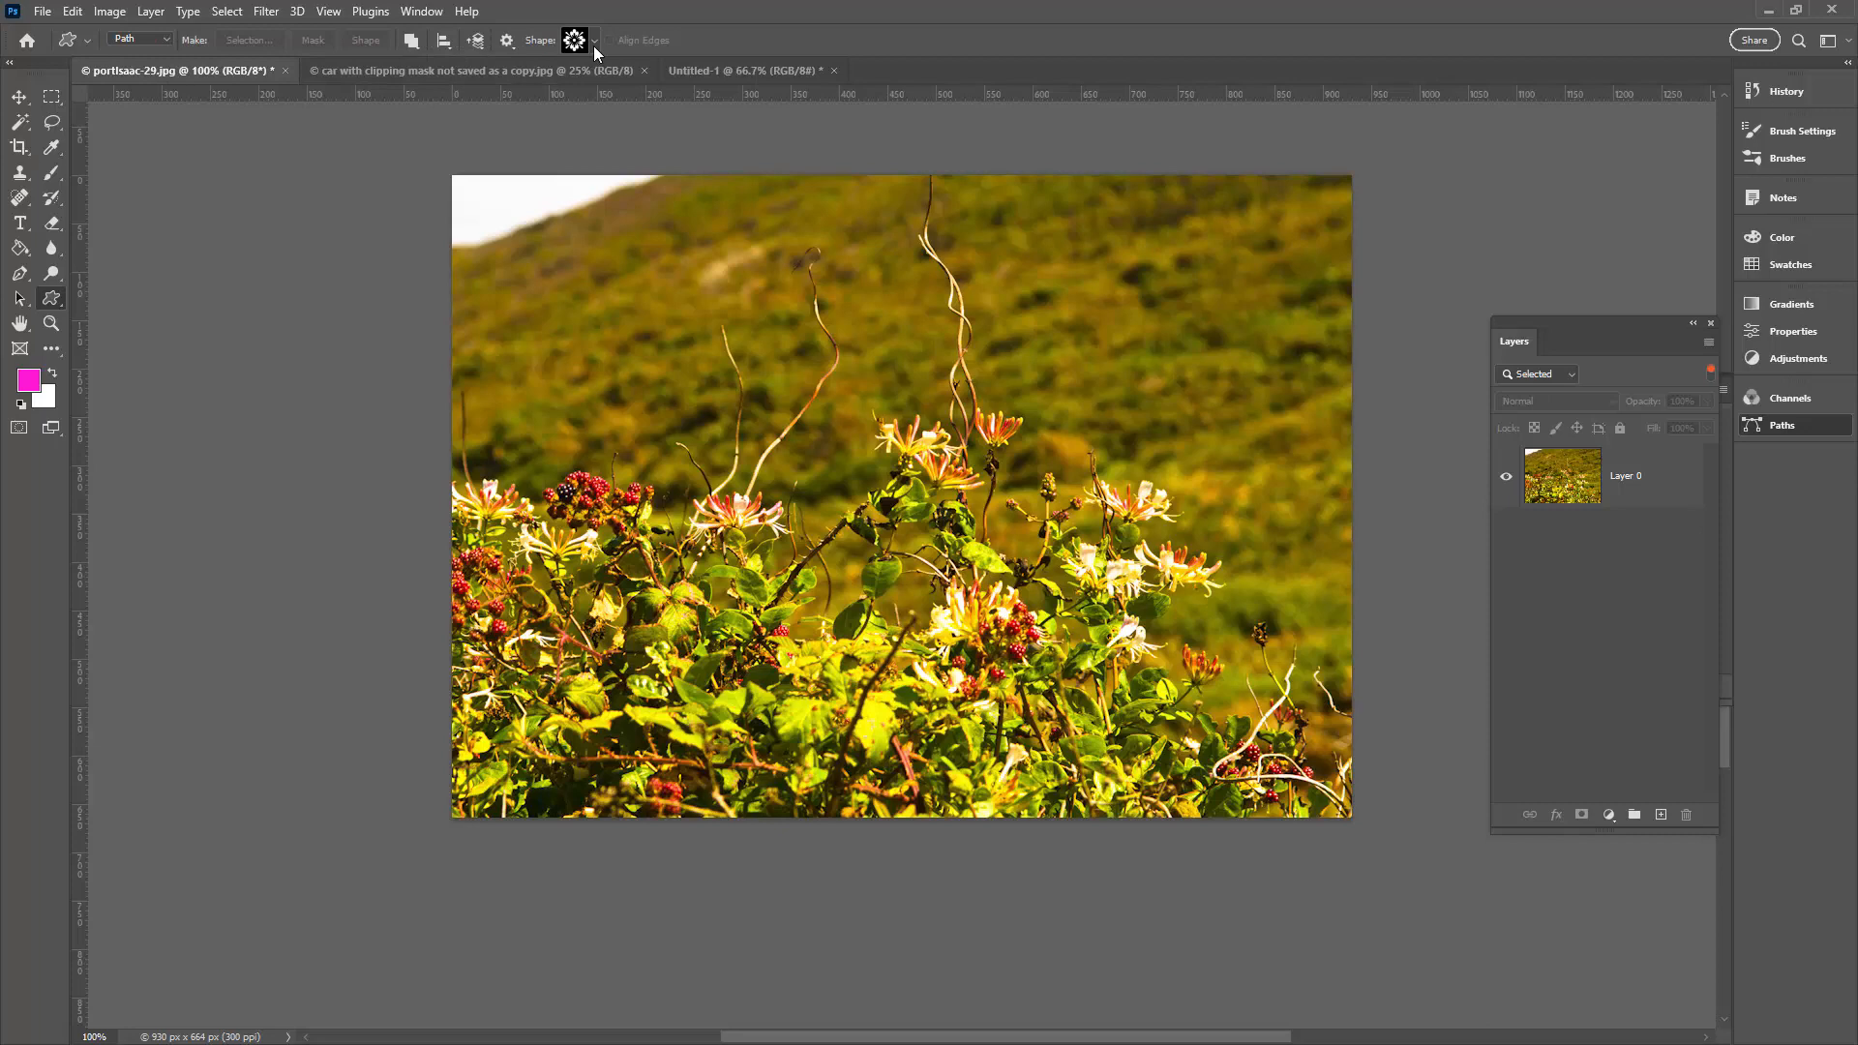
Draw a heart path over the flowers and turn it into a vector mask.
left_click(575, 38)
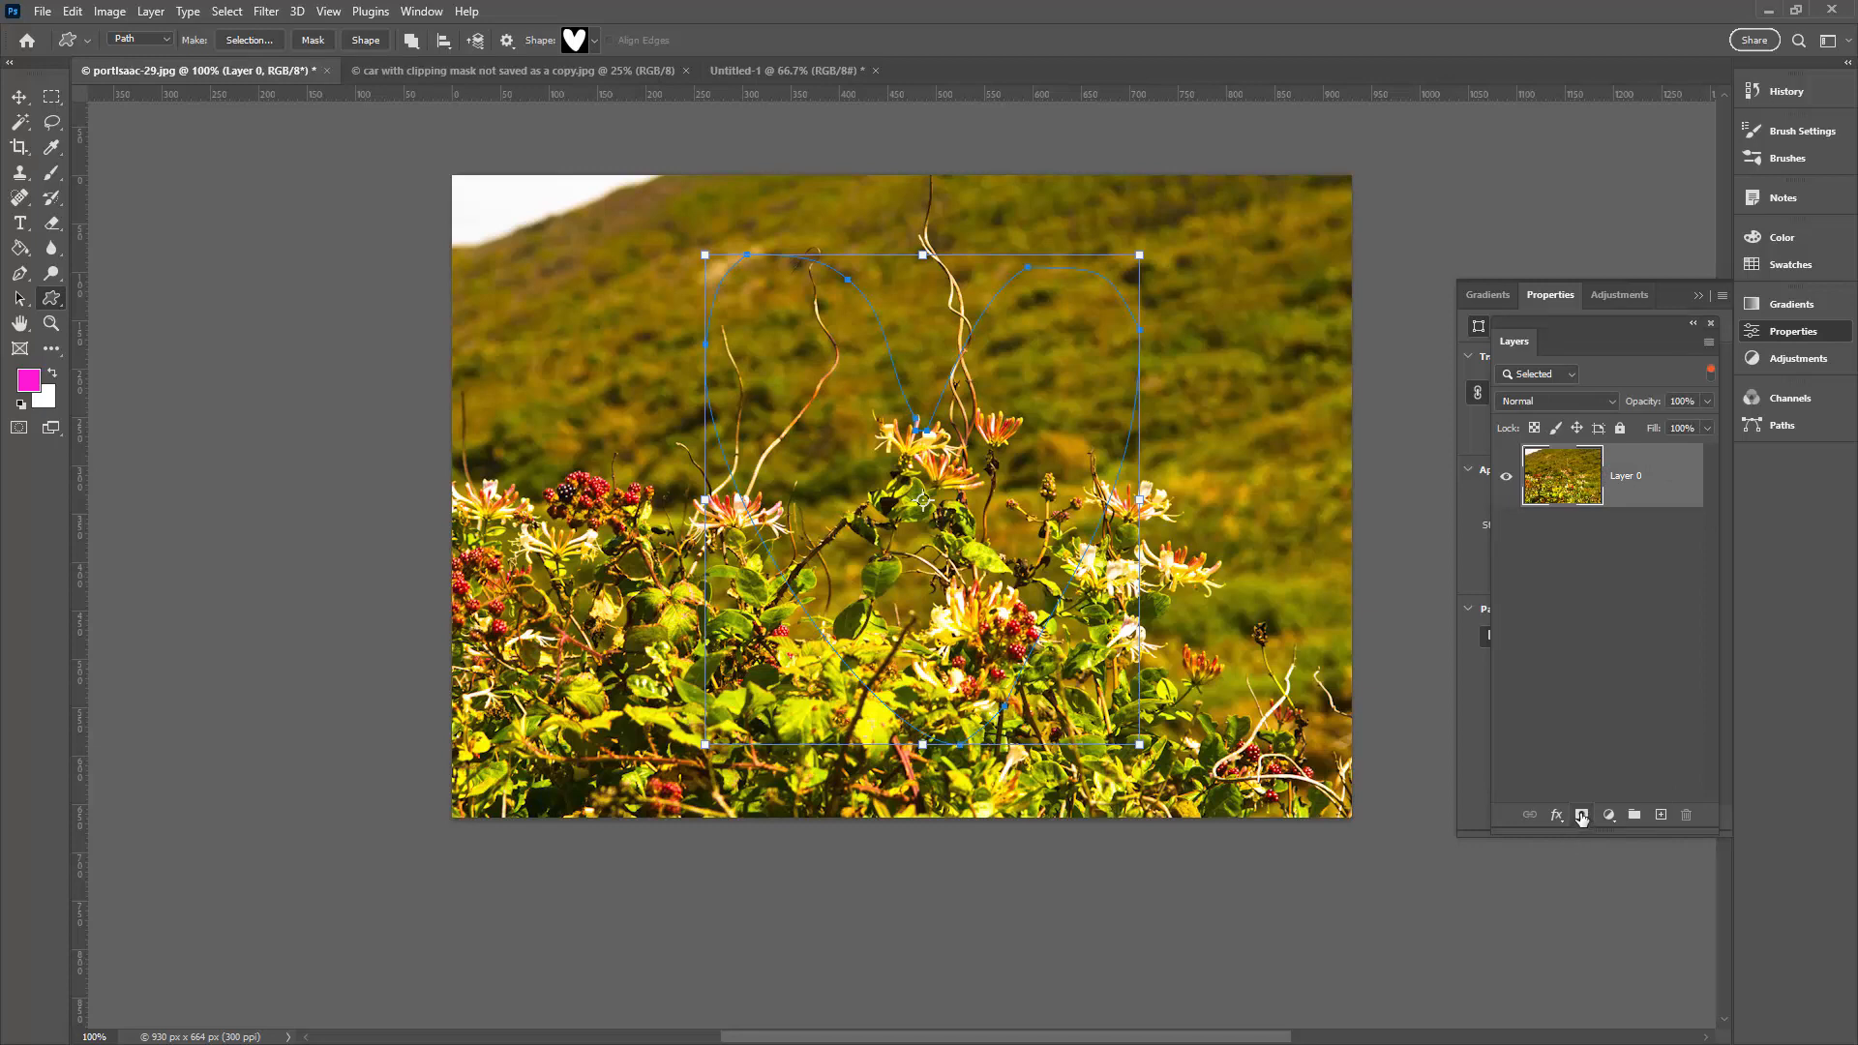
left_click(1582, 815)
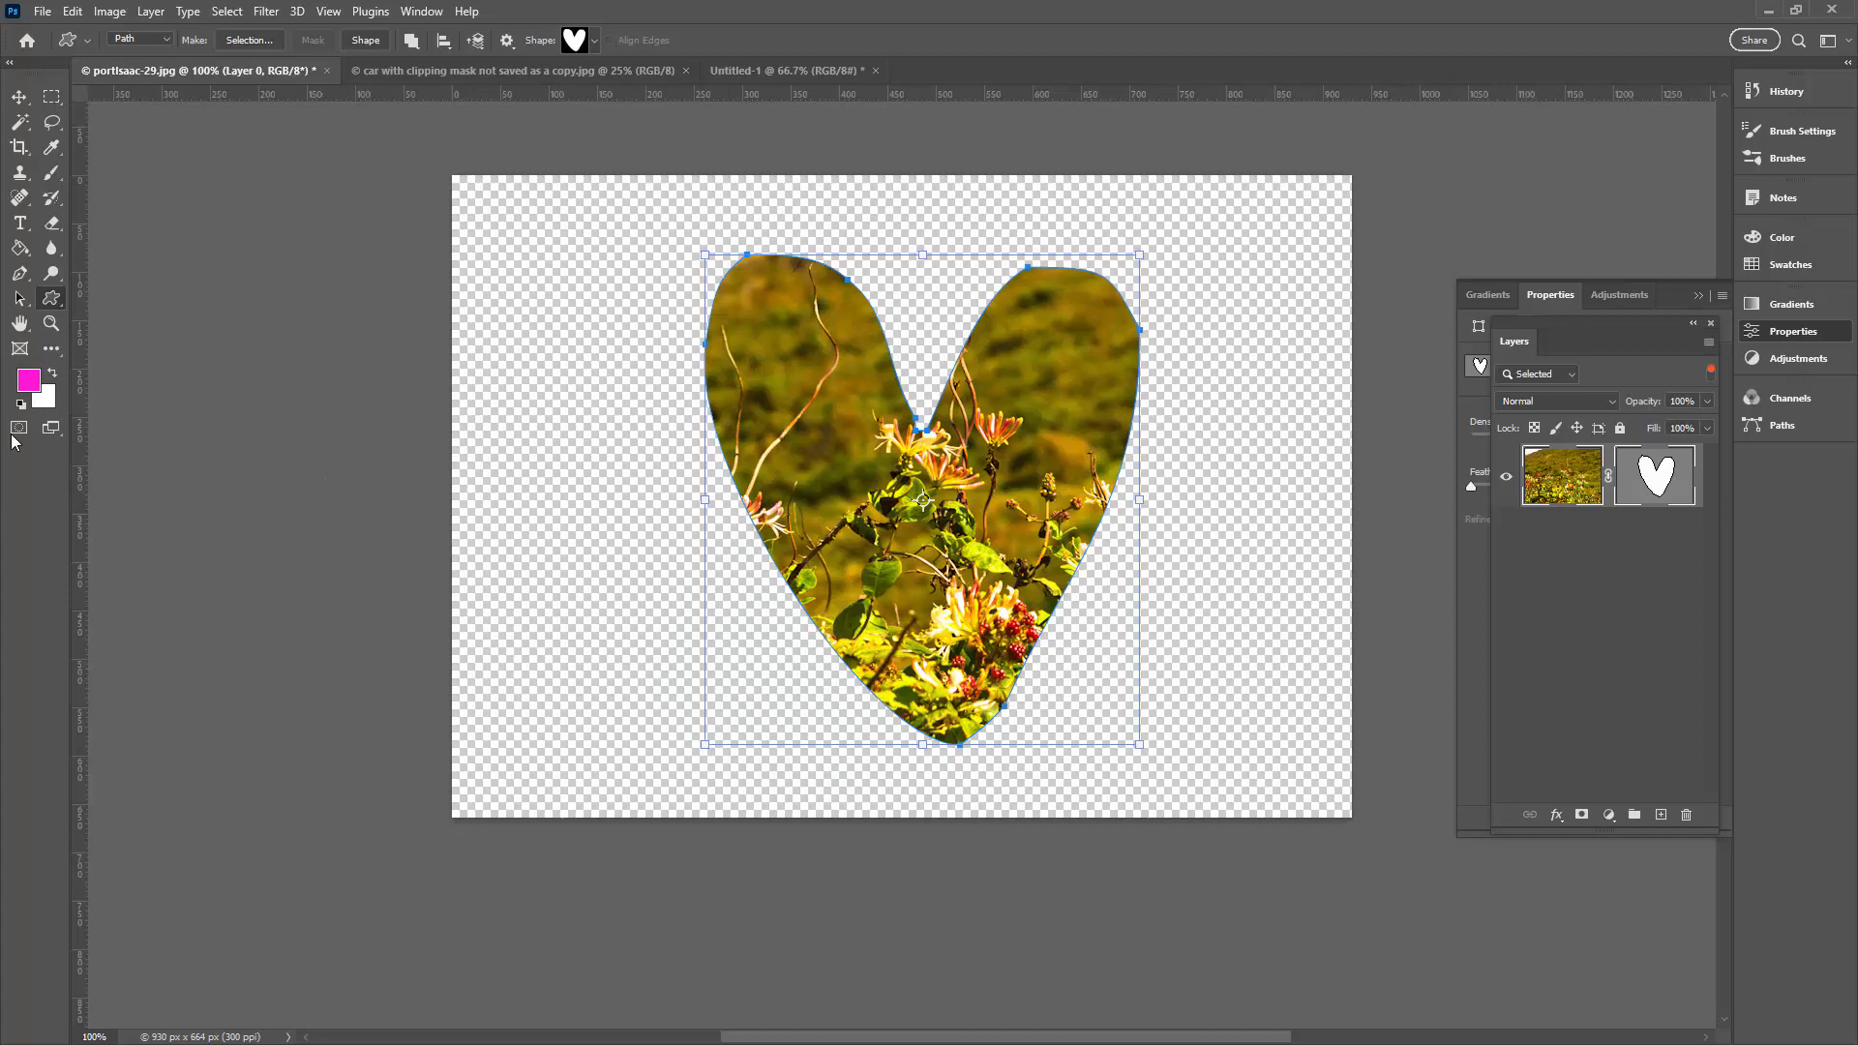
Reshape the heart mask points, converting the live shape, and close the car document.
left_click(20, 296)
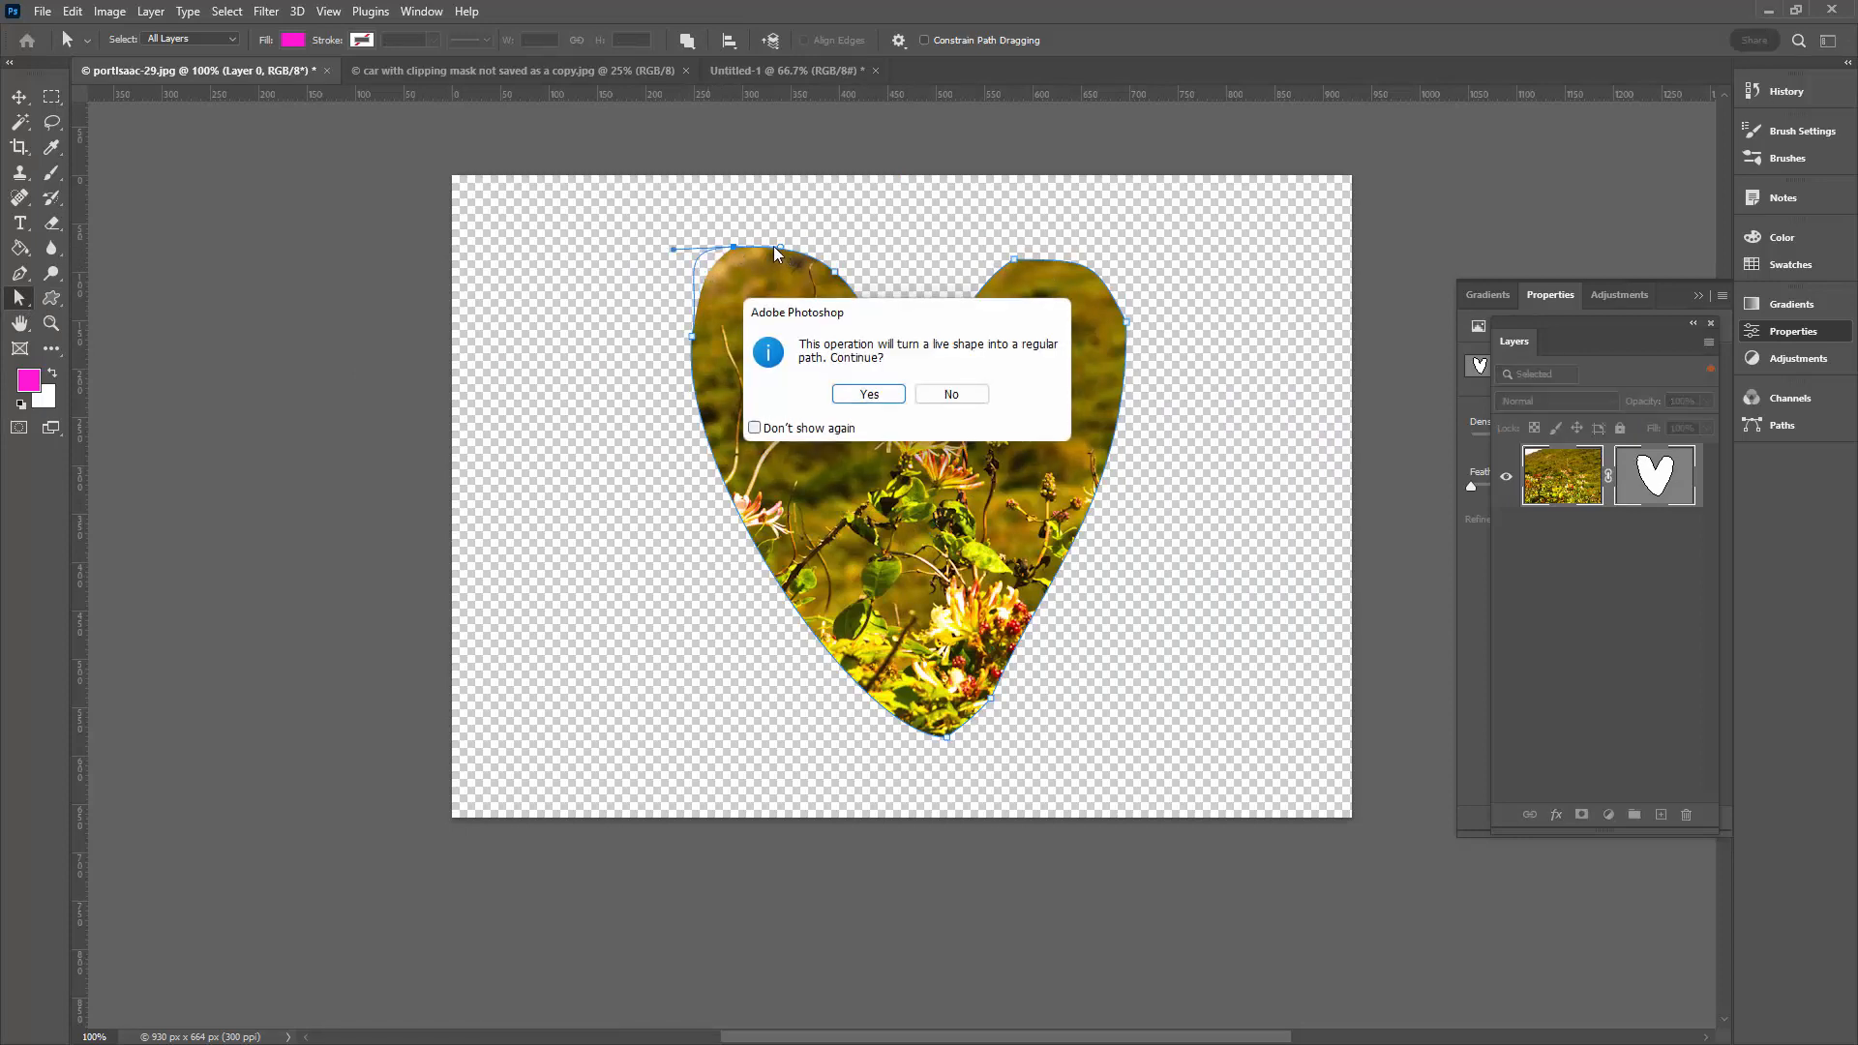
left_click(867, 393)
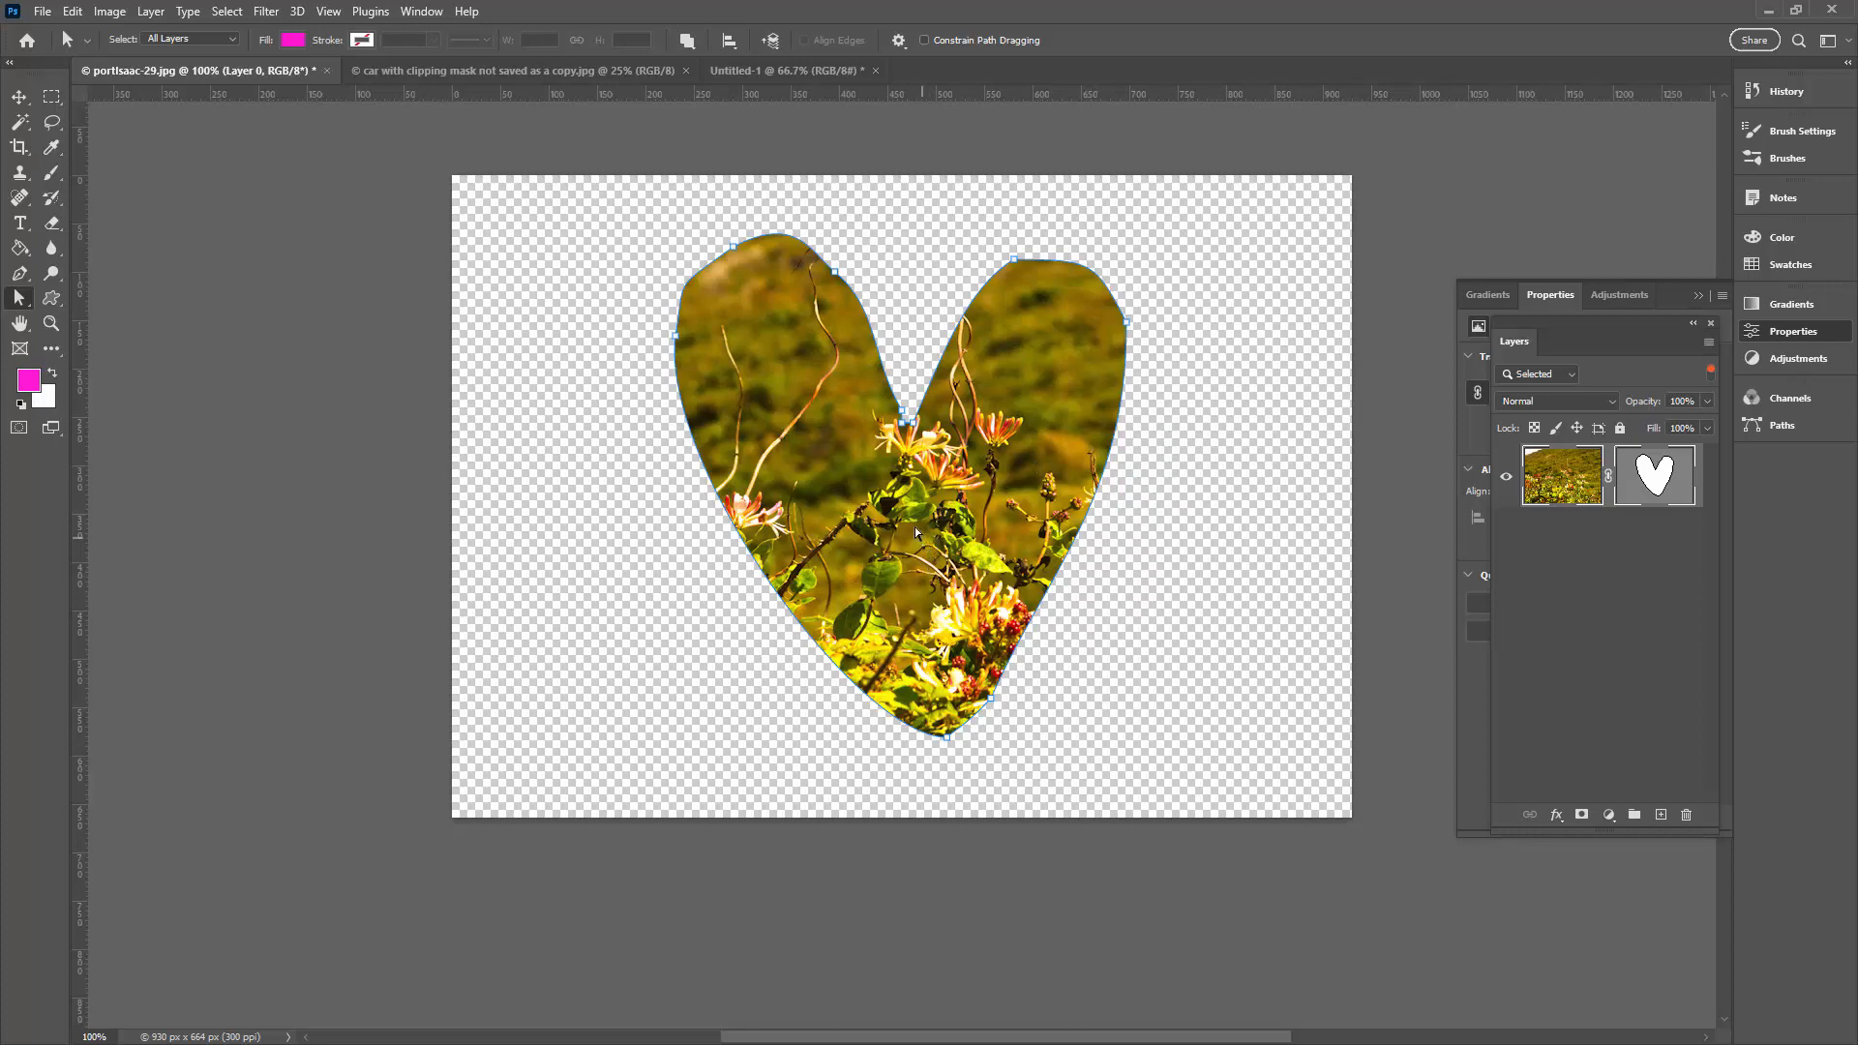
mouse_move(842, 485)
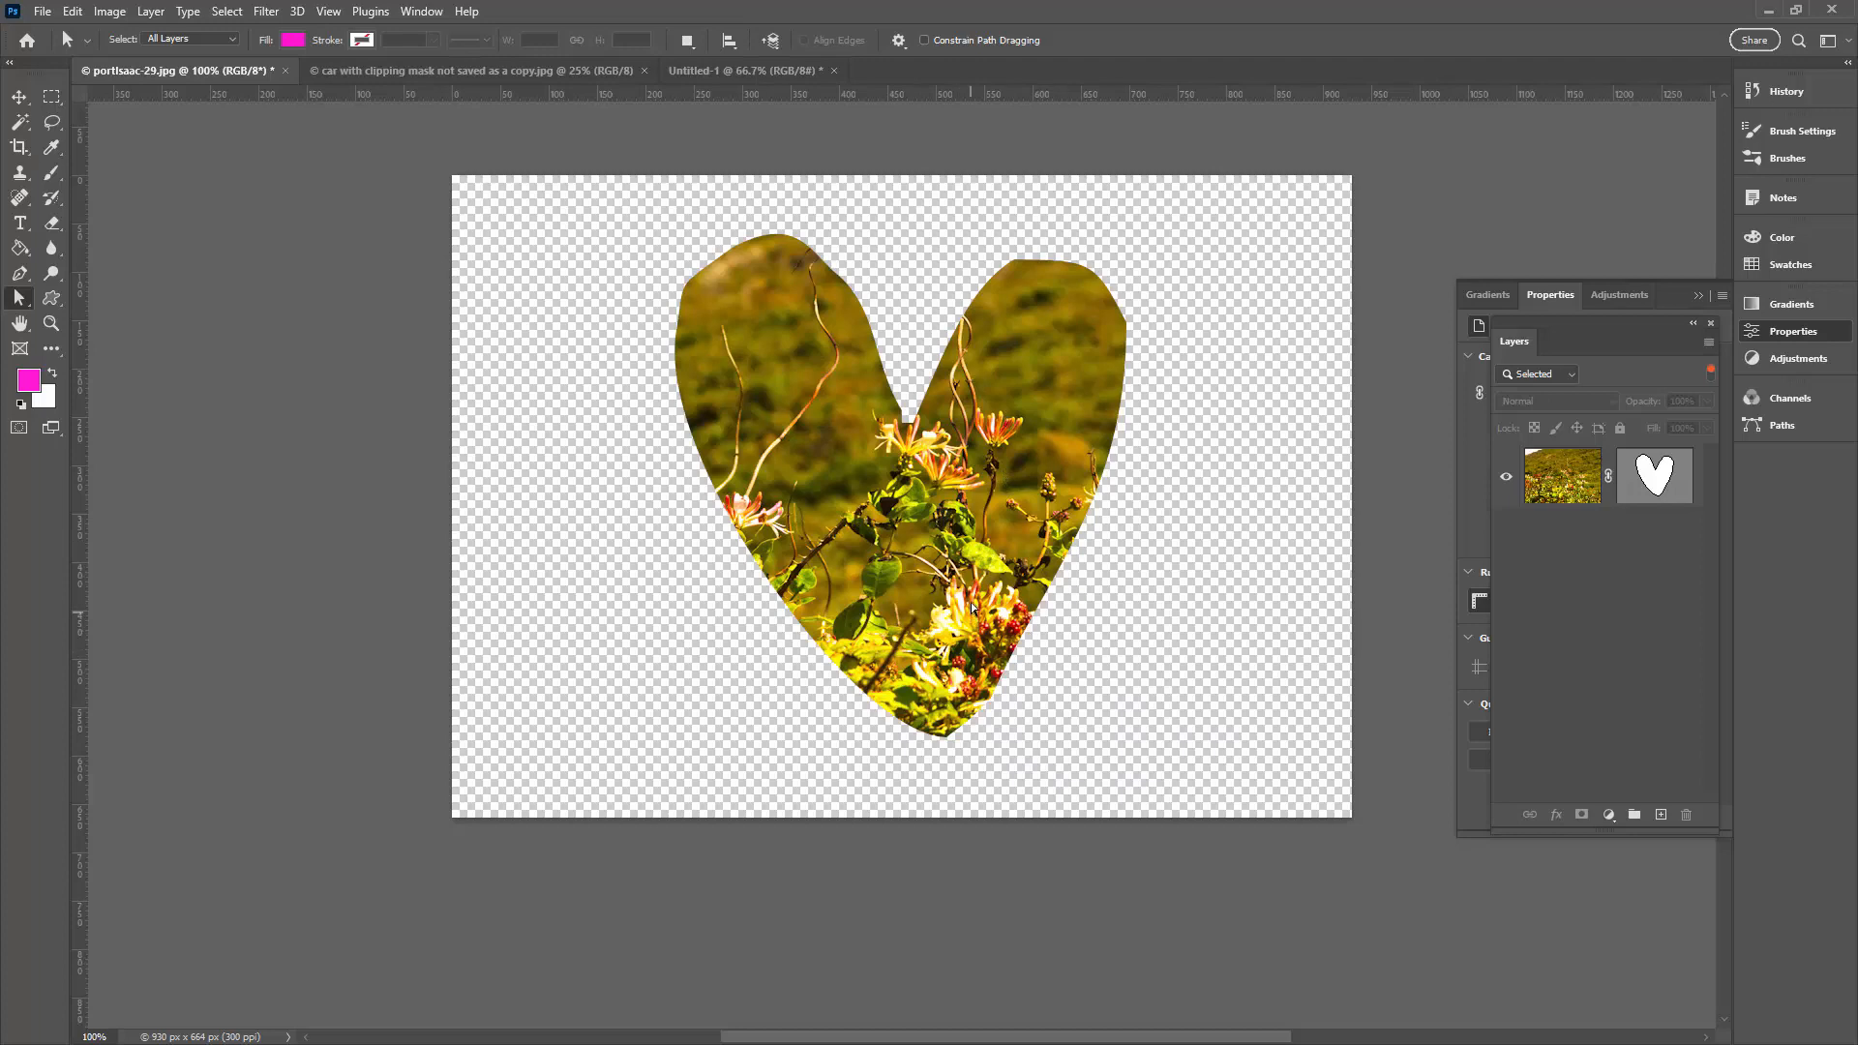
left_click(645, 70)
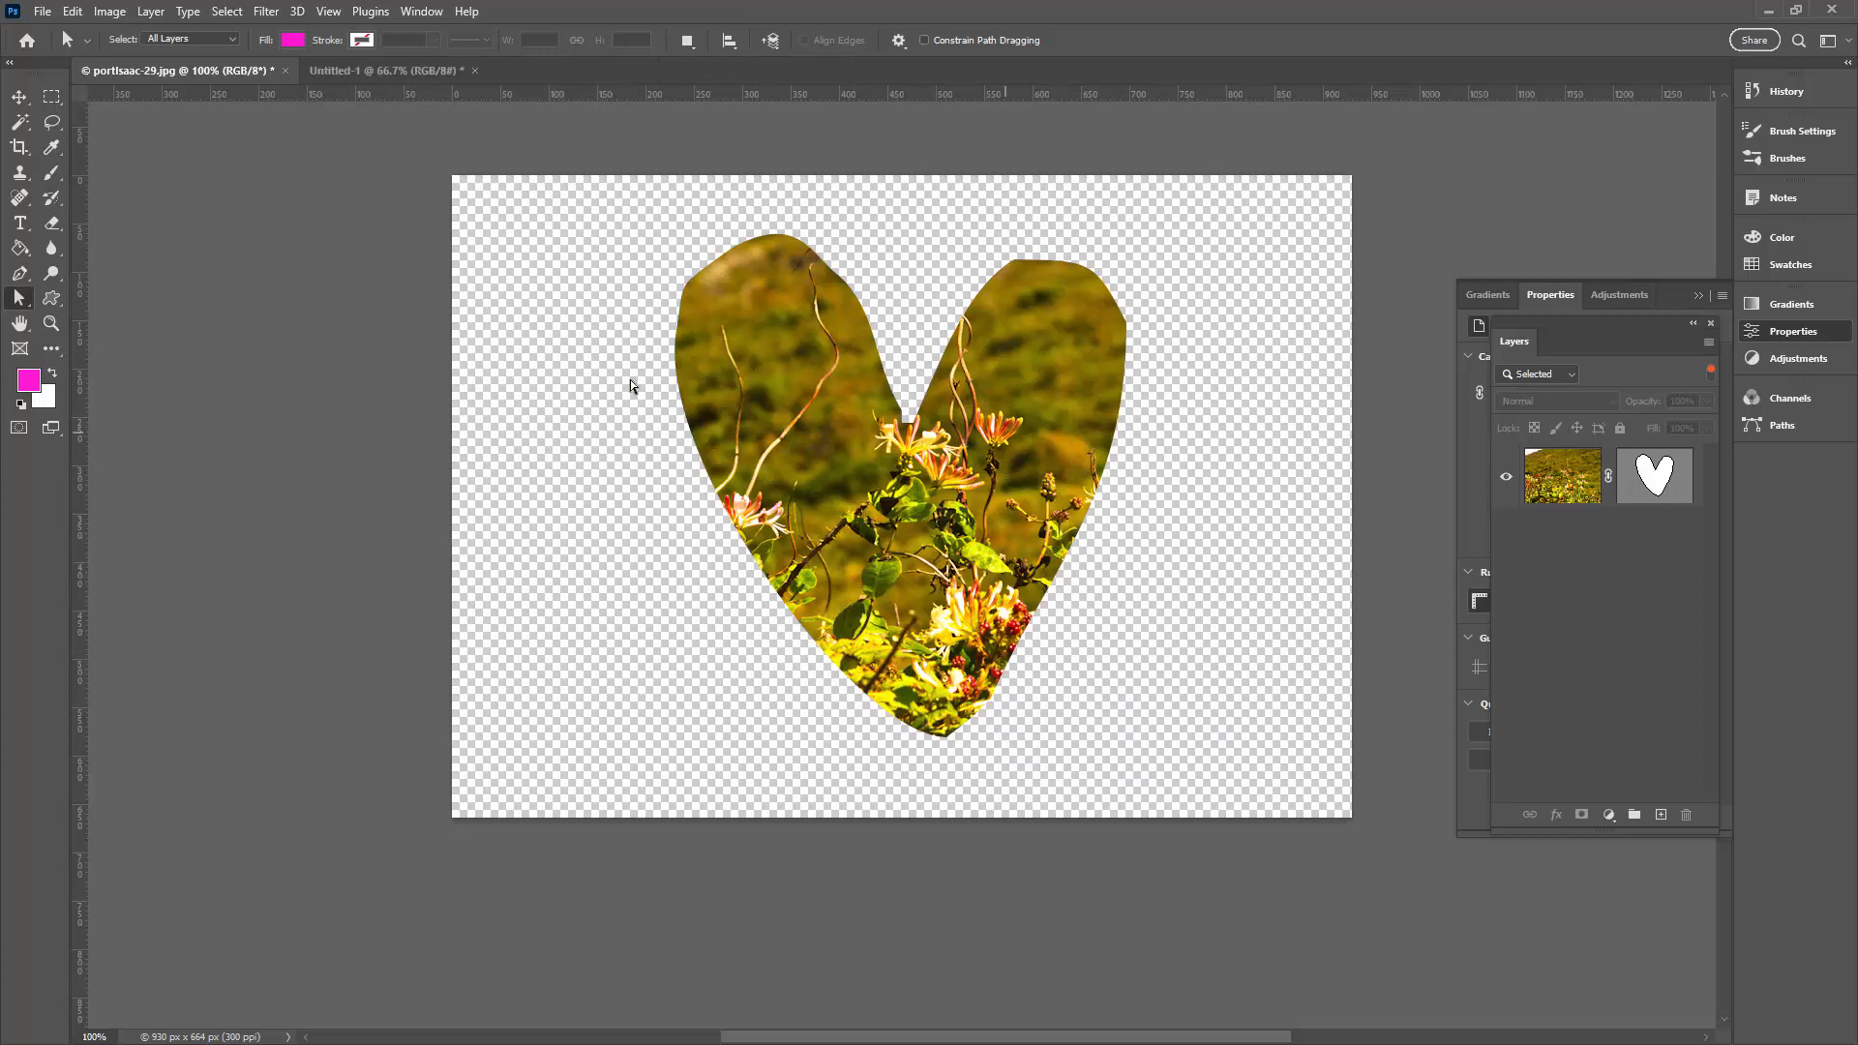
left_click(40, 12)
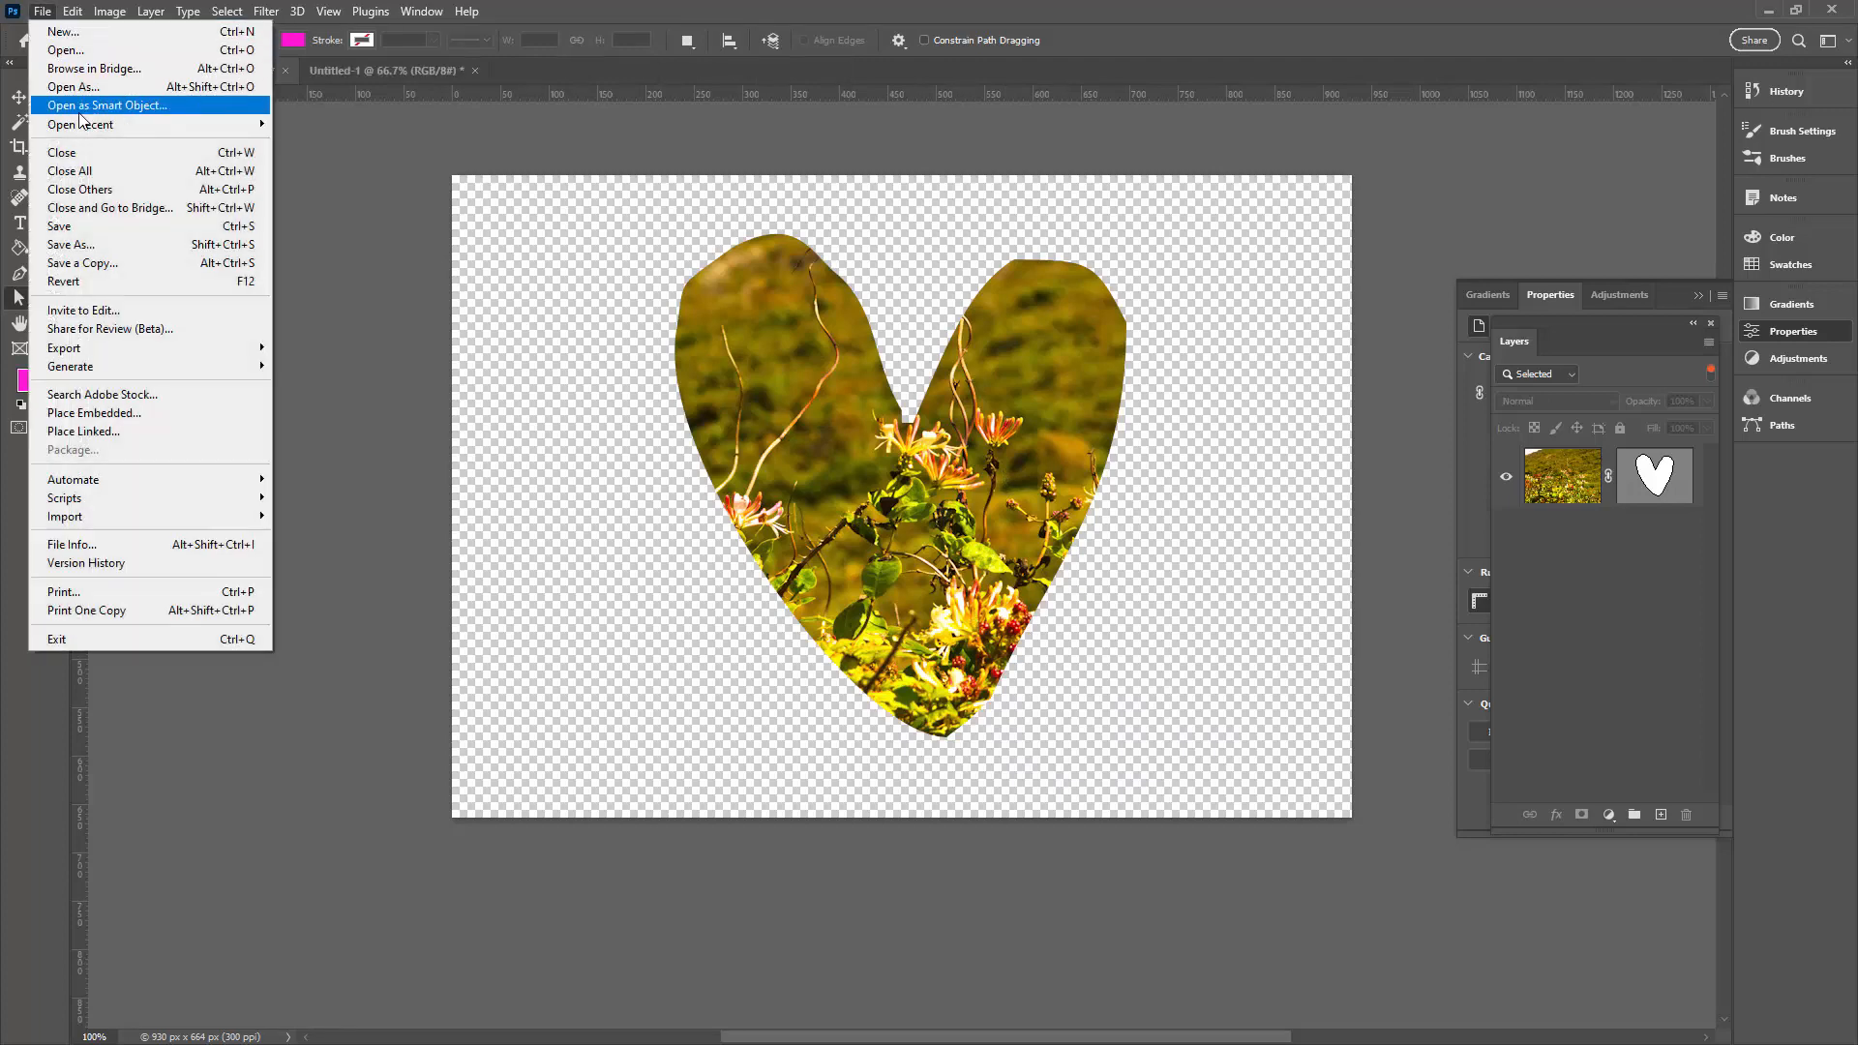
mouse_move(81, 124)
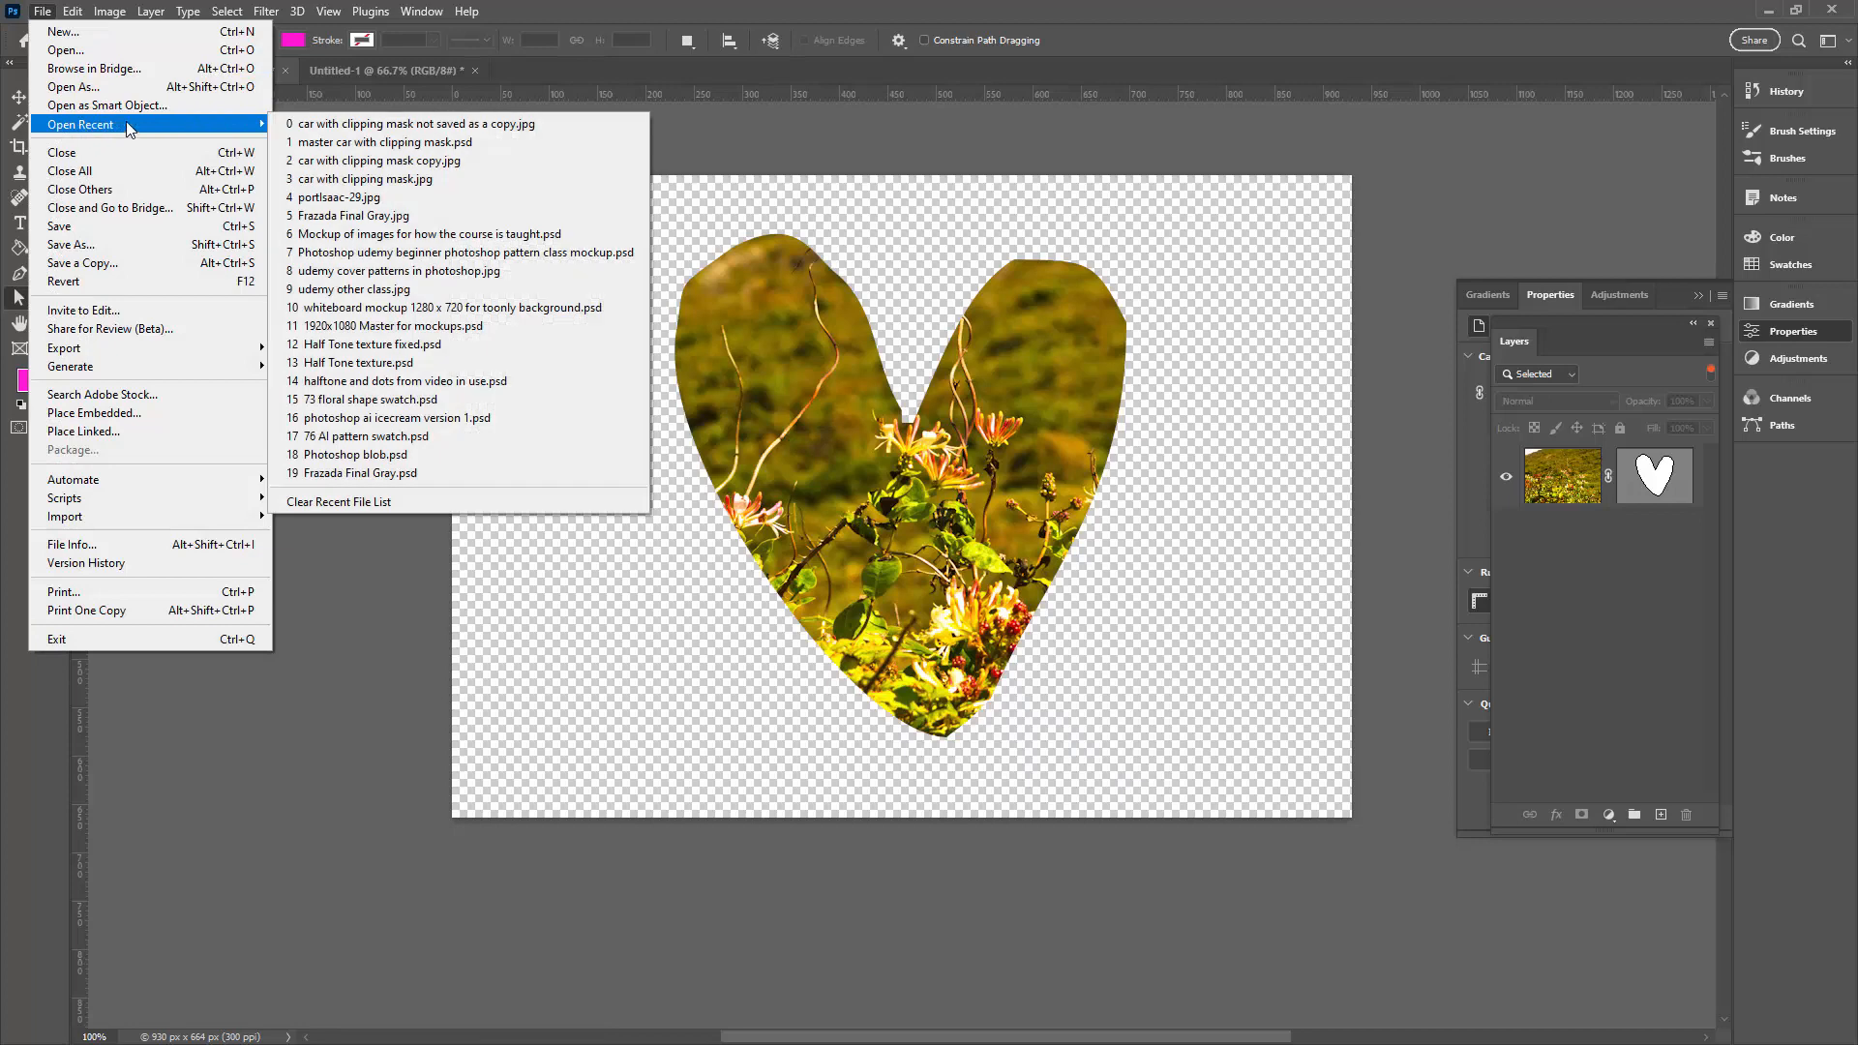
mouse_move(379, 160)
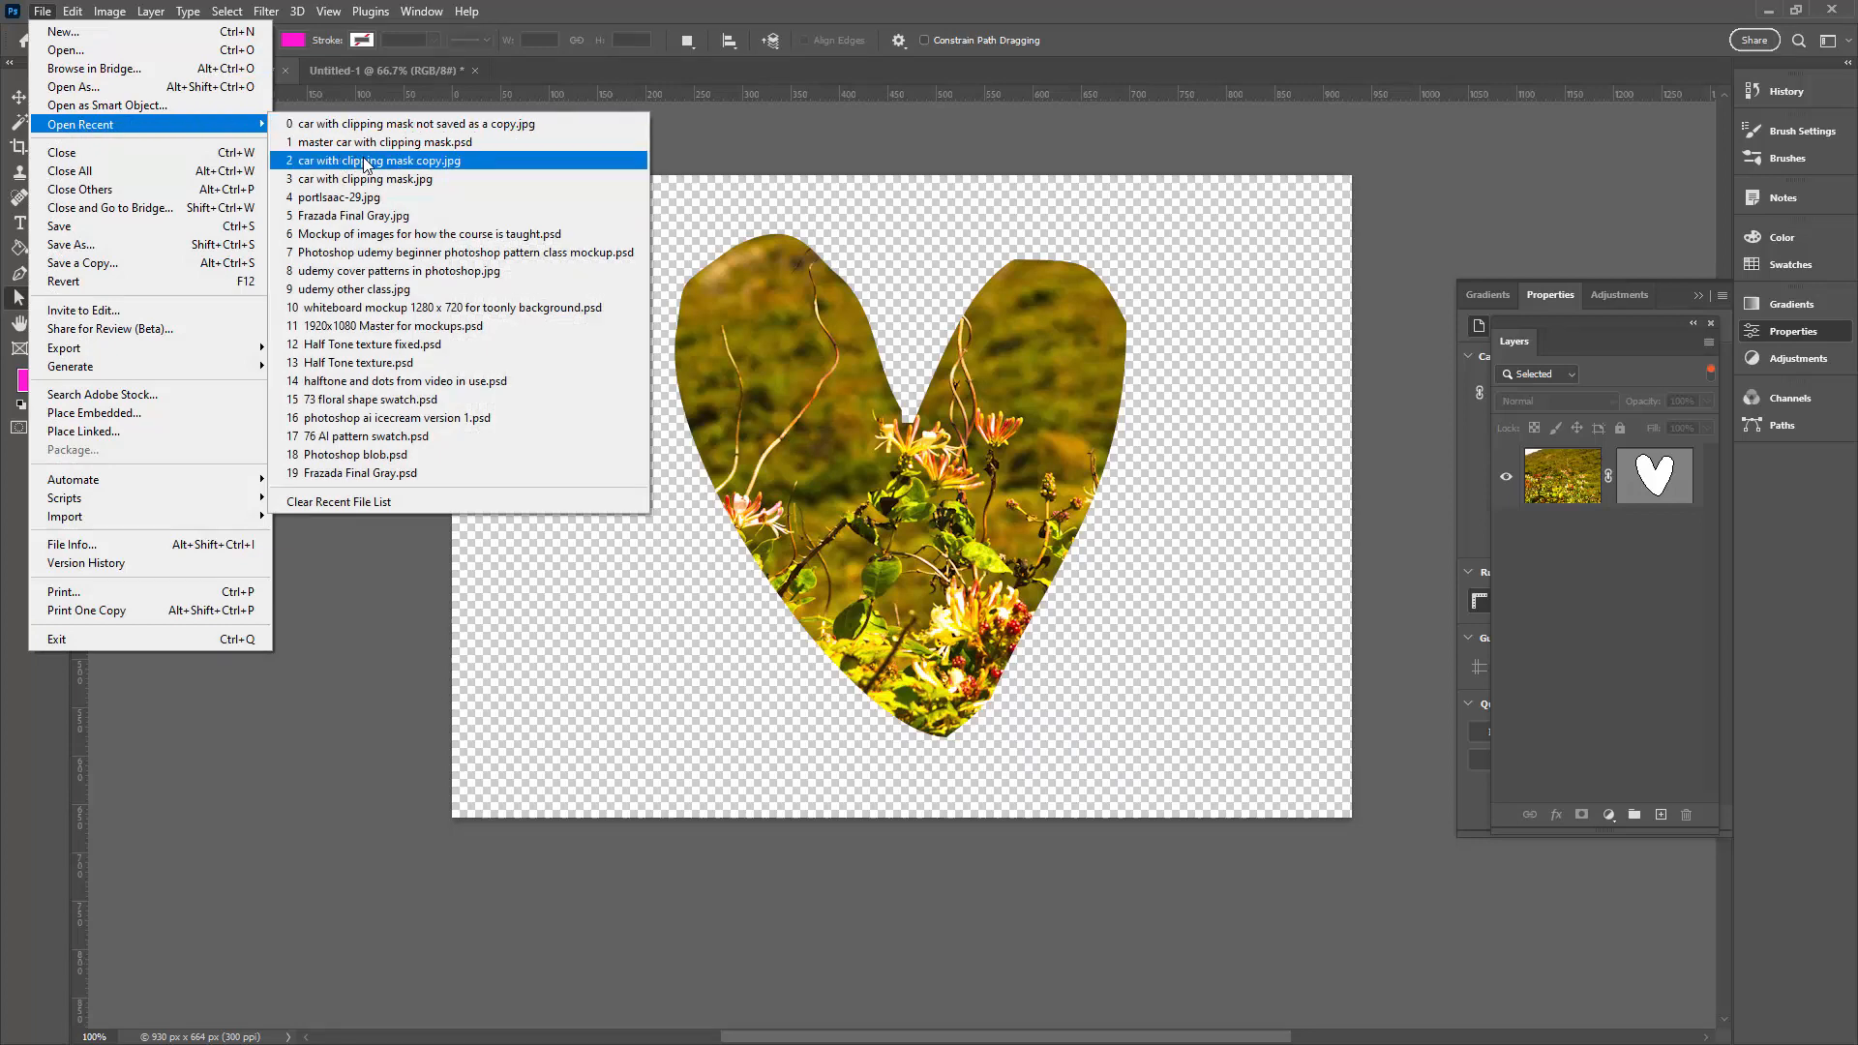
left_click(379, 160)
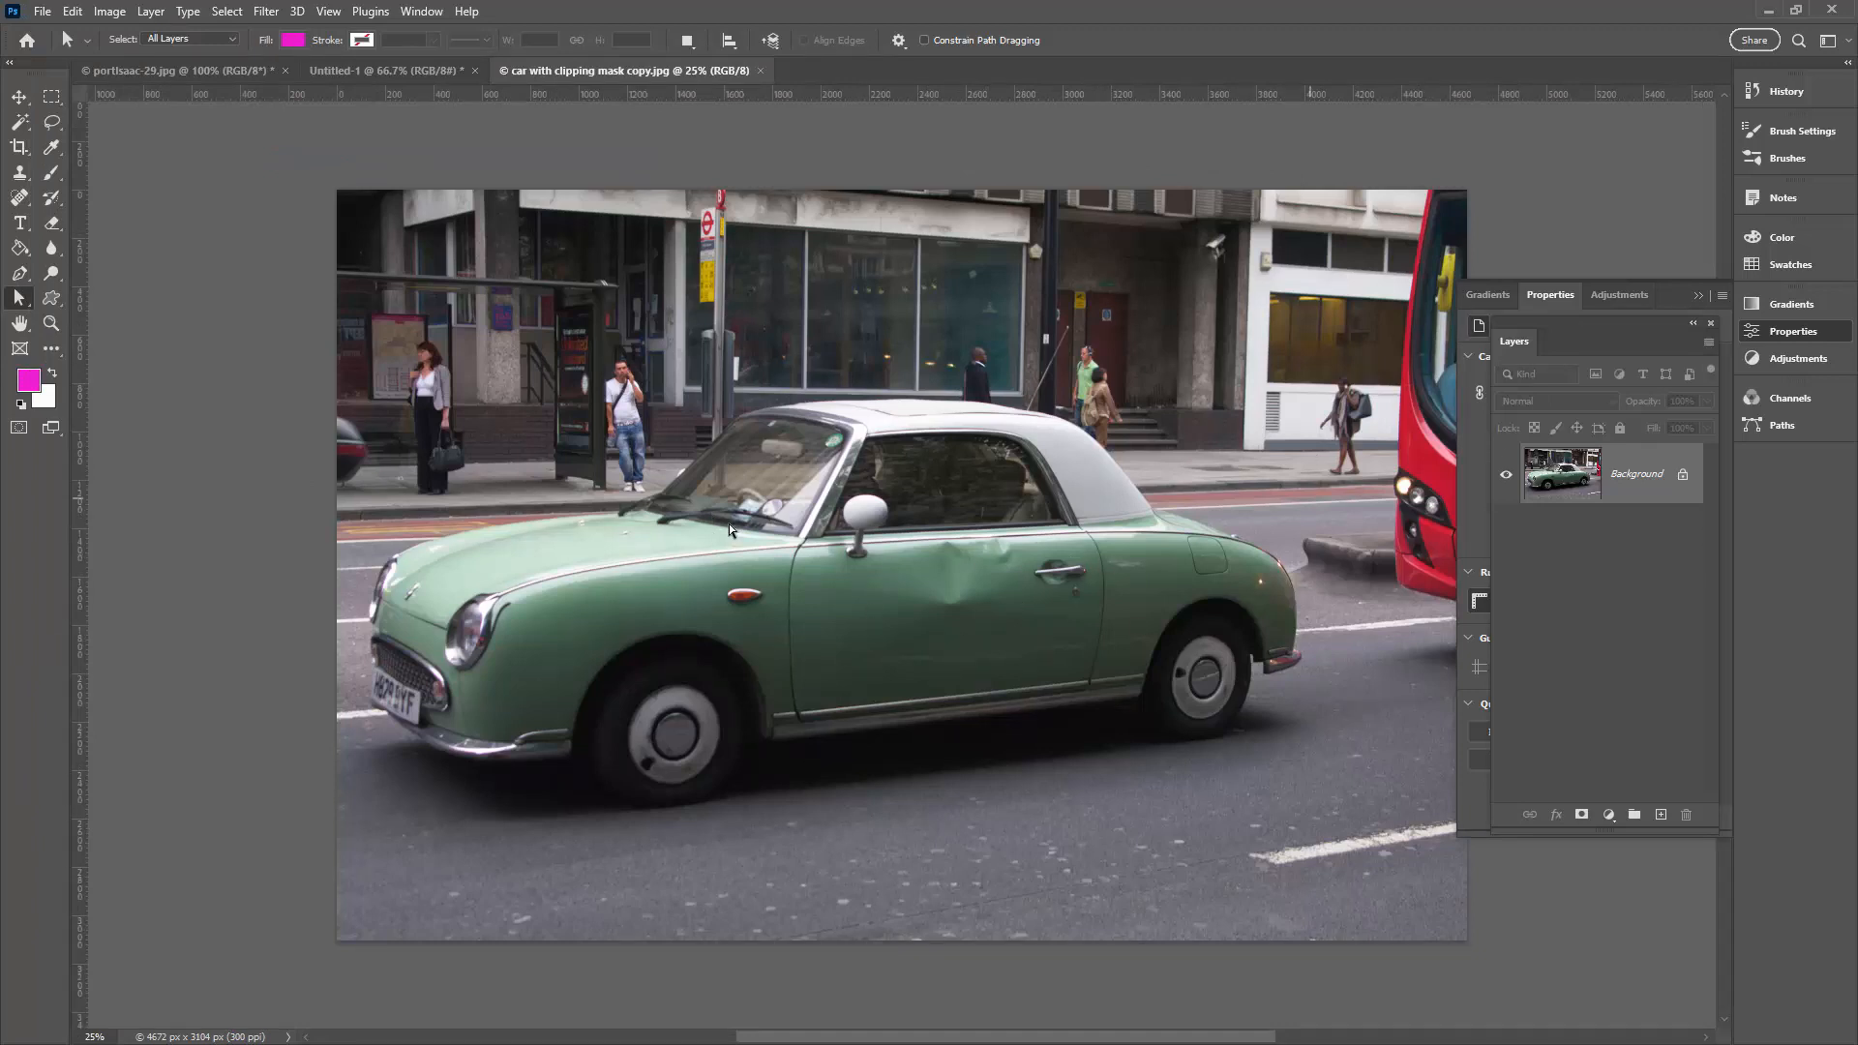
mouse_move(1682, 484)
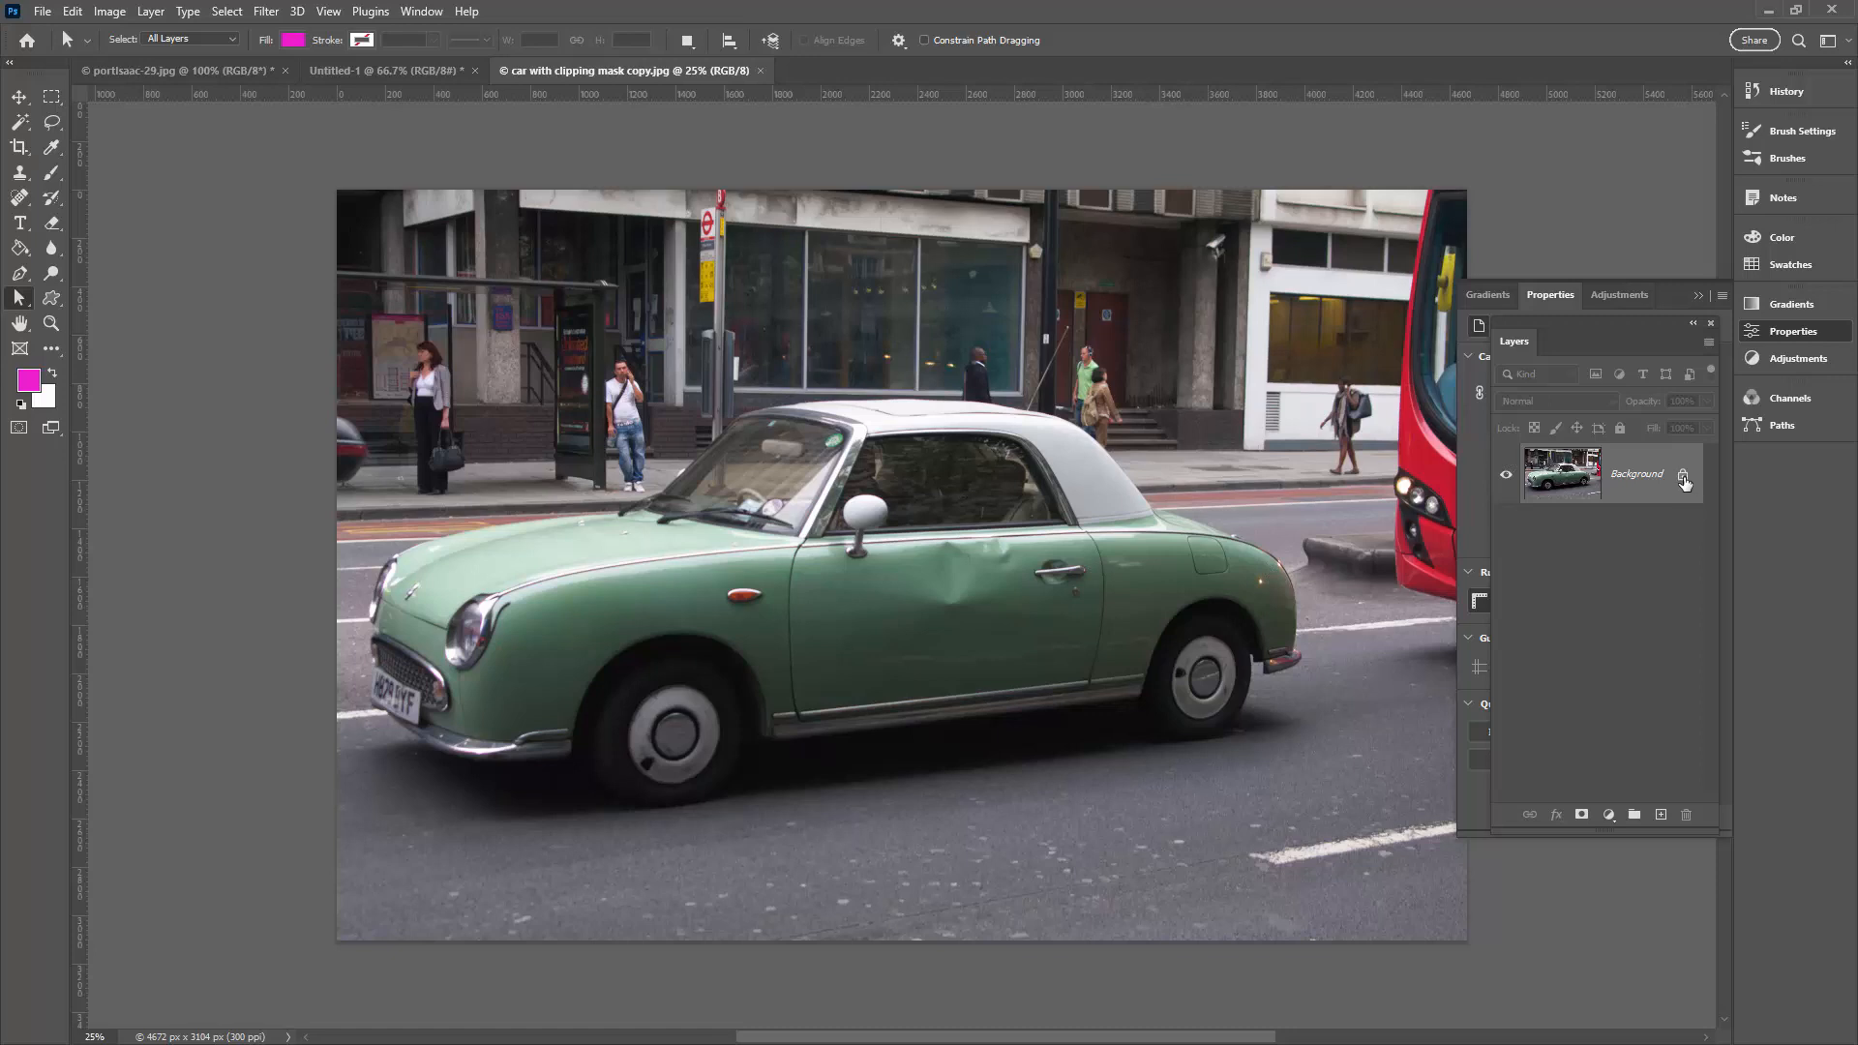
Unlock the Background layer and apply the saved car path as a vector mask.
double_click(1682, 474)
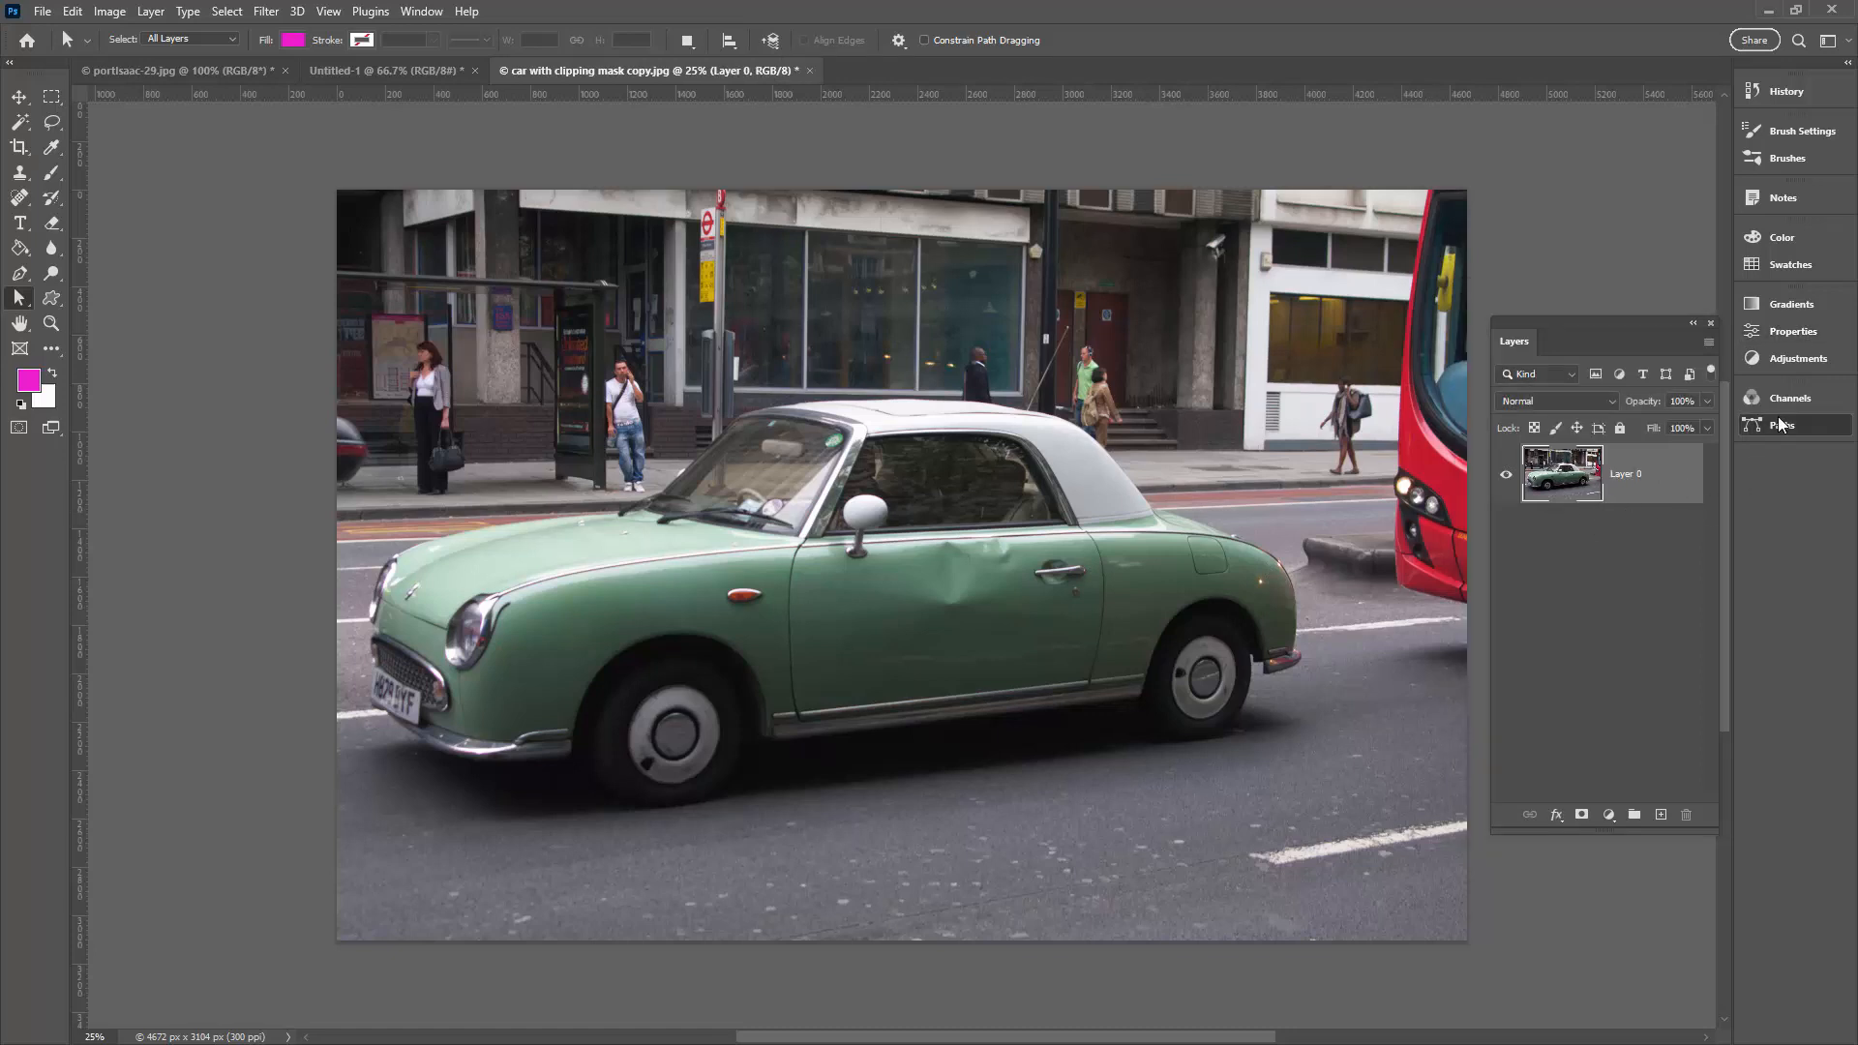
left_click(1781, 424)
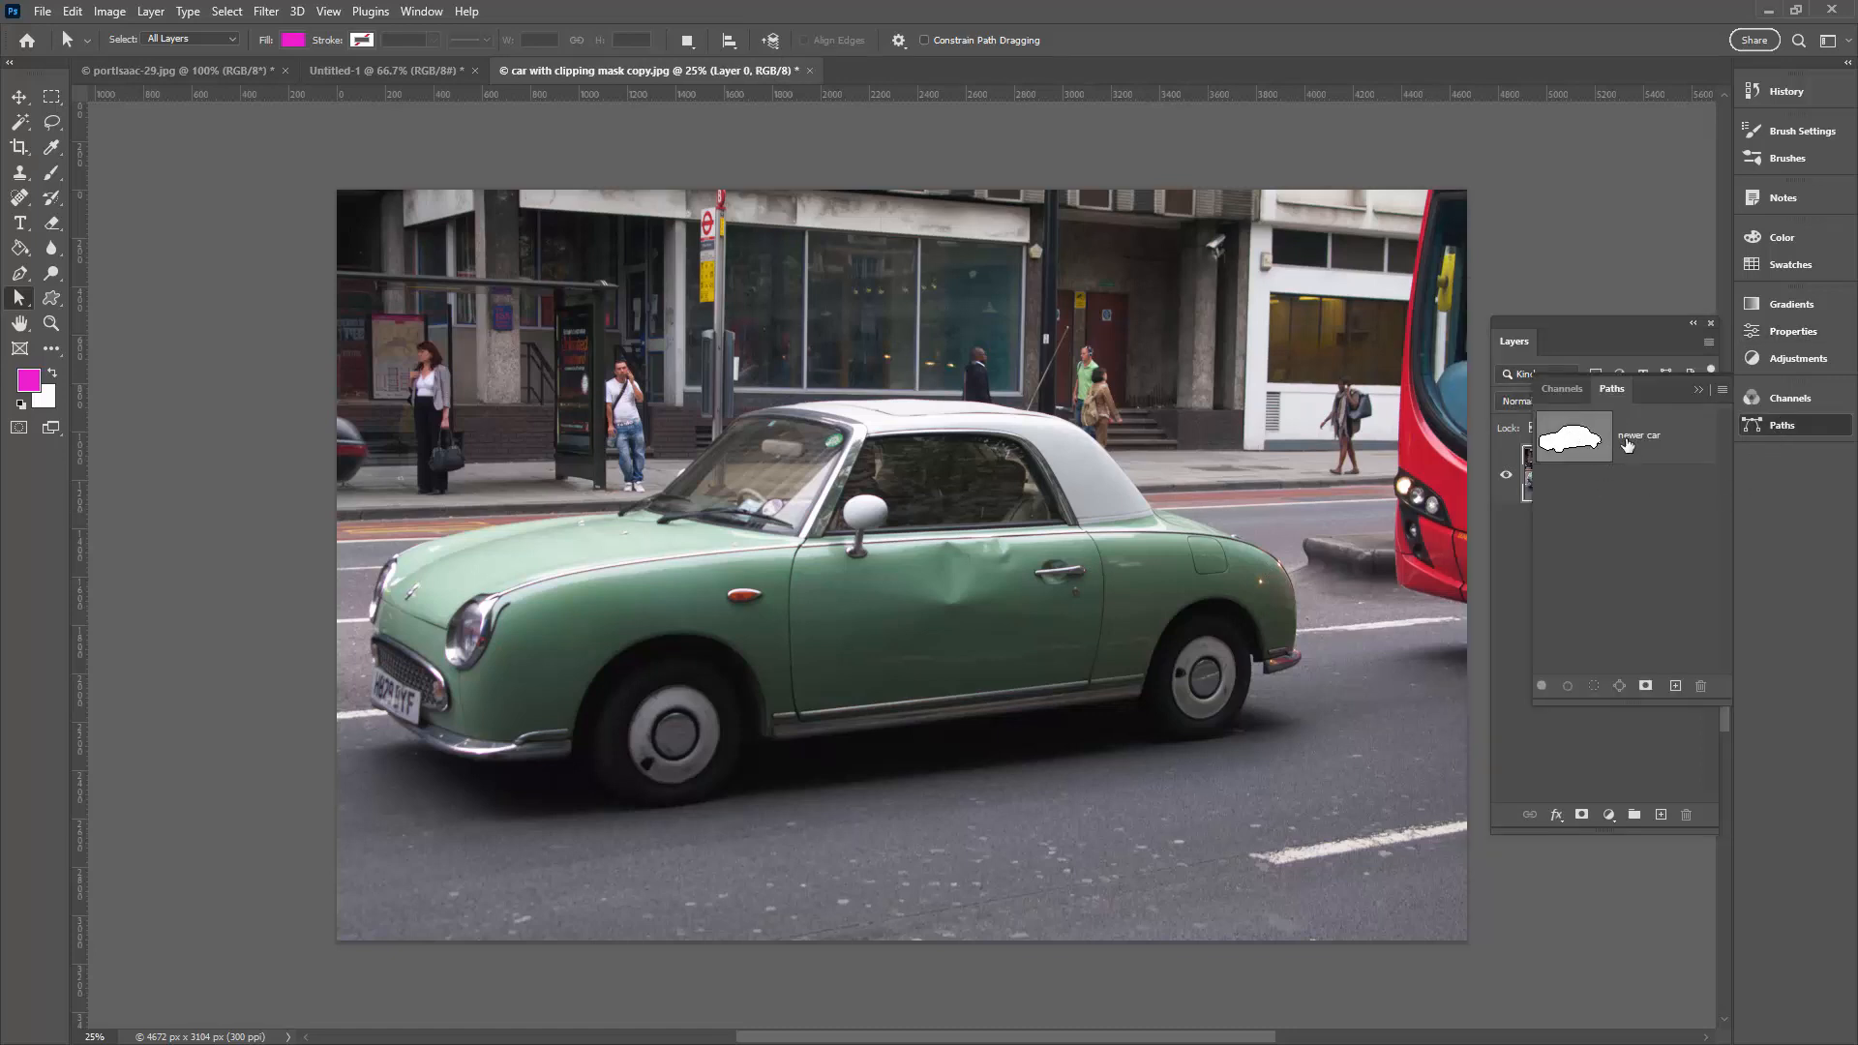
left_click(1573, 435)
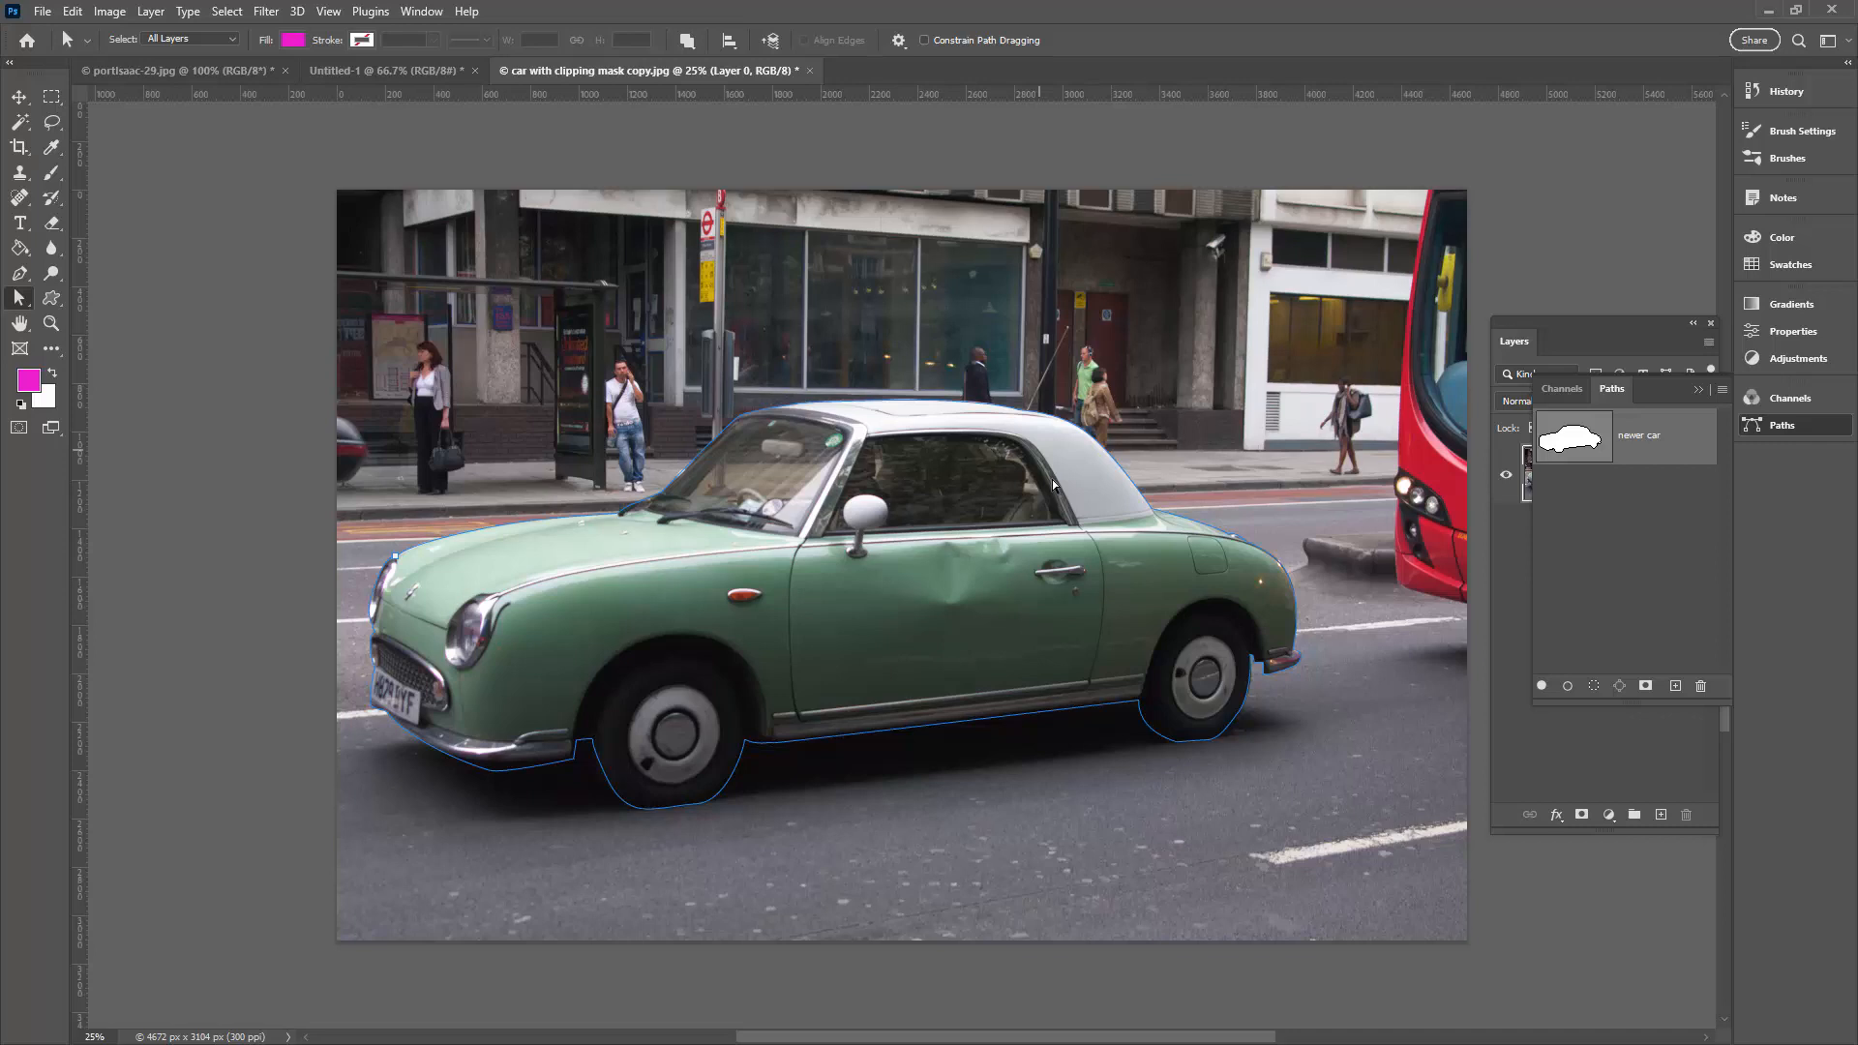
mouse_move(1717, 473)
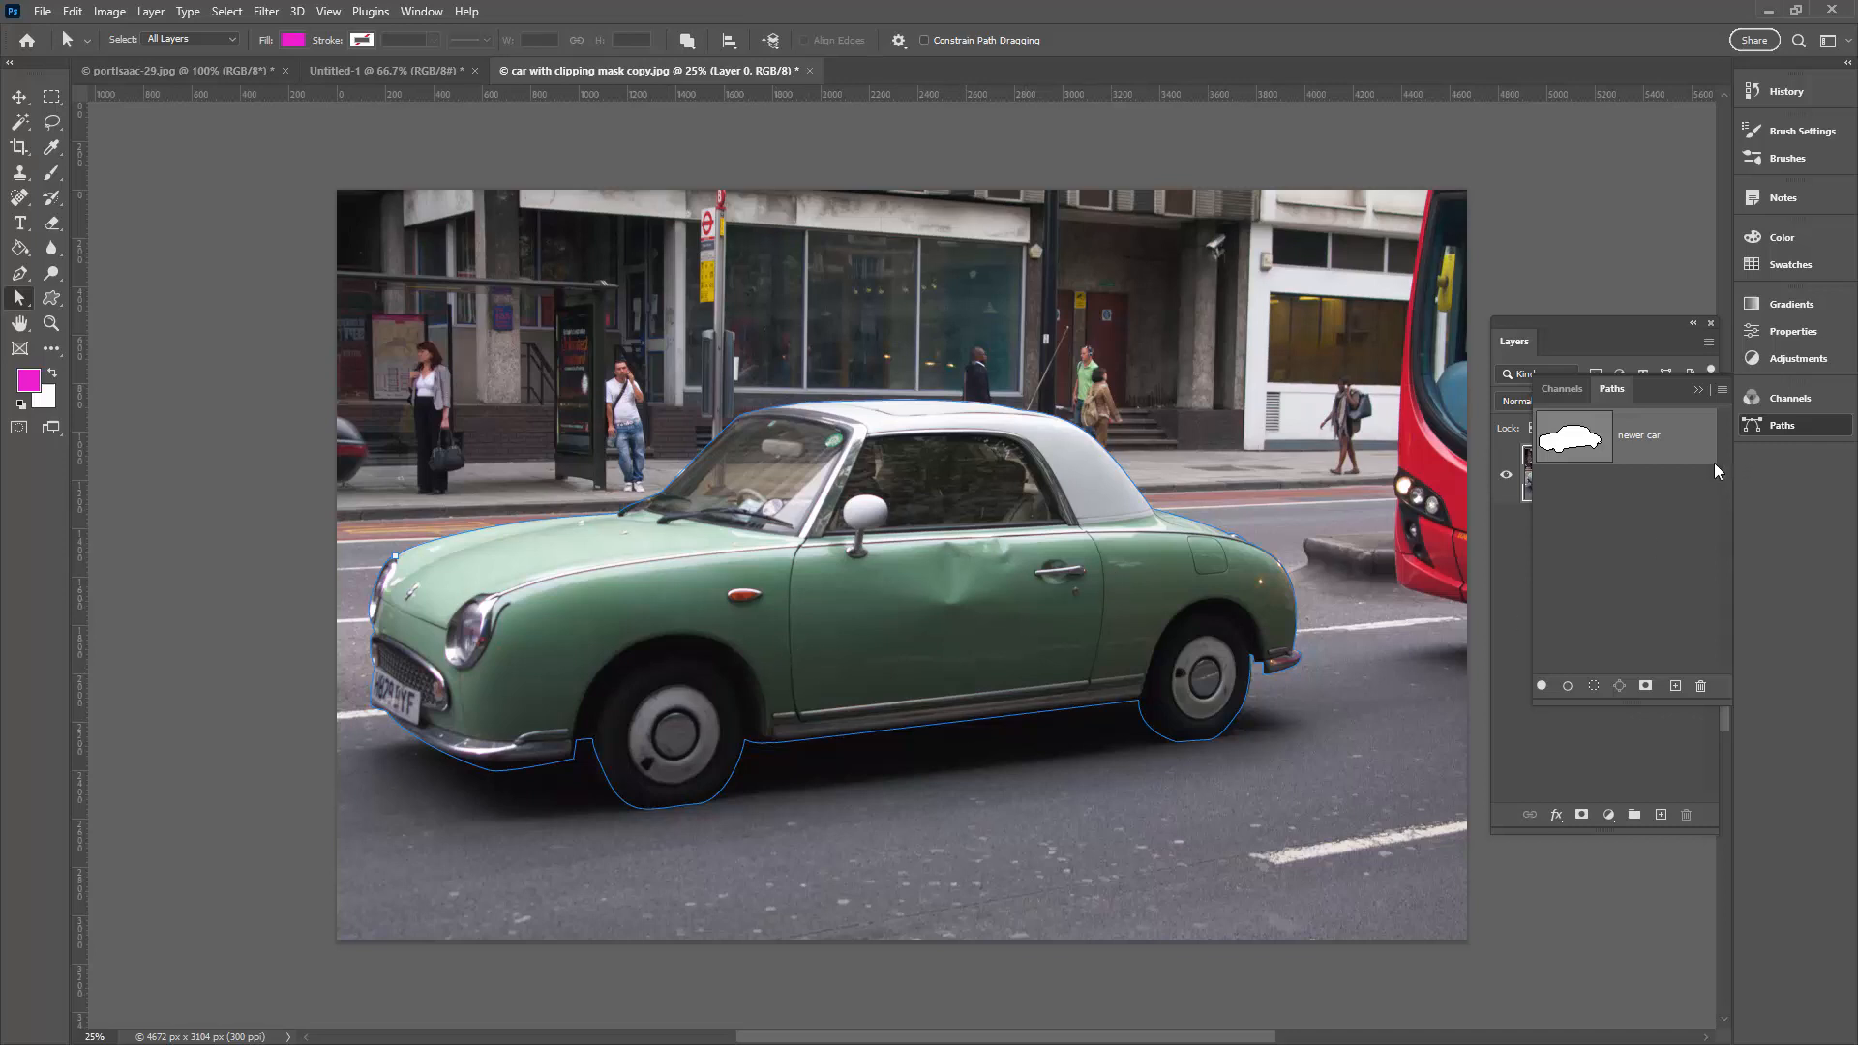
mouse_move(1670, 455)
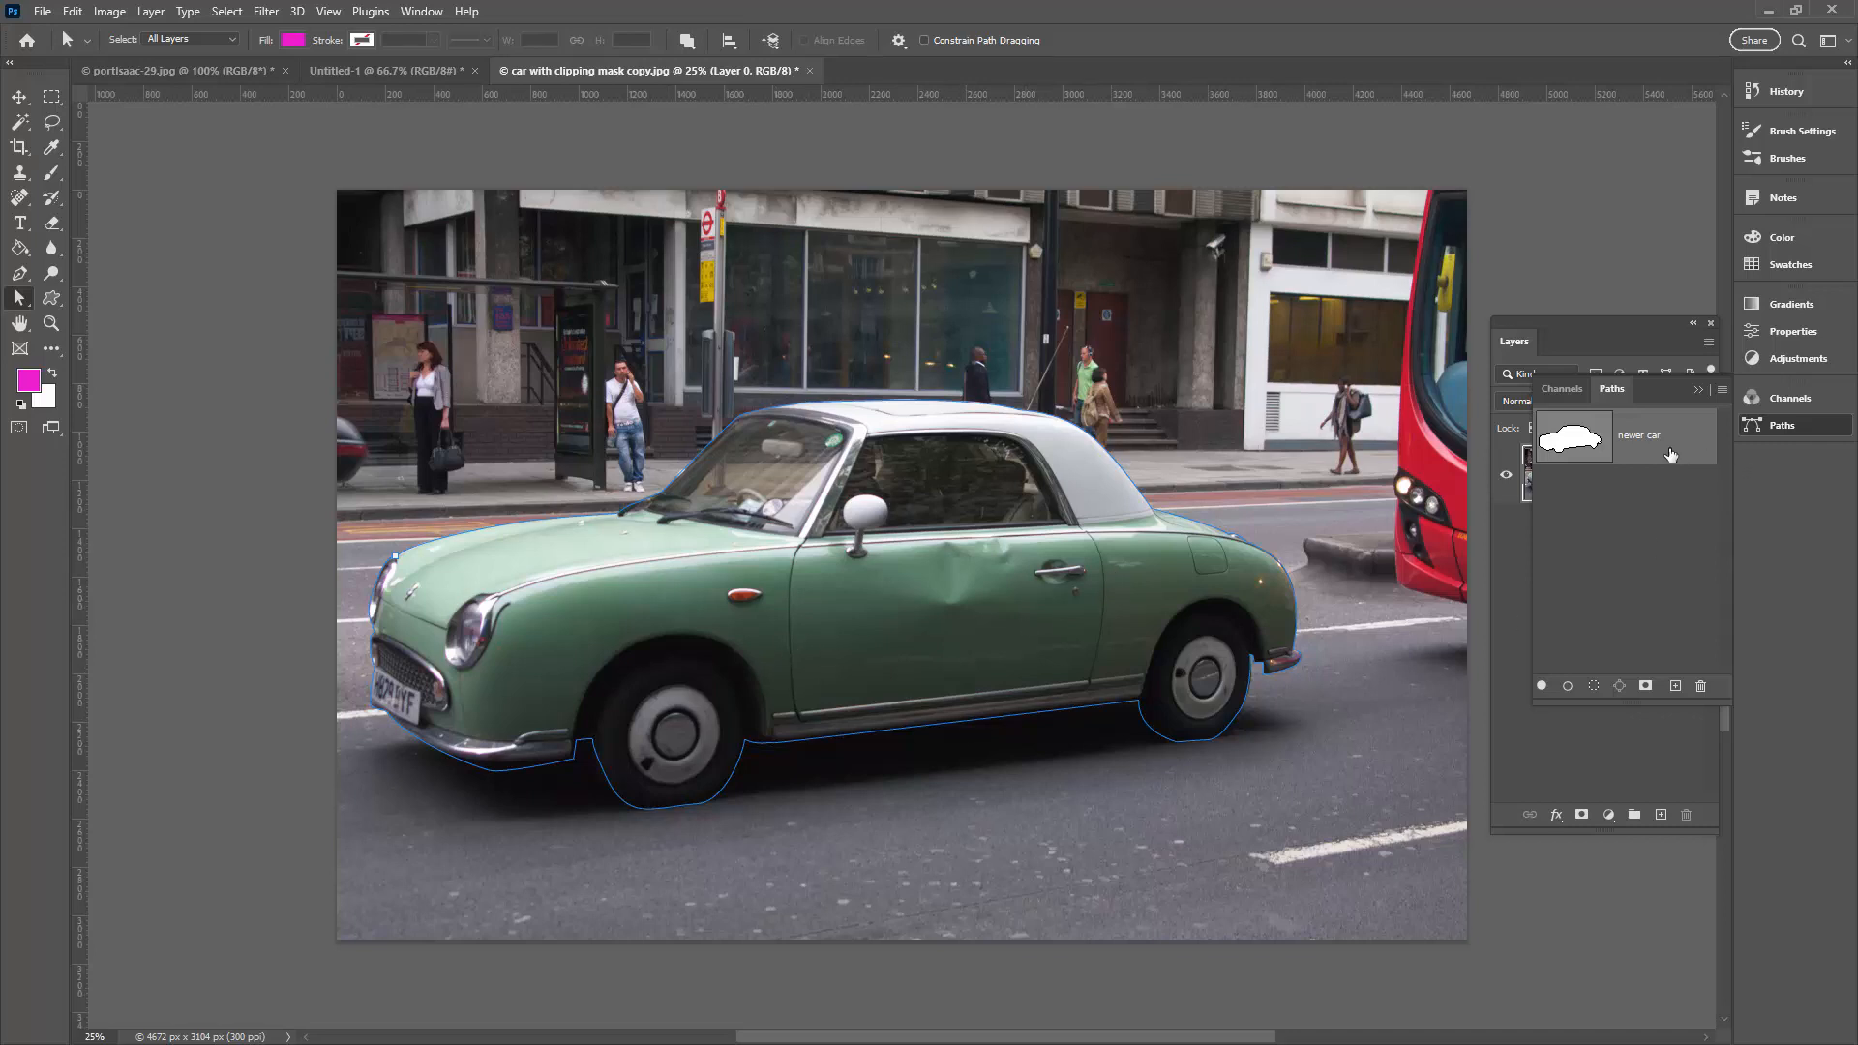
left_click(1513, 340)
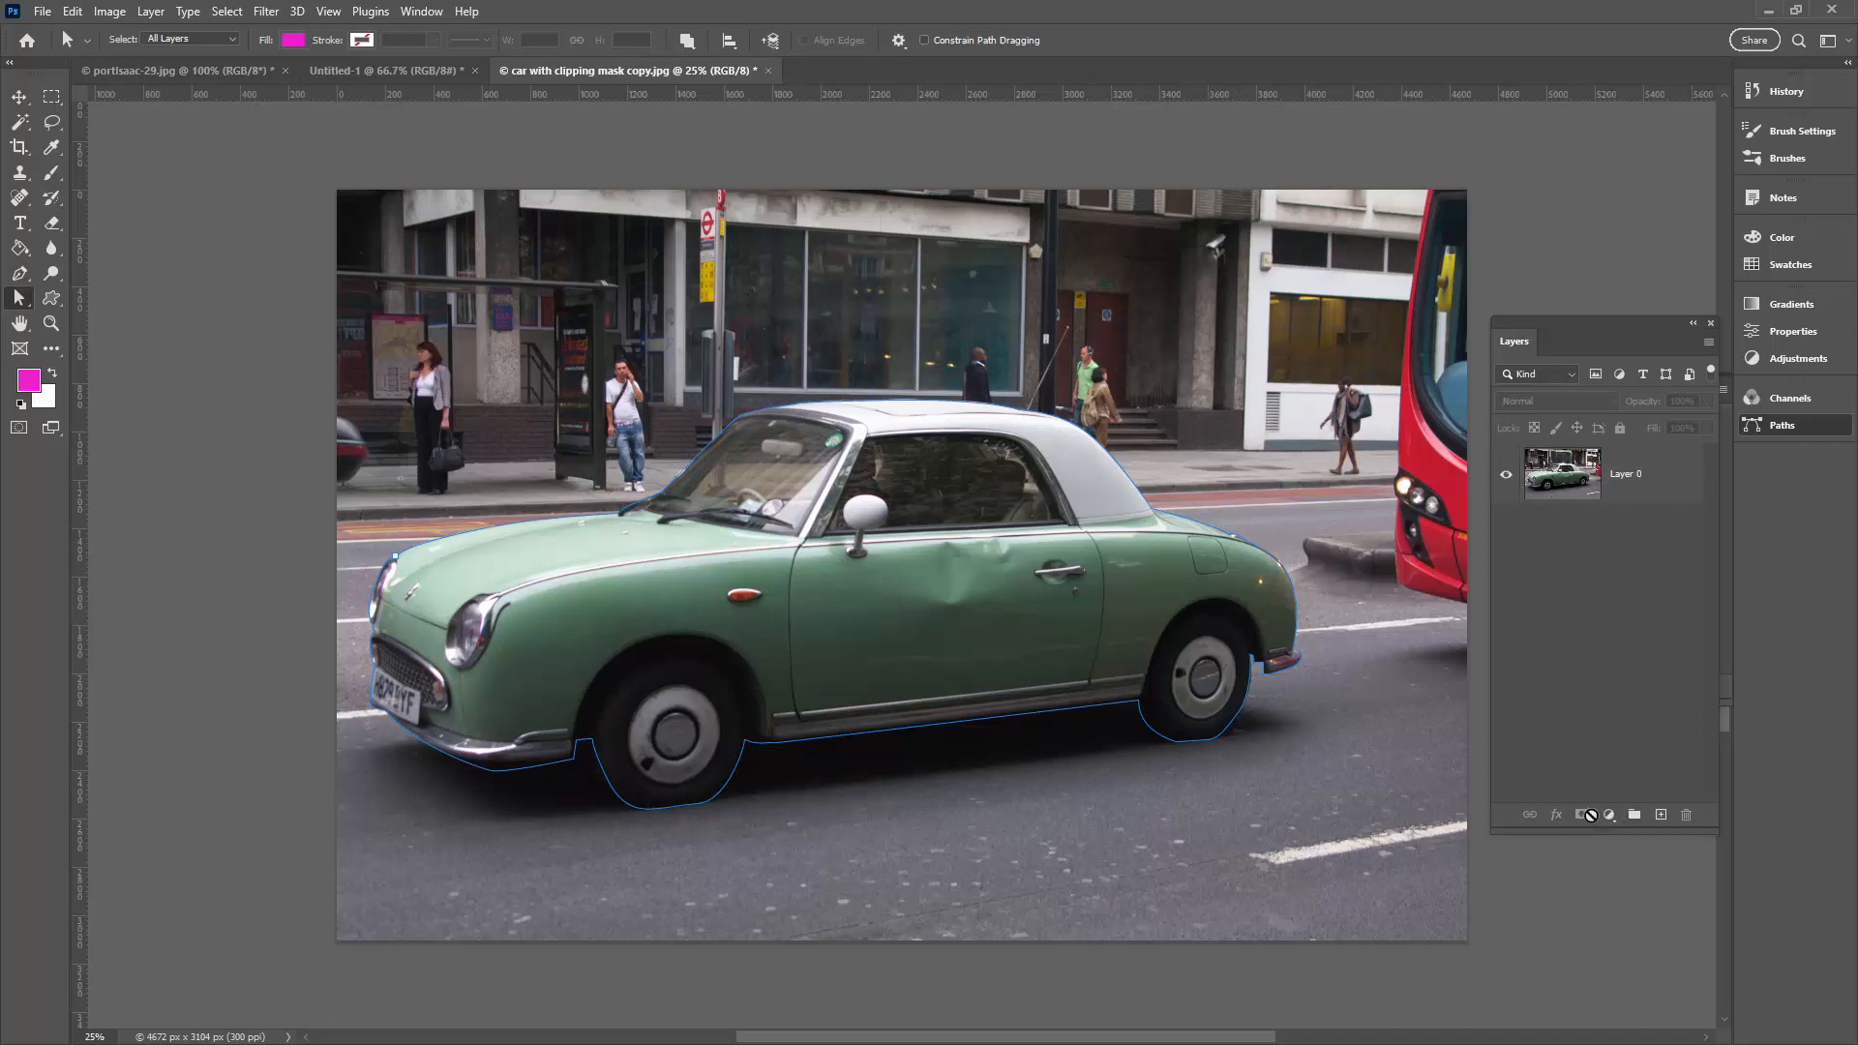
left_click(1582, 814)
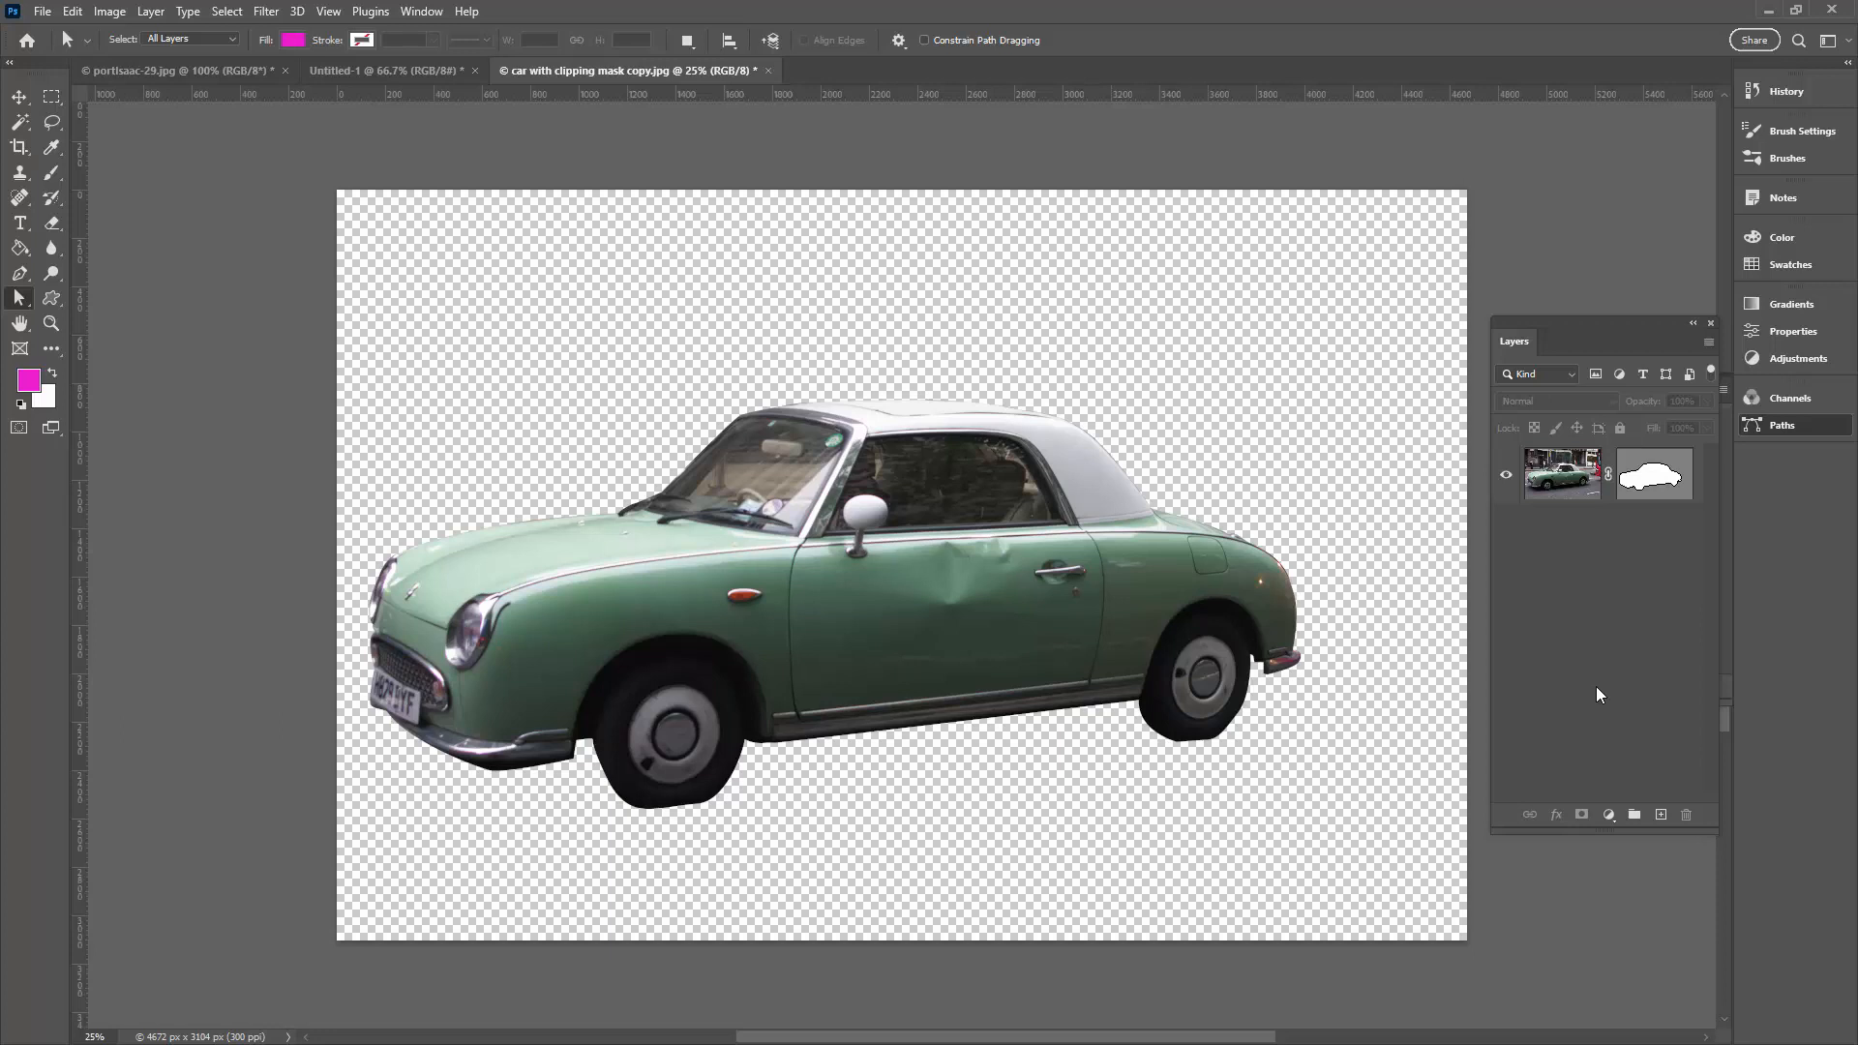
mouse_move(1645, 623)
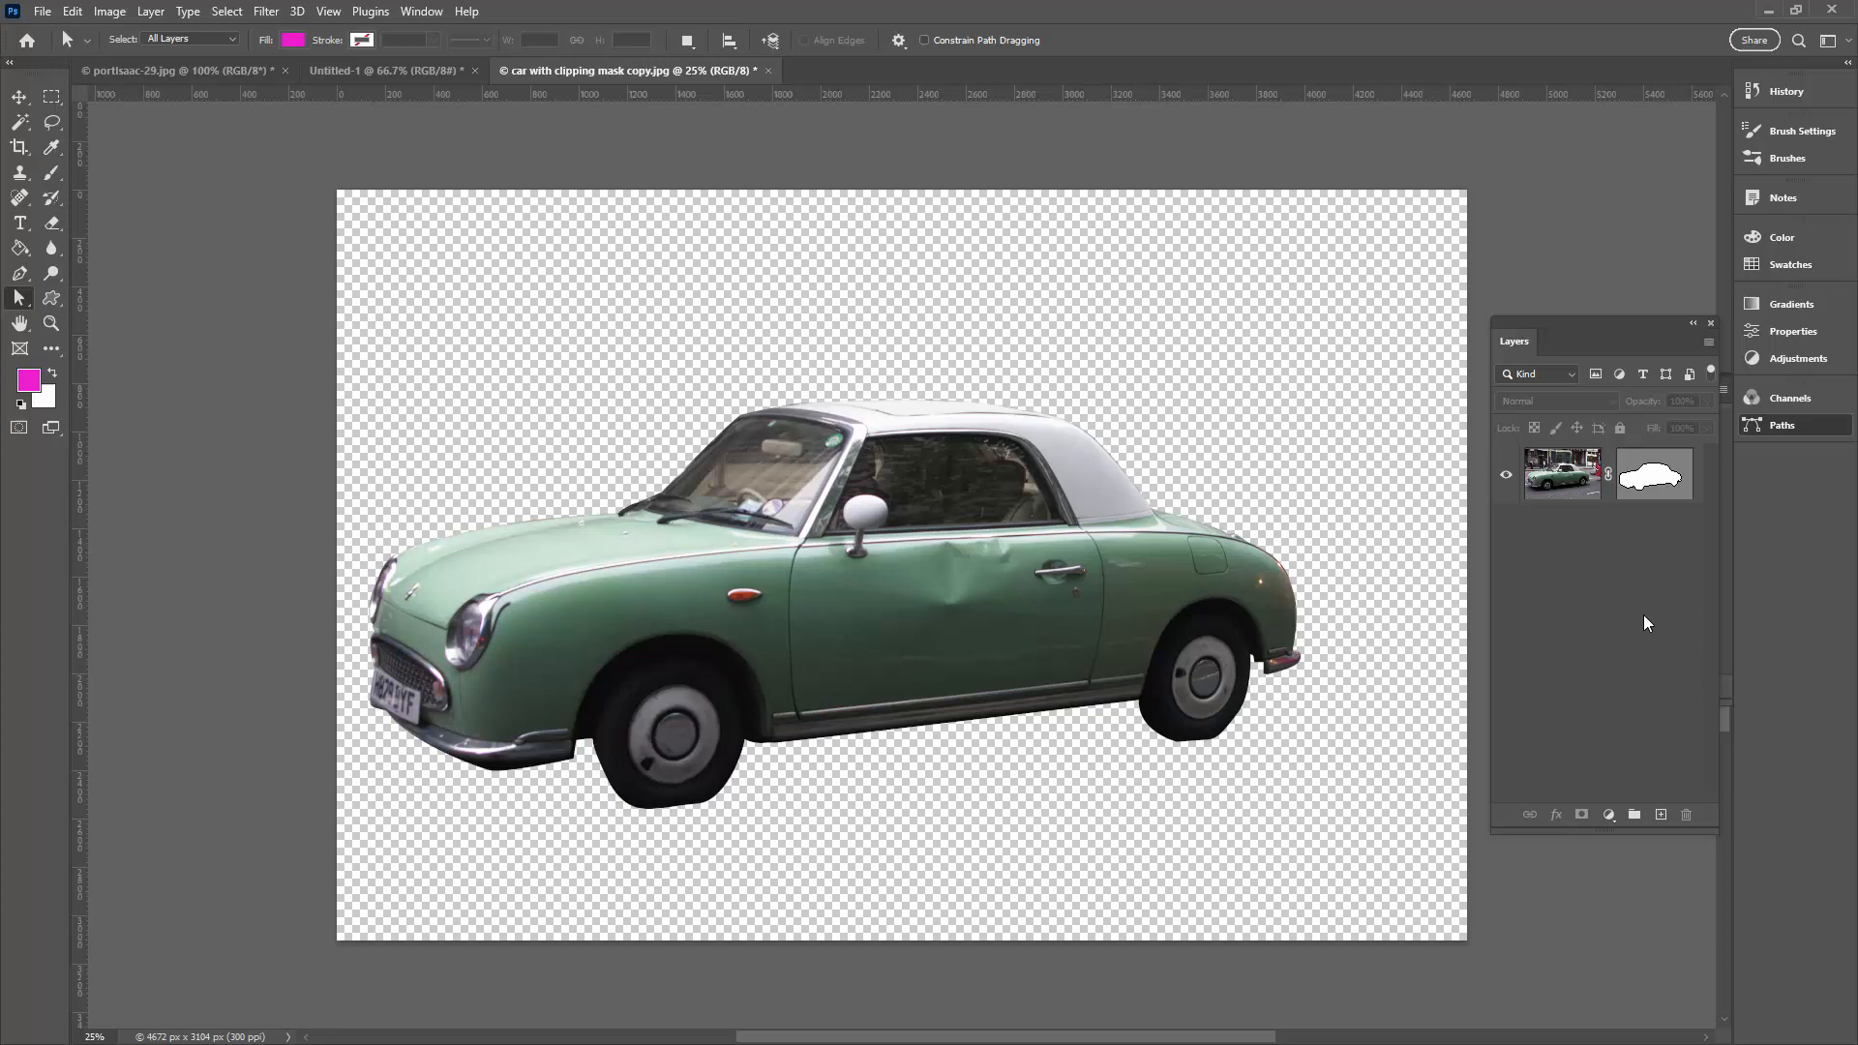
mouse_move(1649, 487)
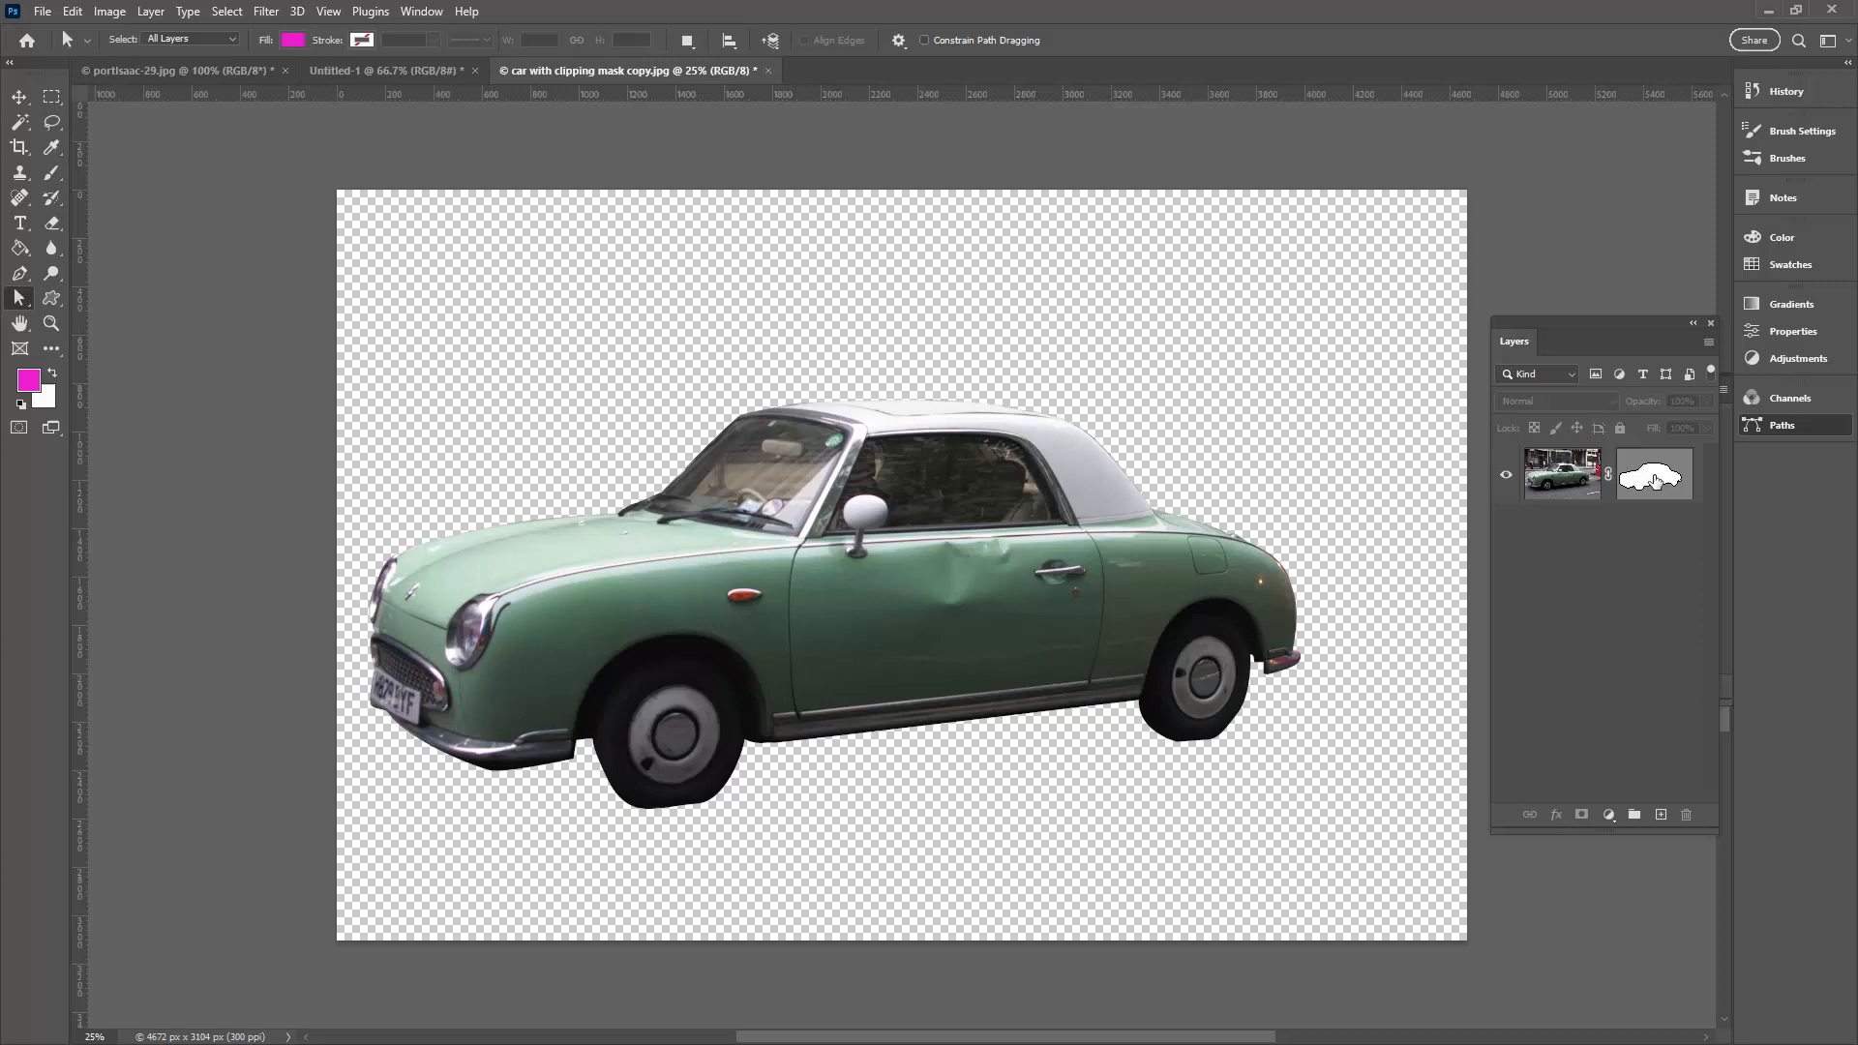
Select the car layer's vector mask thumbnail for deletion.
left_click(1649, 476)
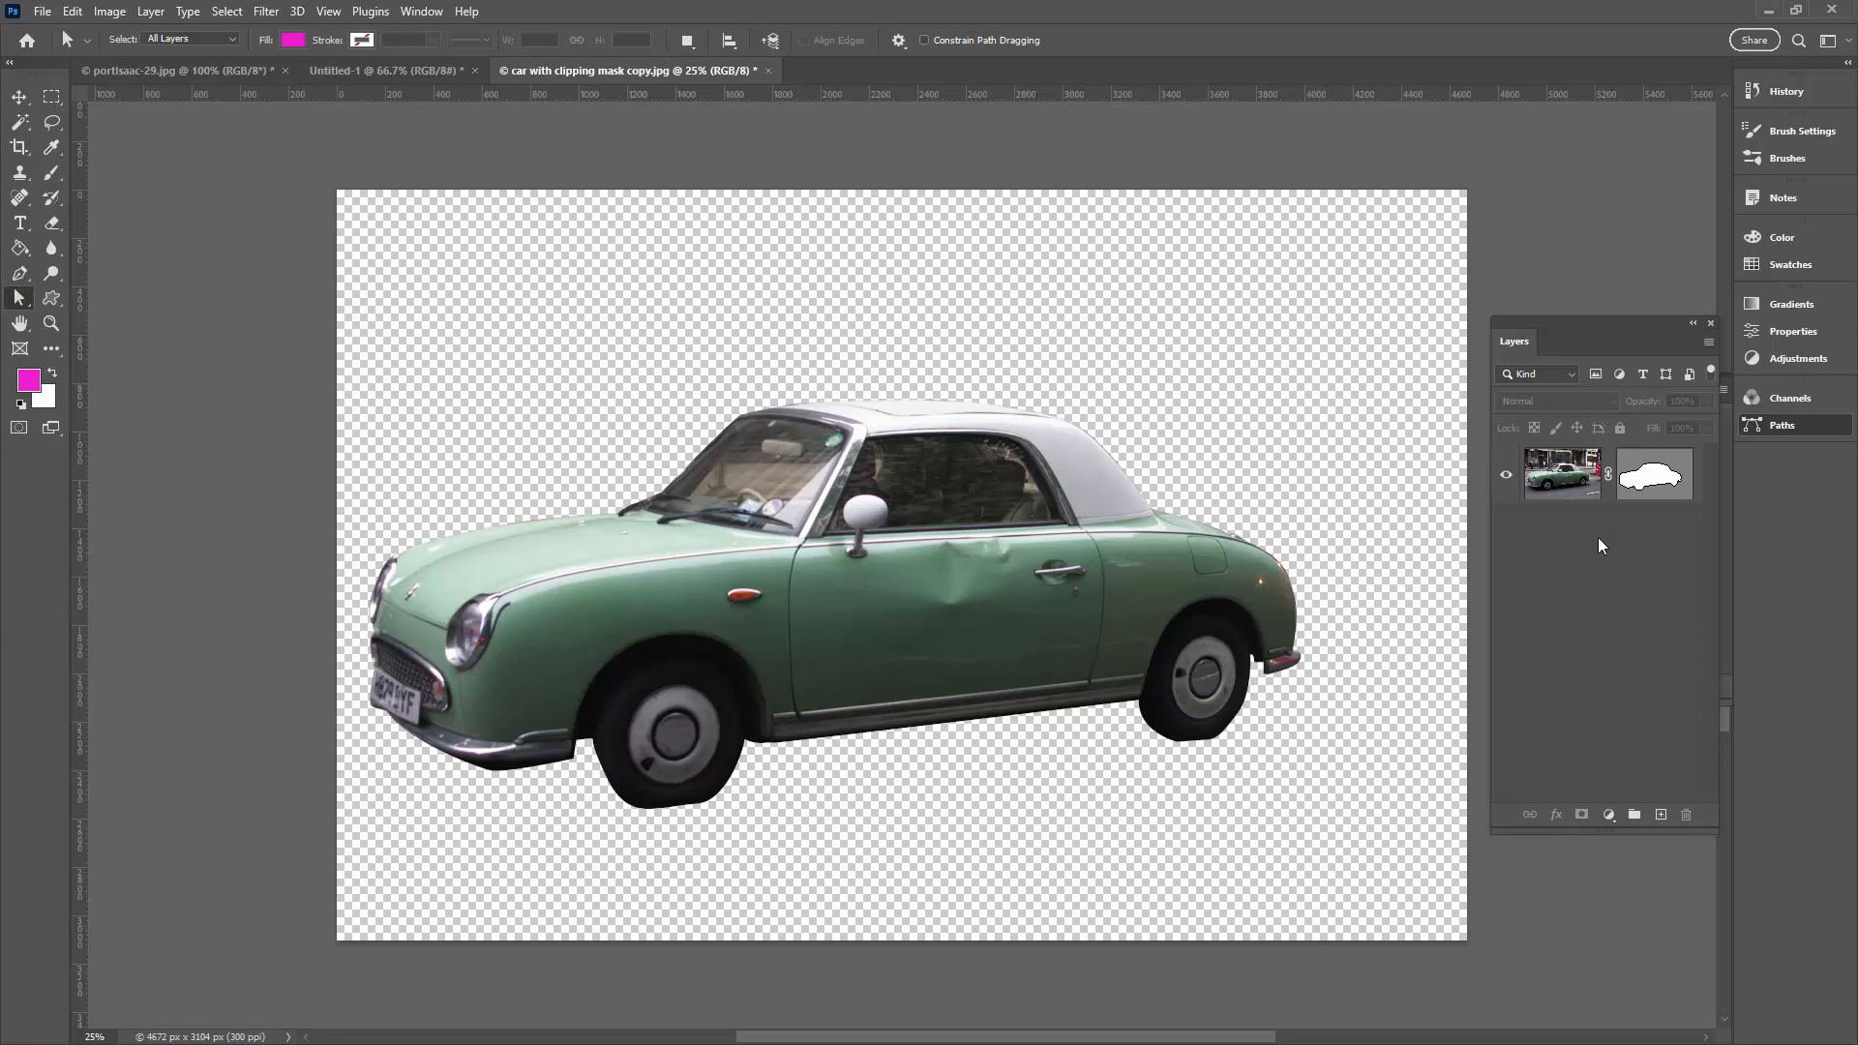
mouse_move(1585, 560)
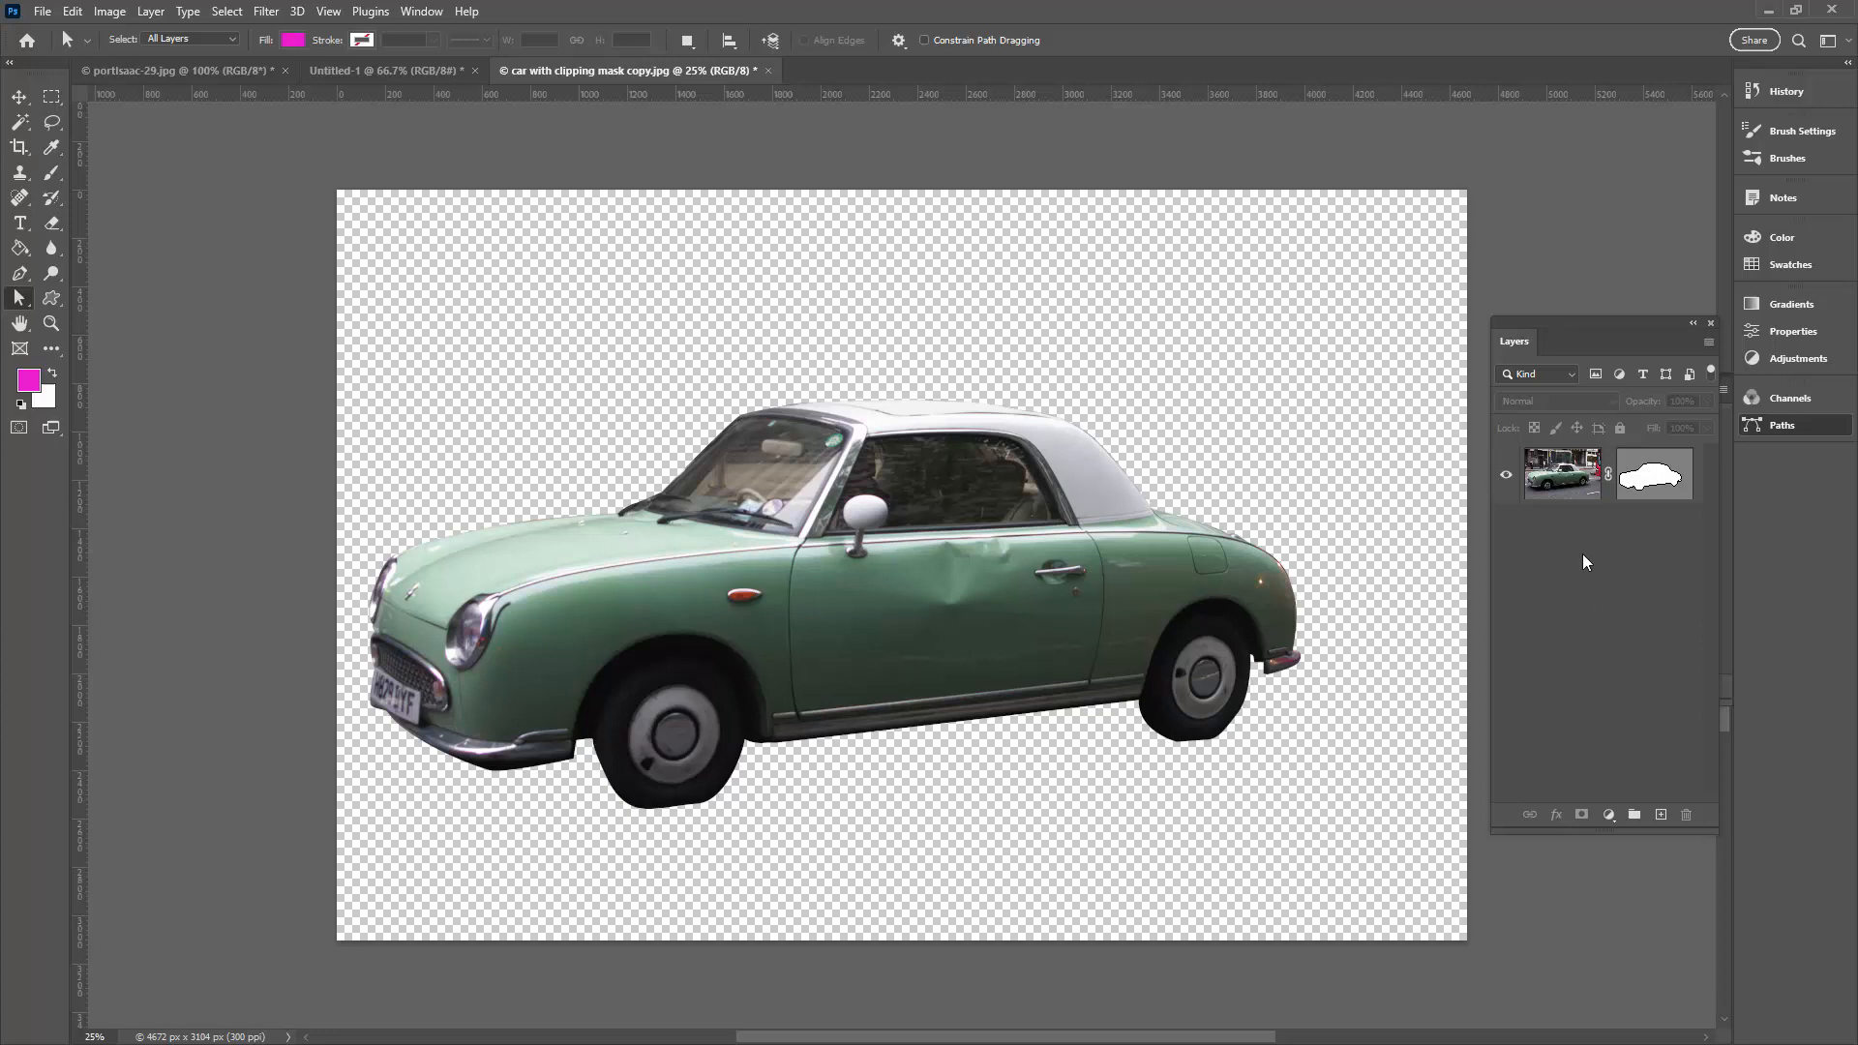
mouse_move(1389, 716)
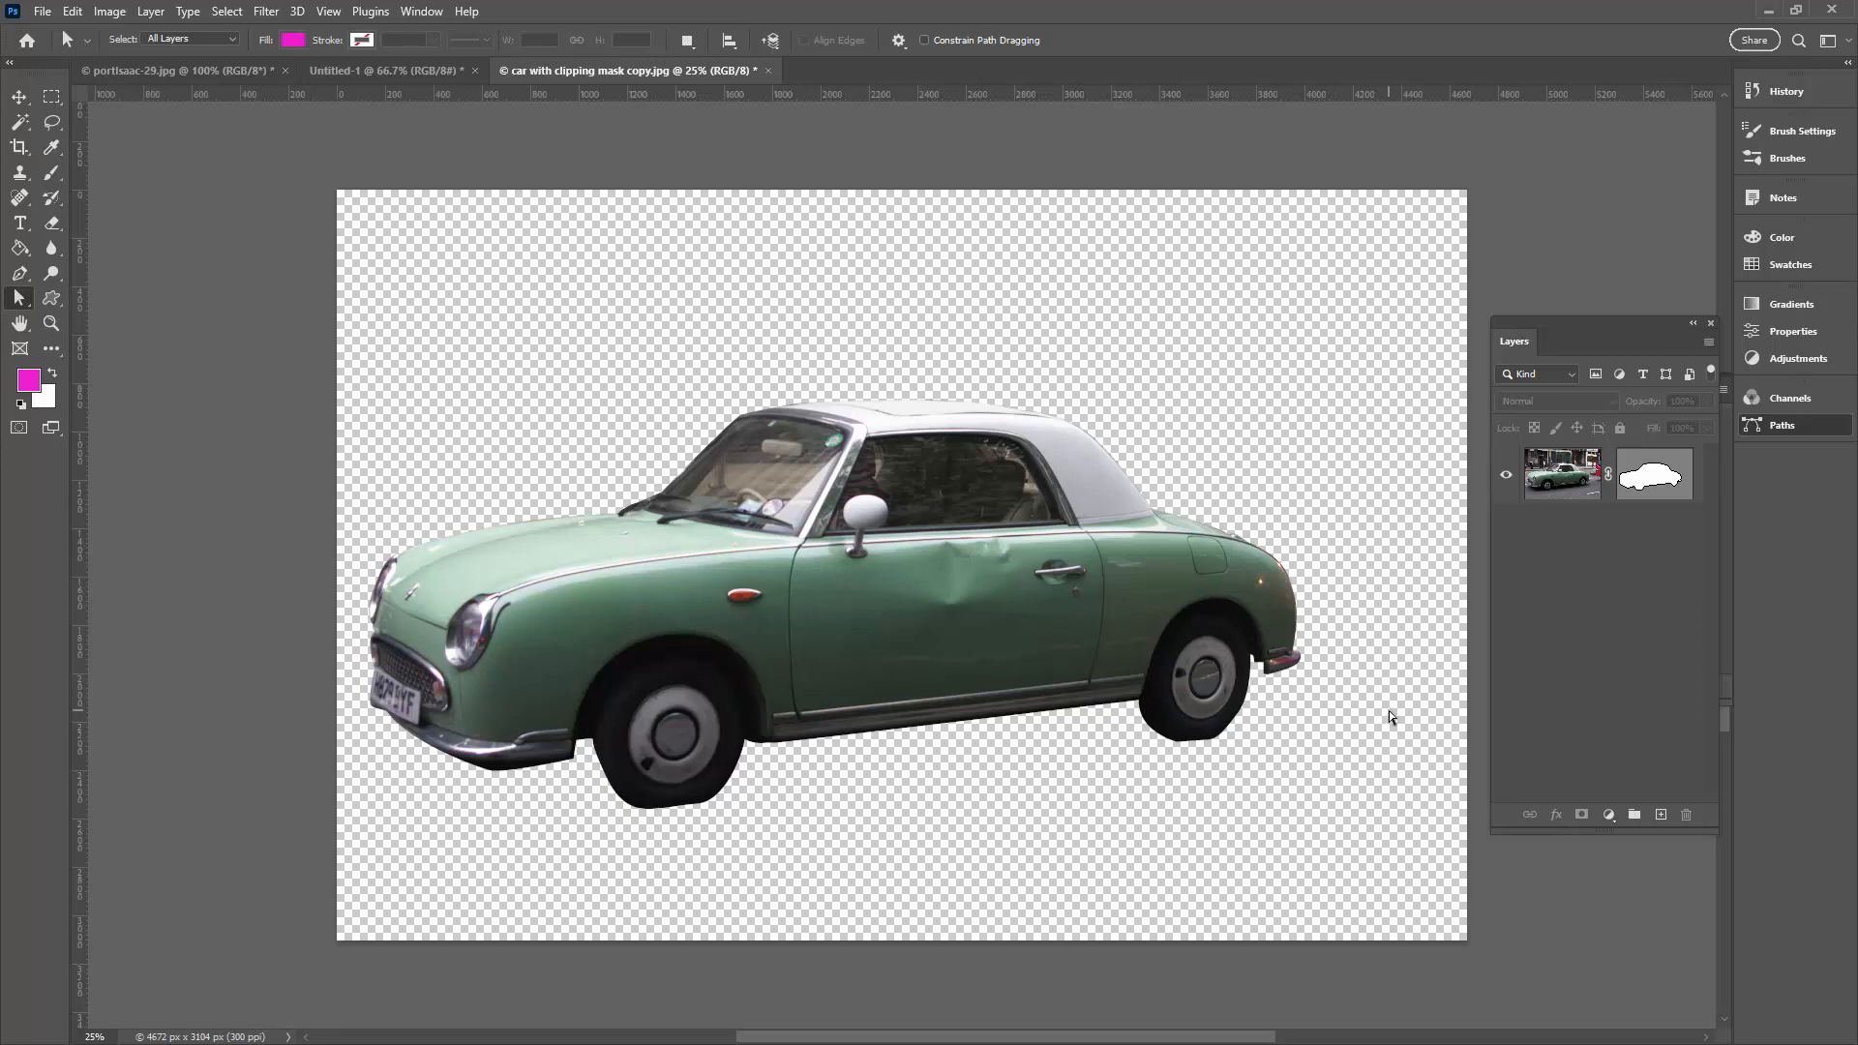
mouse_move(430, 753)
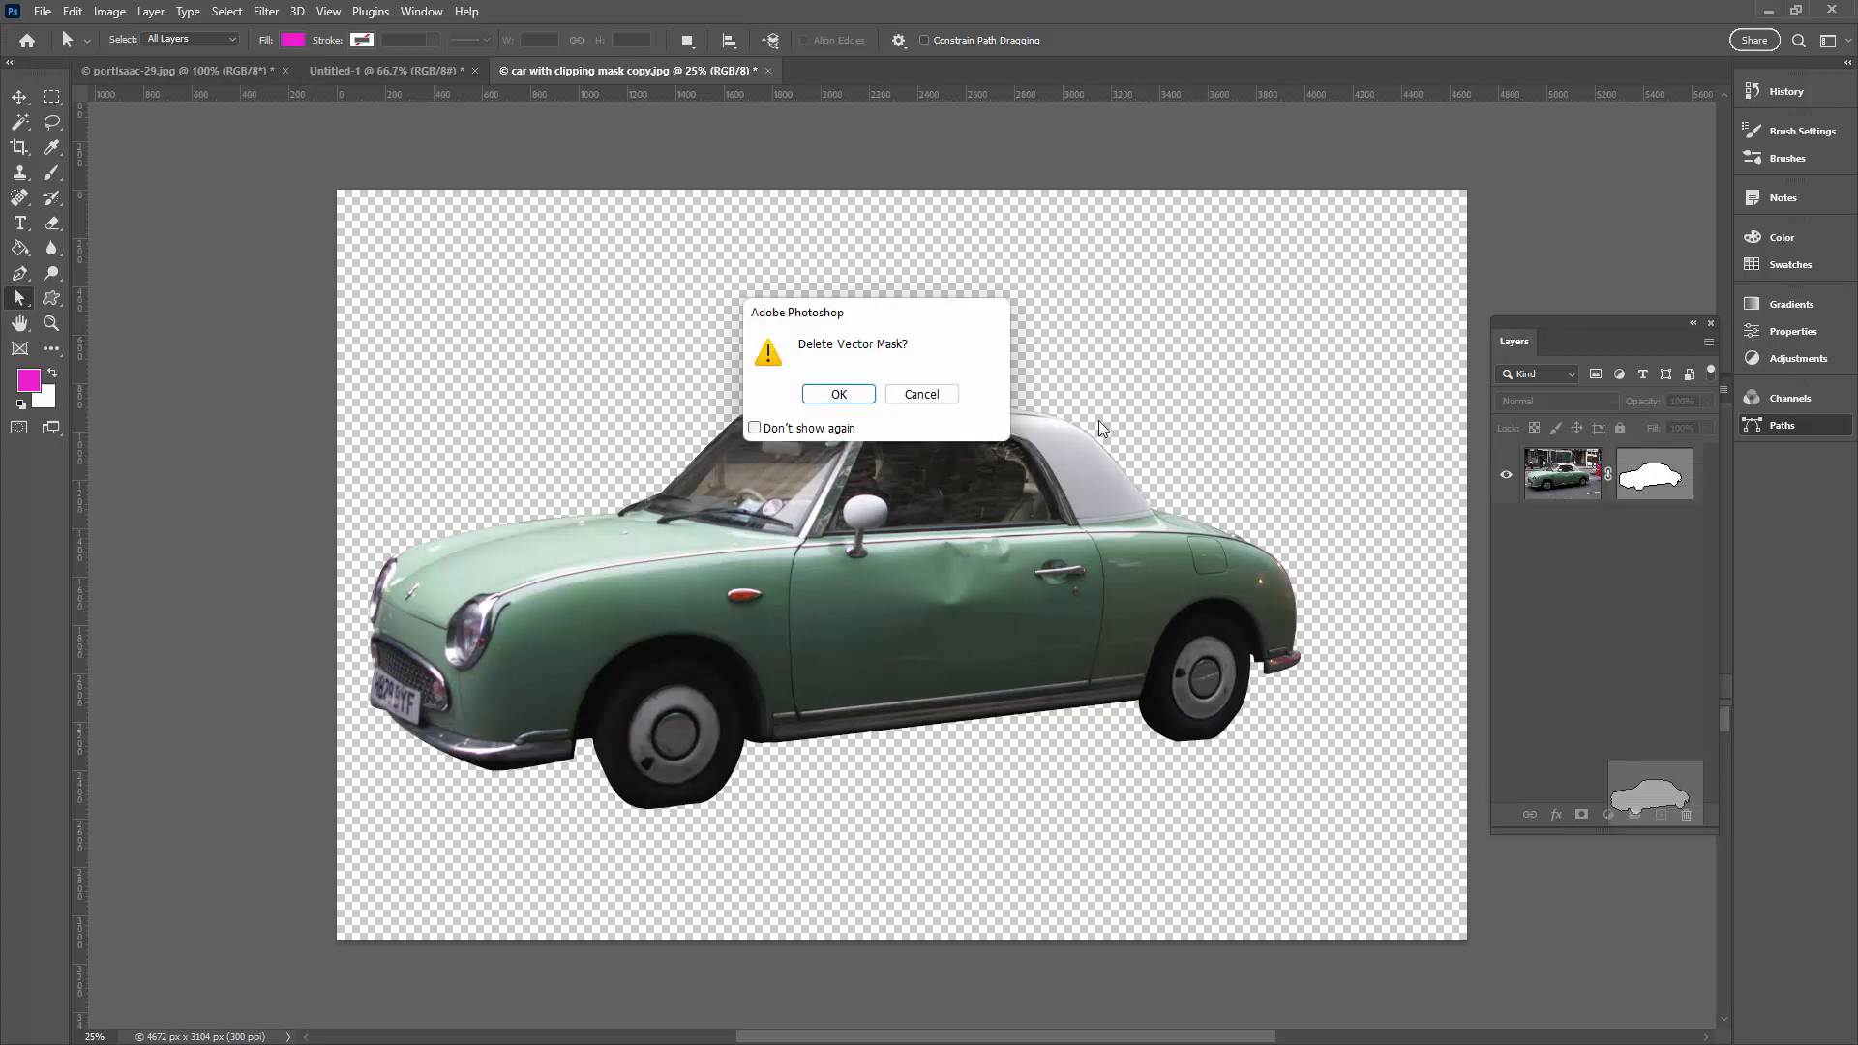
Confirm deleting the car layer's vector mask, revealing the full street photo.
left_click(836, 393)
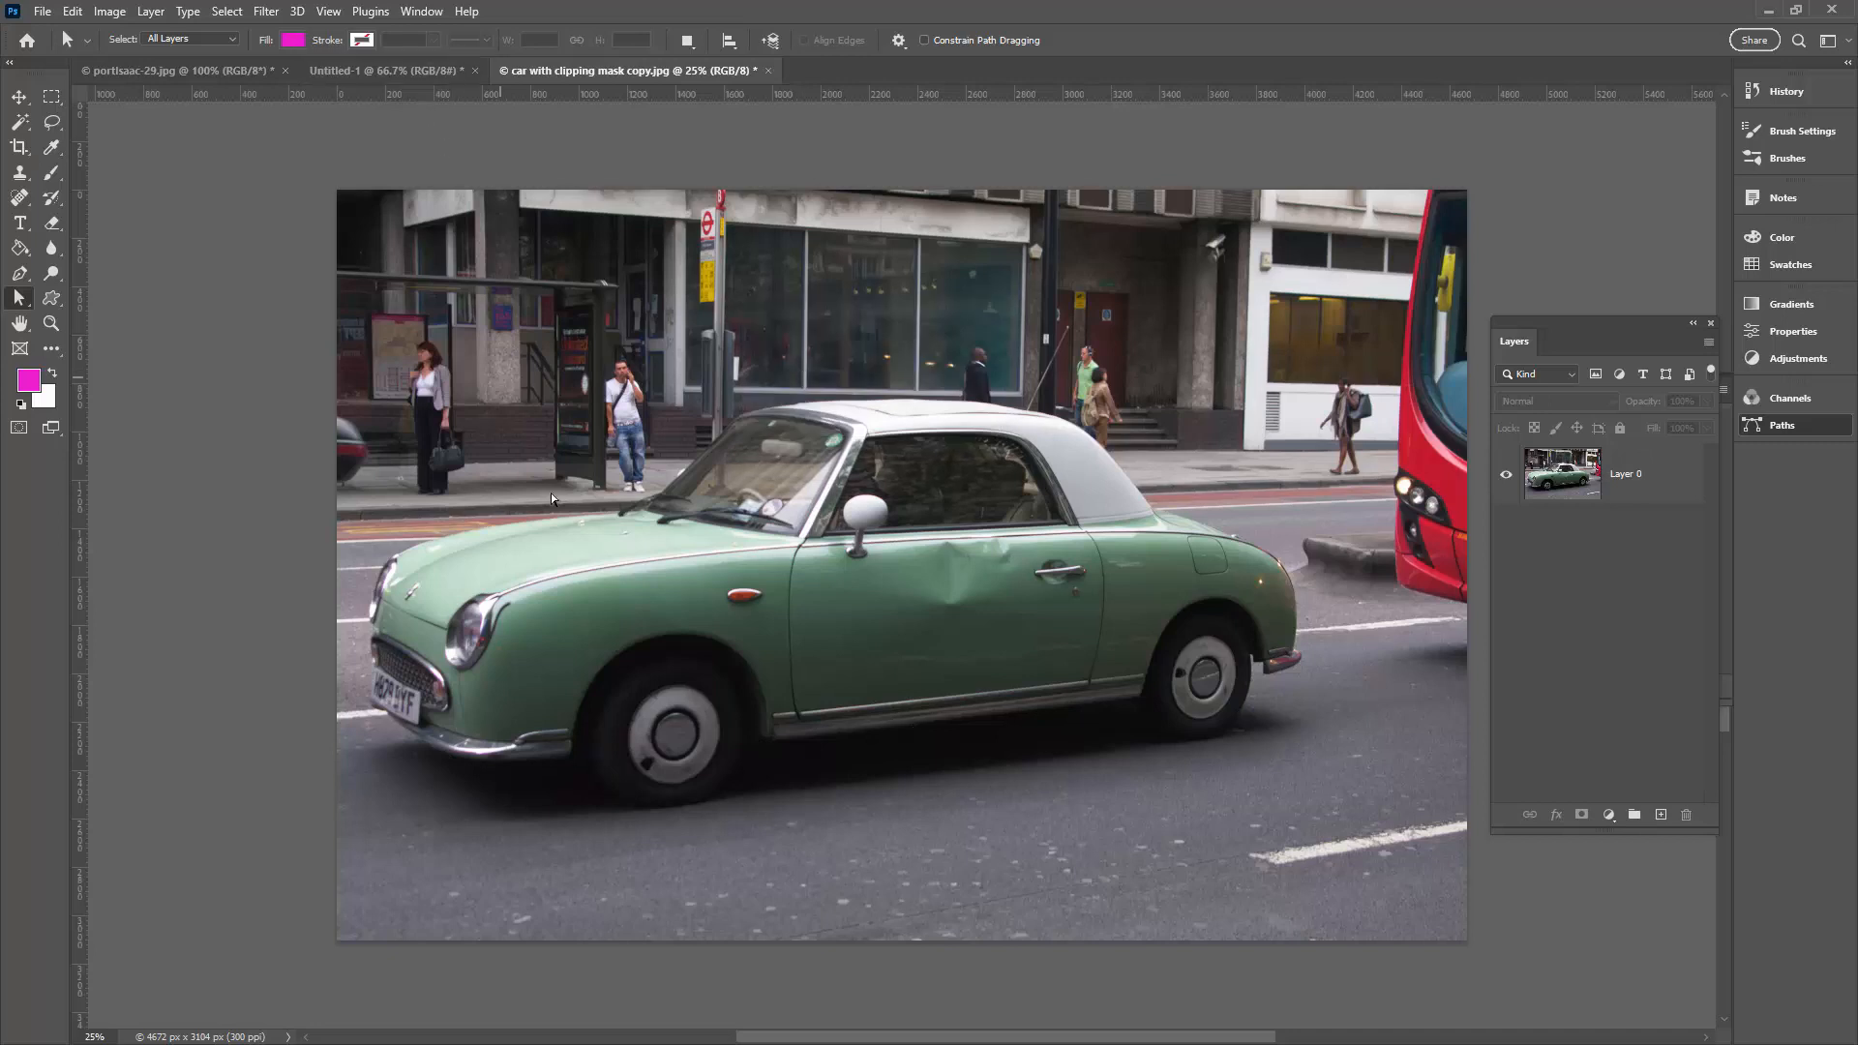
left_click(19, 276)
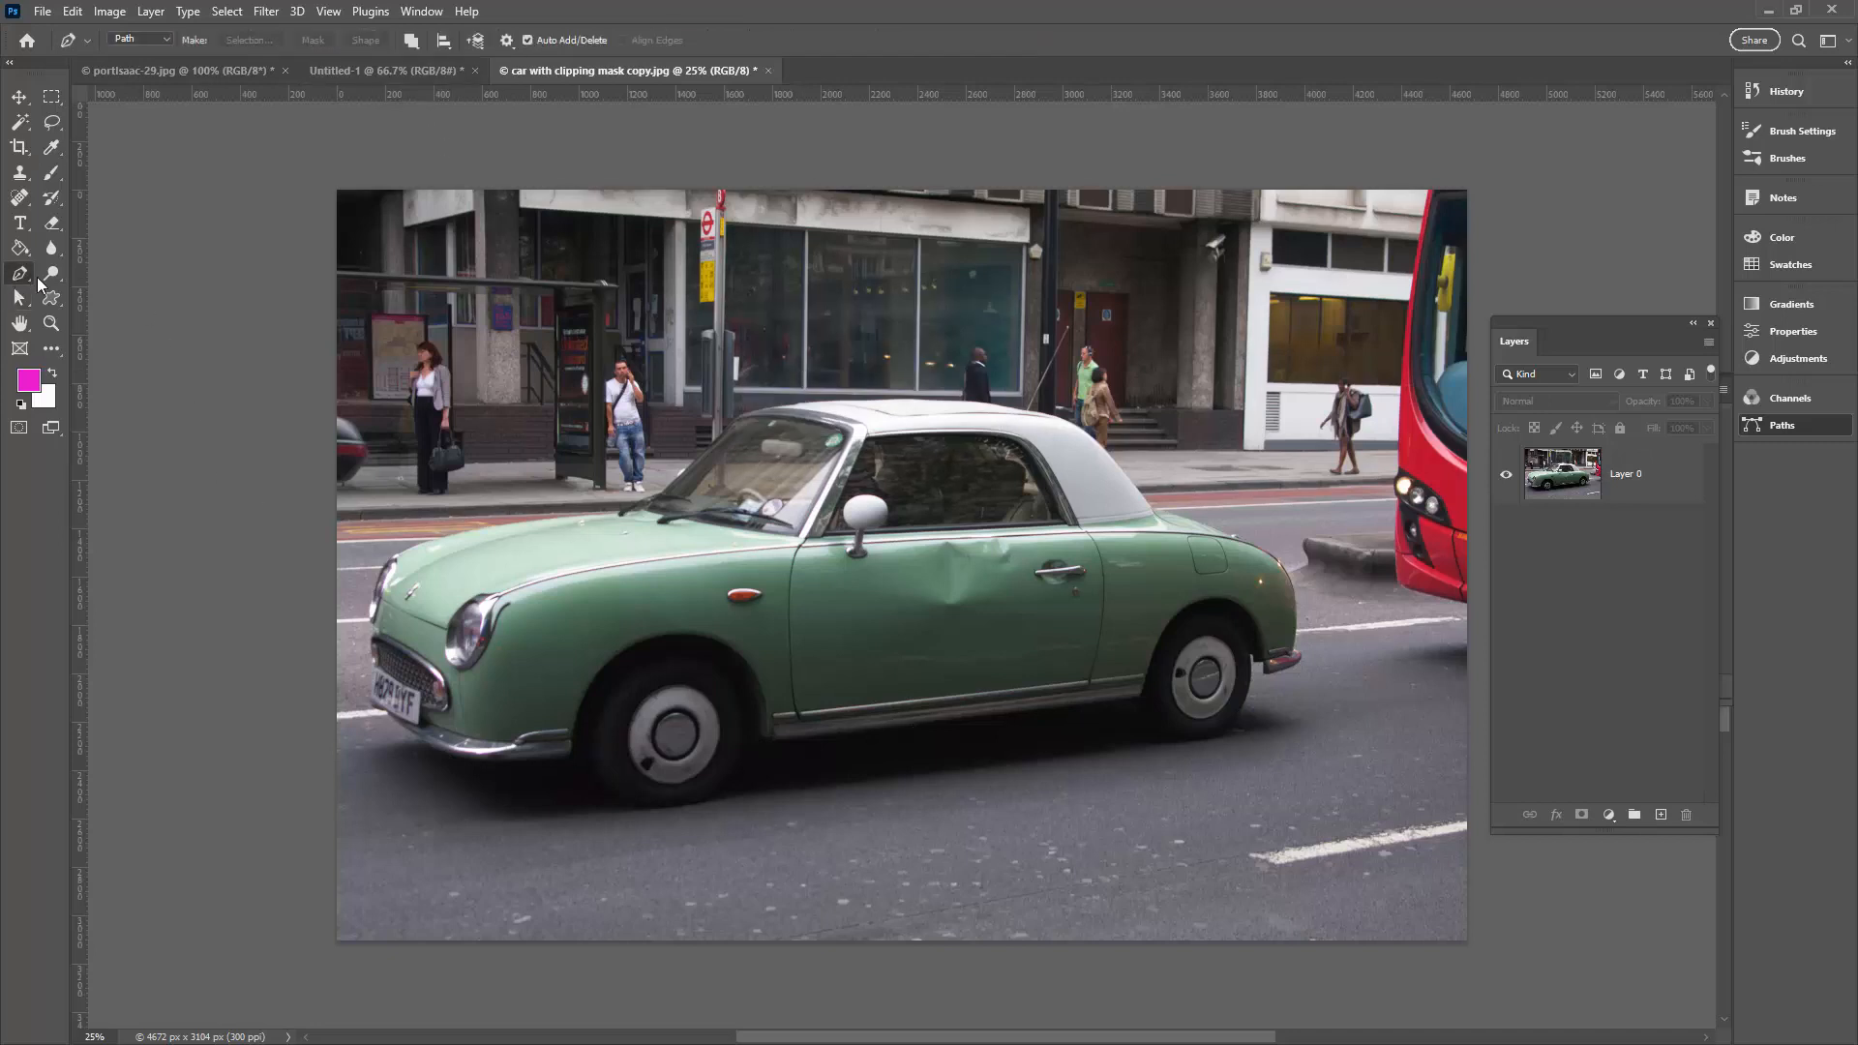
mouse_move(225, 79)
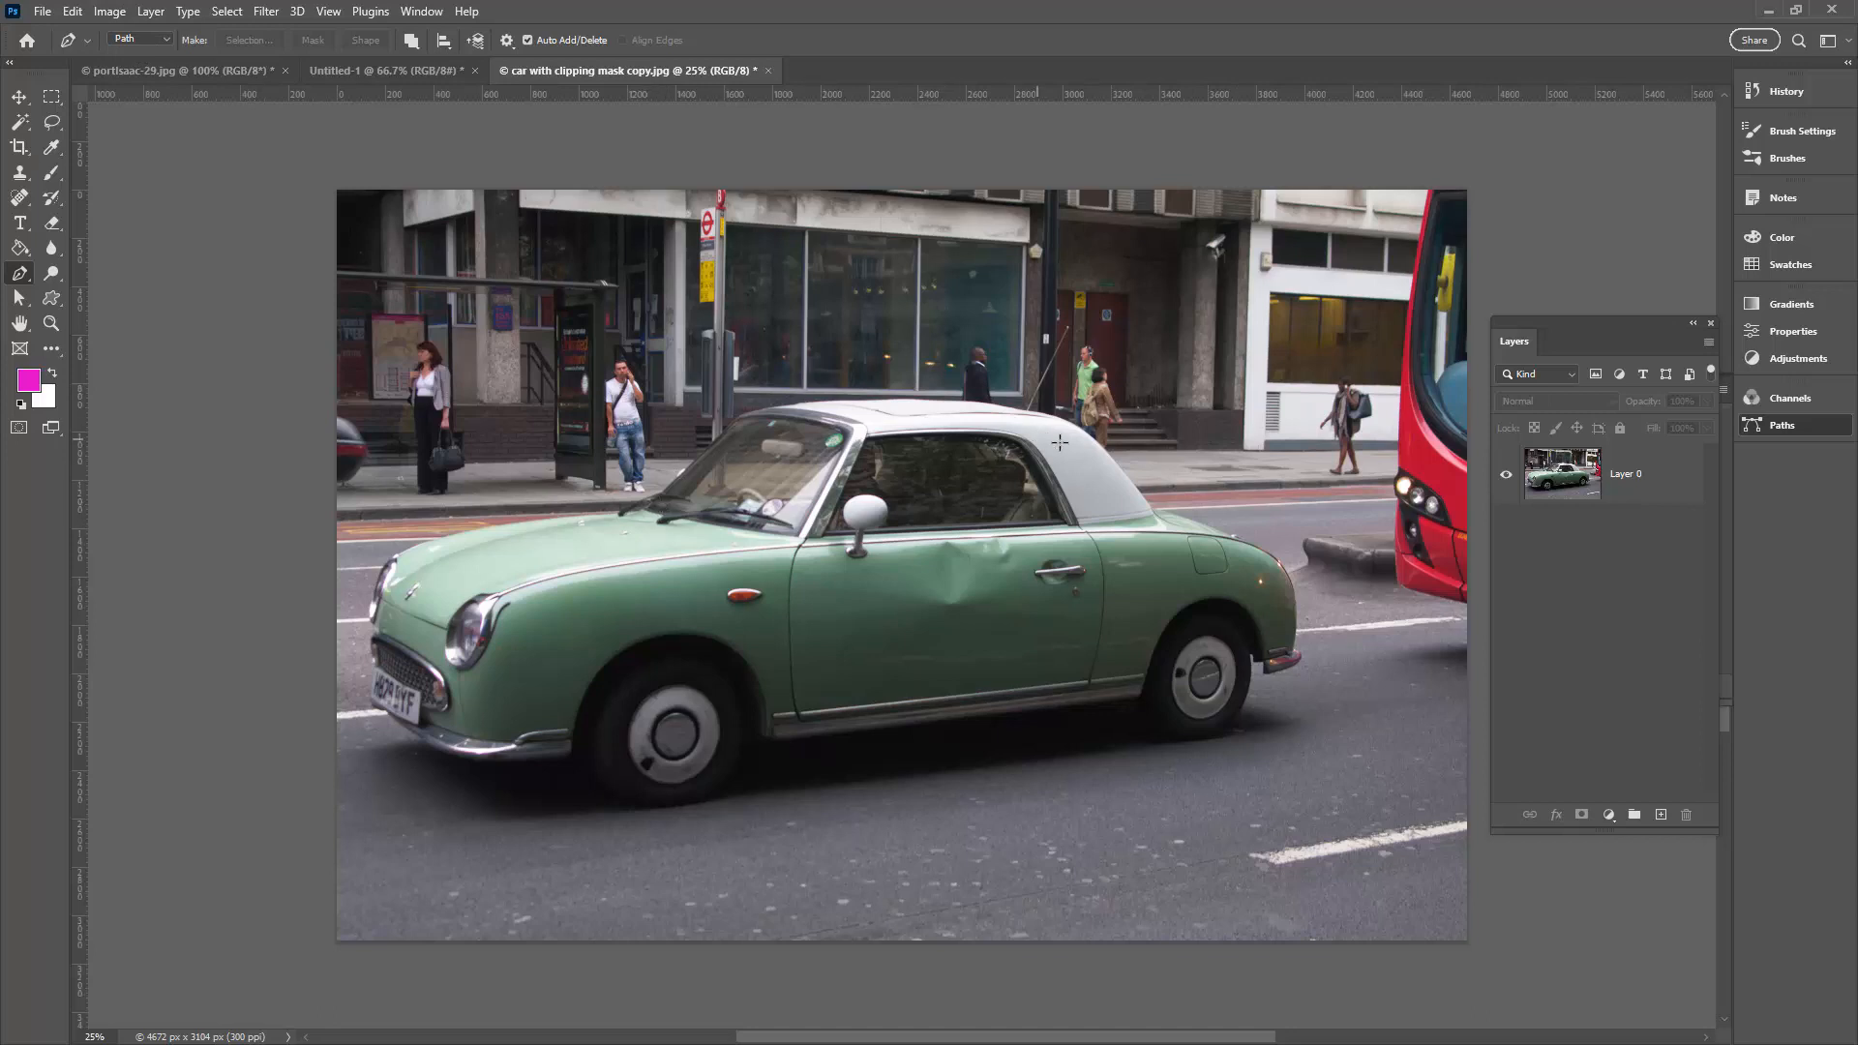
mouse_move(637, 515)
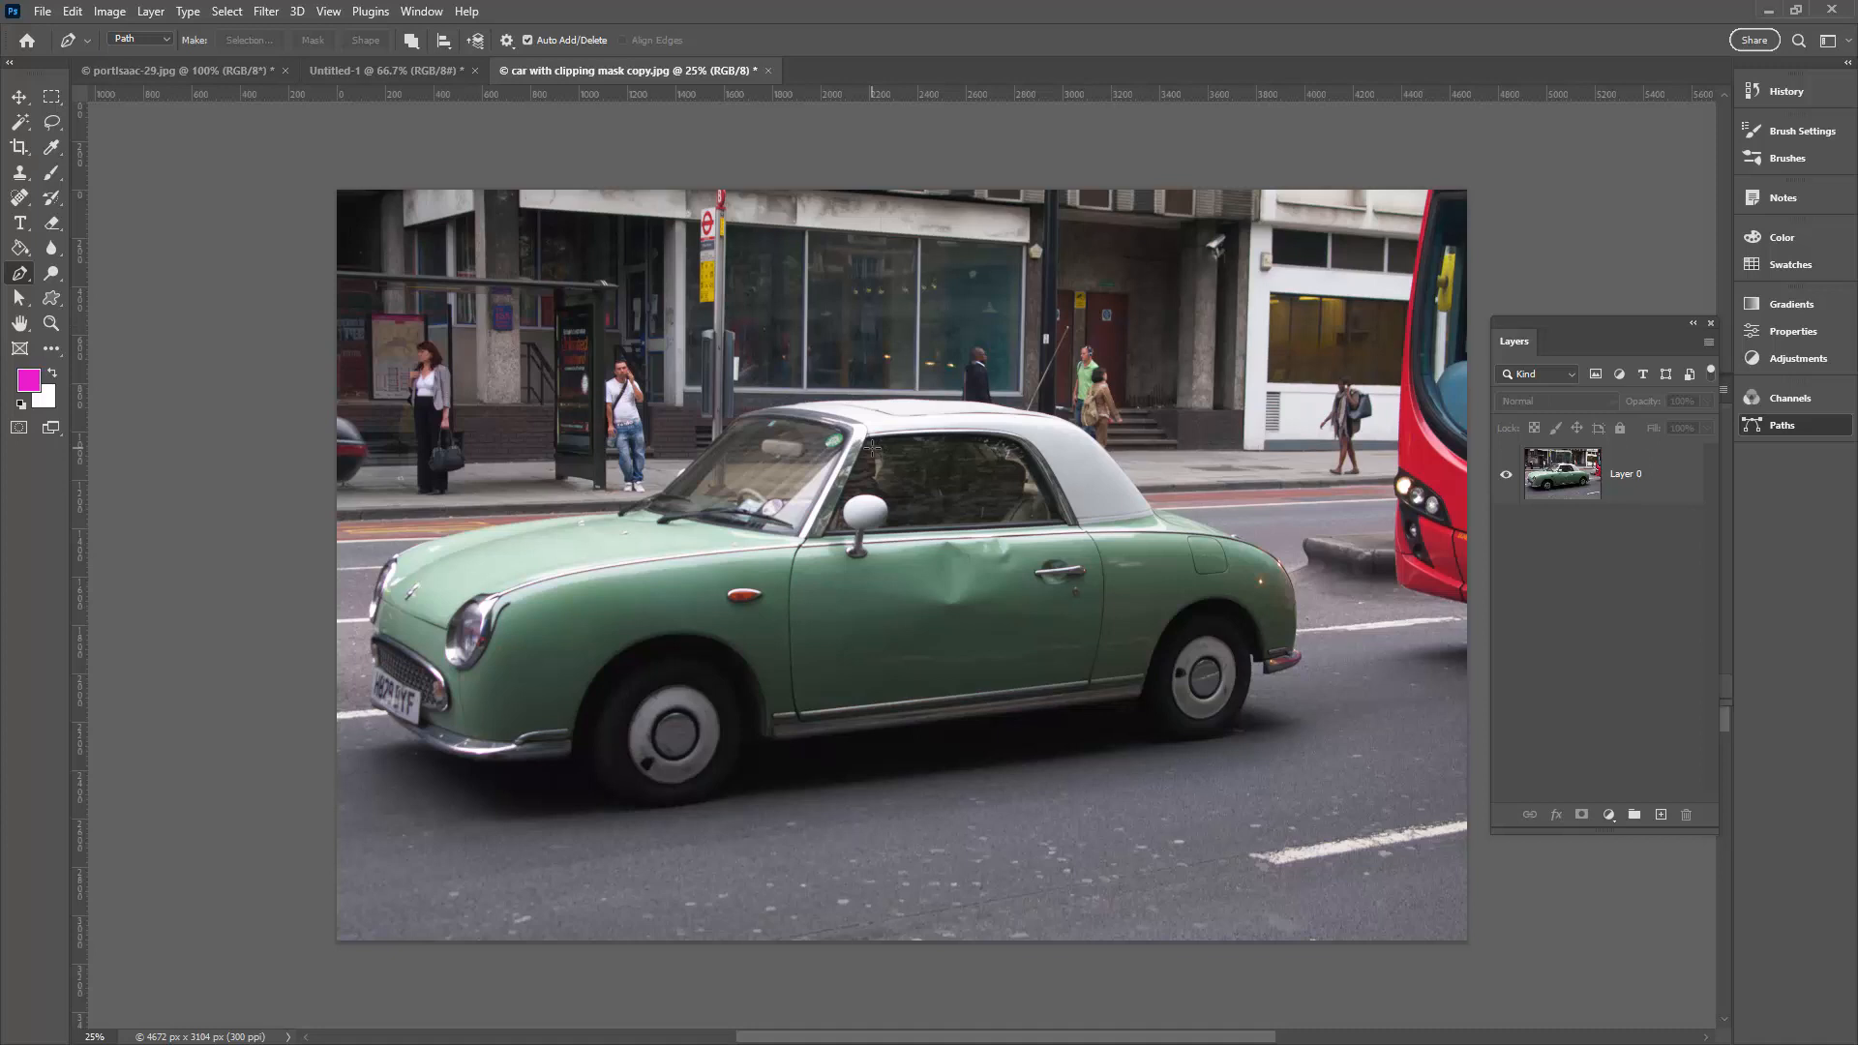
mouse_move(1000, 619)
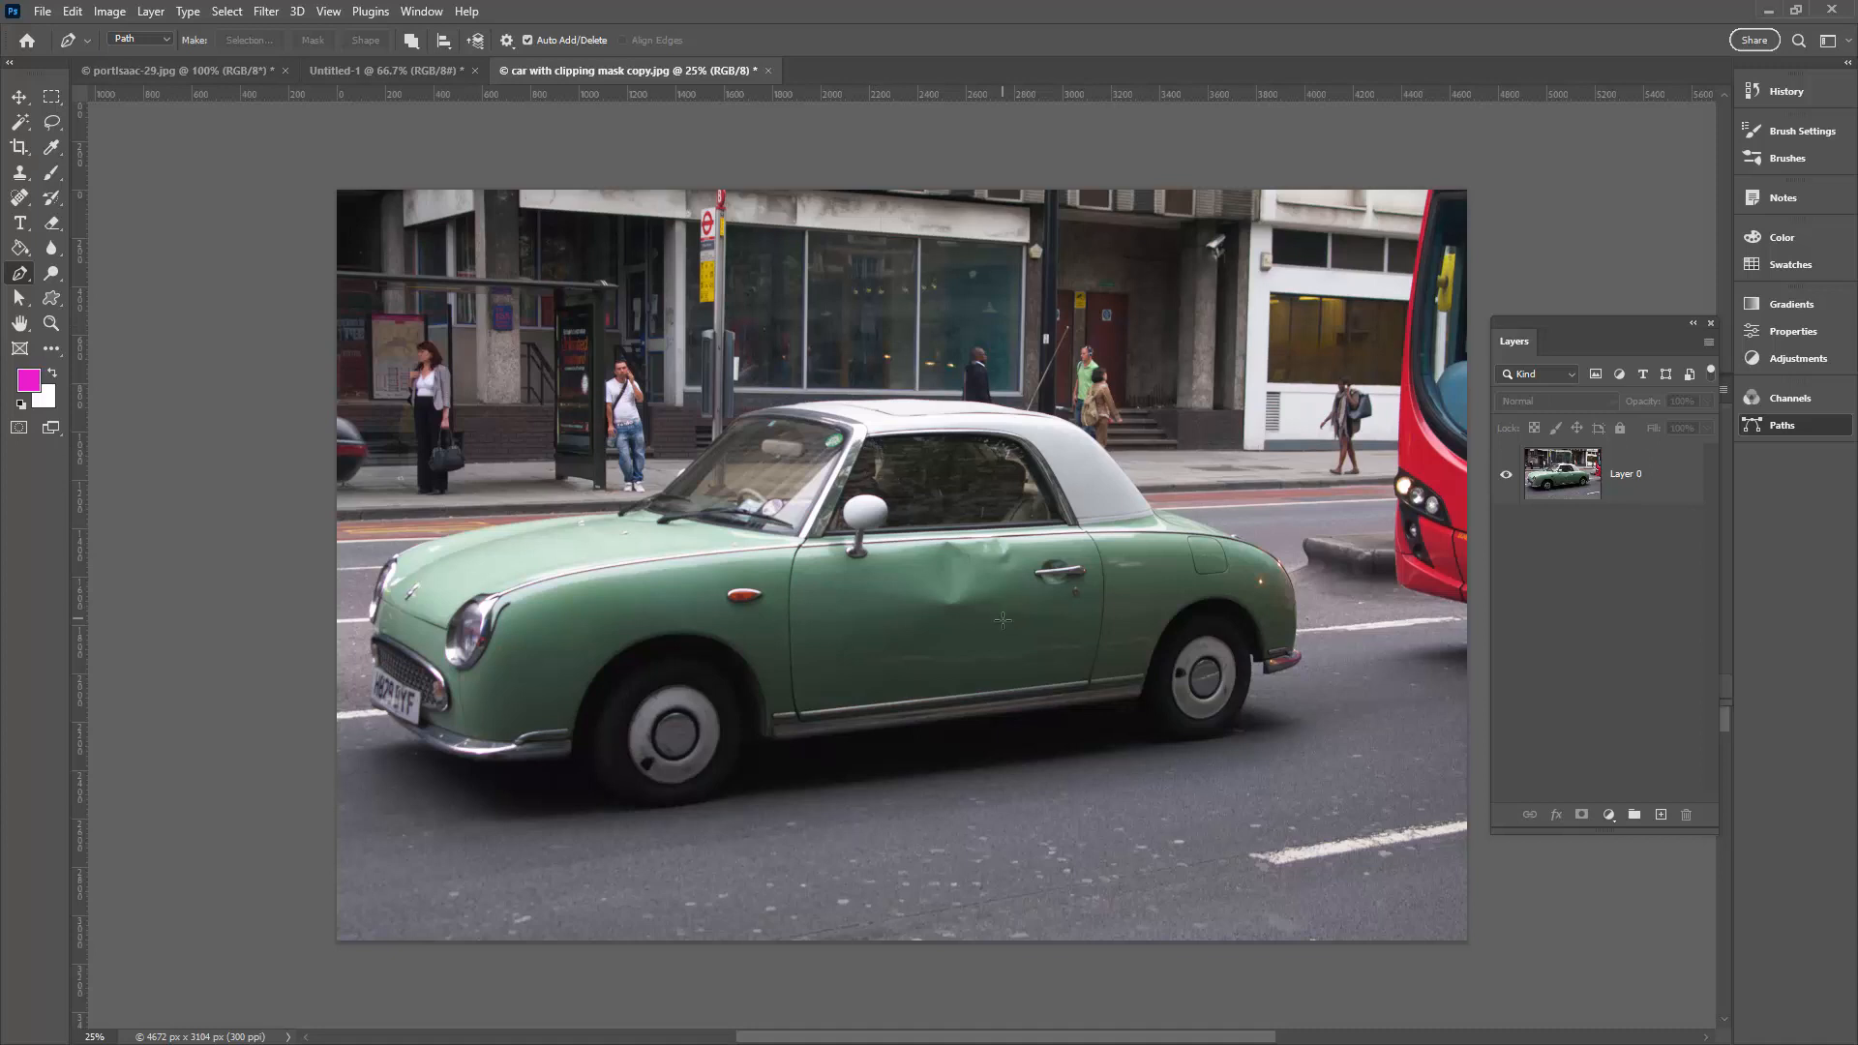
mouse_move(1221, 640)
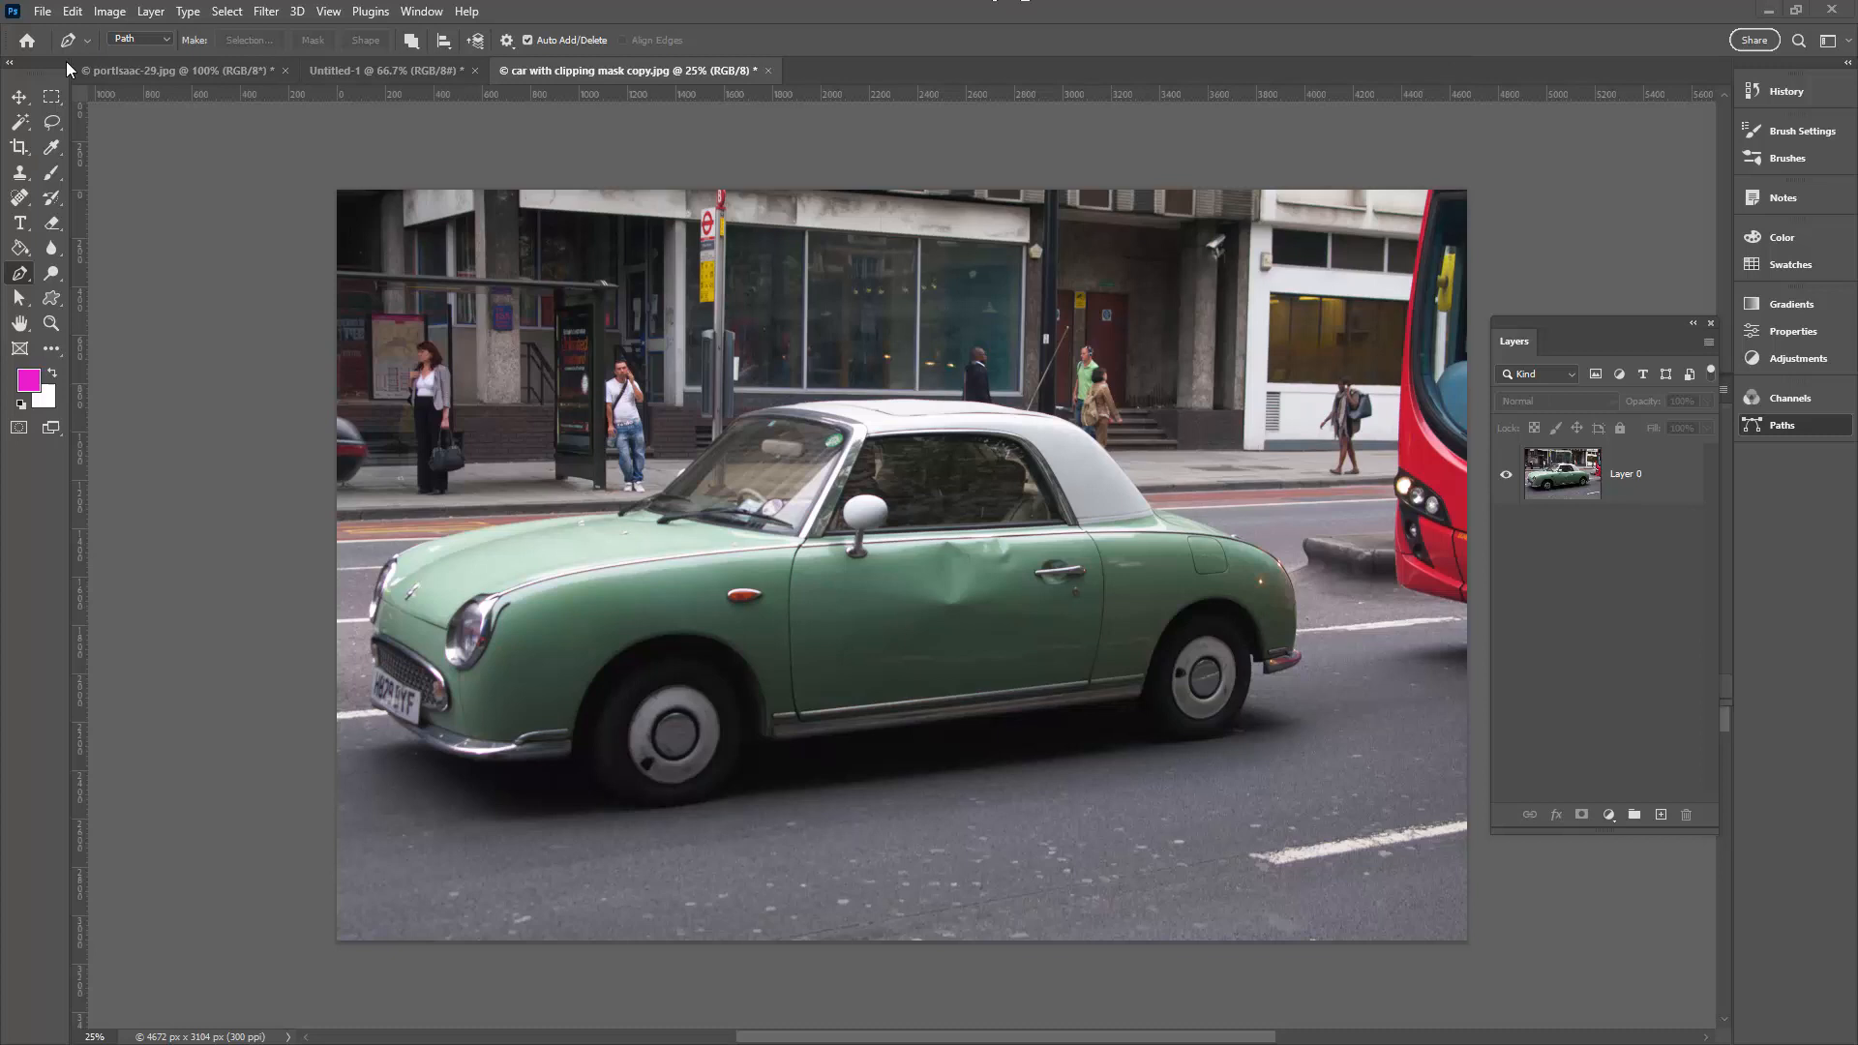
In Untitled-1, add Lorem ipsum text flowing around the magenta circle's edge.
left_click(379, 69)
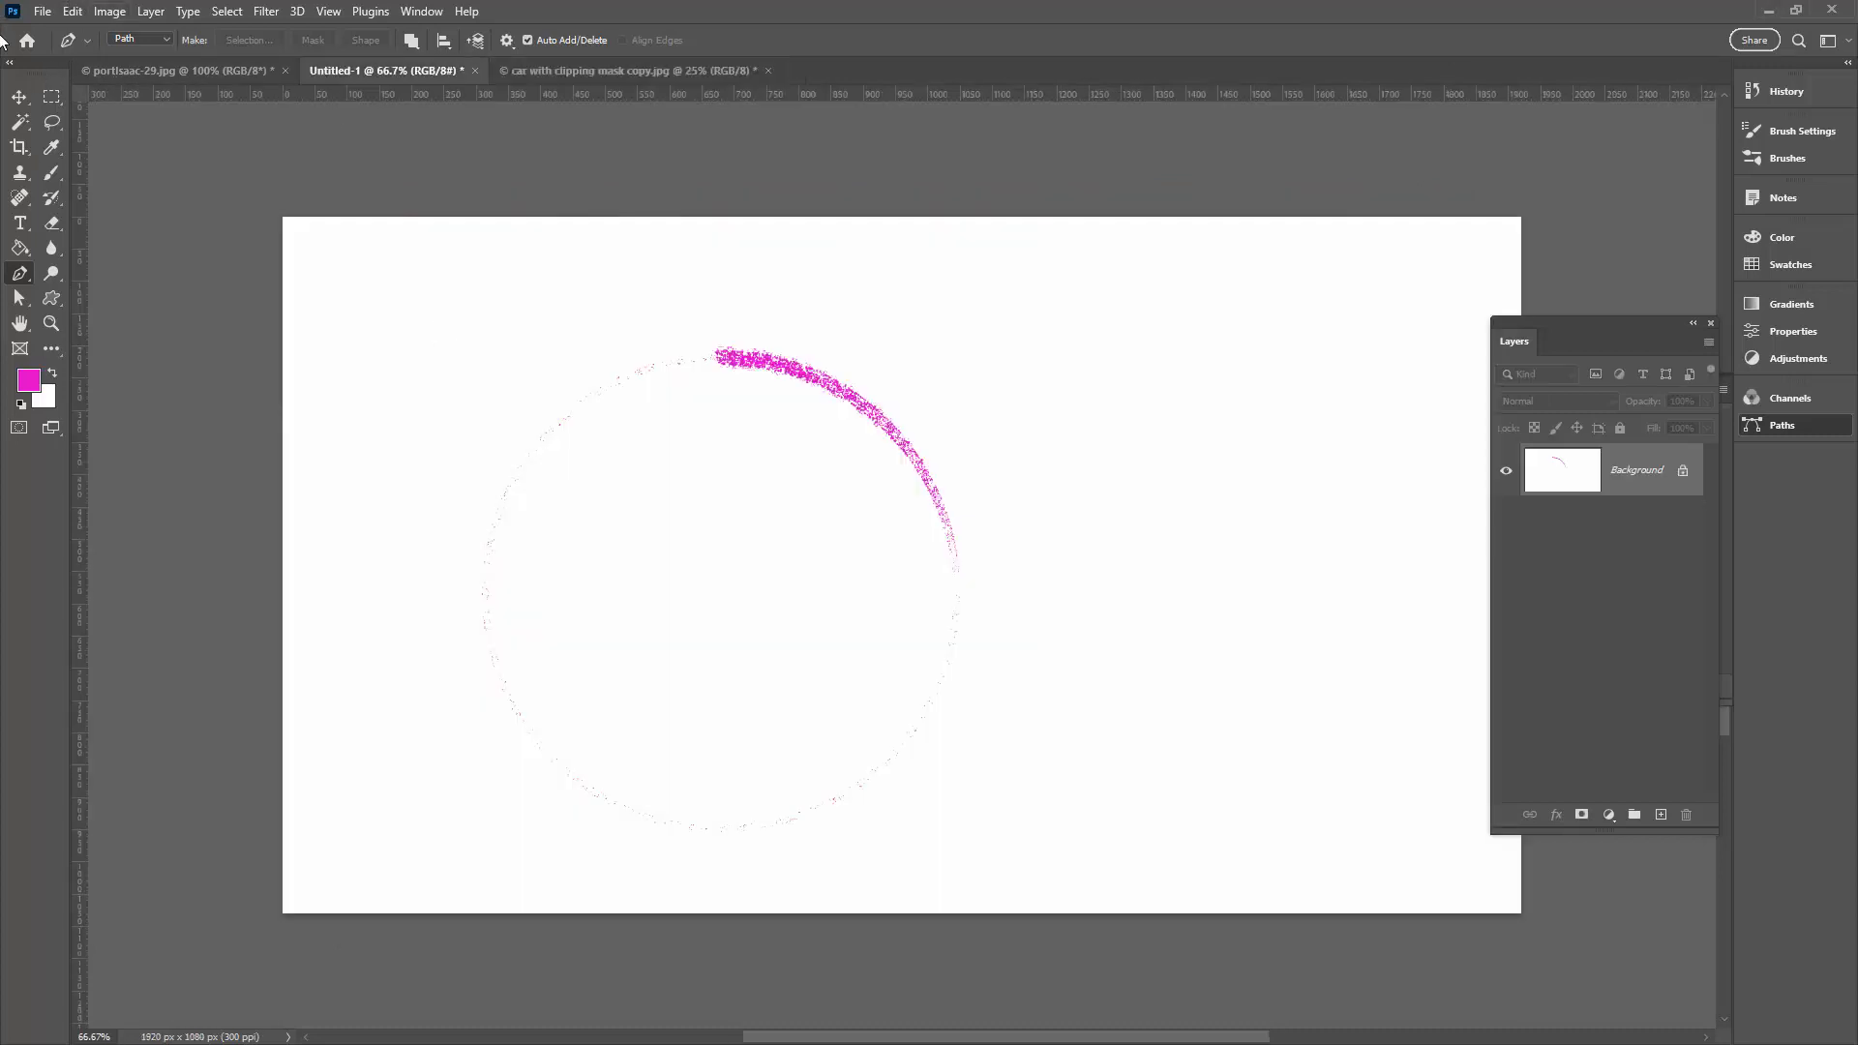
mouse_move(52, 325)
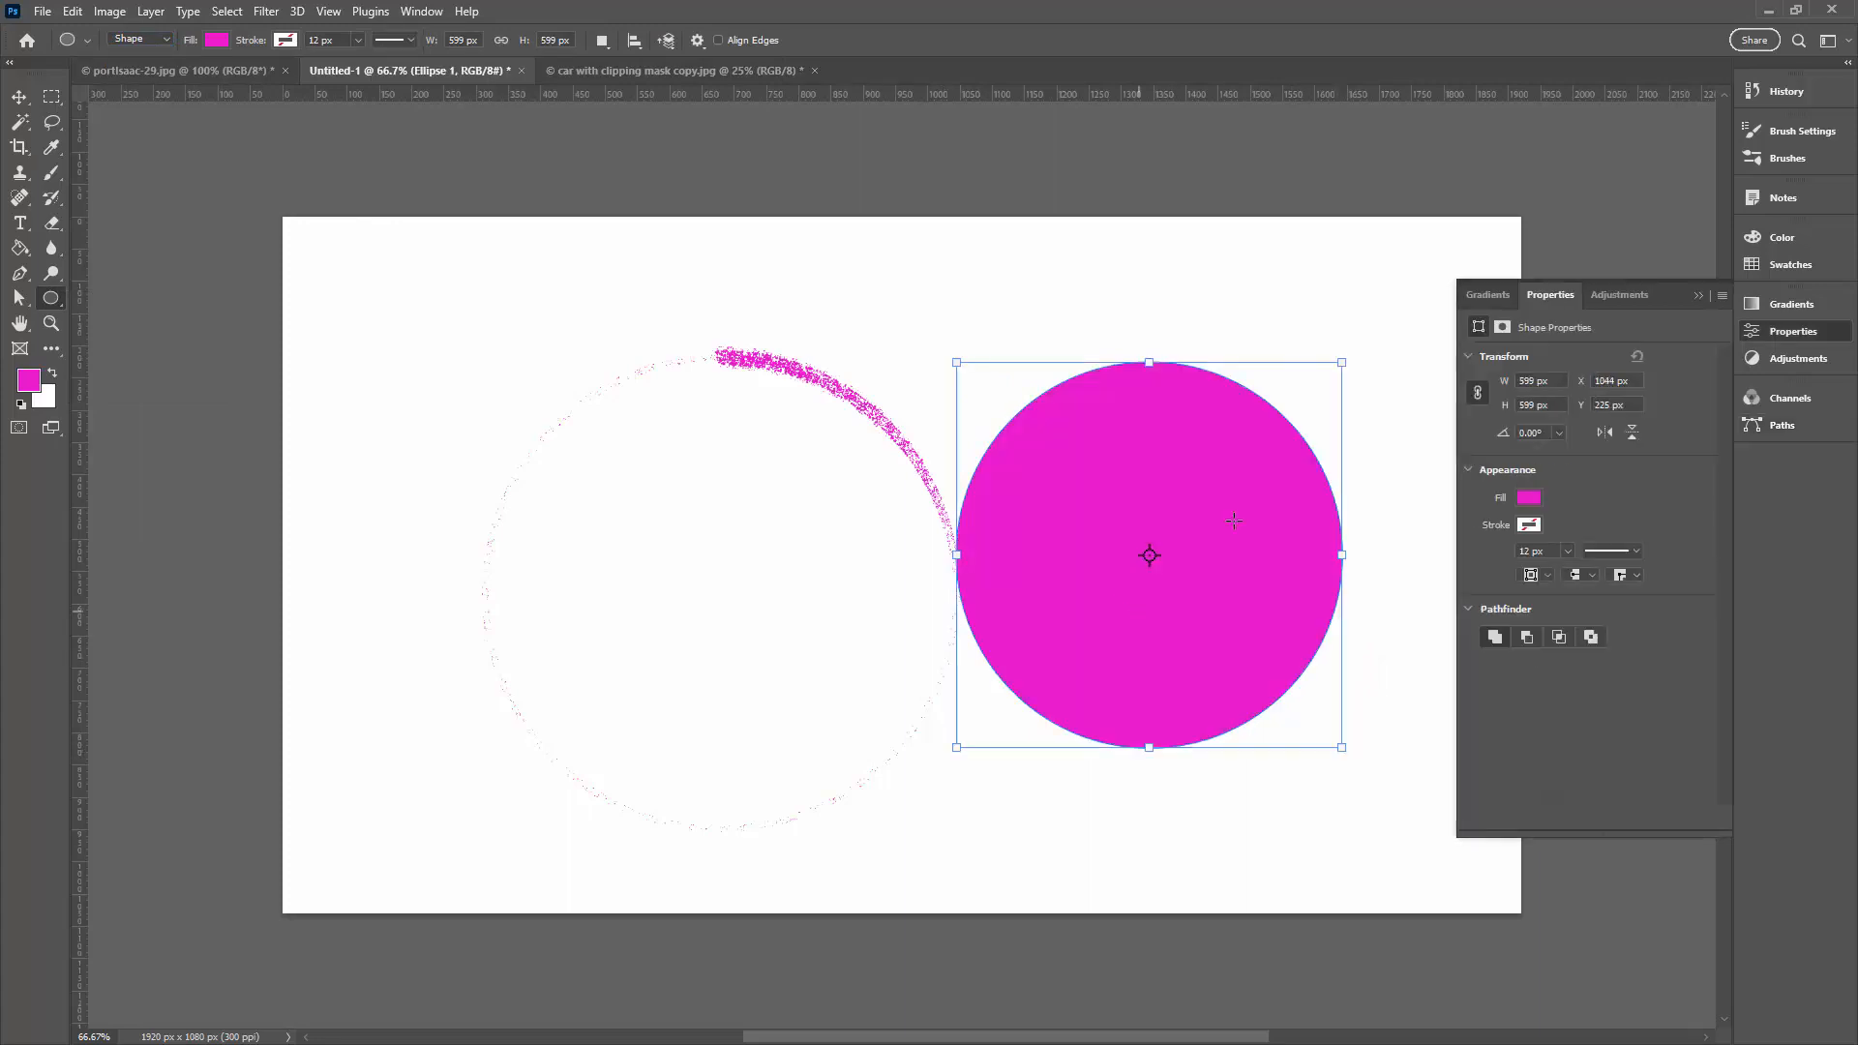
mouse_move(4, 285)
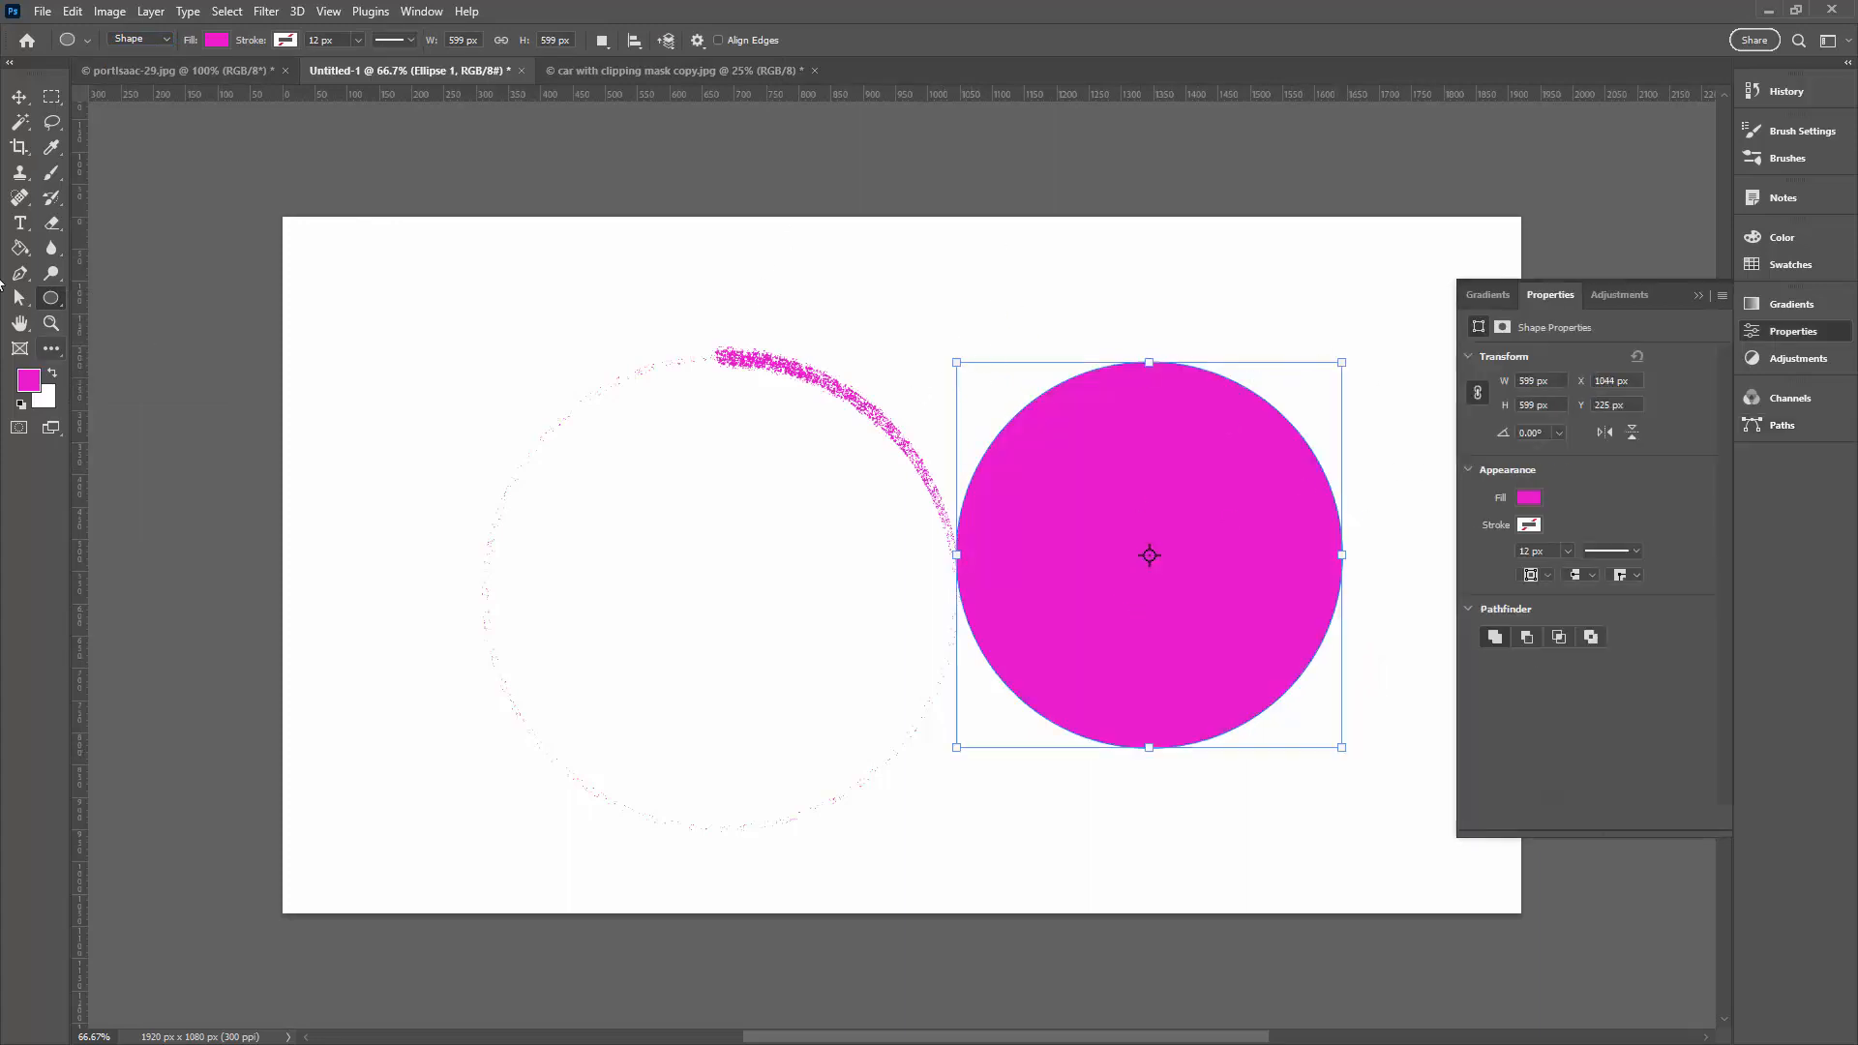
left_click(19, 222)
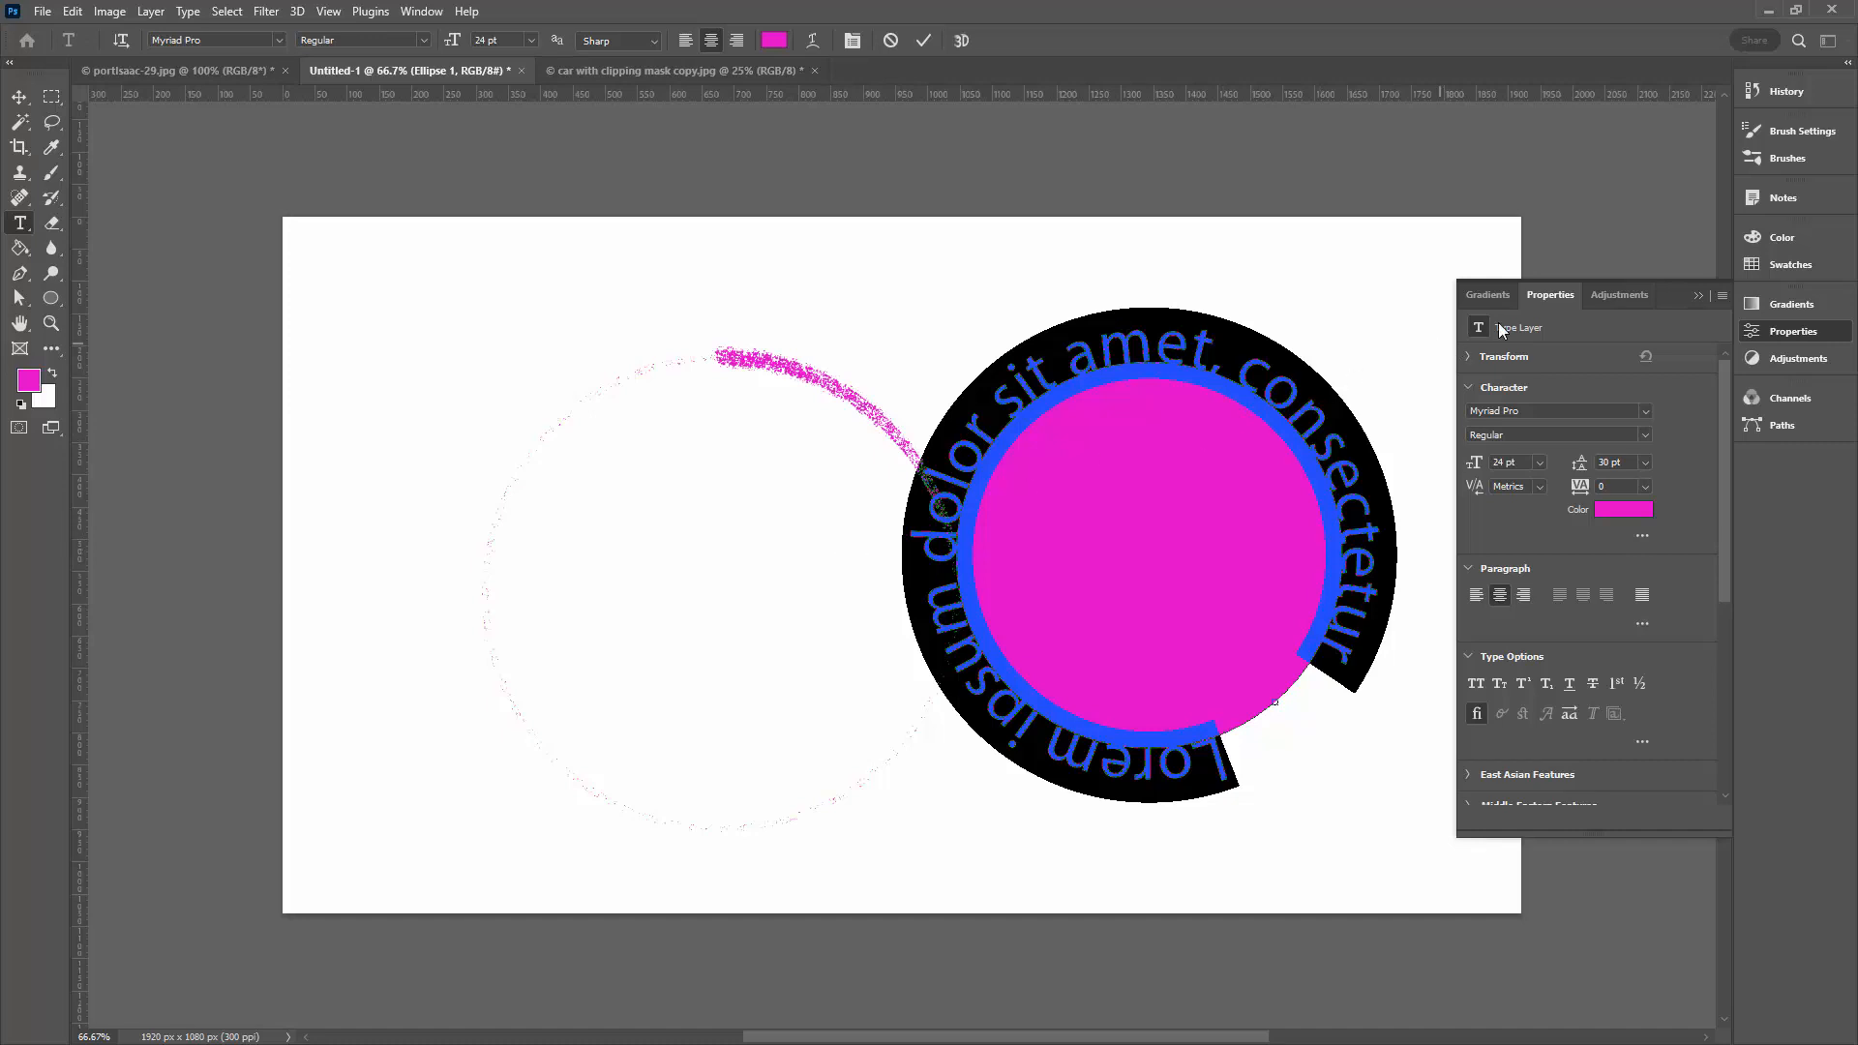
left_click(1796, 331)
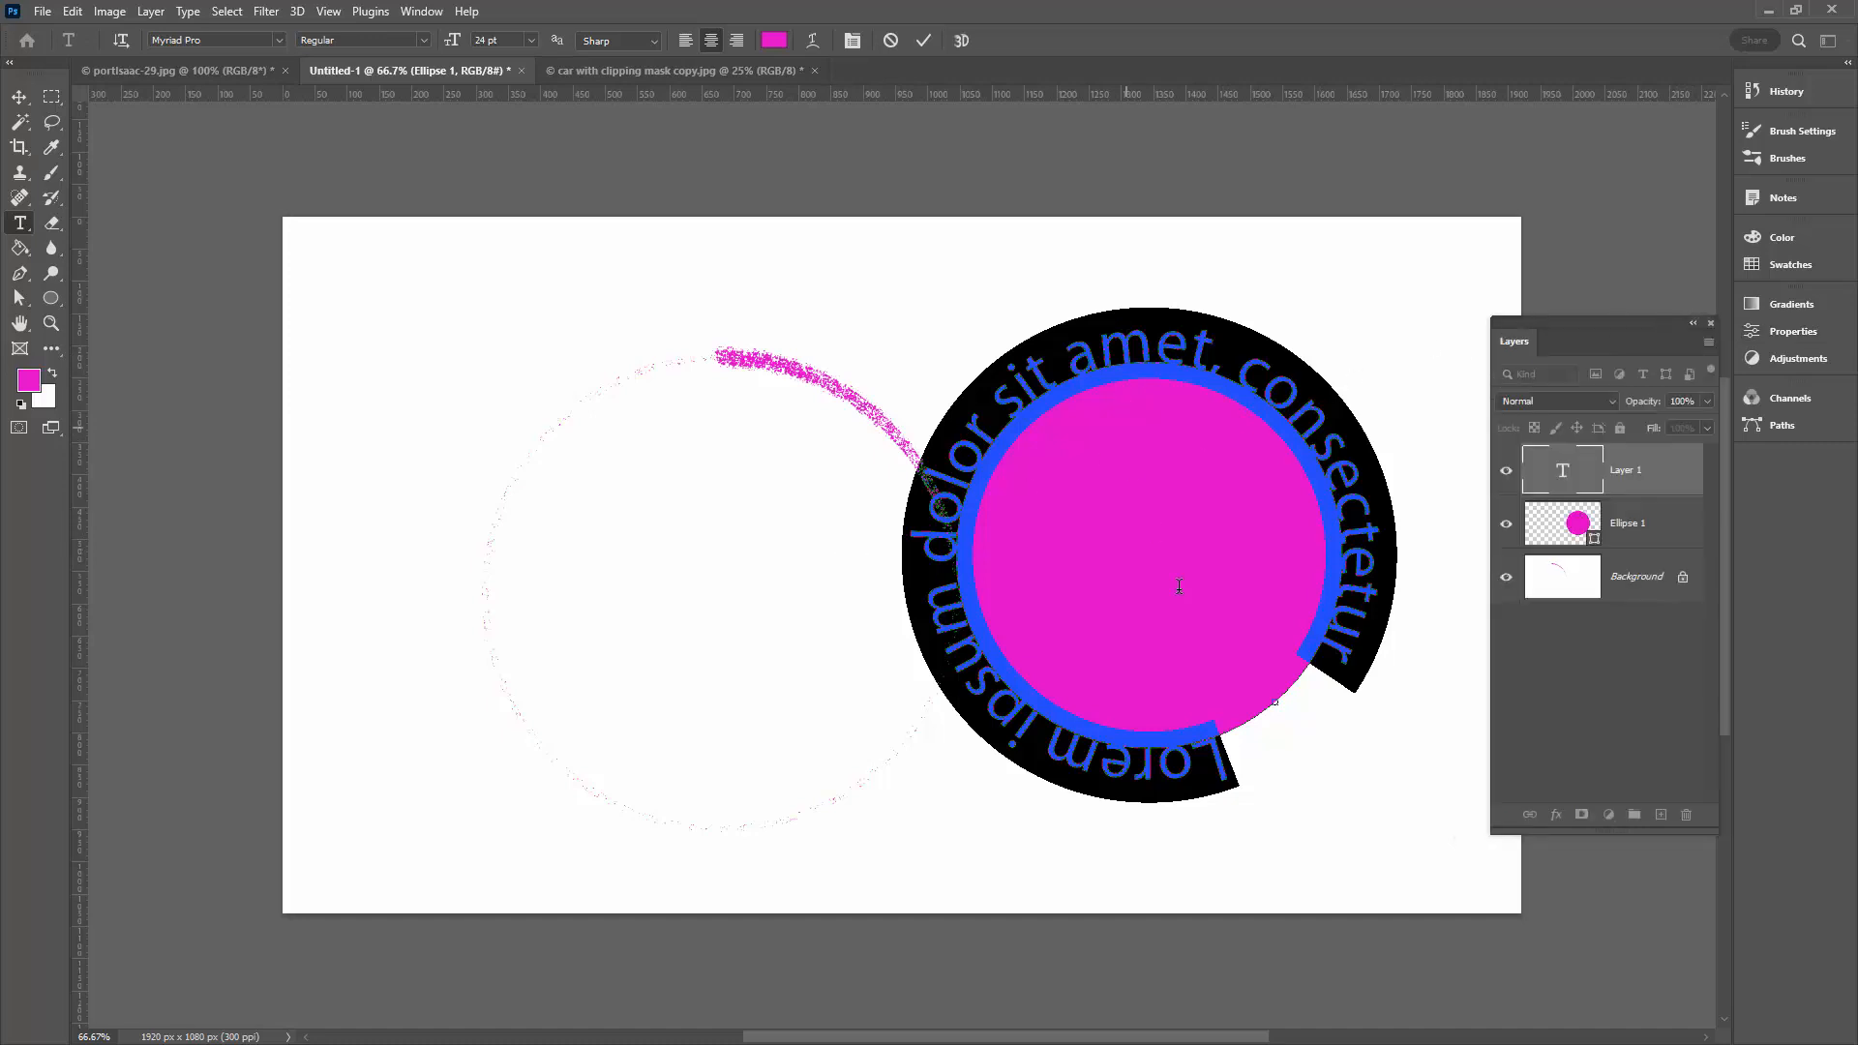